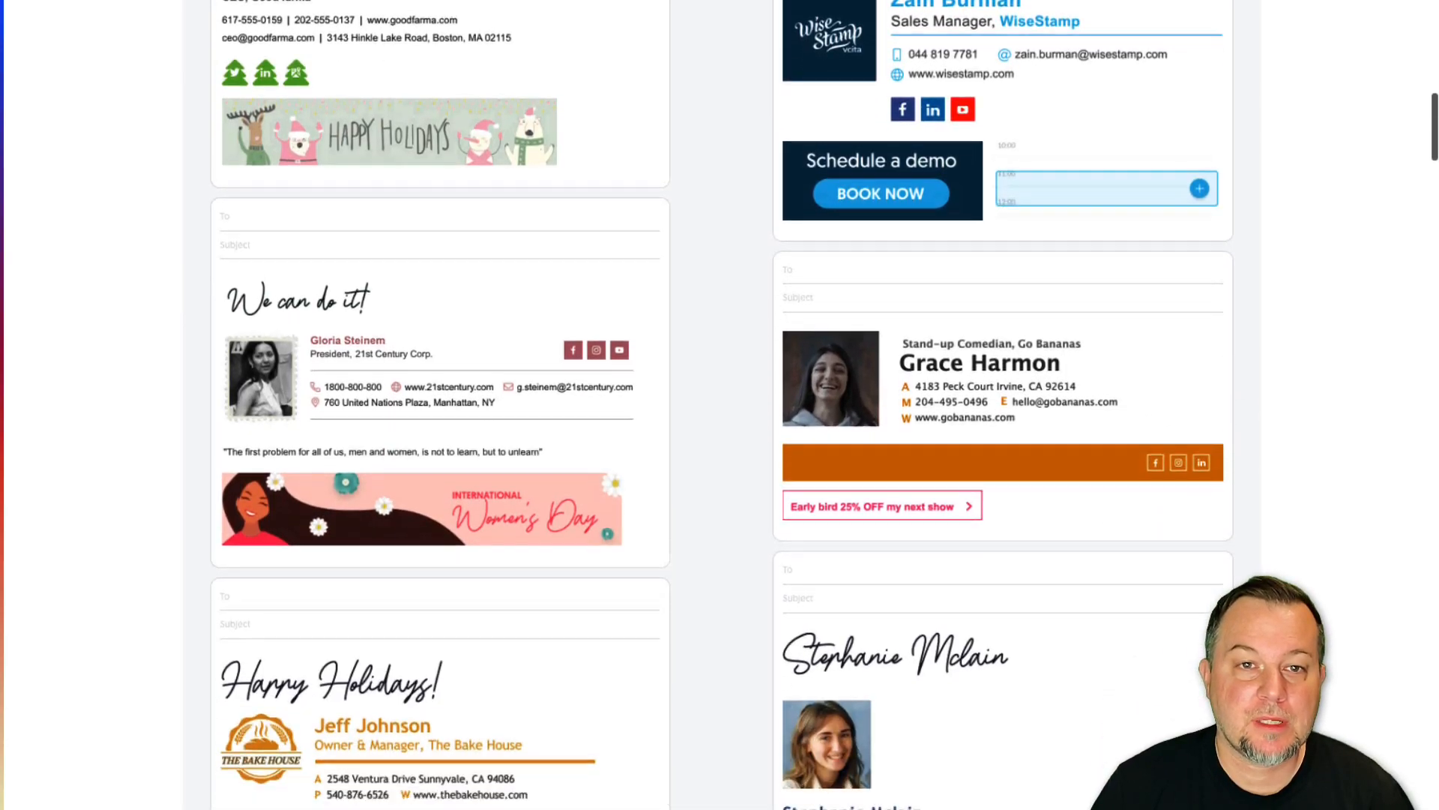
scroll(down, 3)
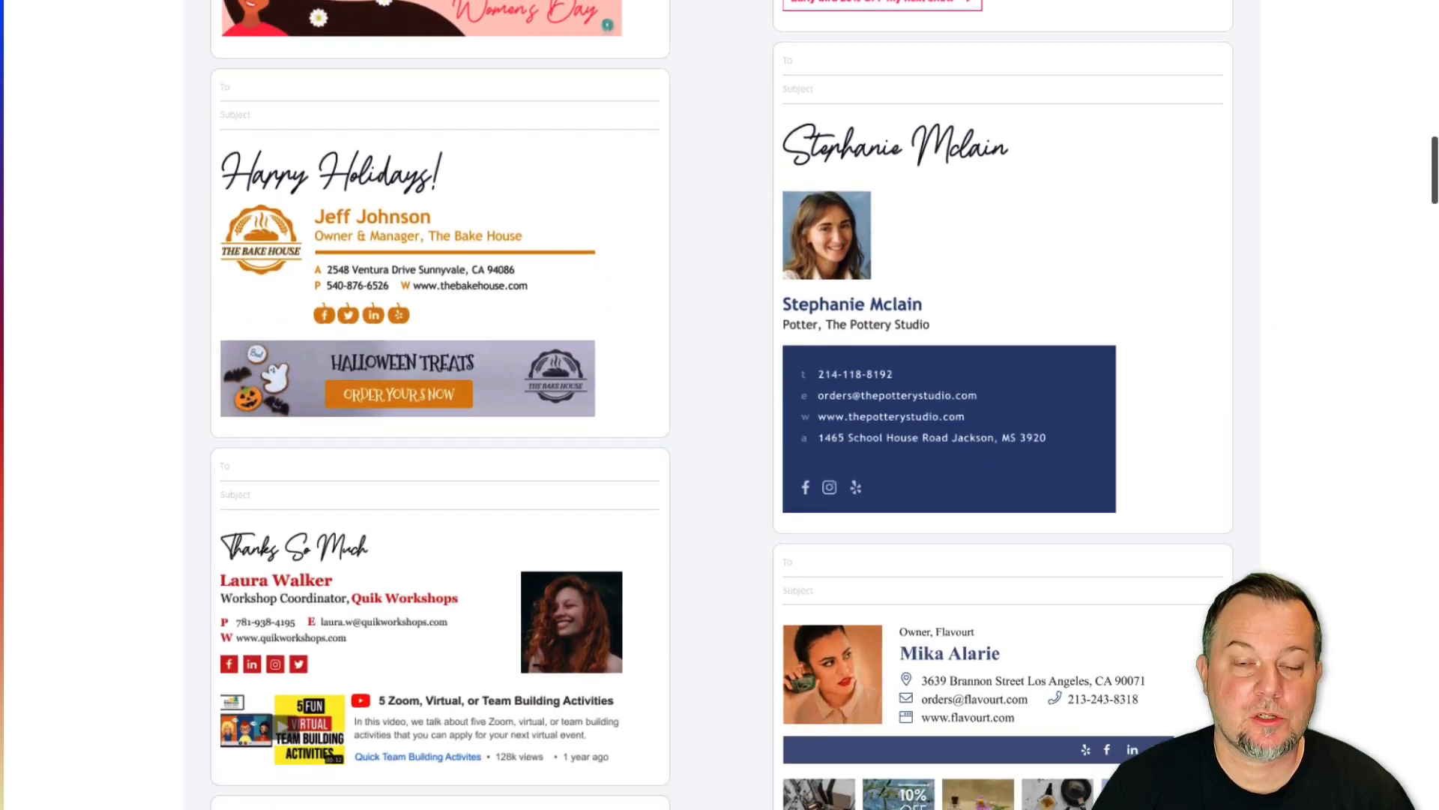
scroll(down, 3)
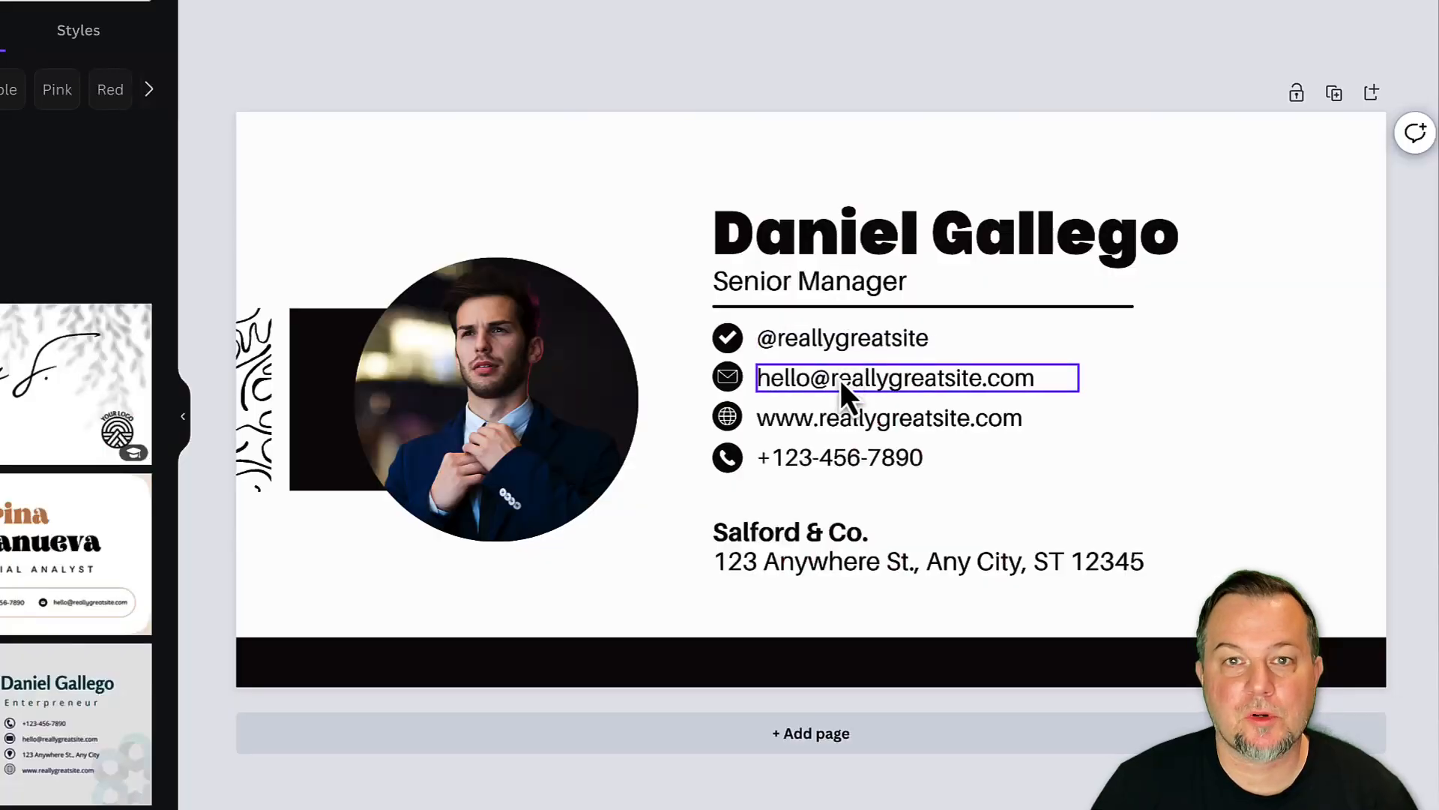
click(496, 399)
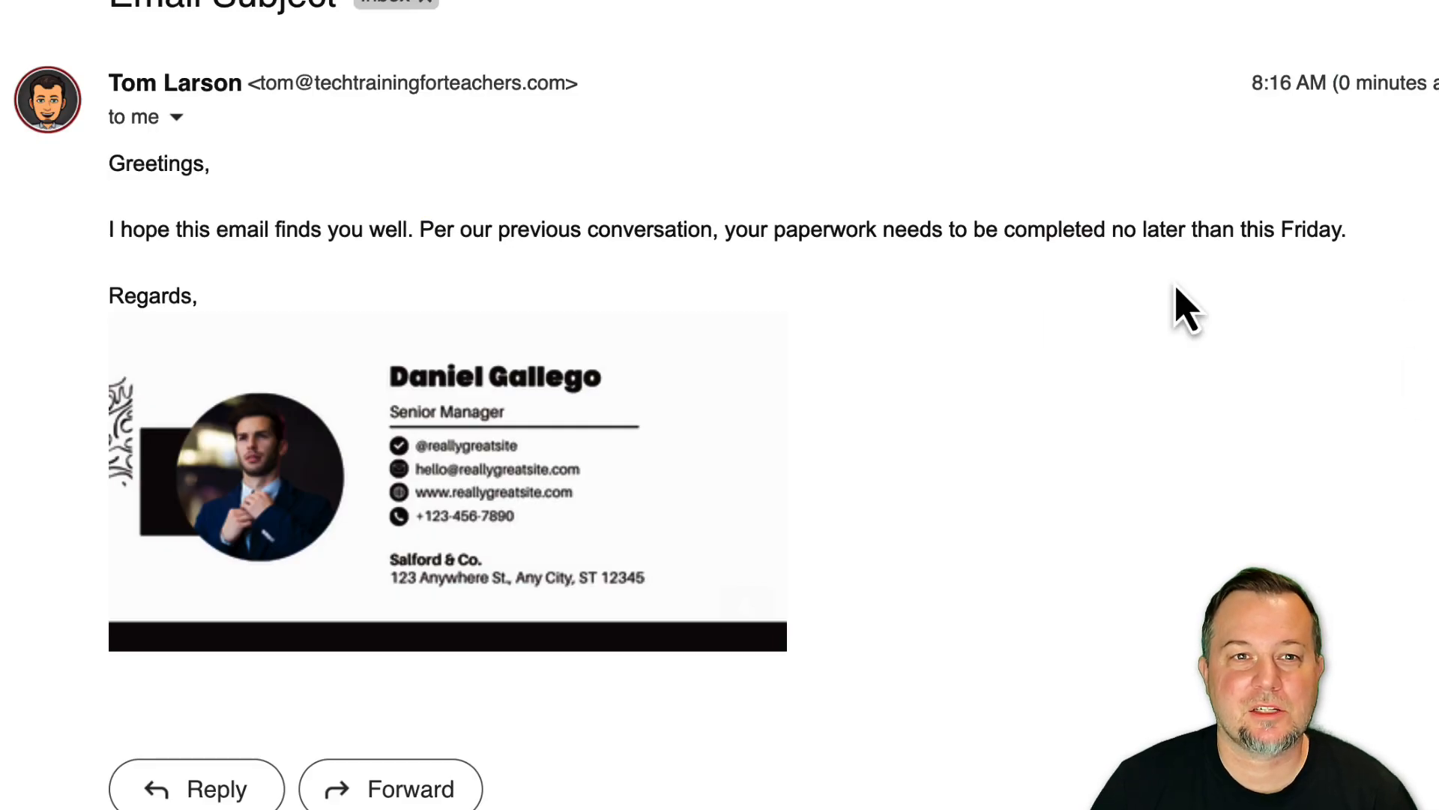
mouse_move(734, 316)
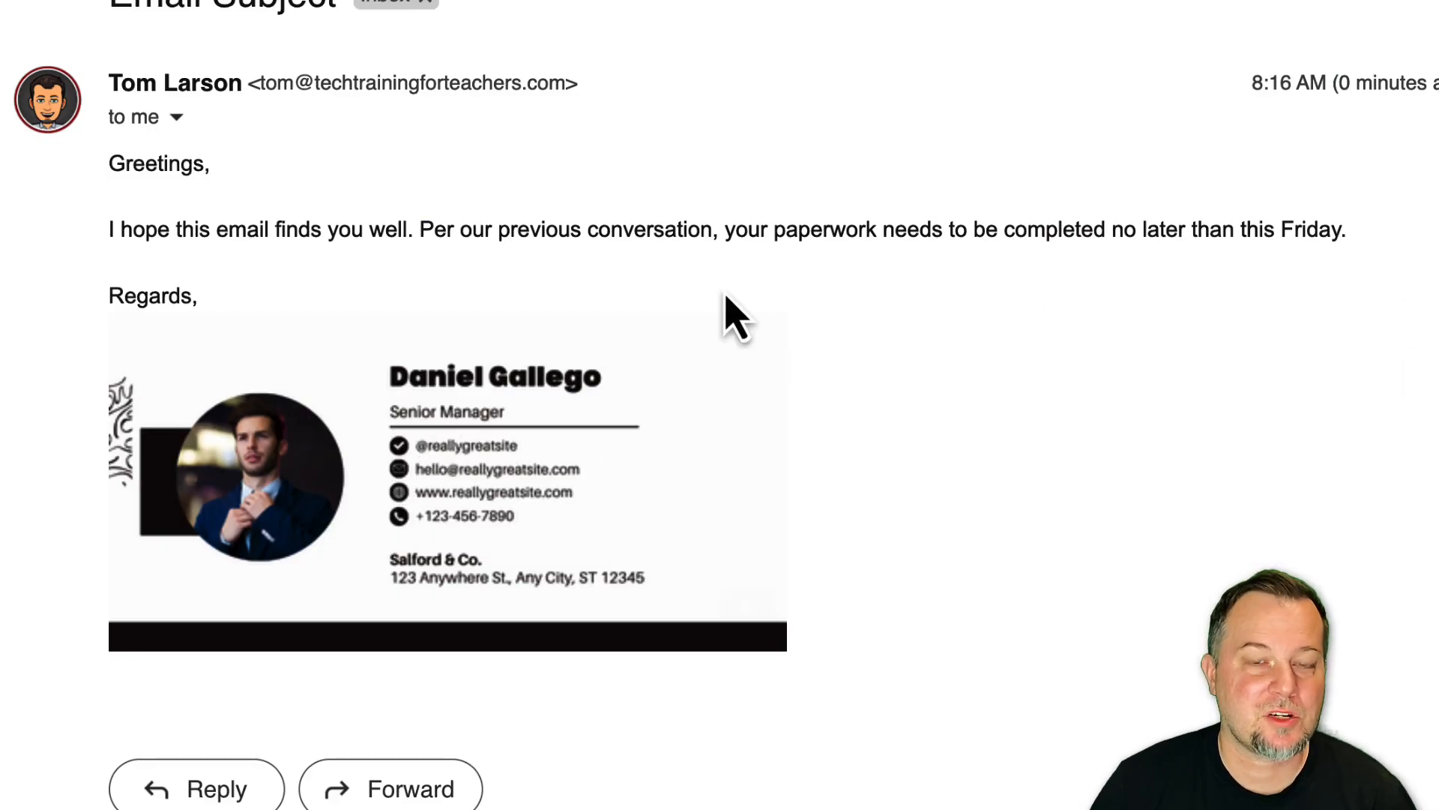
click(447, 477)
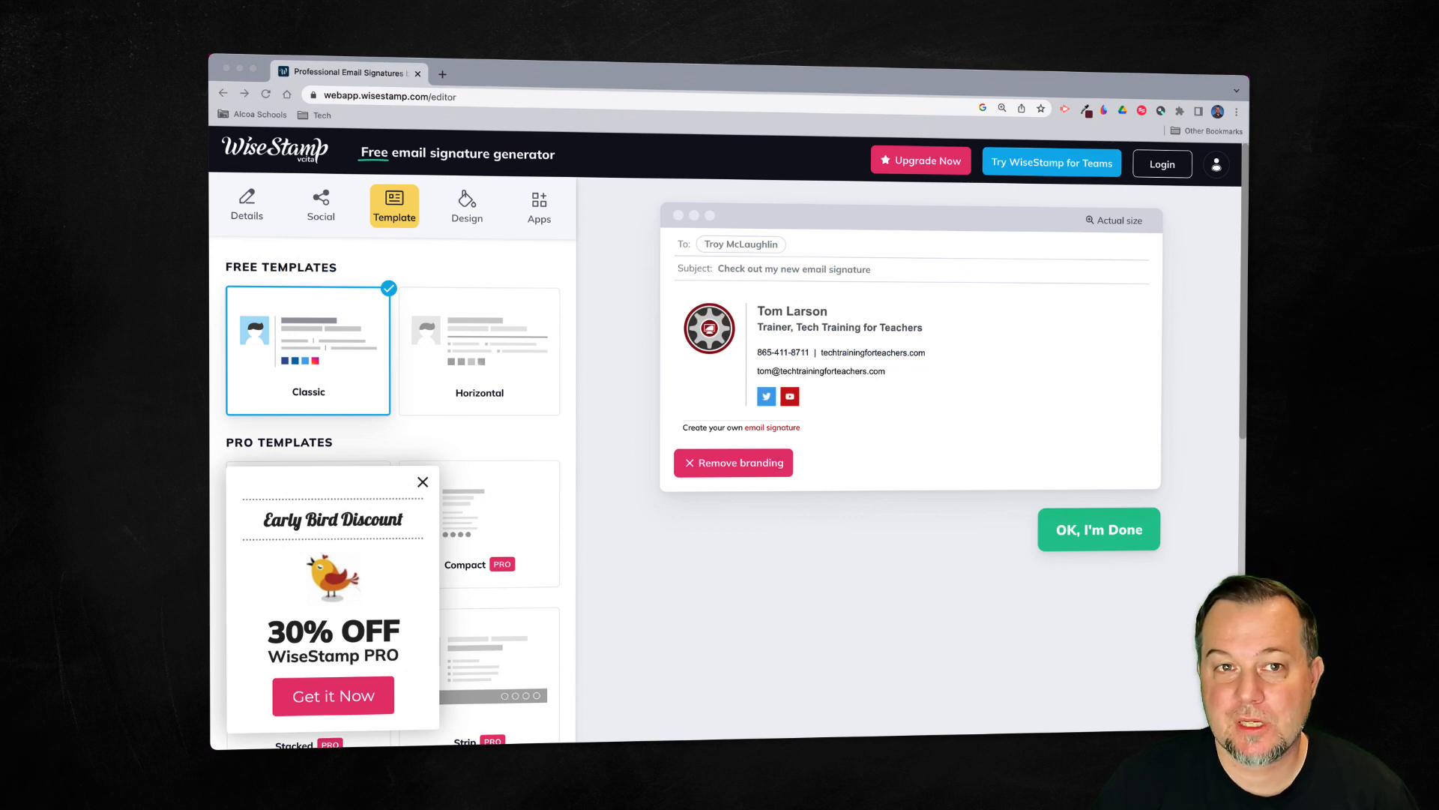
Take the Early Bird Get it Now offer to reach the PRO checkout form, then leave WiseStamp.
click(332, 694)
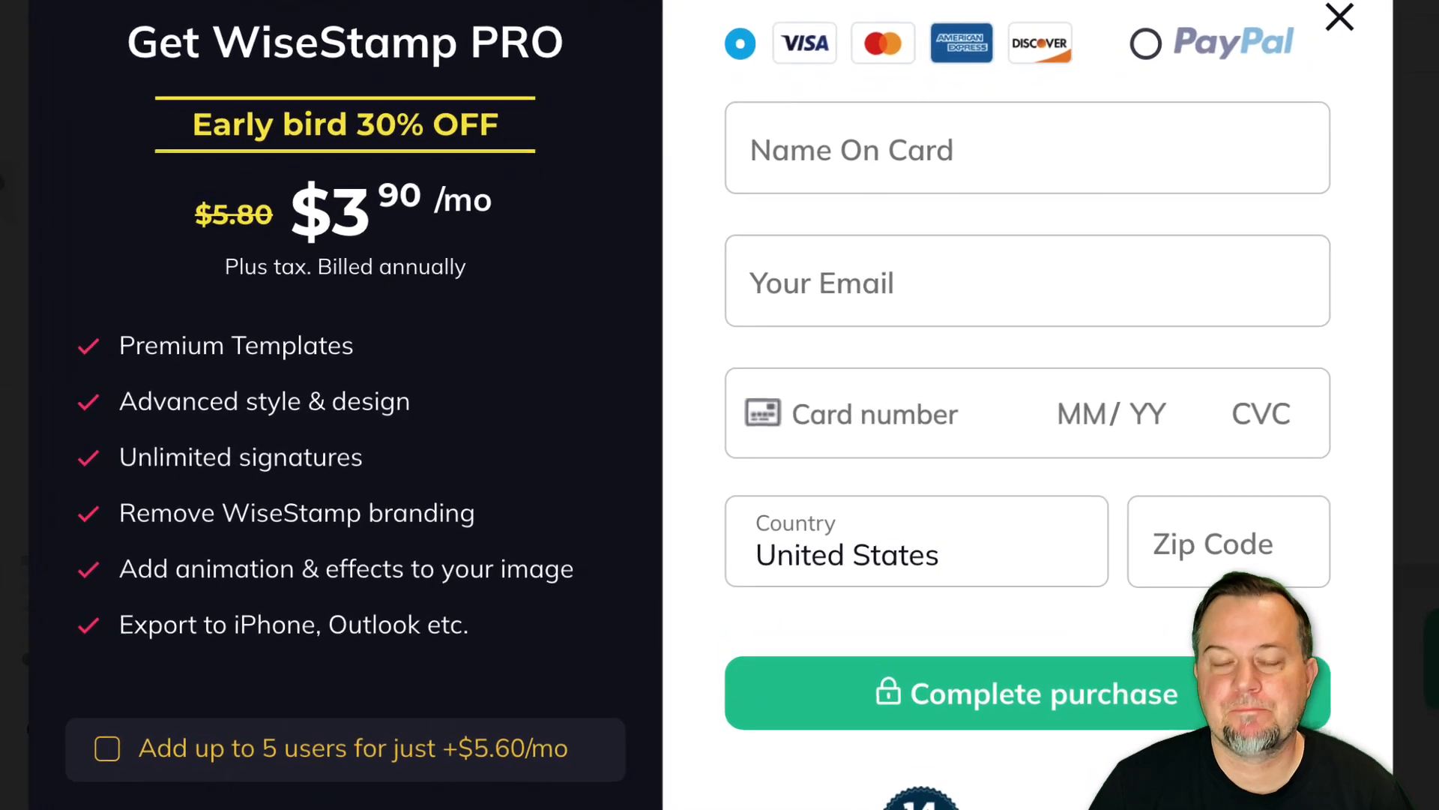
click(1339, 18)
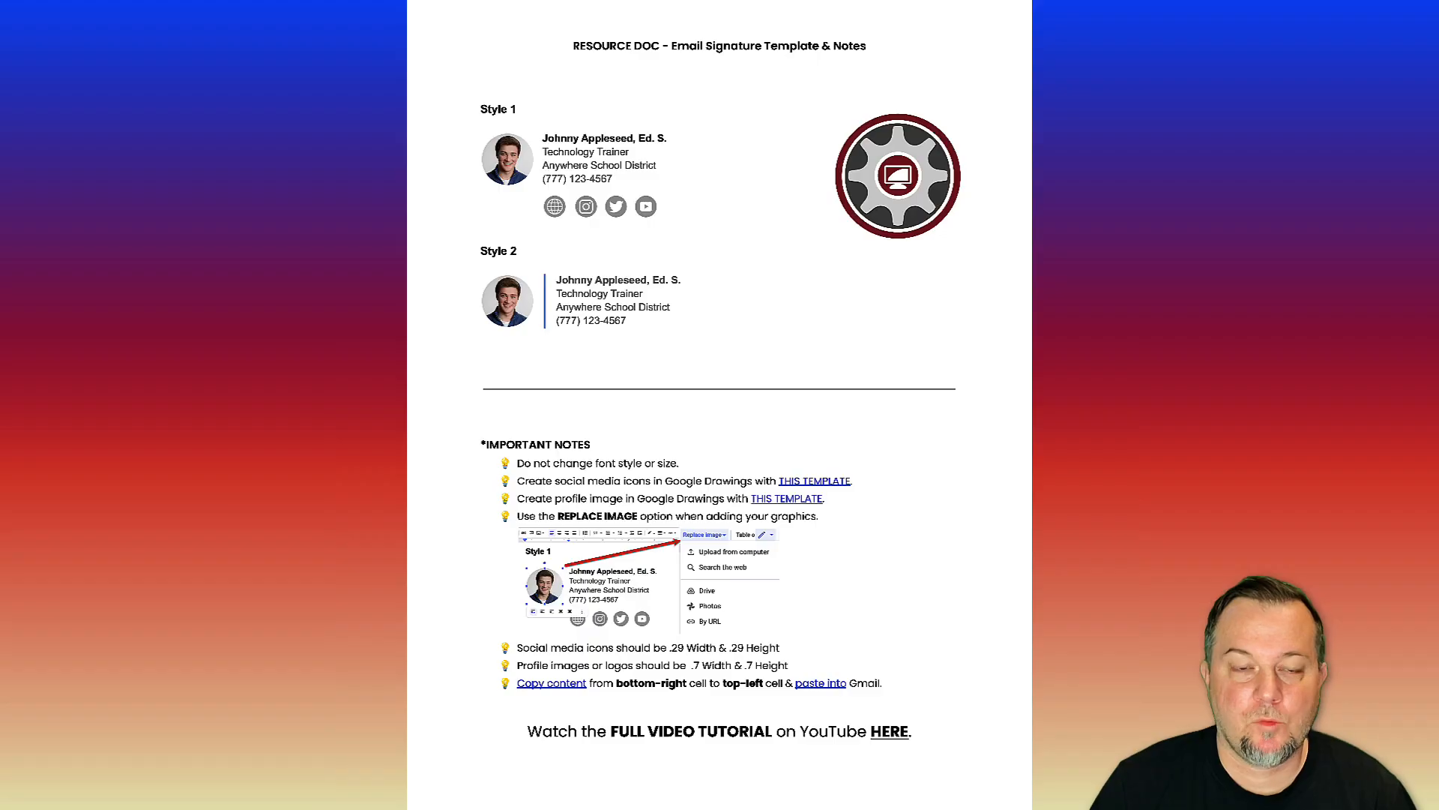
scroll(down, 3)
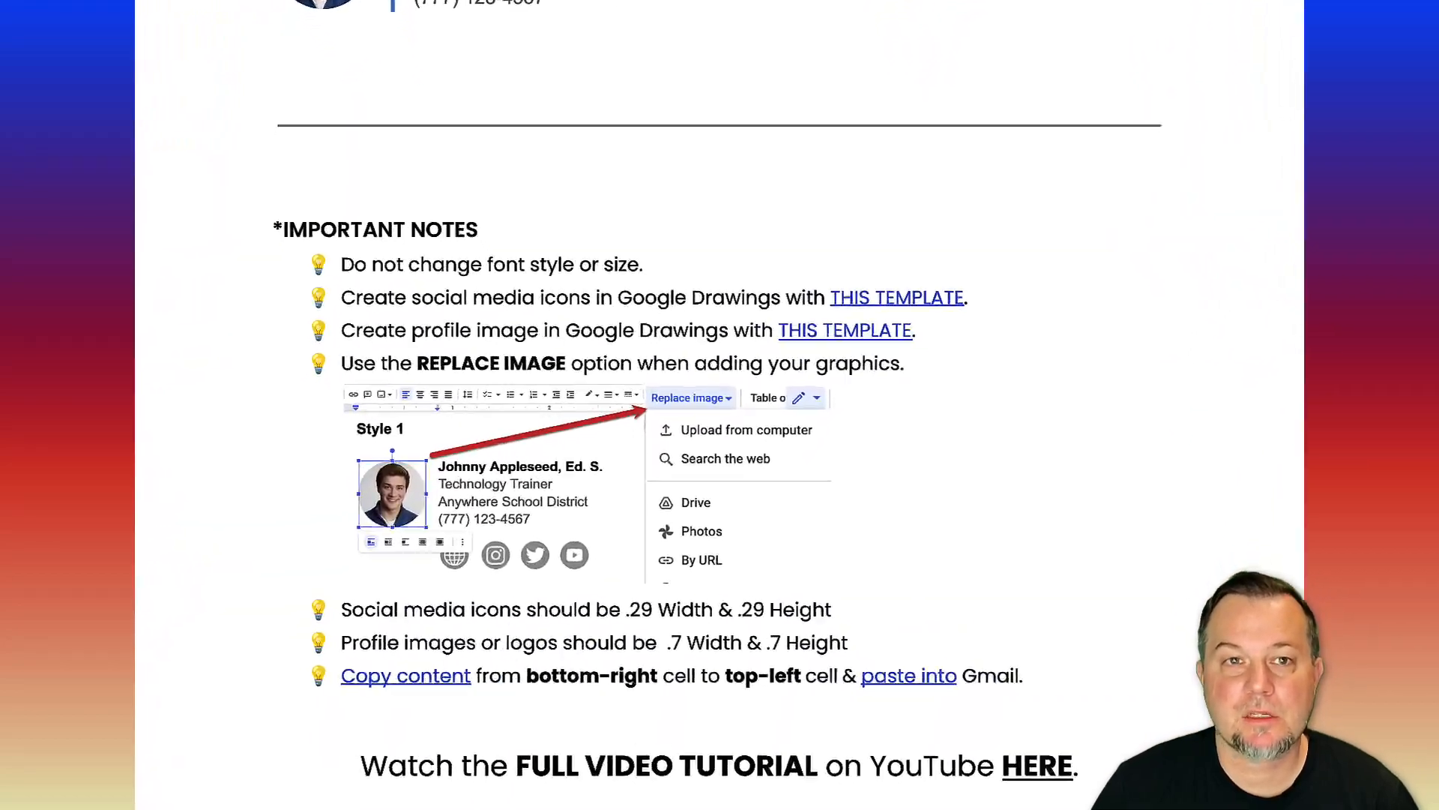
scroll(up, 3)
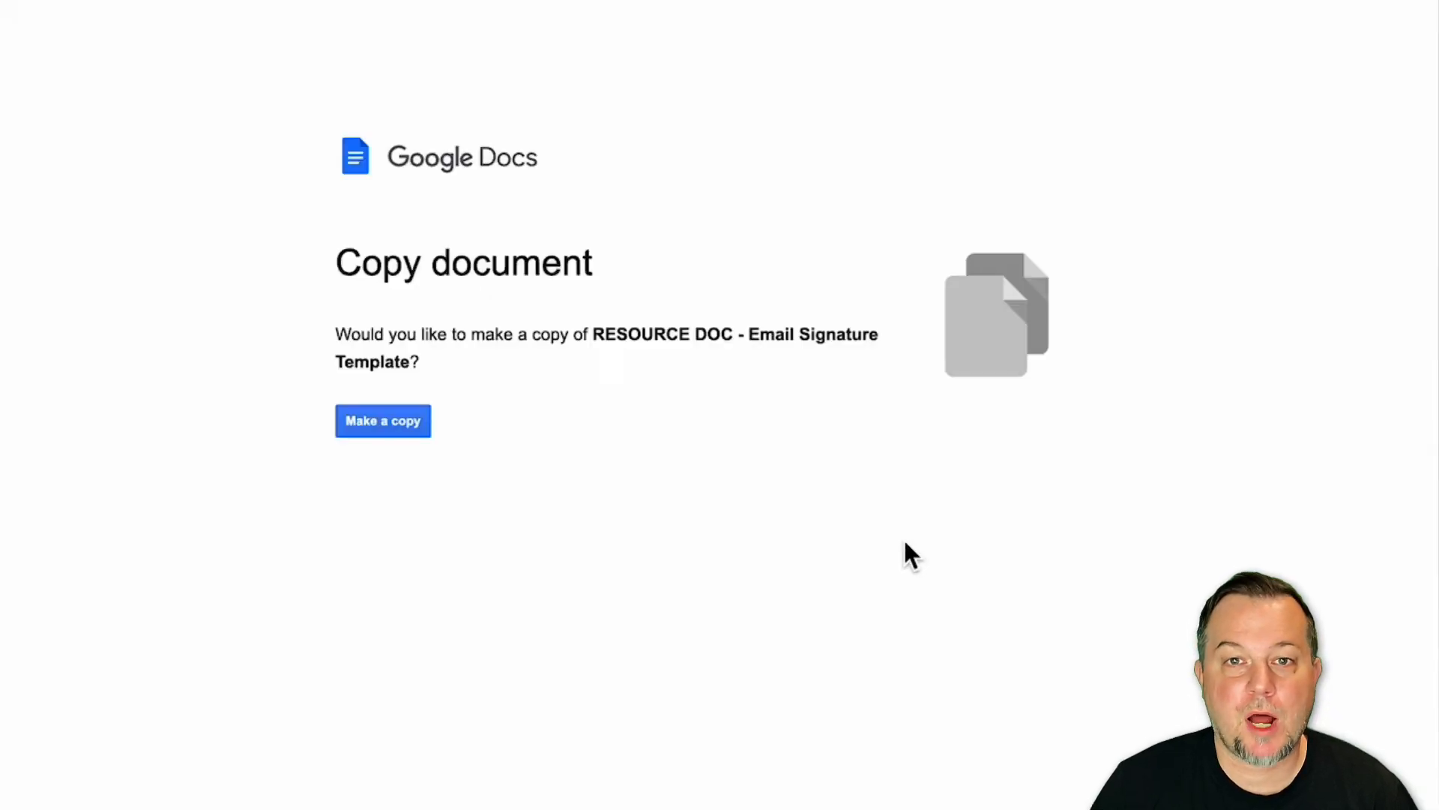
mouse_move(665, 500)
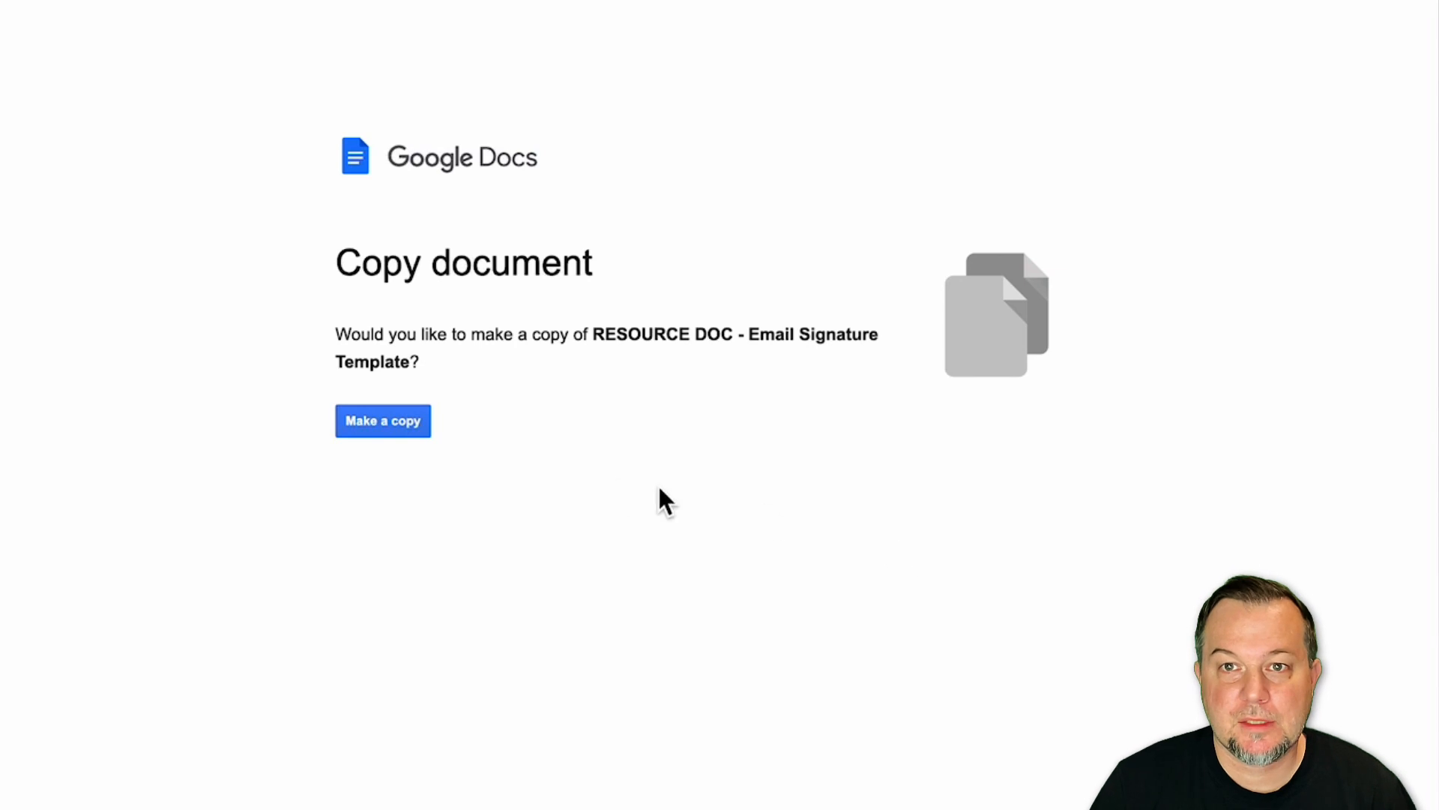
Make a copy of the Email Signature Template document.
click(383, 420)
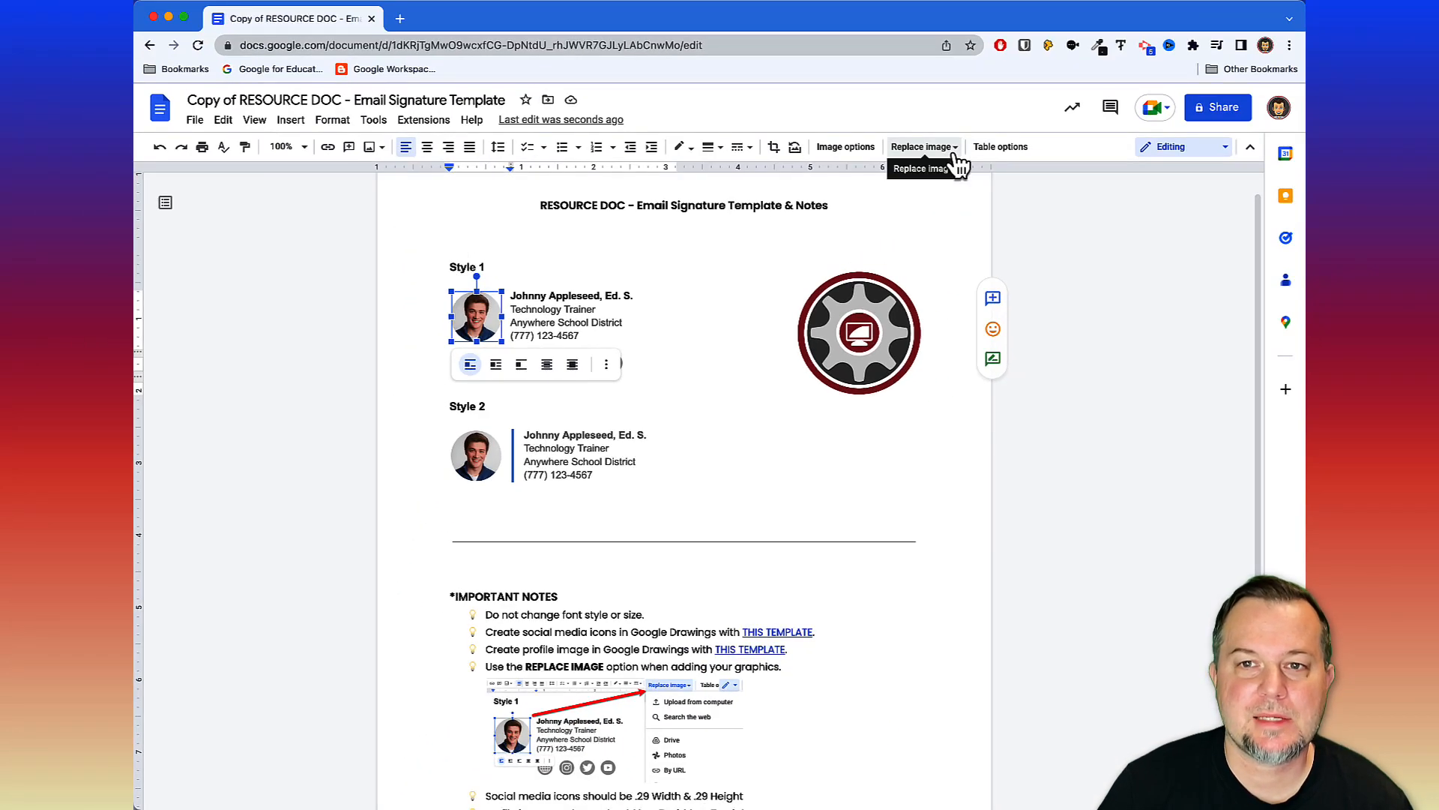
Replace the Style 1 profile photo with the presenter's headshot uploaded from the computer.
click(922, 146)
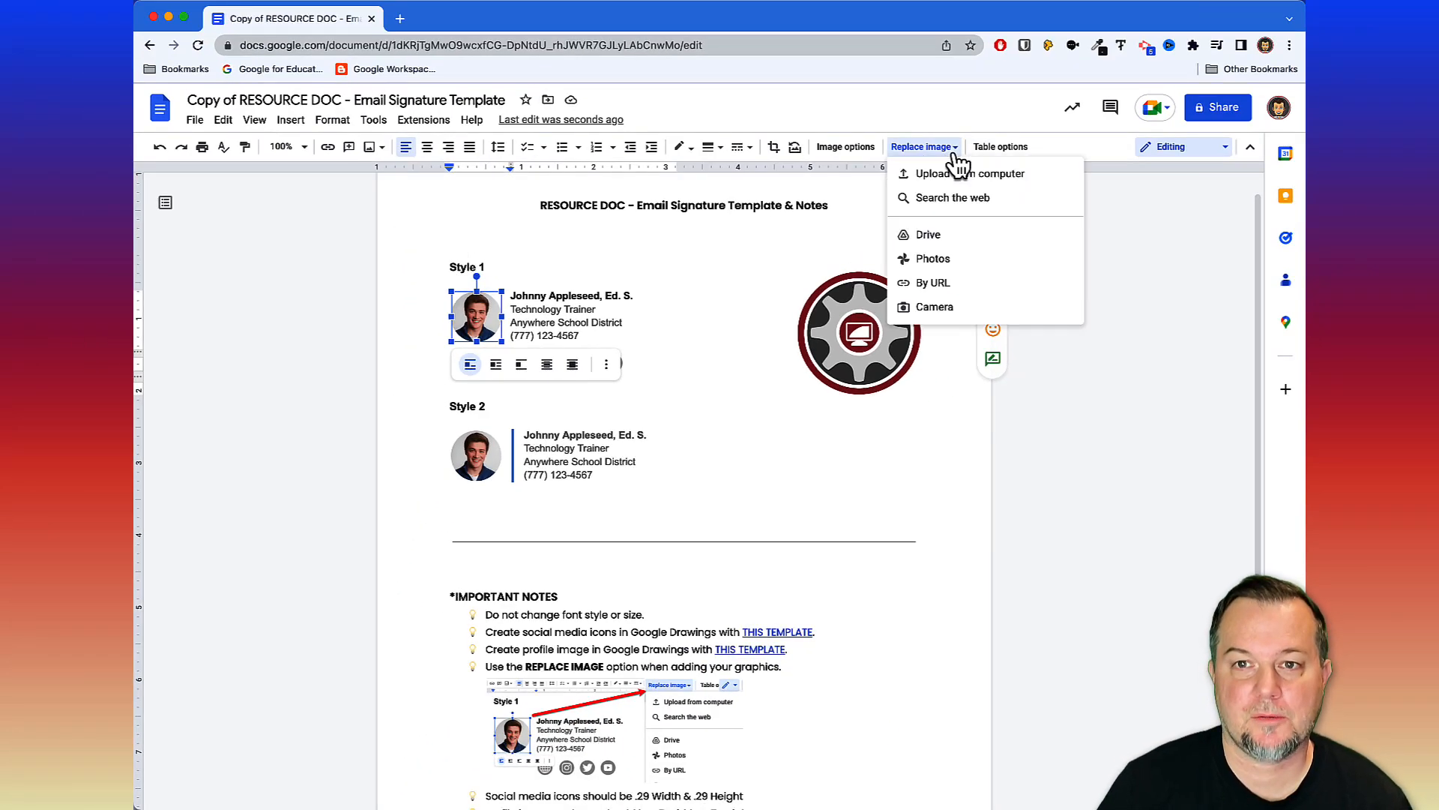
click(972, 174)
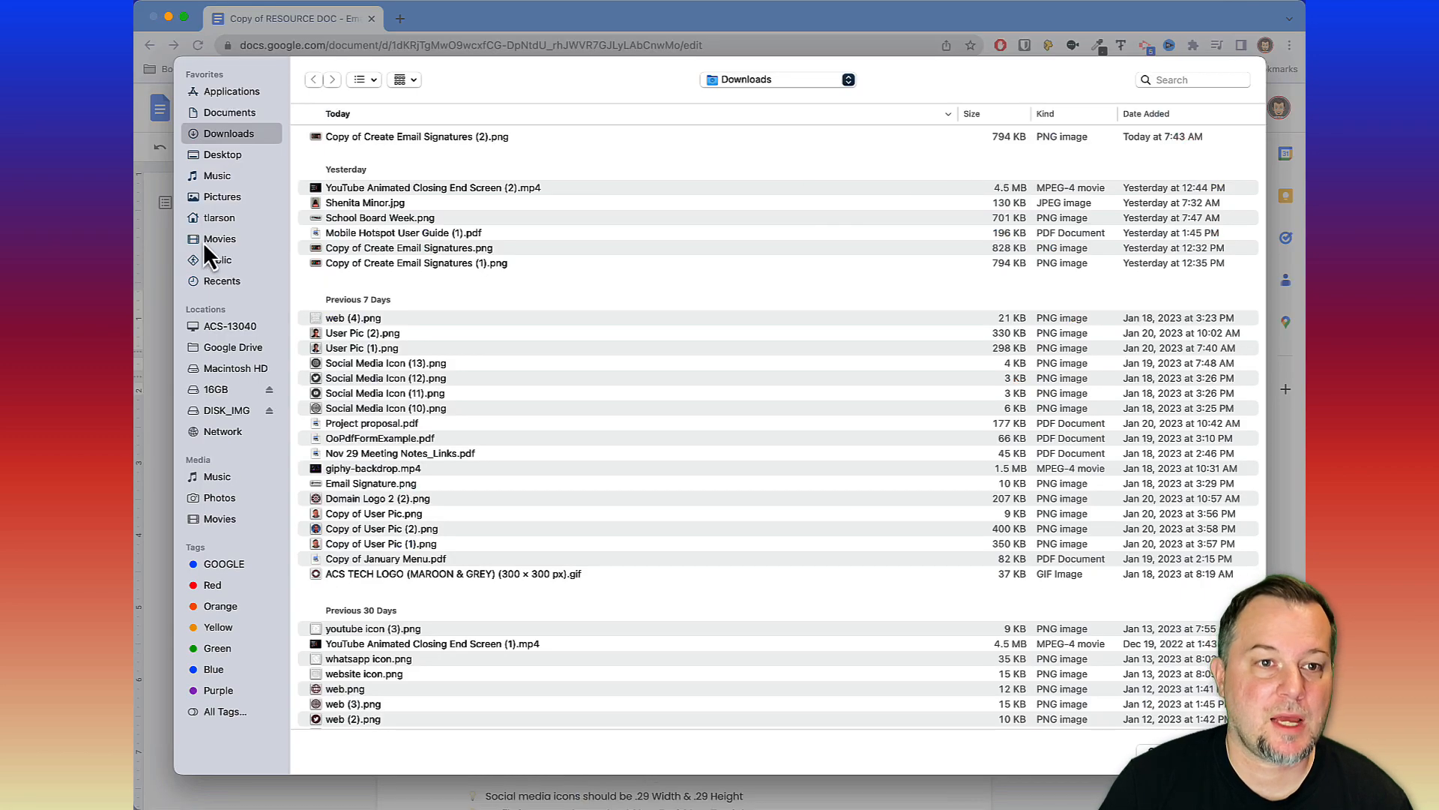
mouse_move(340, 545)
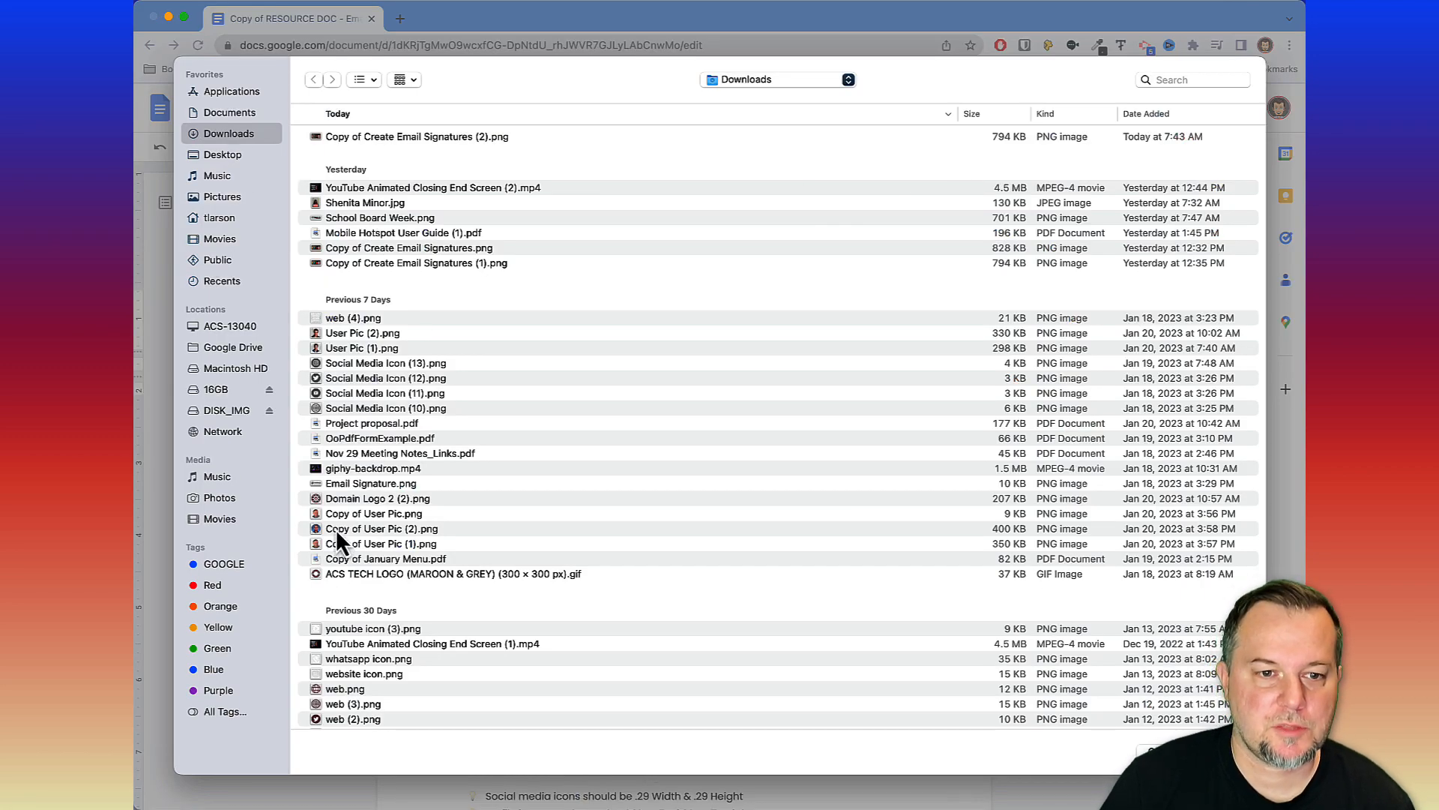
click(379, 527)
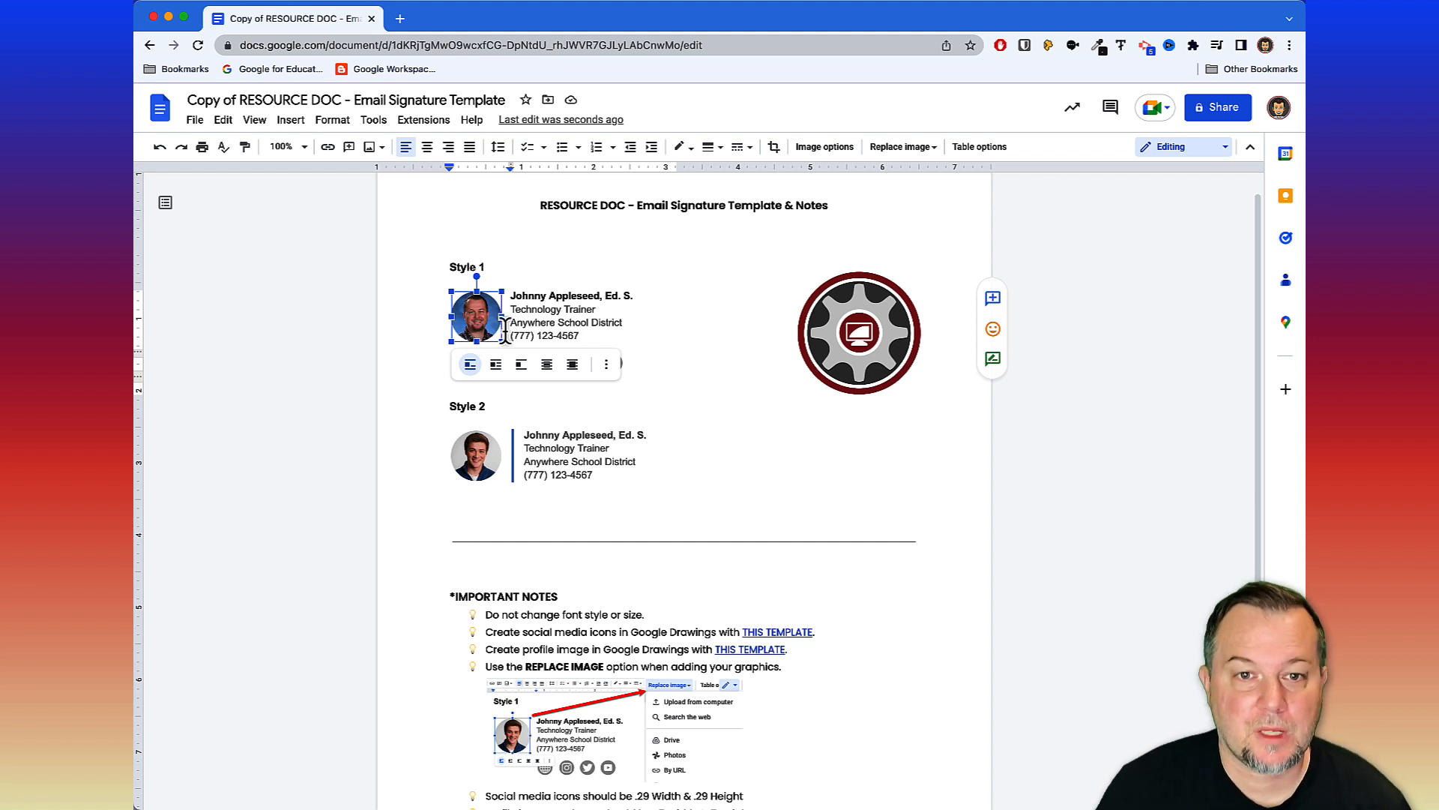
click(550, 312)
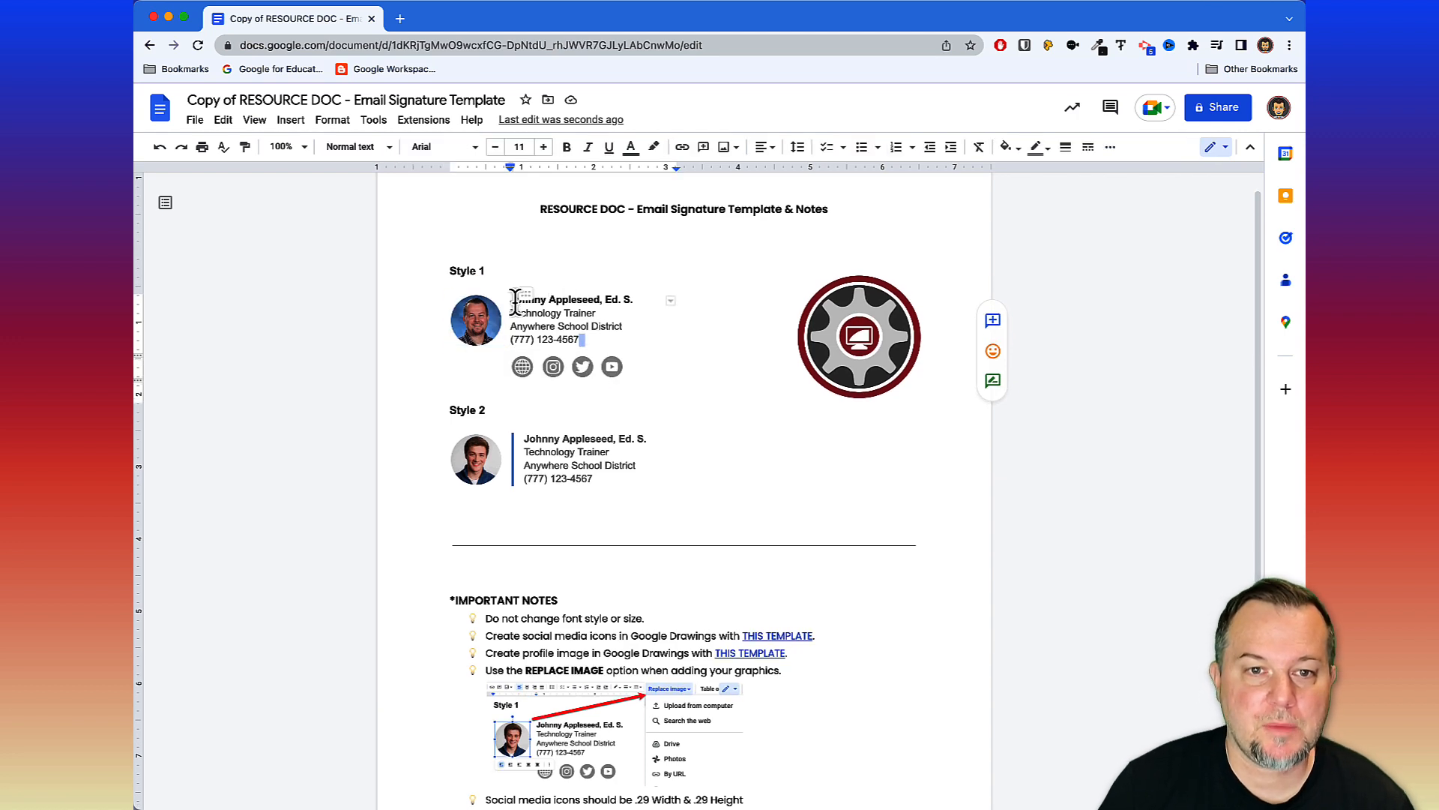
mouse_move(528, 301)
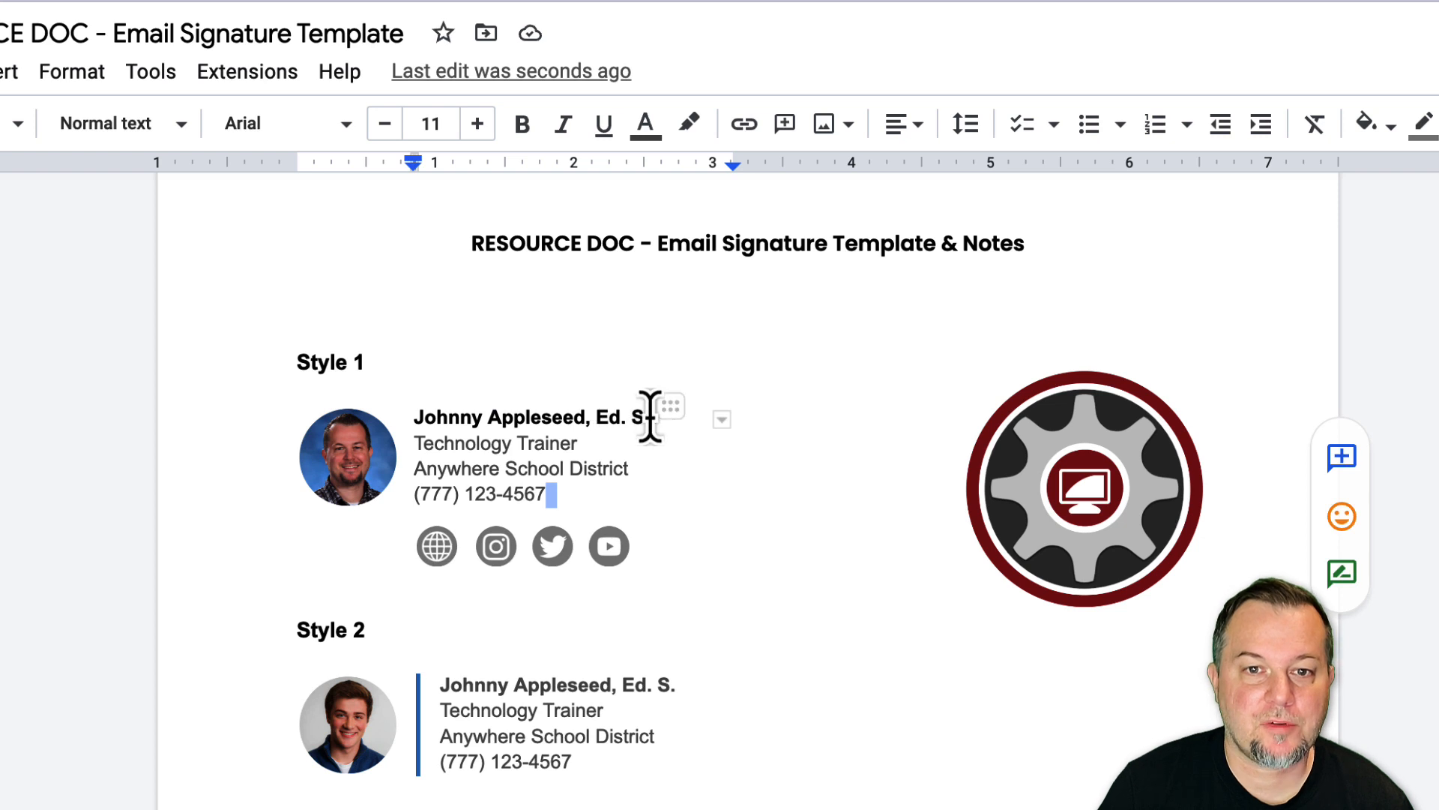
double_click(530, 417)
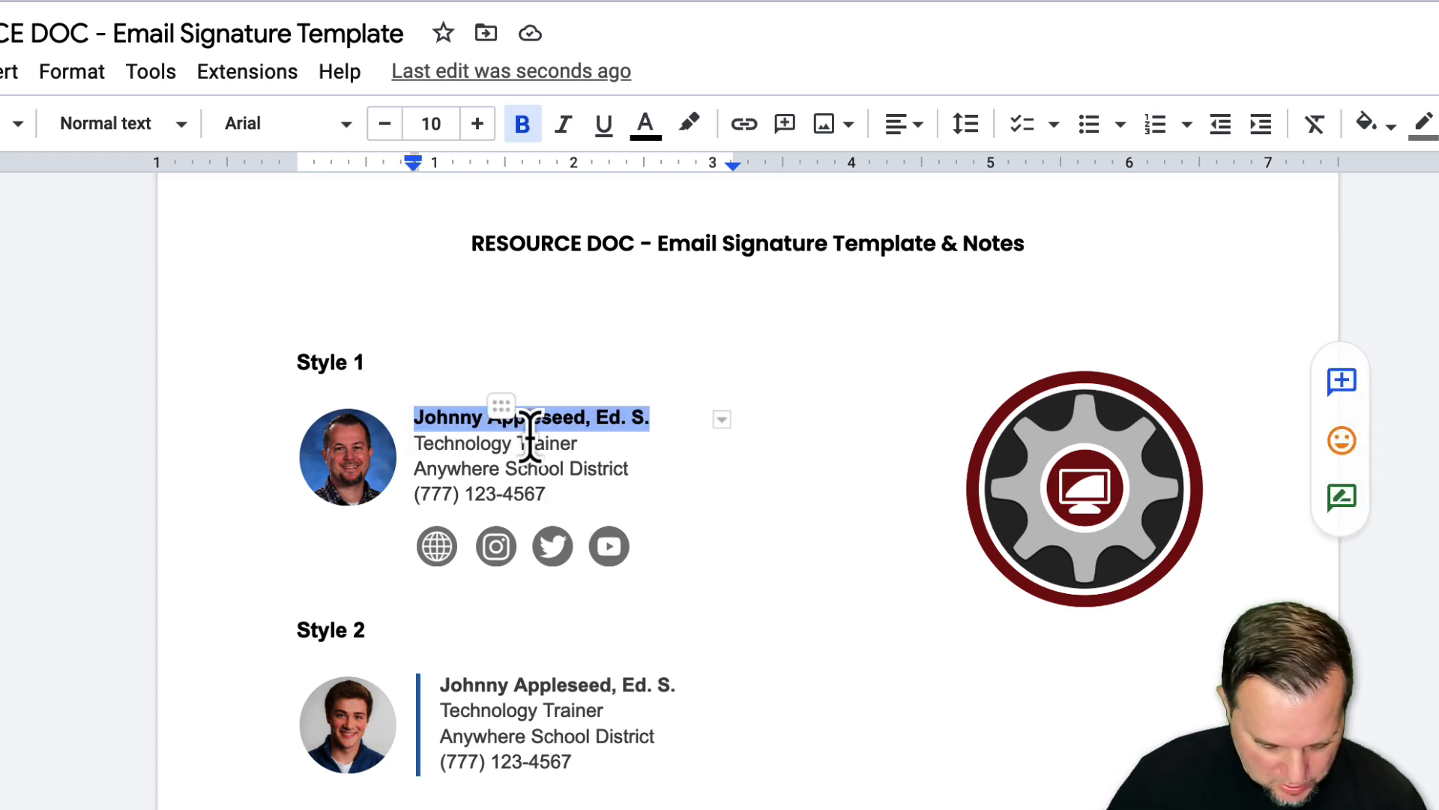
text(Tom Larson)
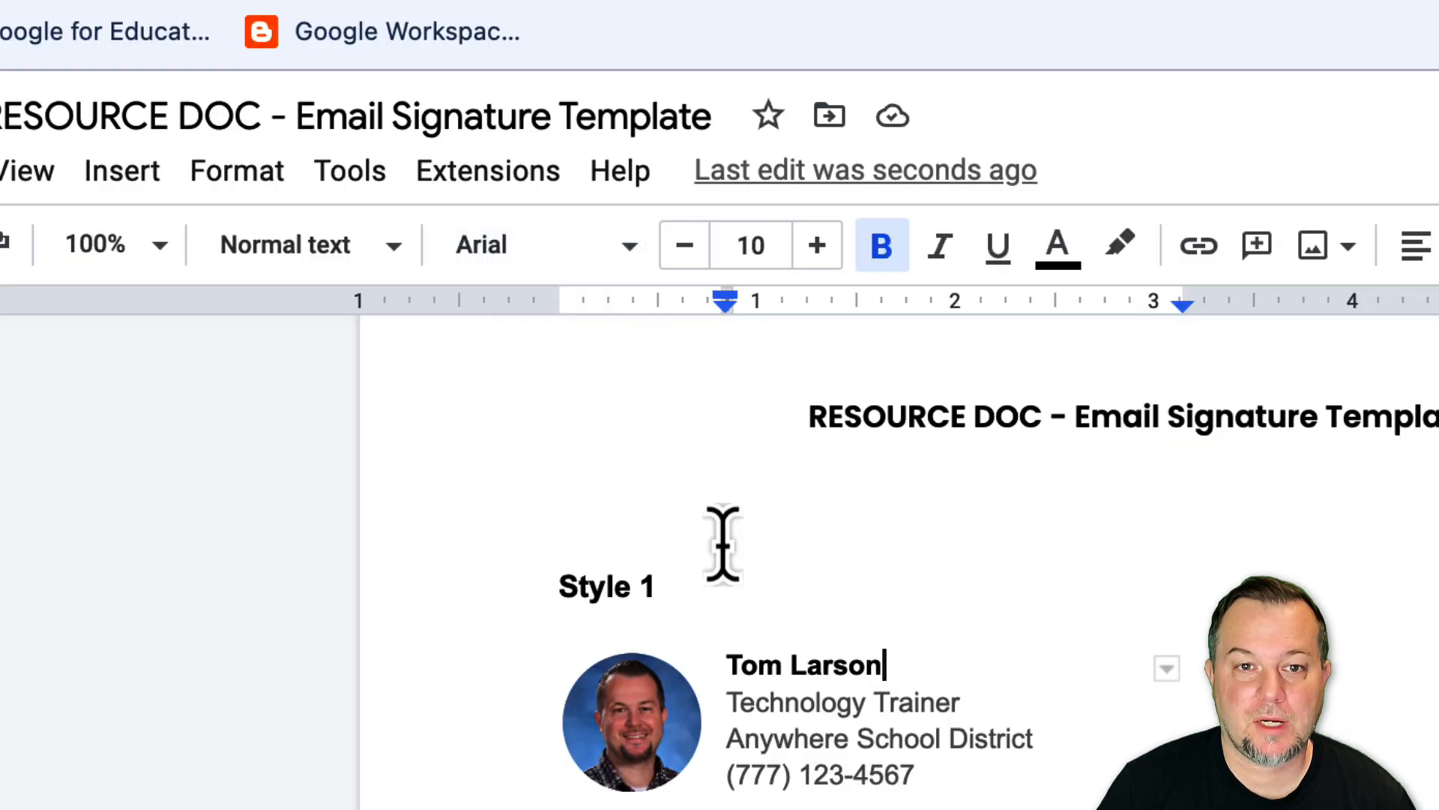
mouse_move(536, 244)
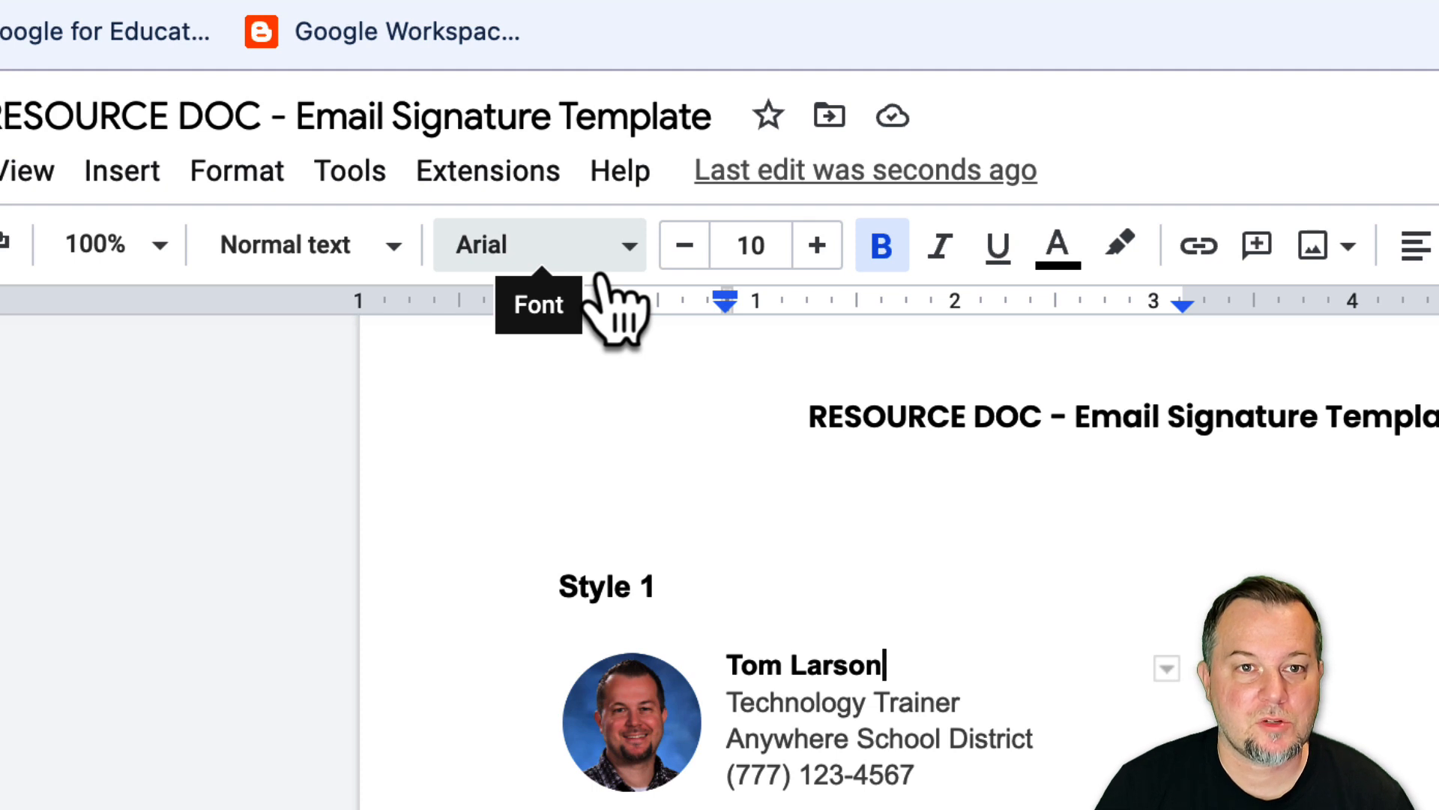
mouse_move(750, 244)
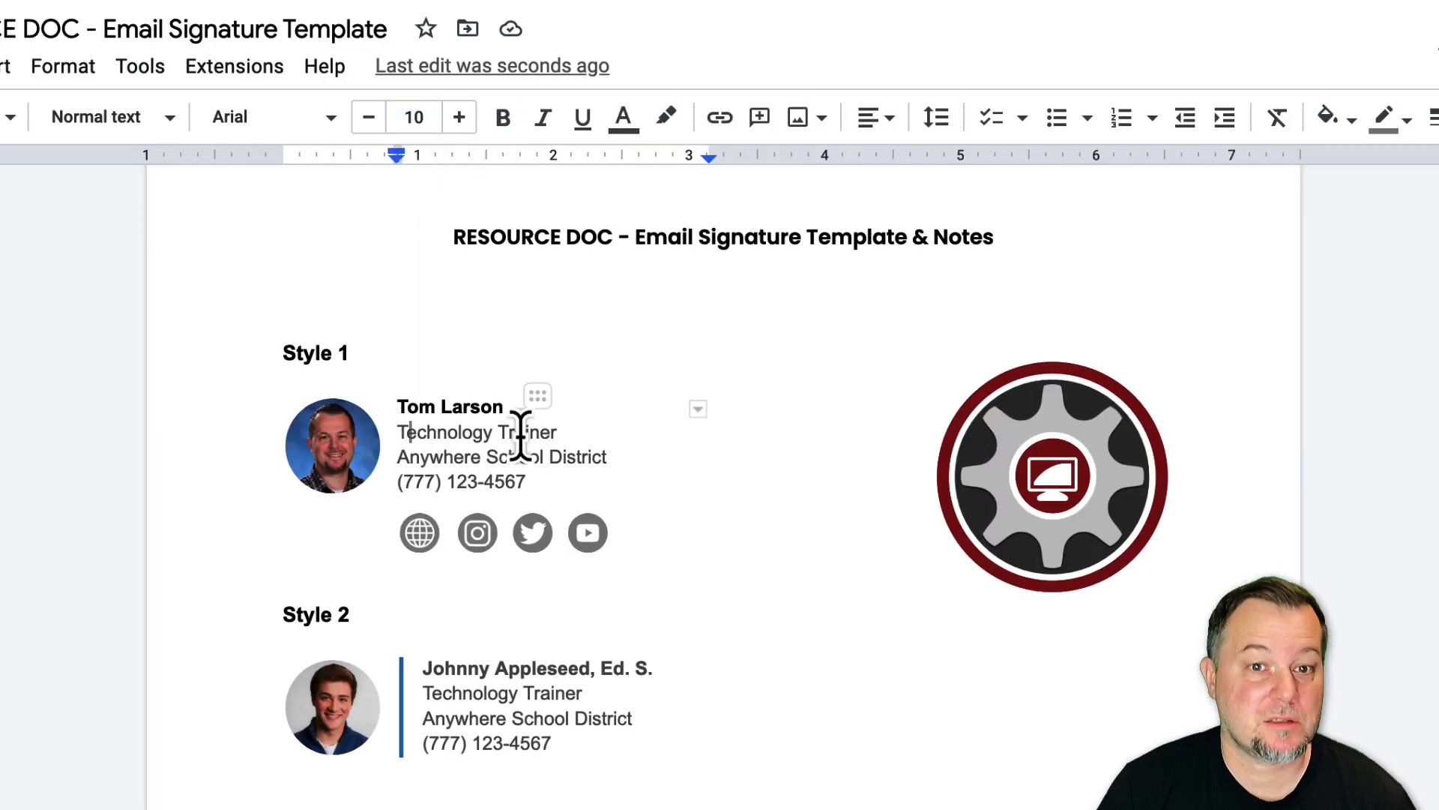
scroll(up, 3)
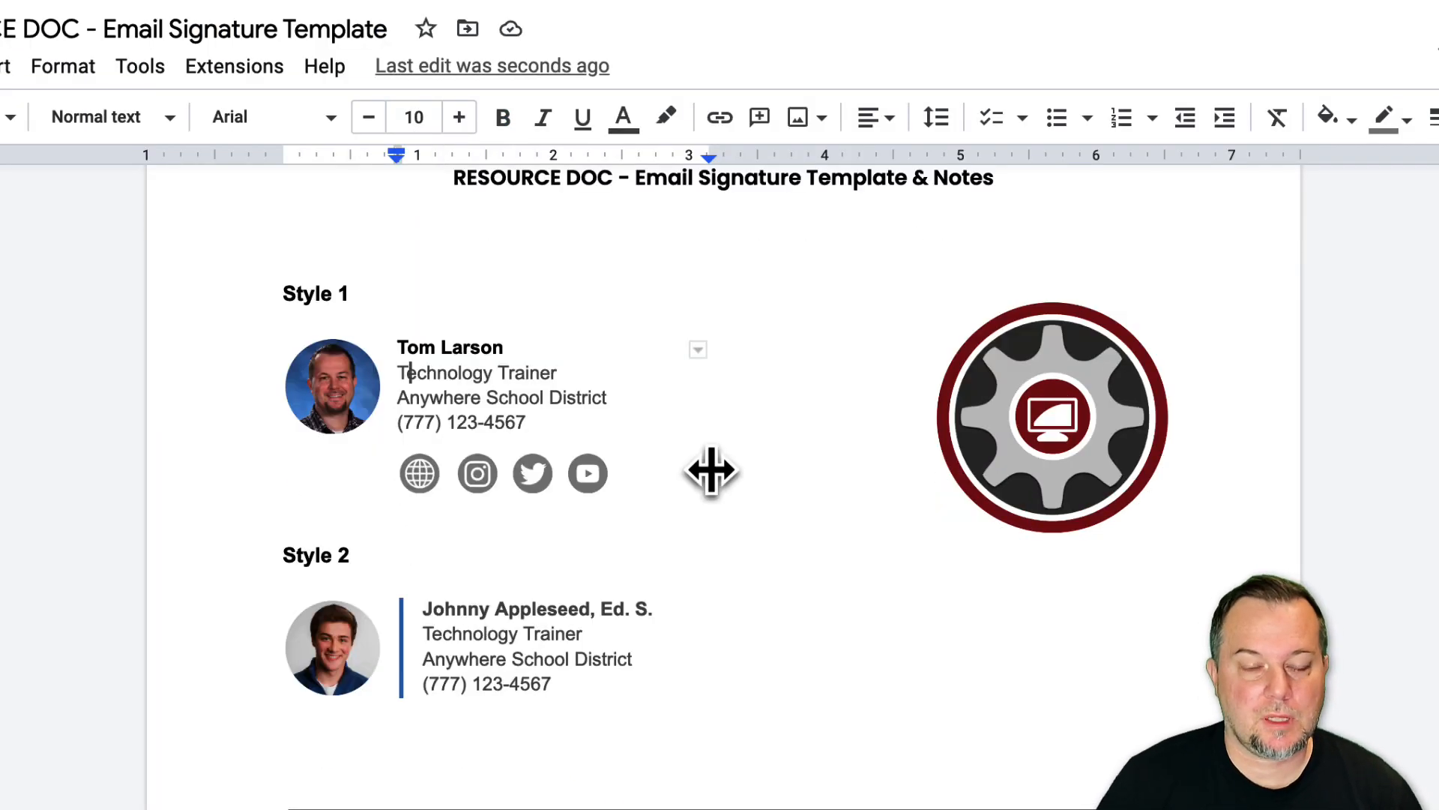
mouse_move(432, 519)
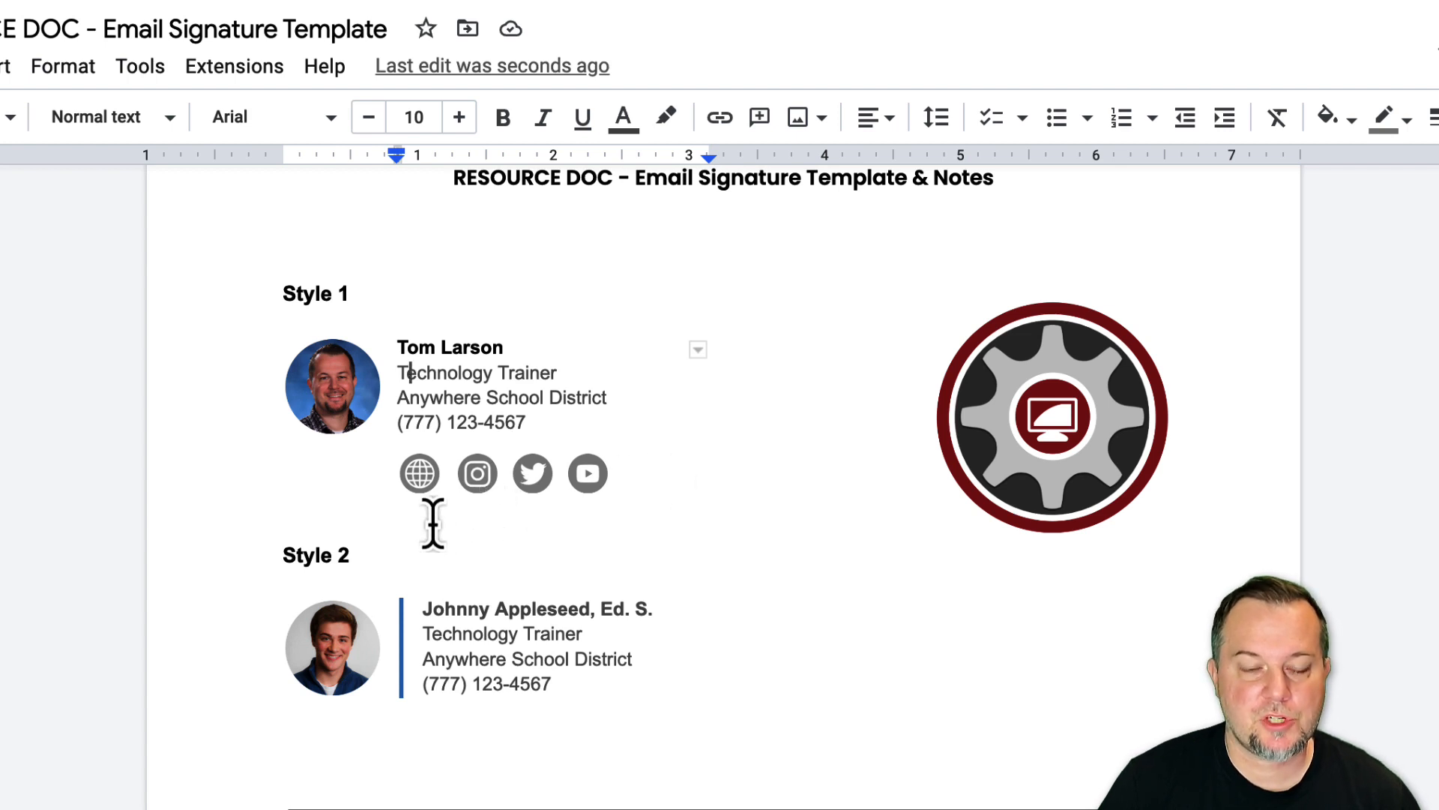
click(418, 473)
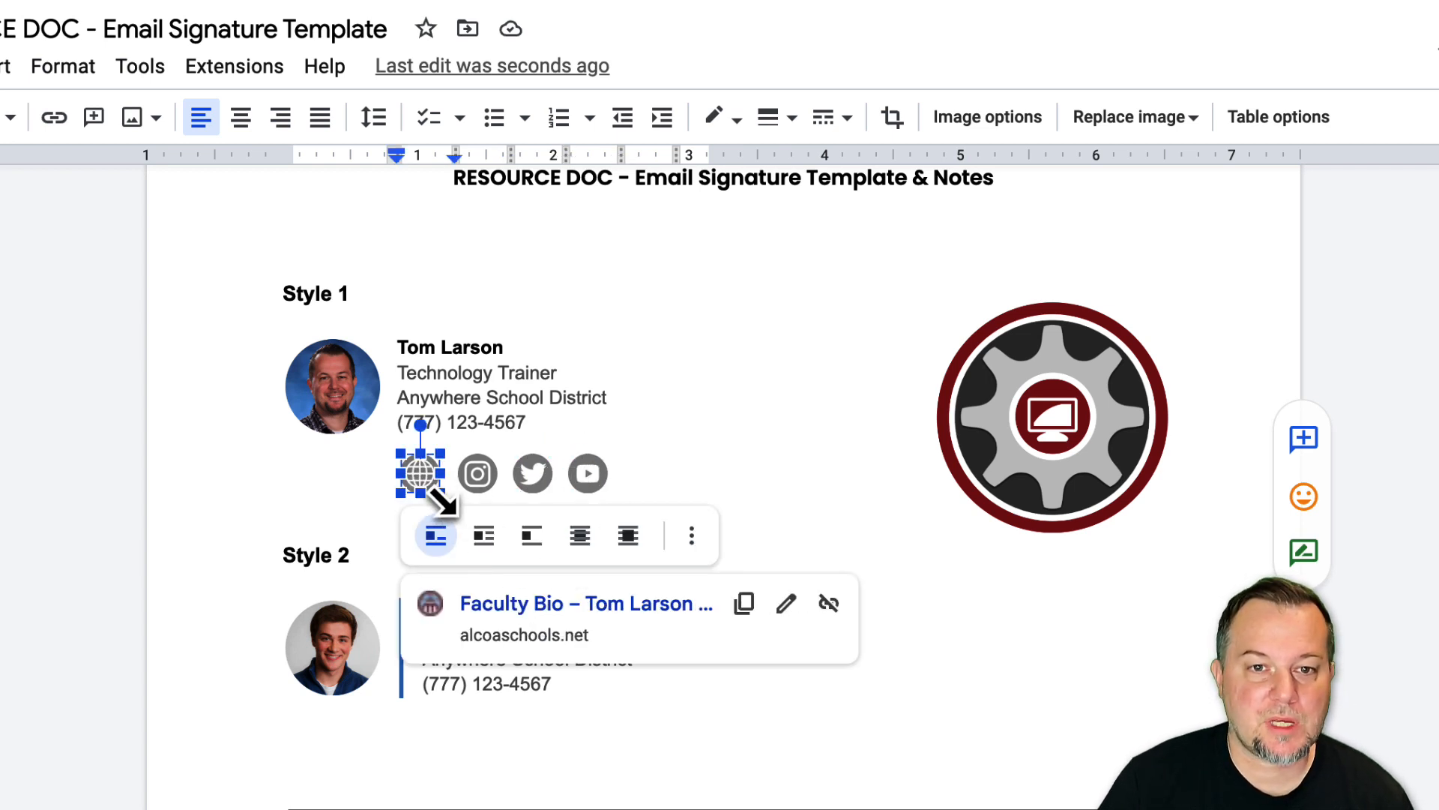
mouse_move(532, 473)
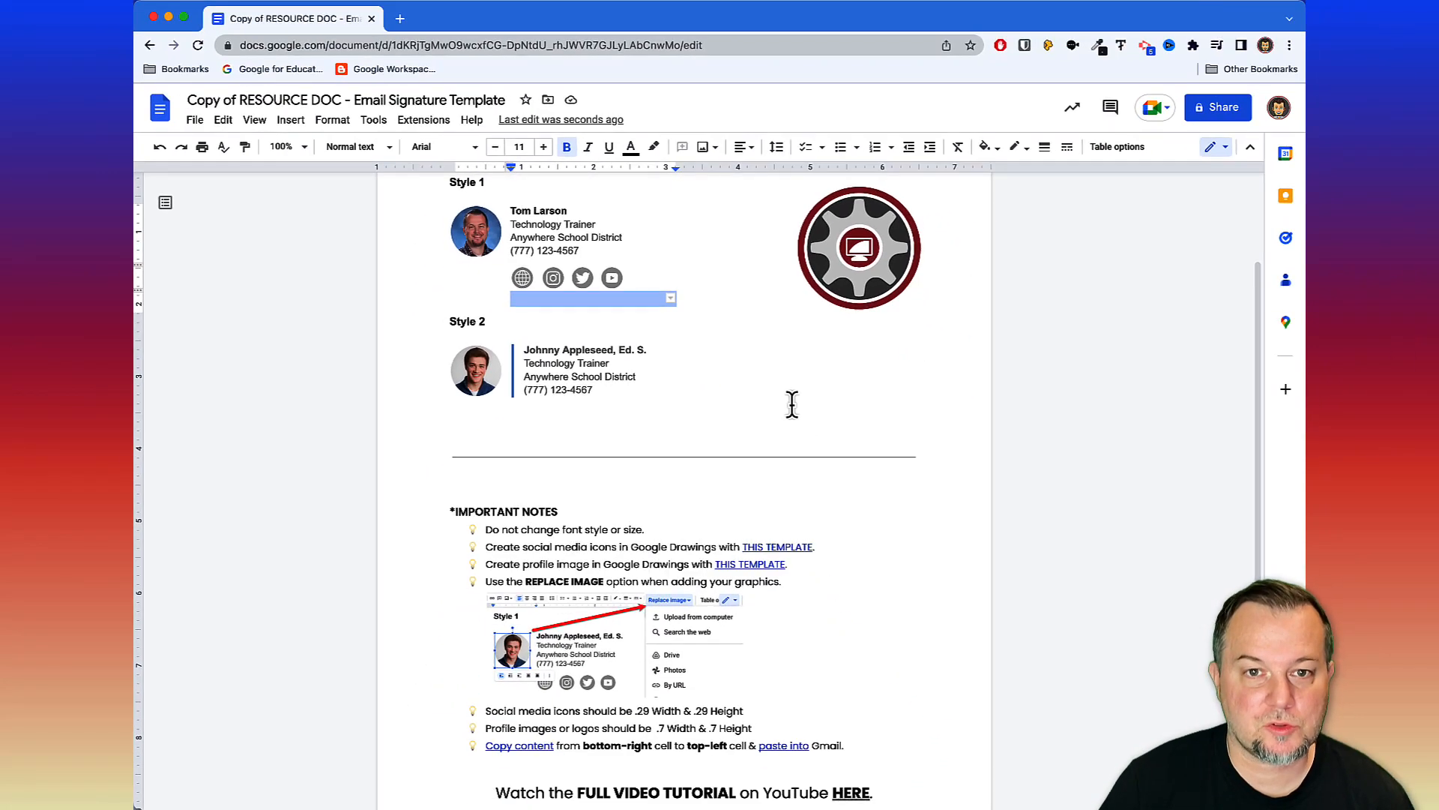
scroll(up, 3)
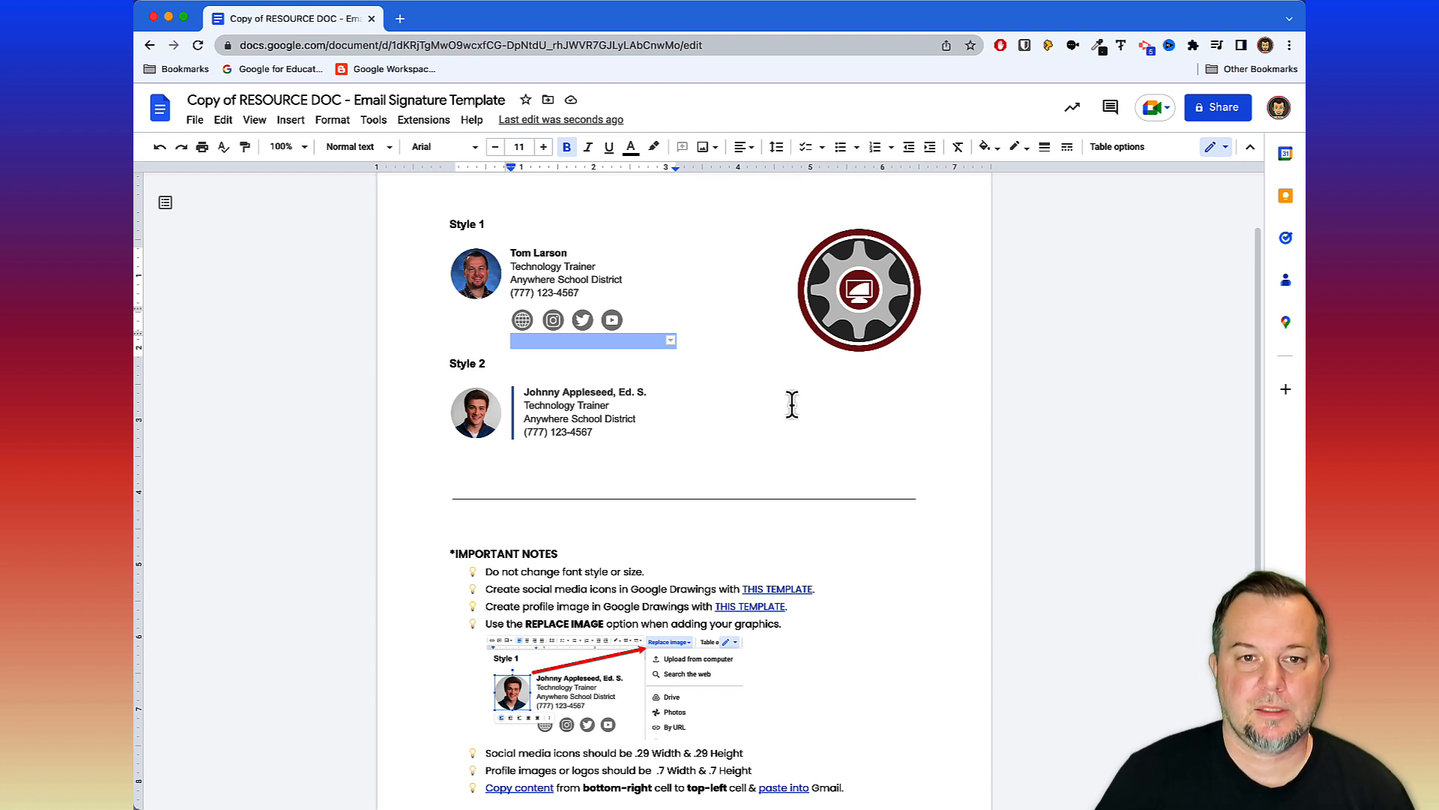
mouse_move(772, 416)
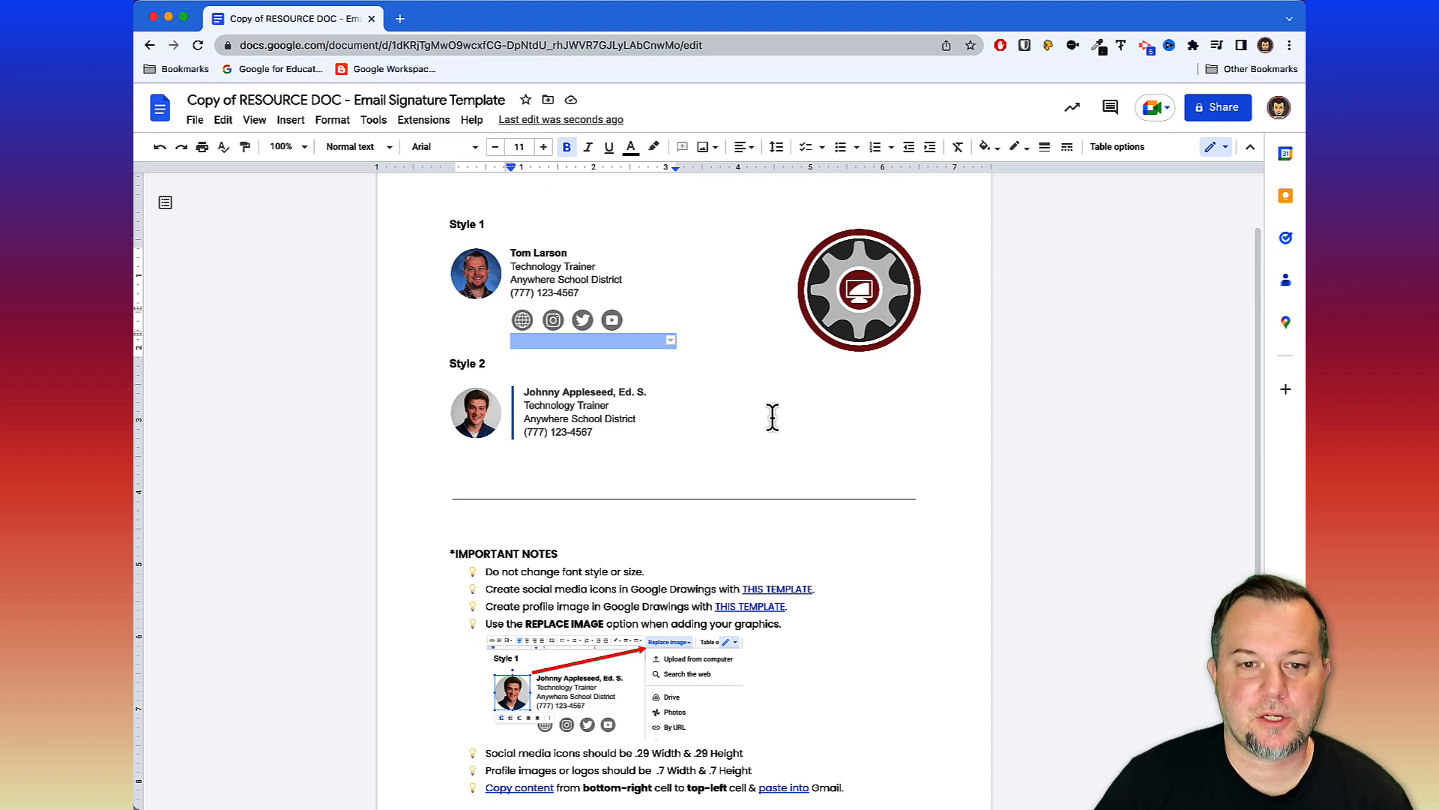
scroll(down, 3)
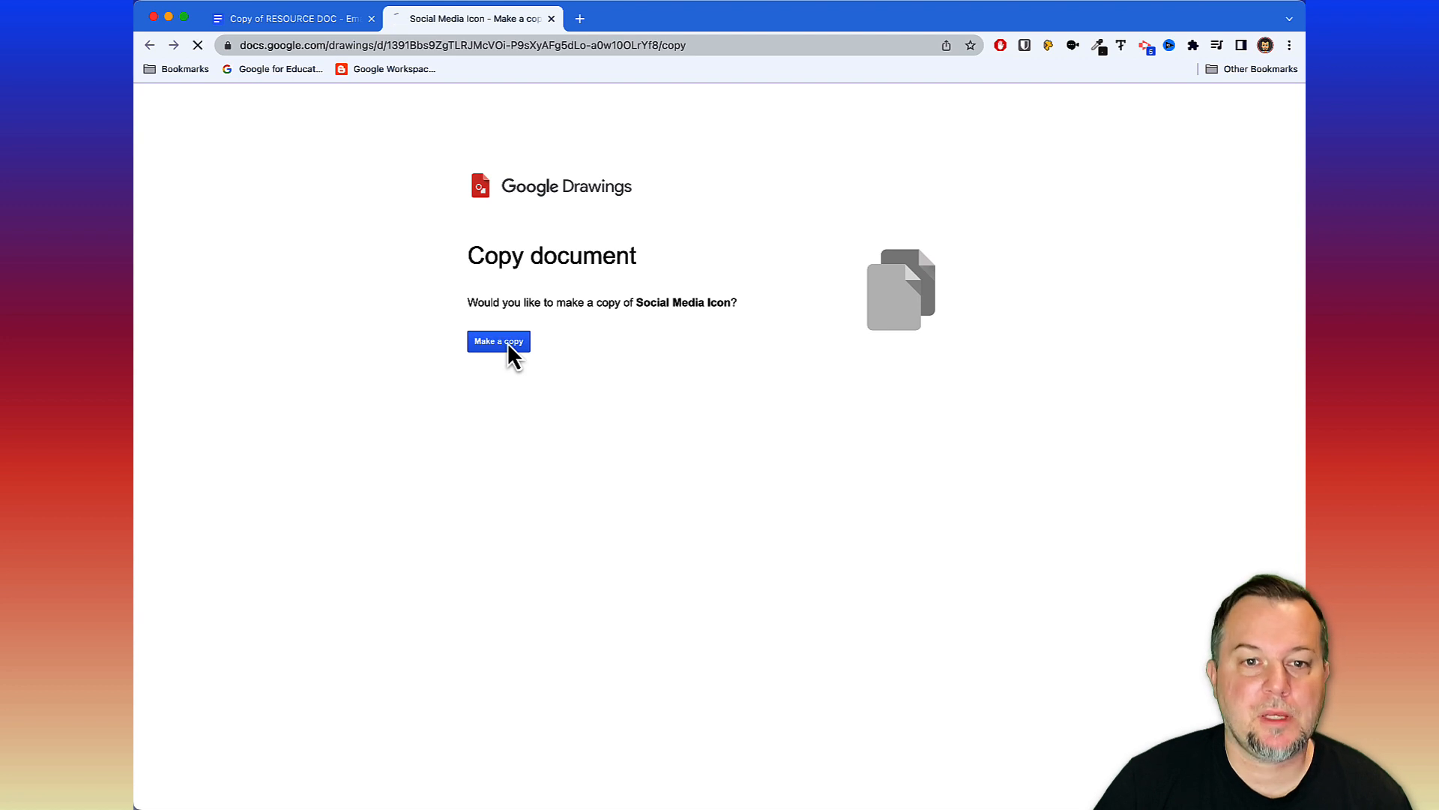
Copy the Social Media Icon drawing and inspect its Twitter, YouTube and globe icons.
click(498, 340)
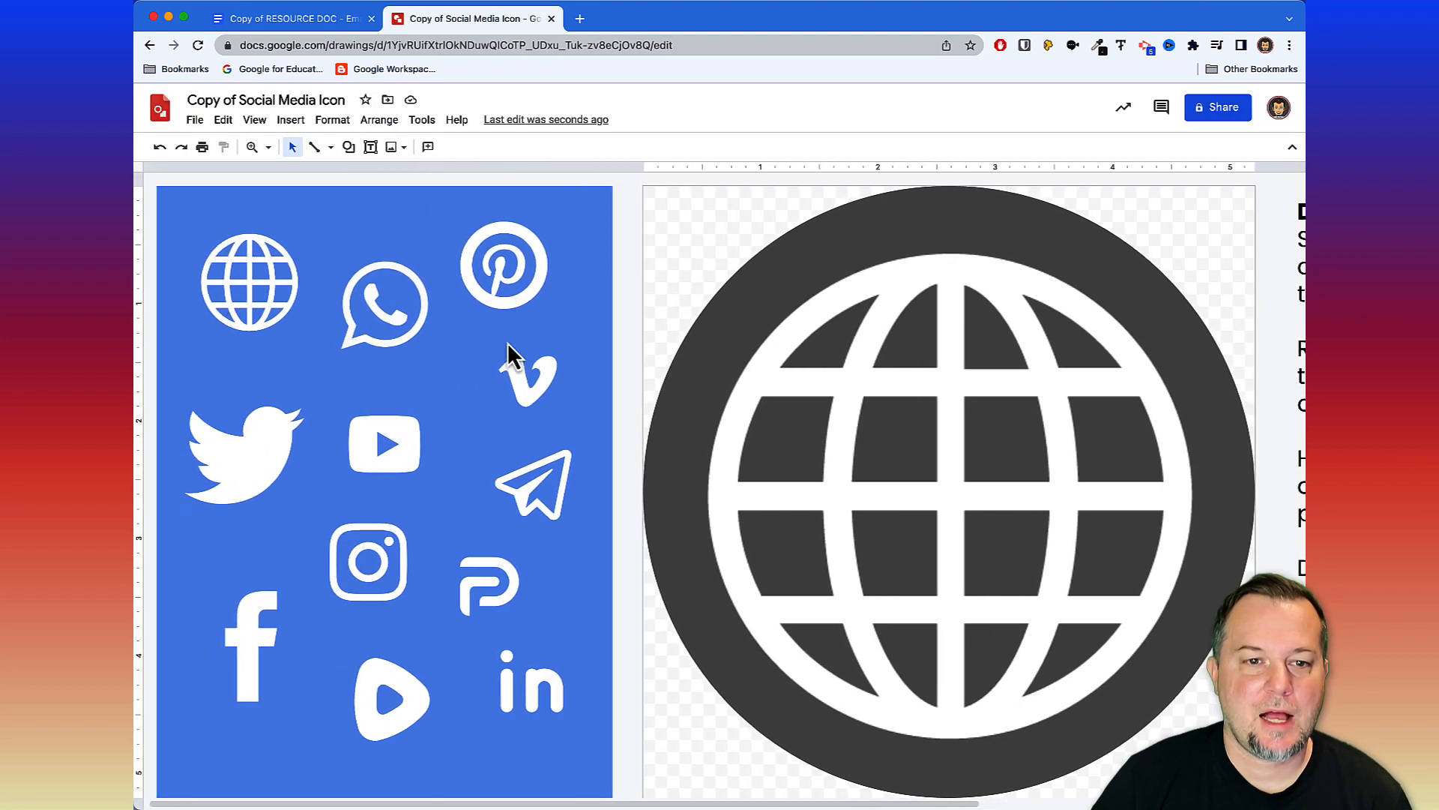
click(243, 450)
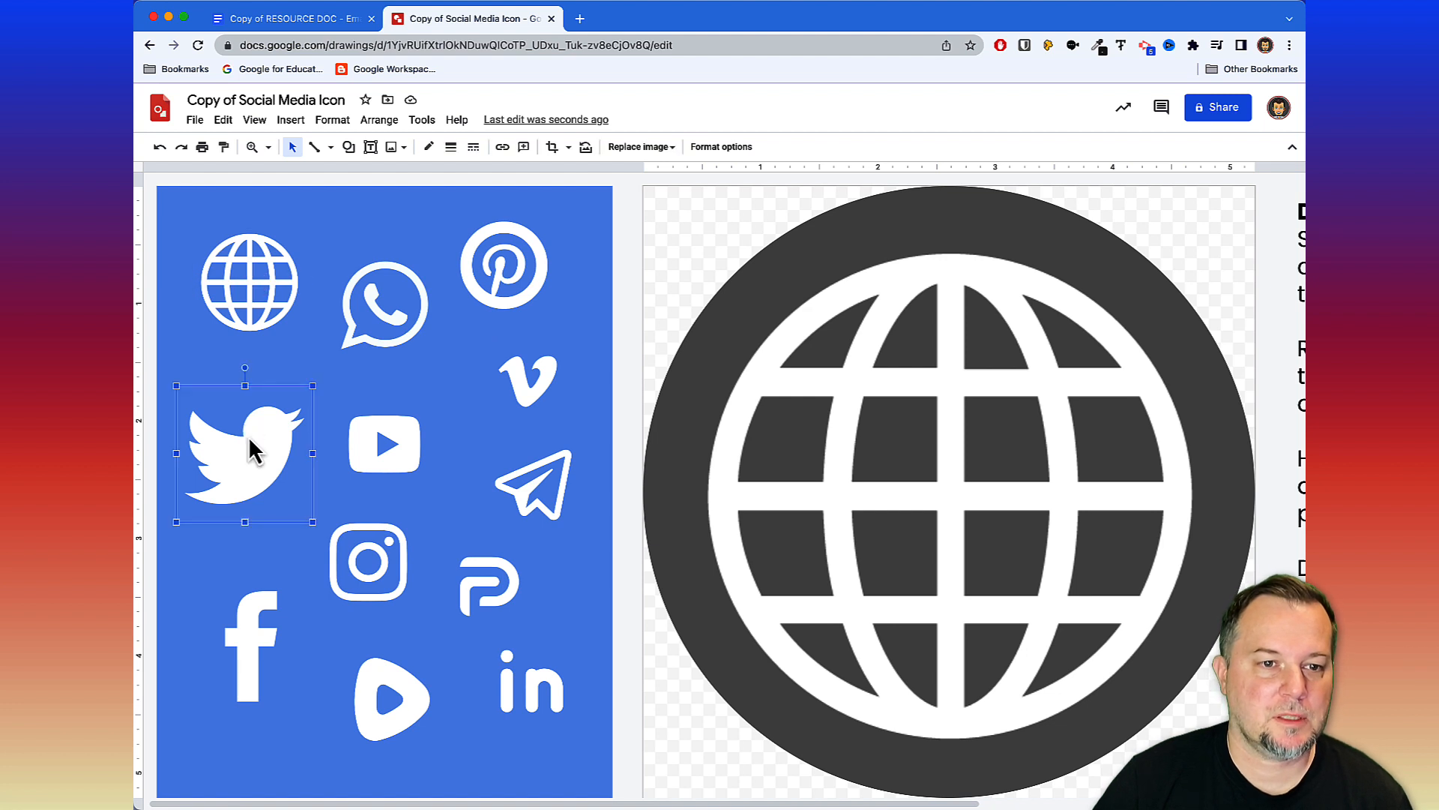
click(384, 445)
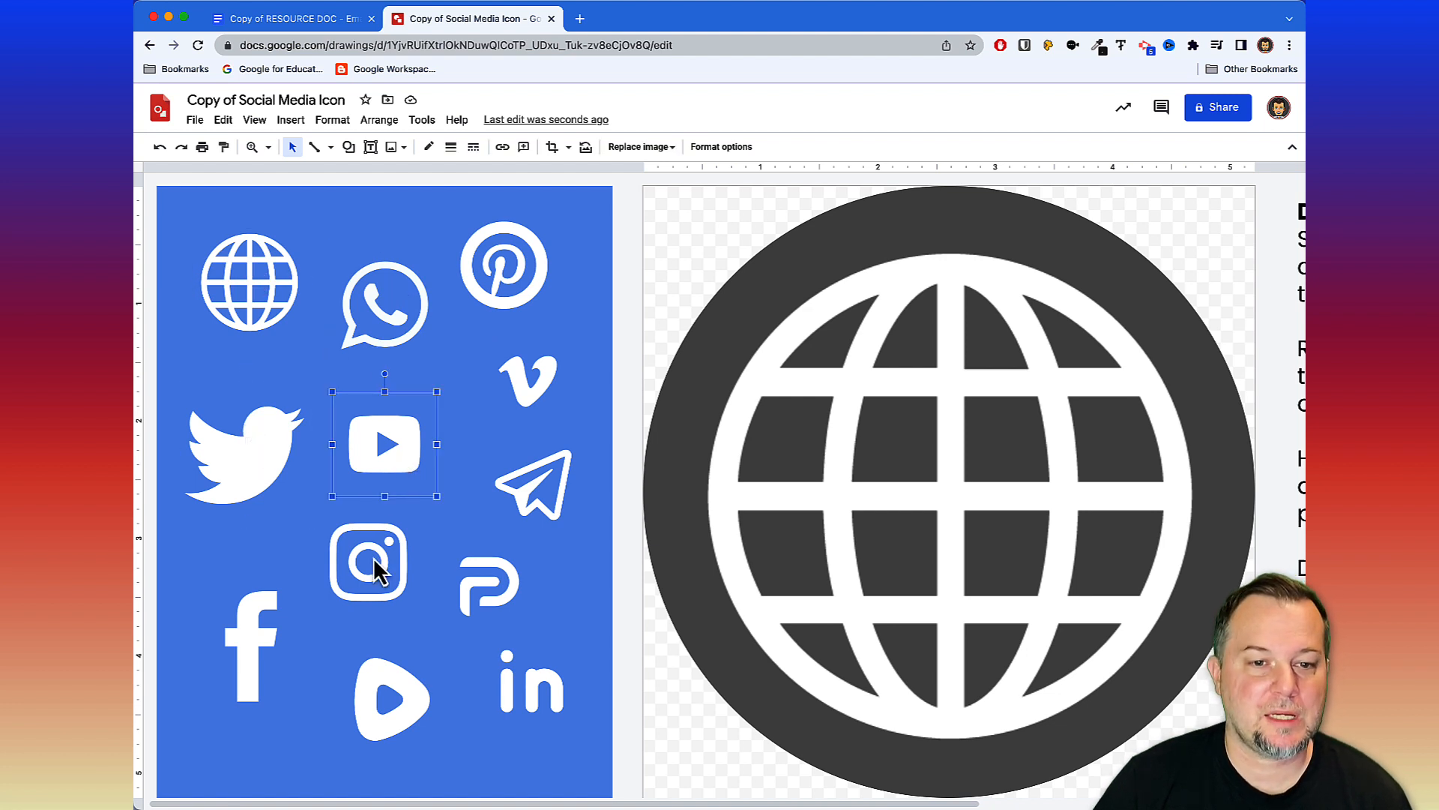
click(250, 280)
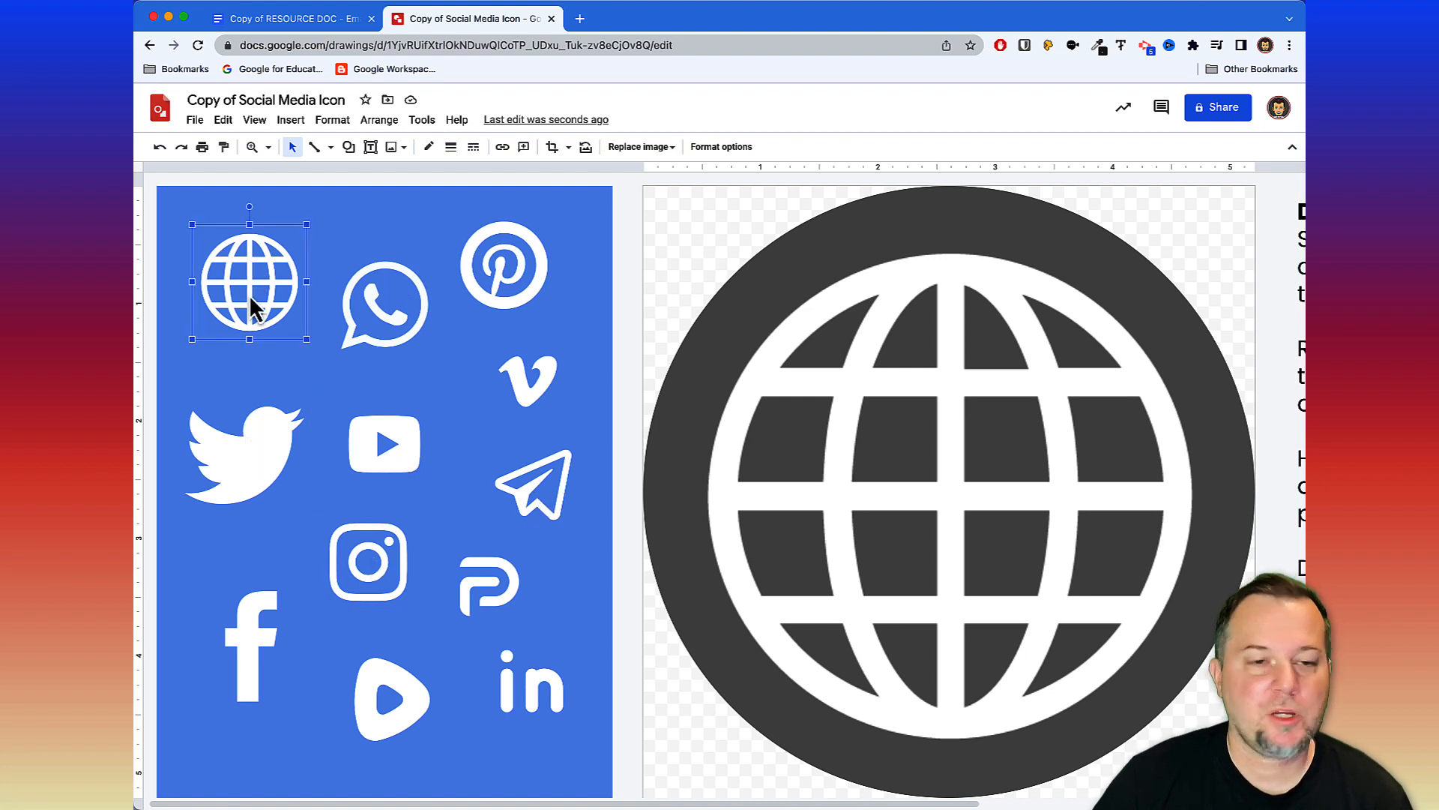
mouse_move(752, 267)
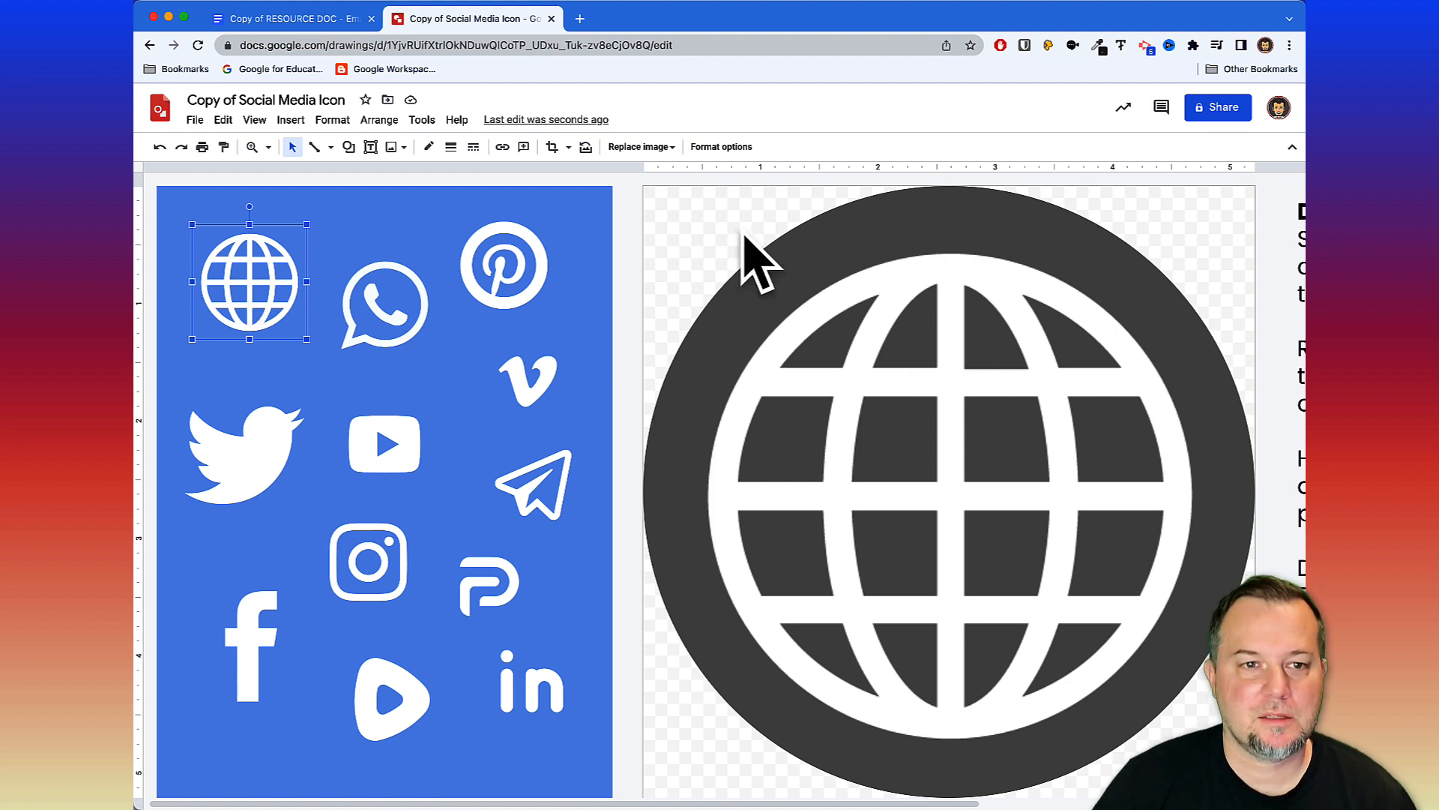
mouse_move(480, 366)
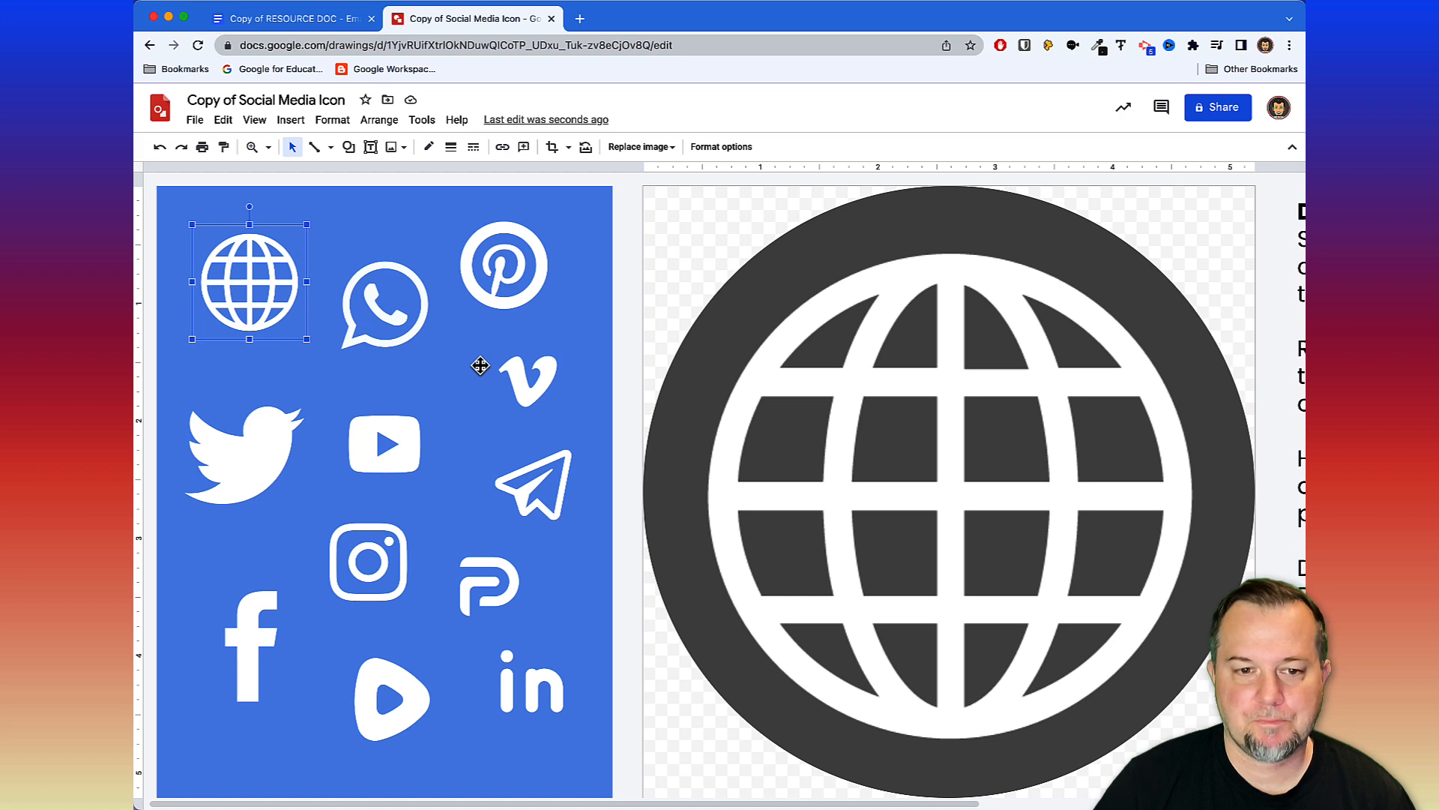
click(290, 18)
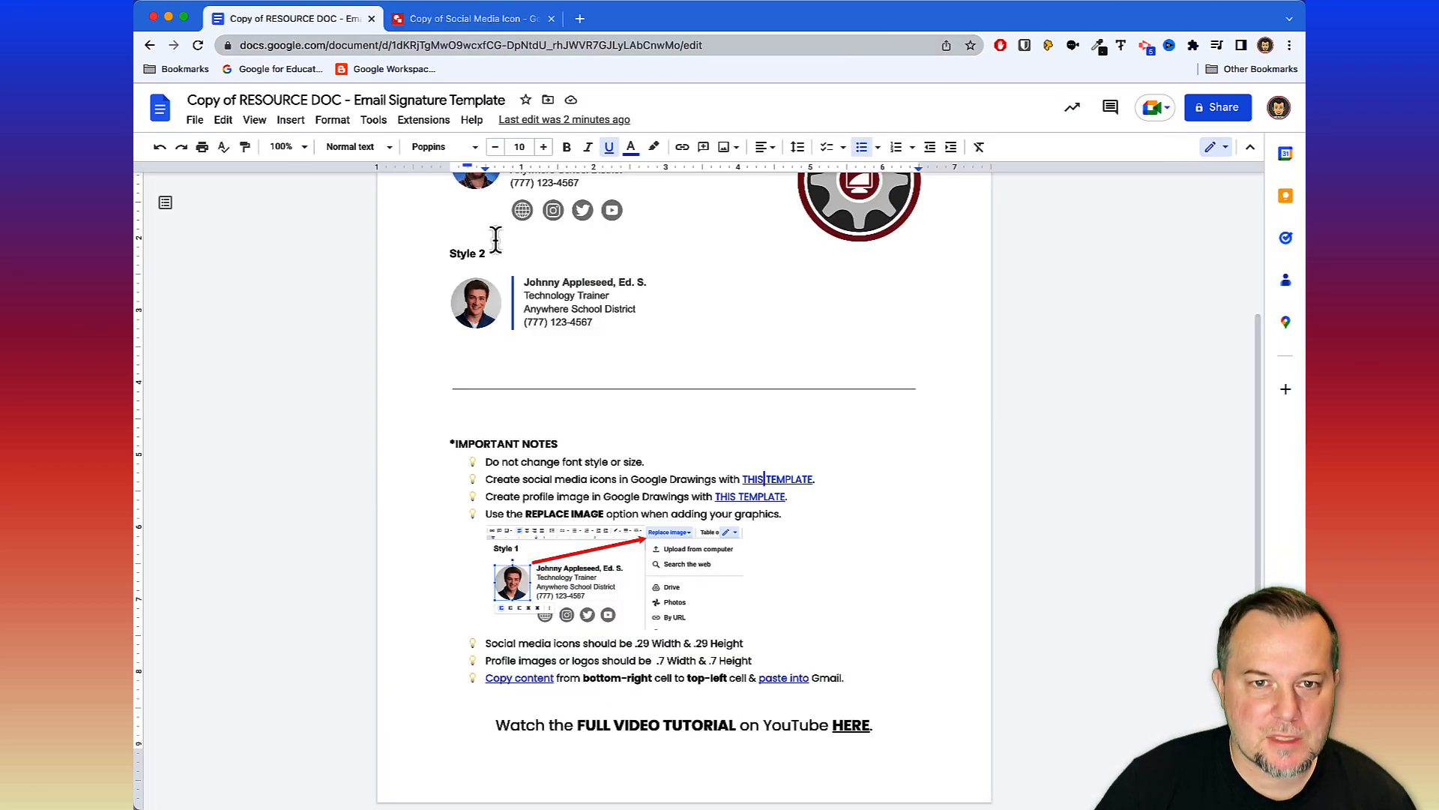
click(470, 18)
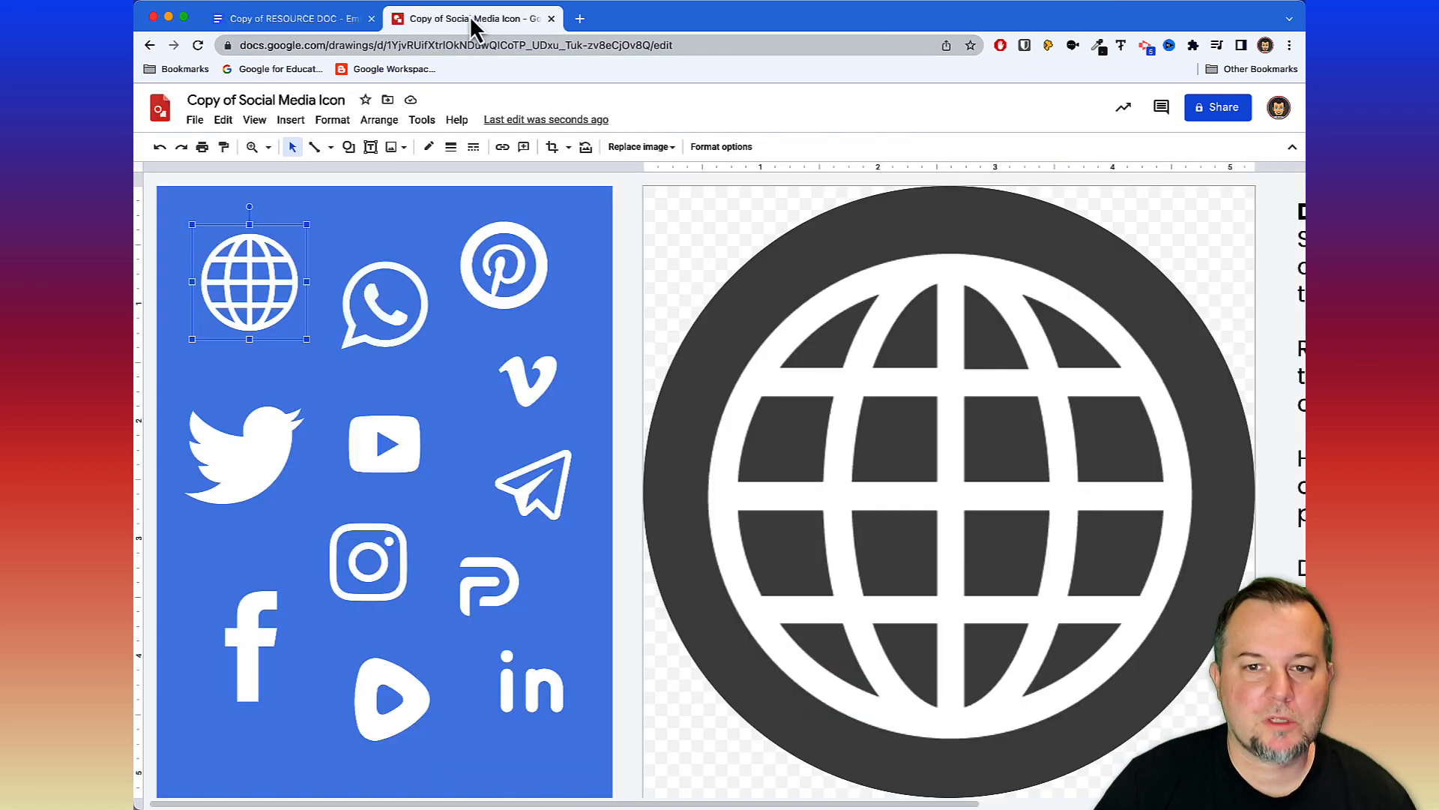
mouse_move(890, 452)
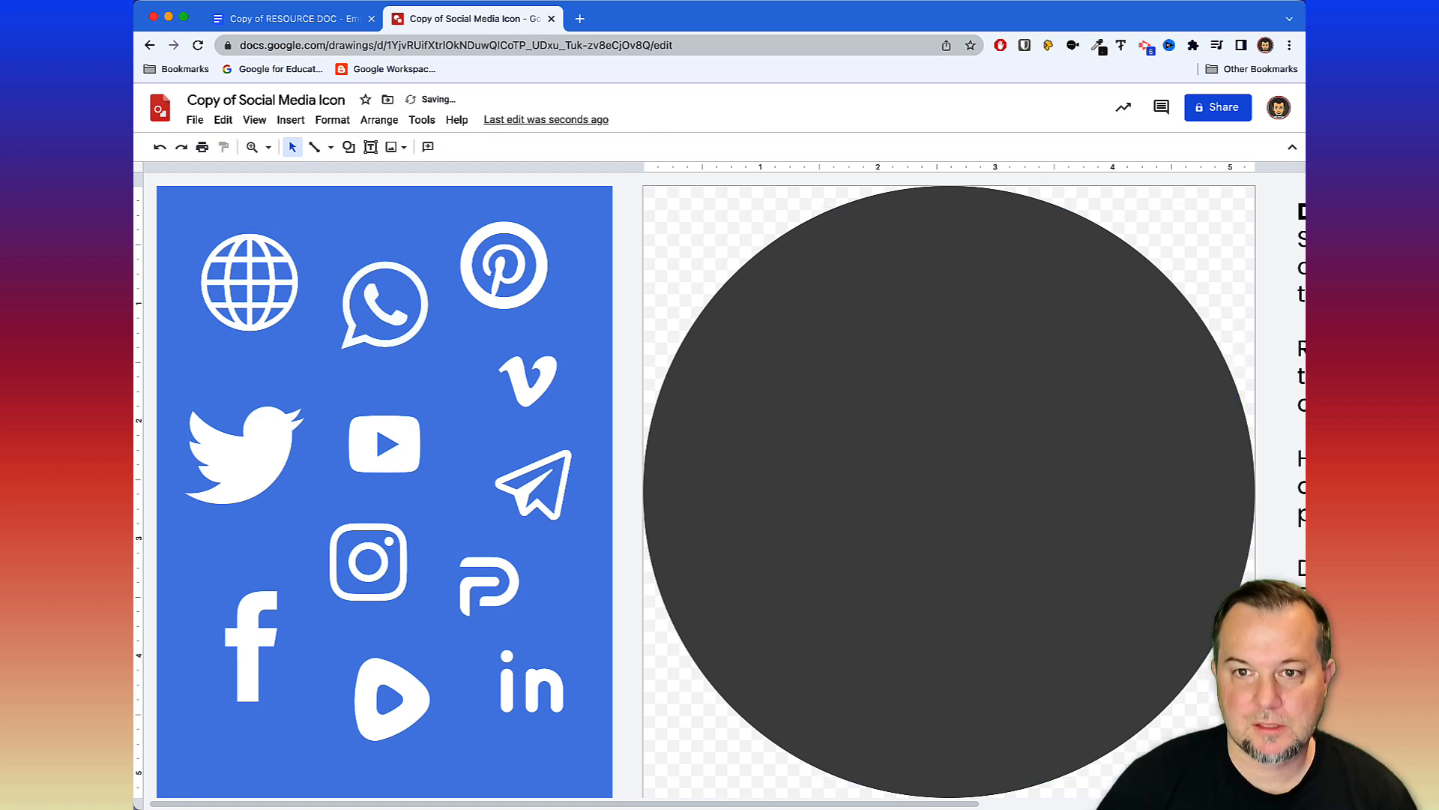
mouse_move(940, 427)
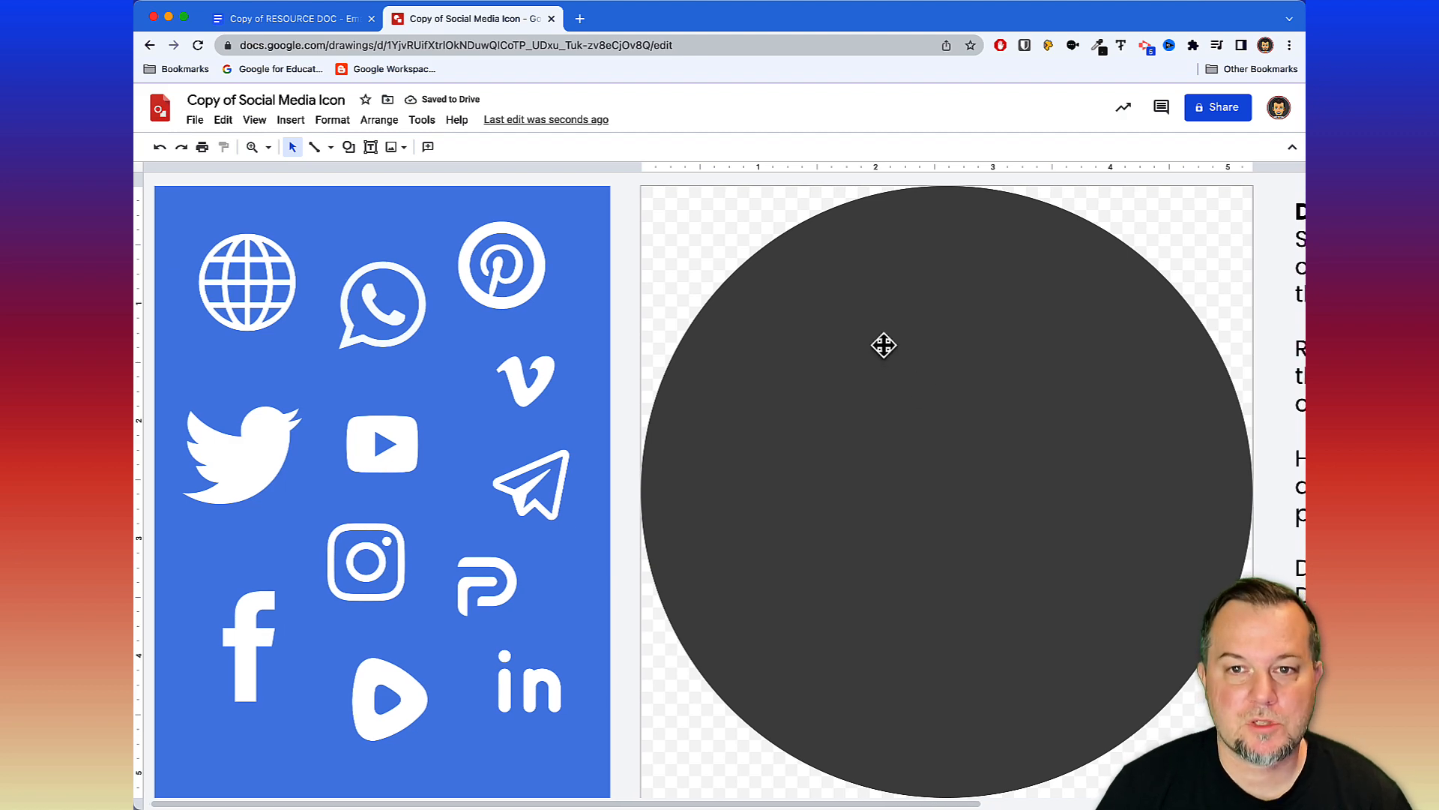
Fill the dark circle with dark blue.
click(884, 346)
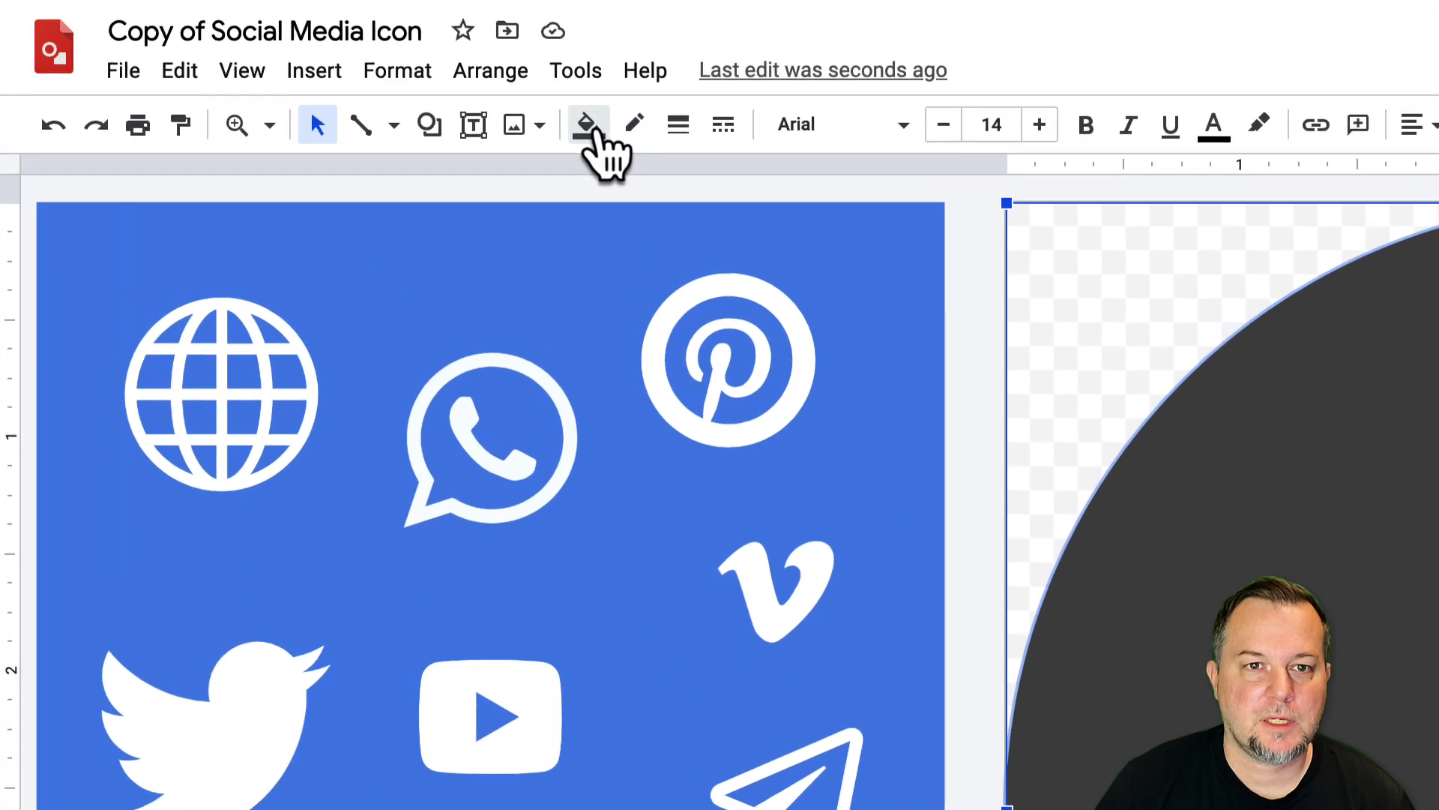
click(584, 125)
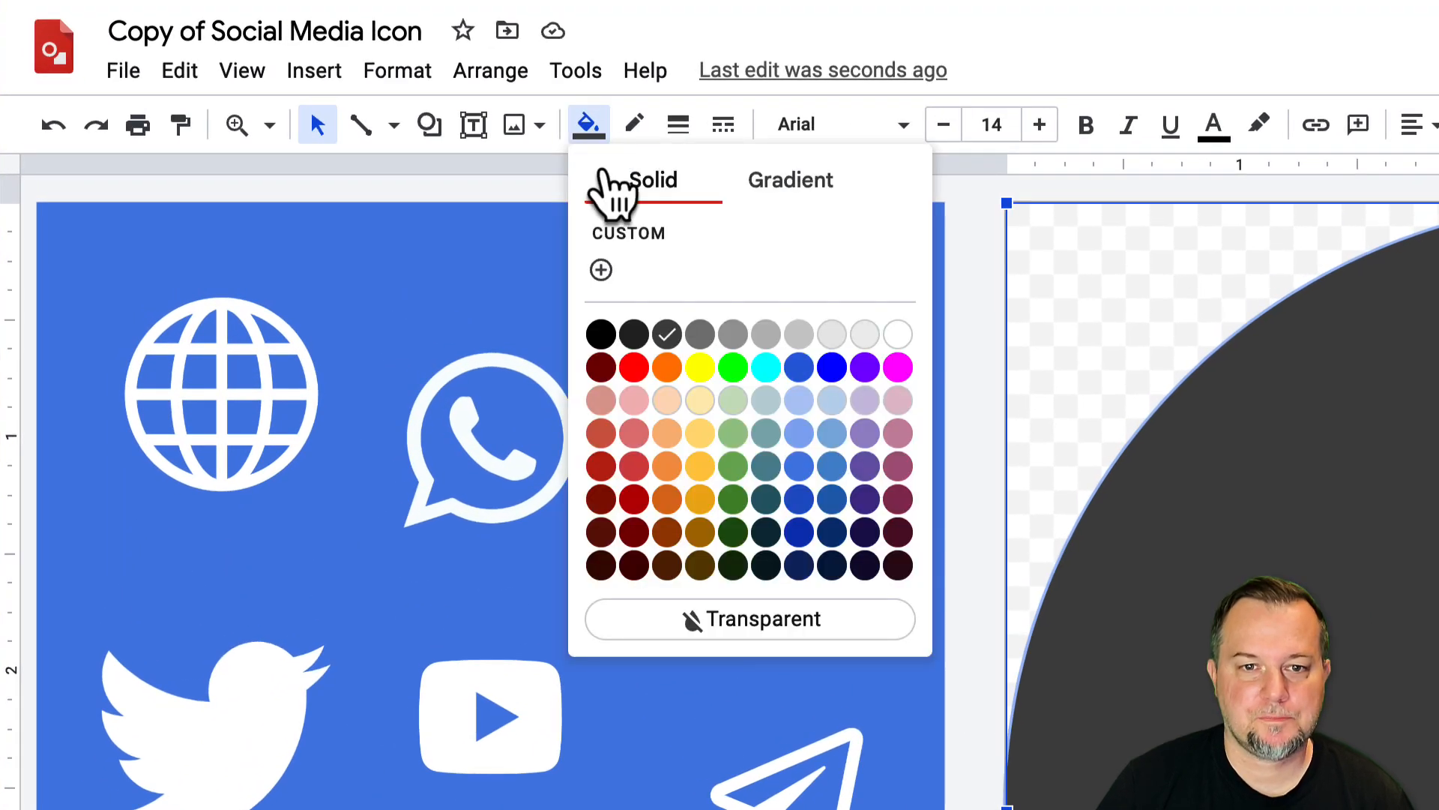
mouse_move(868, 578)
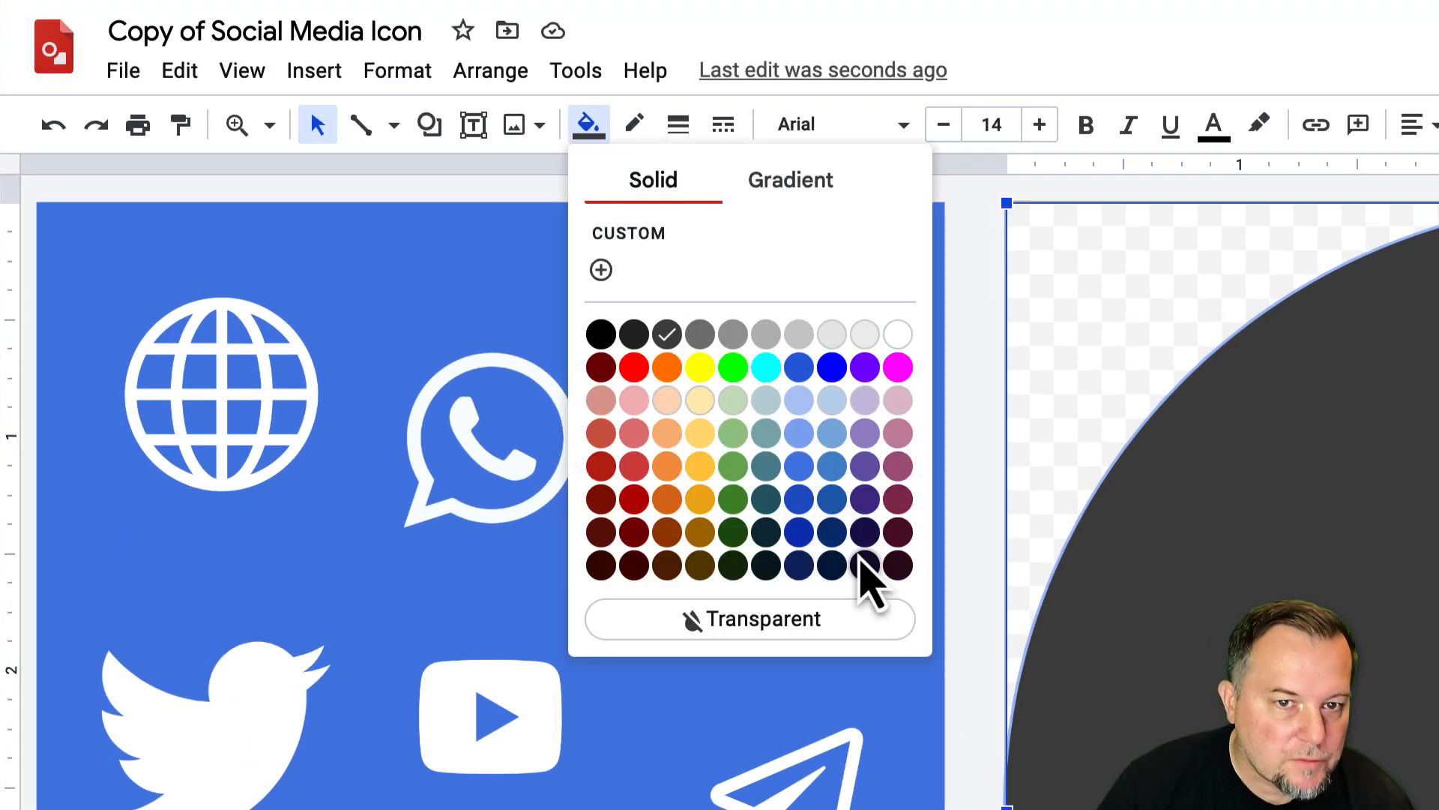
click(830, 367)
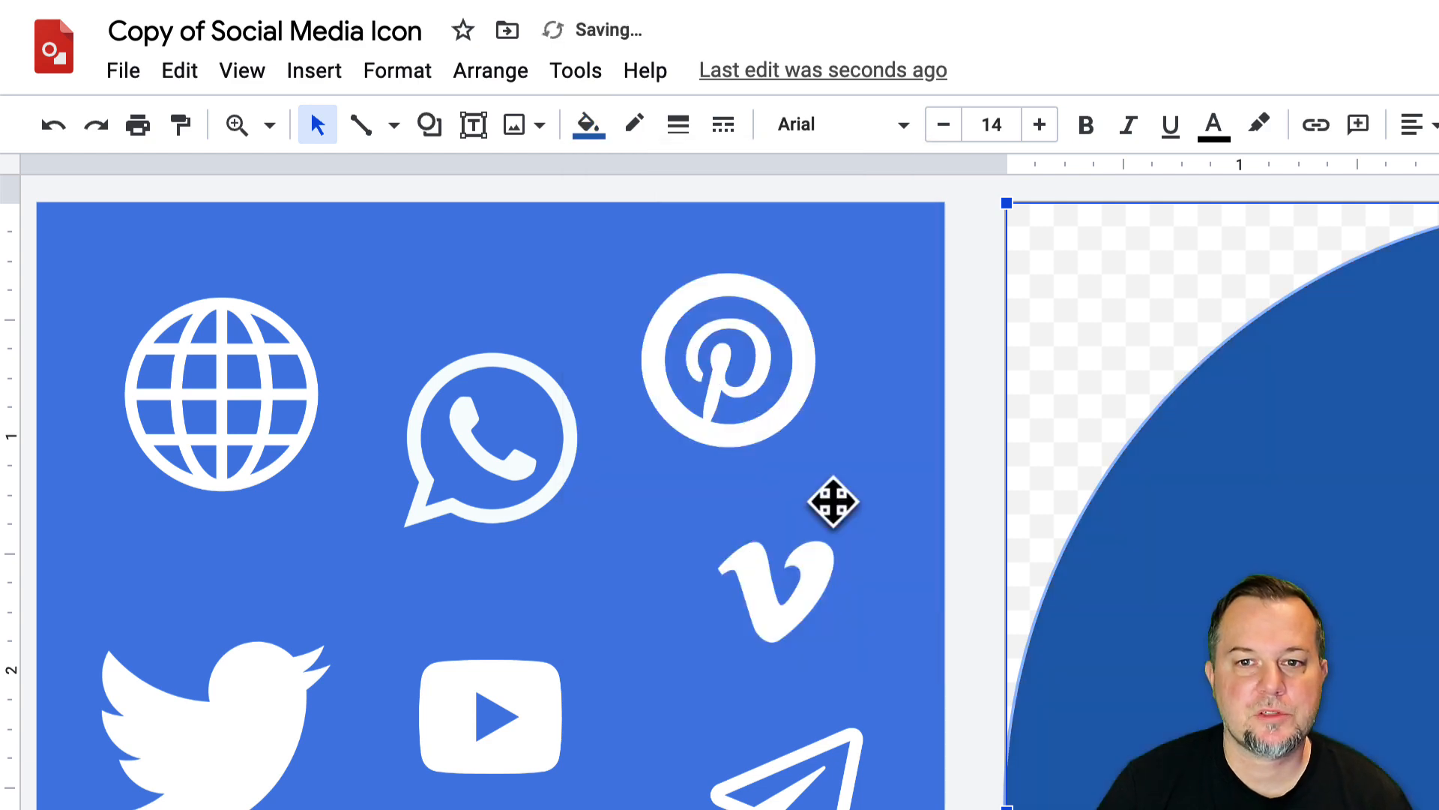
mouse_move(986, 492)
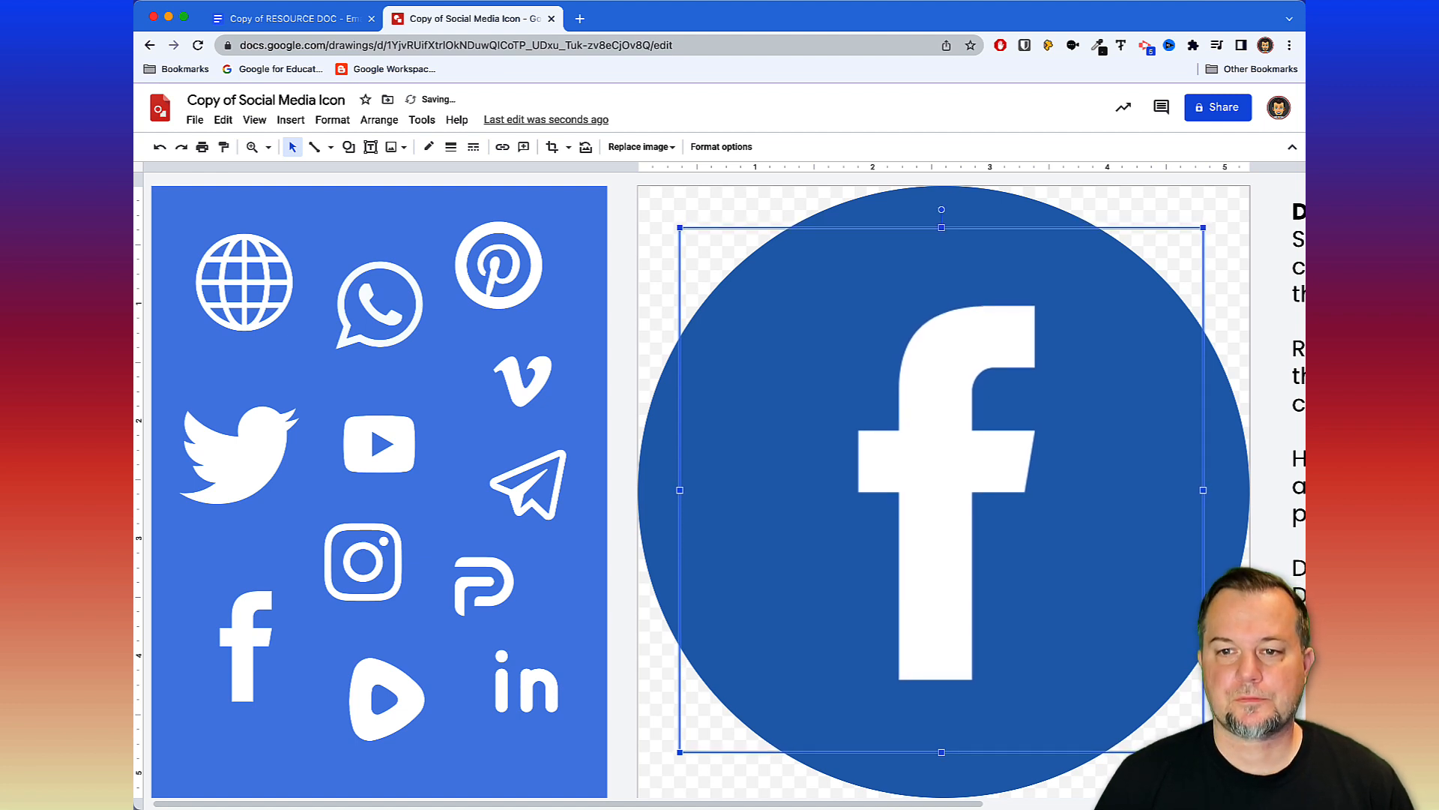
mouse_move(700, 207)
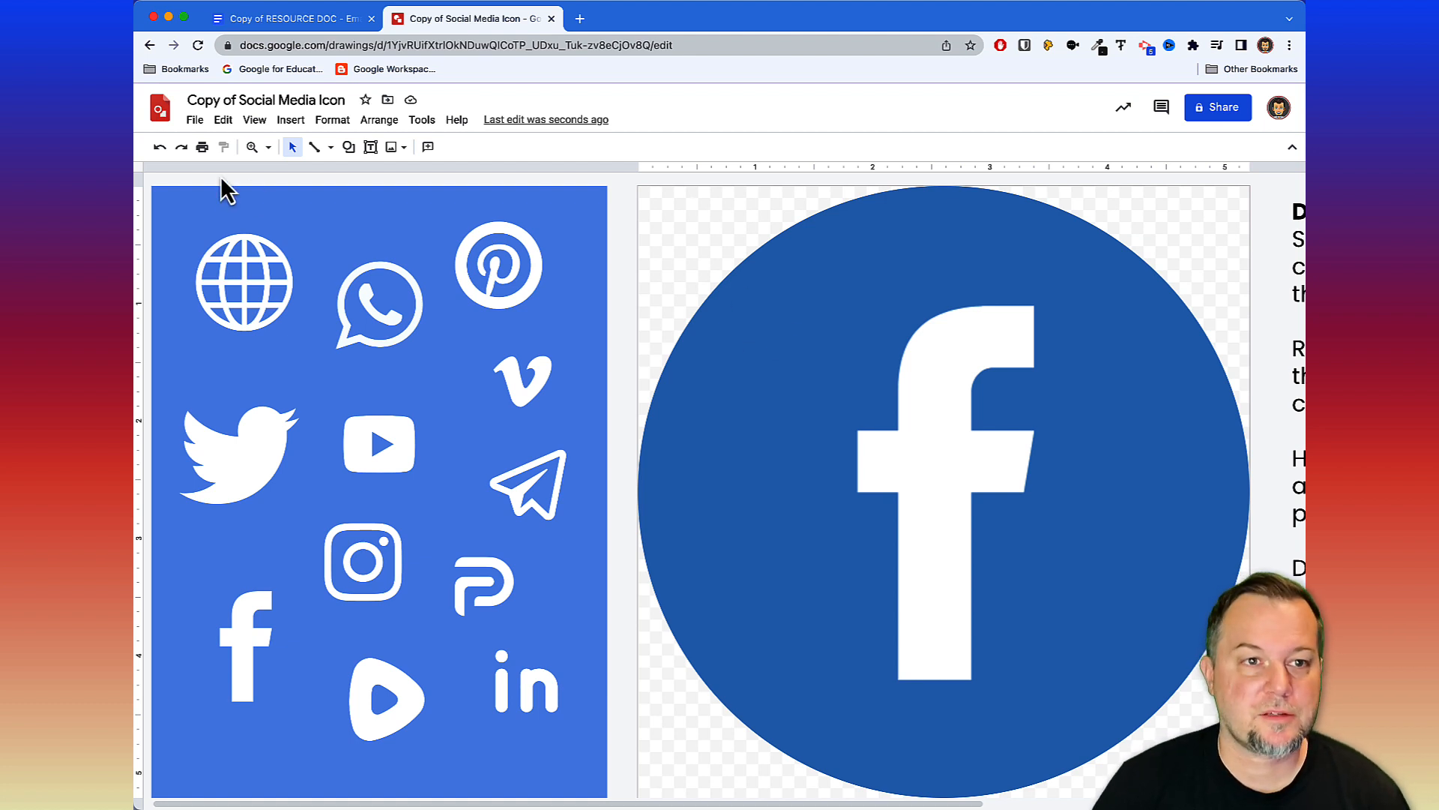
Download the blue Facebook circle drawing as a PNG image.
click(194, 120)
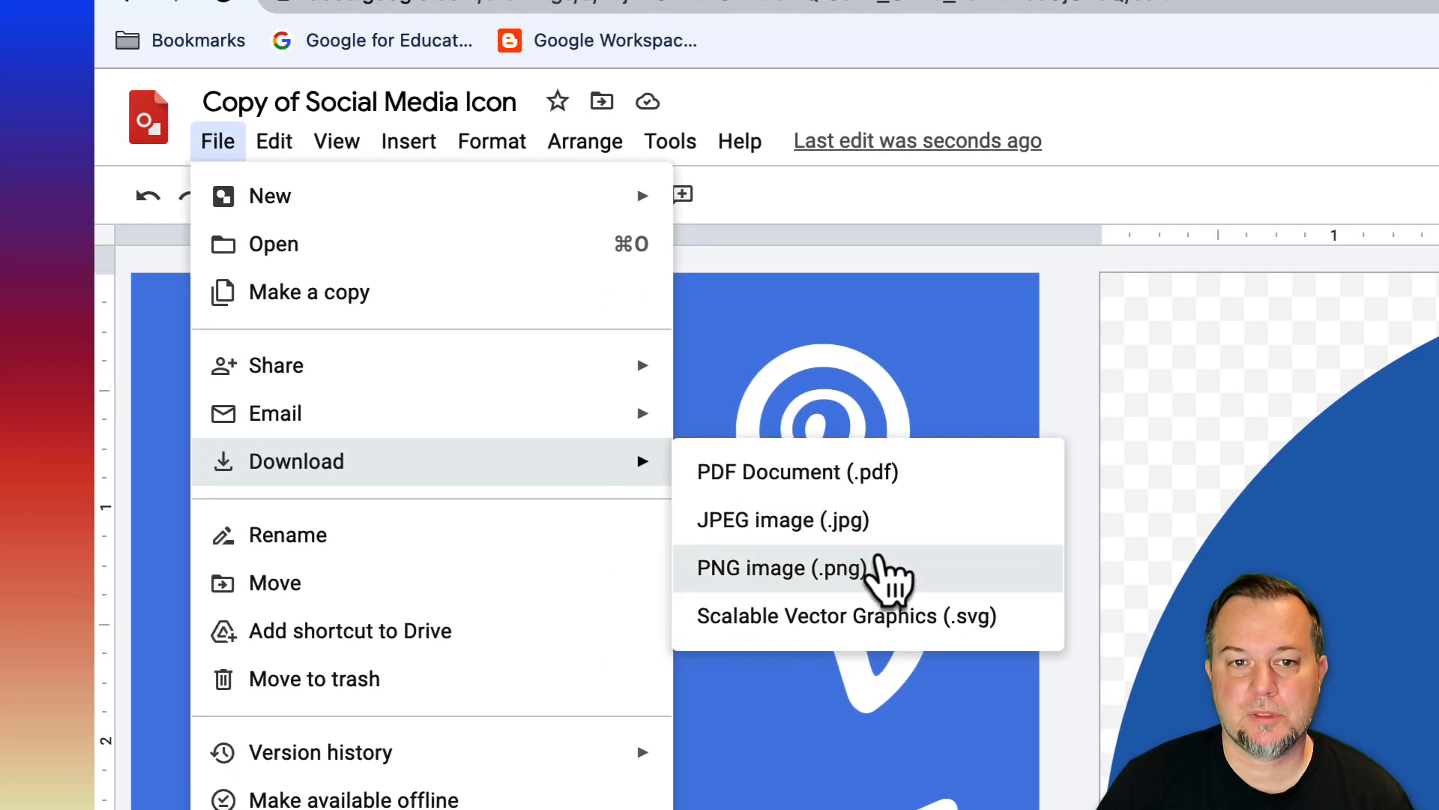
mouse_move(904, 610)
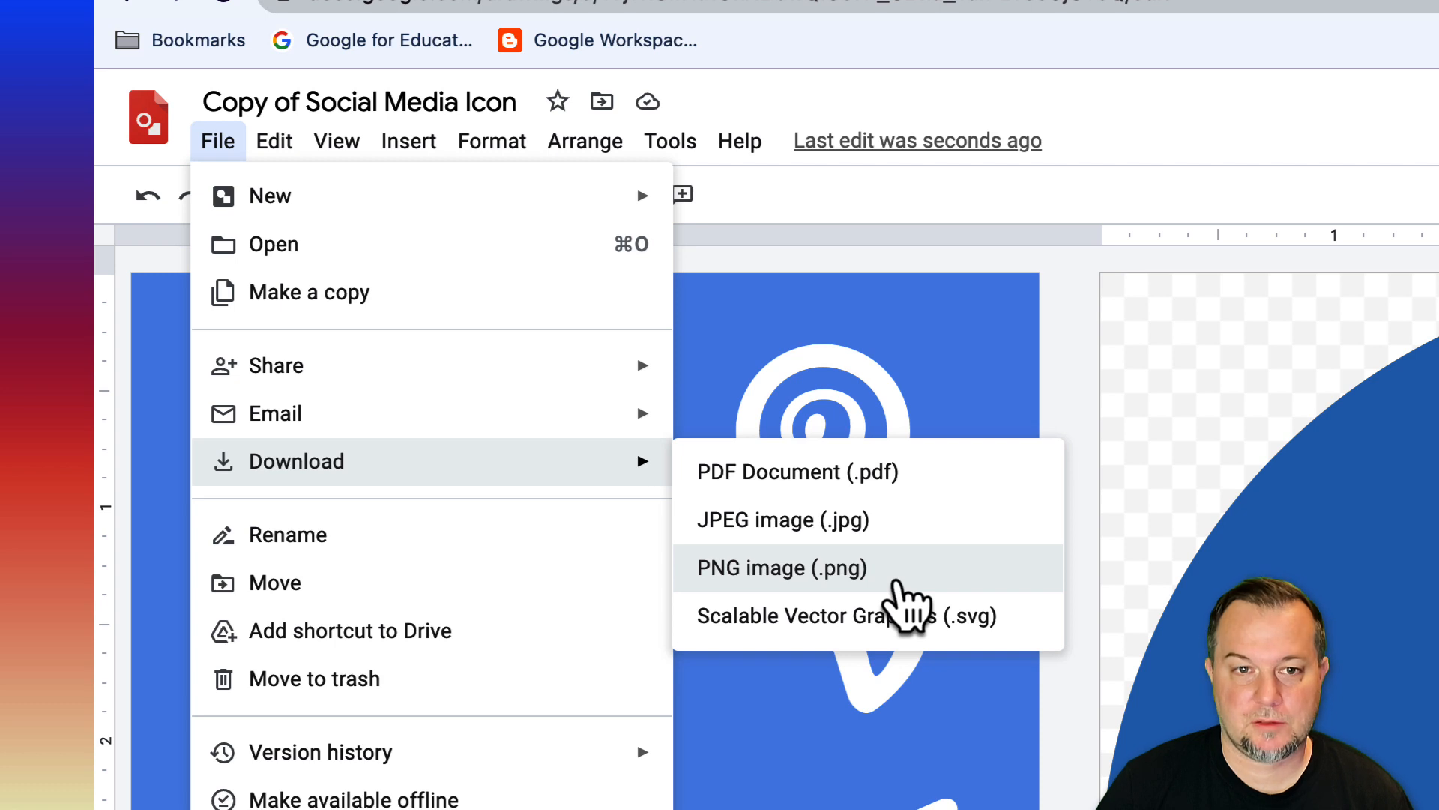
mouse_move(946, 597)
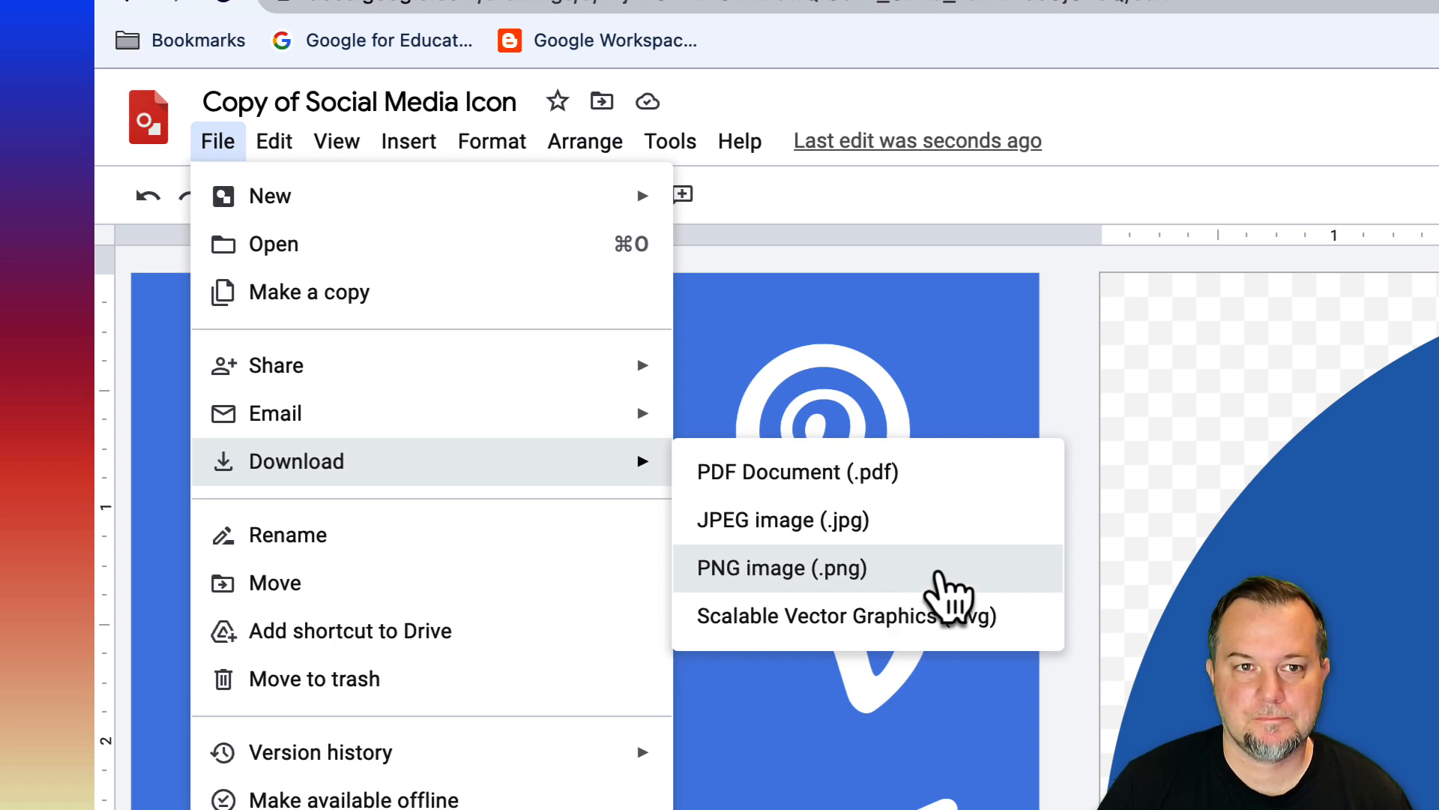
click(781, 567)
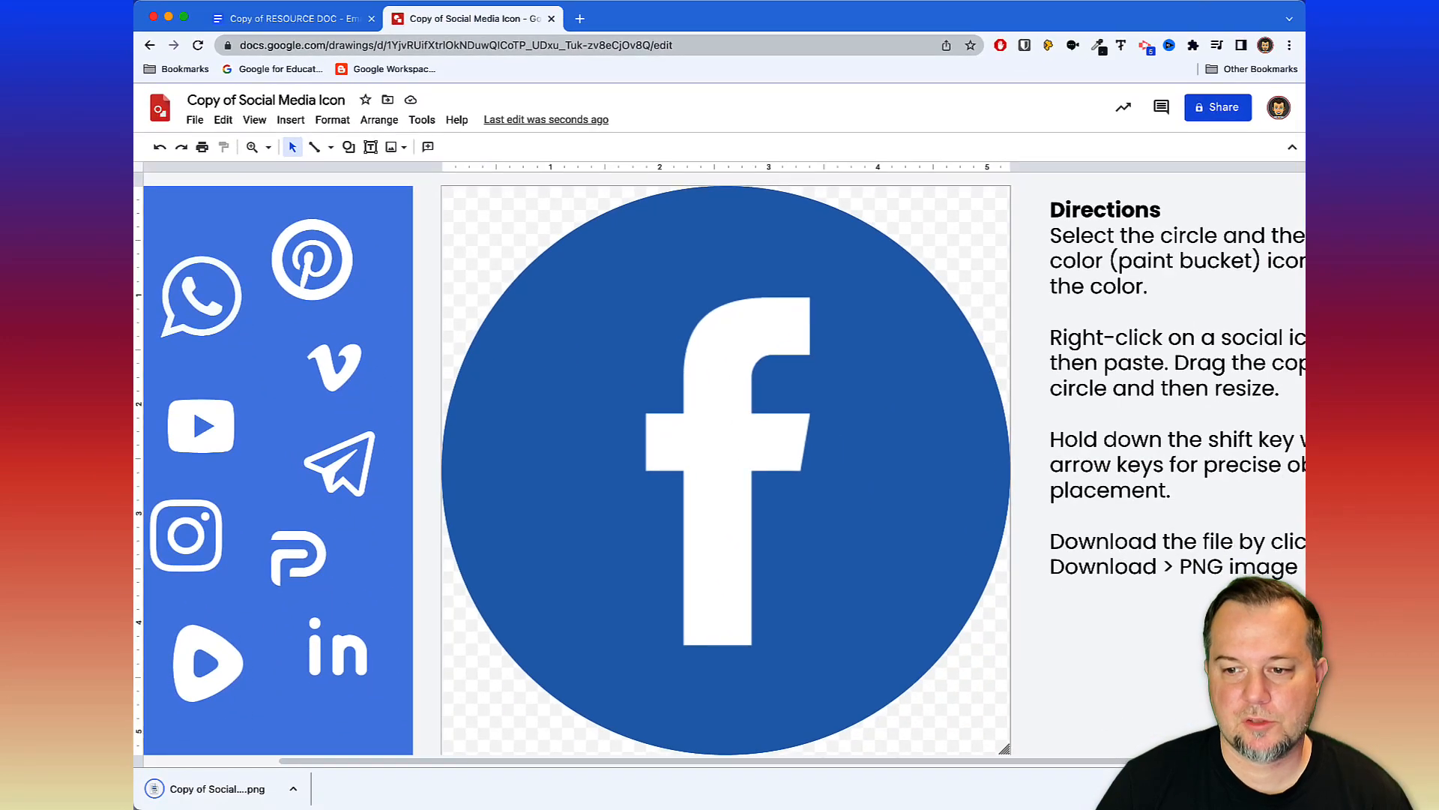
mouse_move(289, 18)
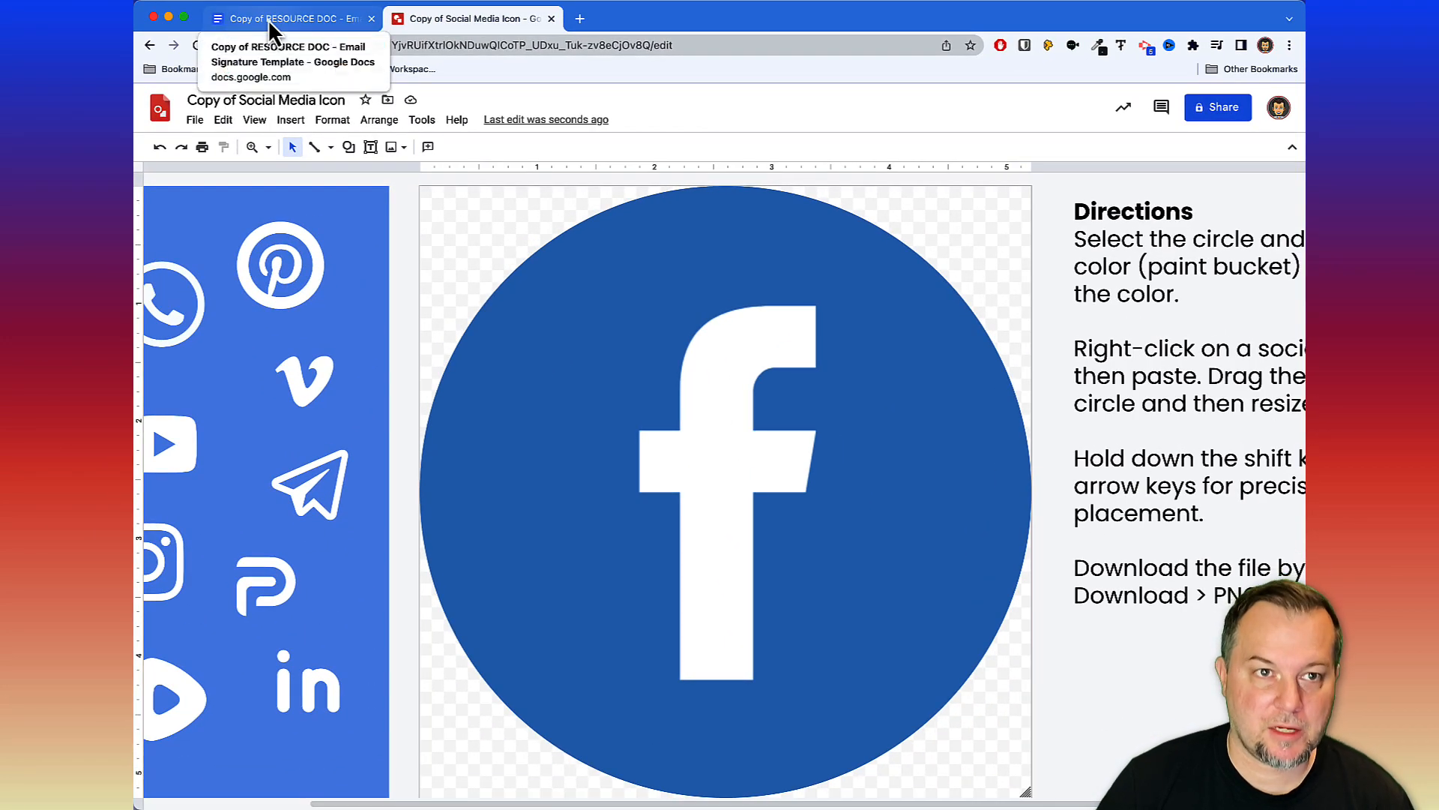
Replace the Style 1 globe icon with the downloaded Copy of Social Media Icon.png.
click(292, 18)
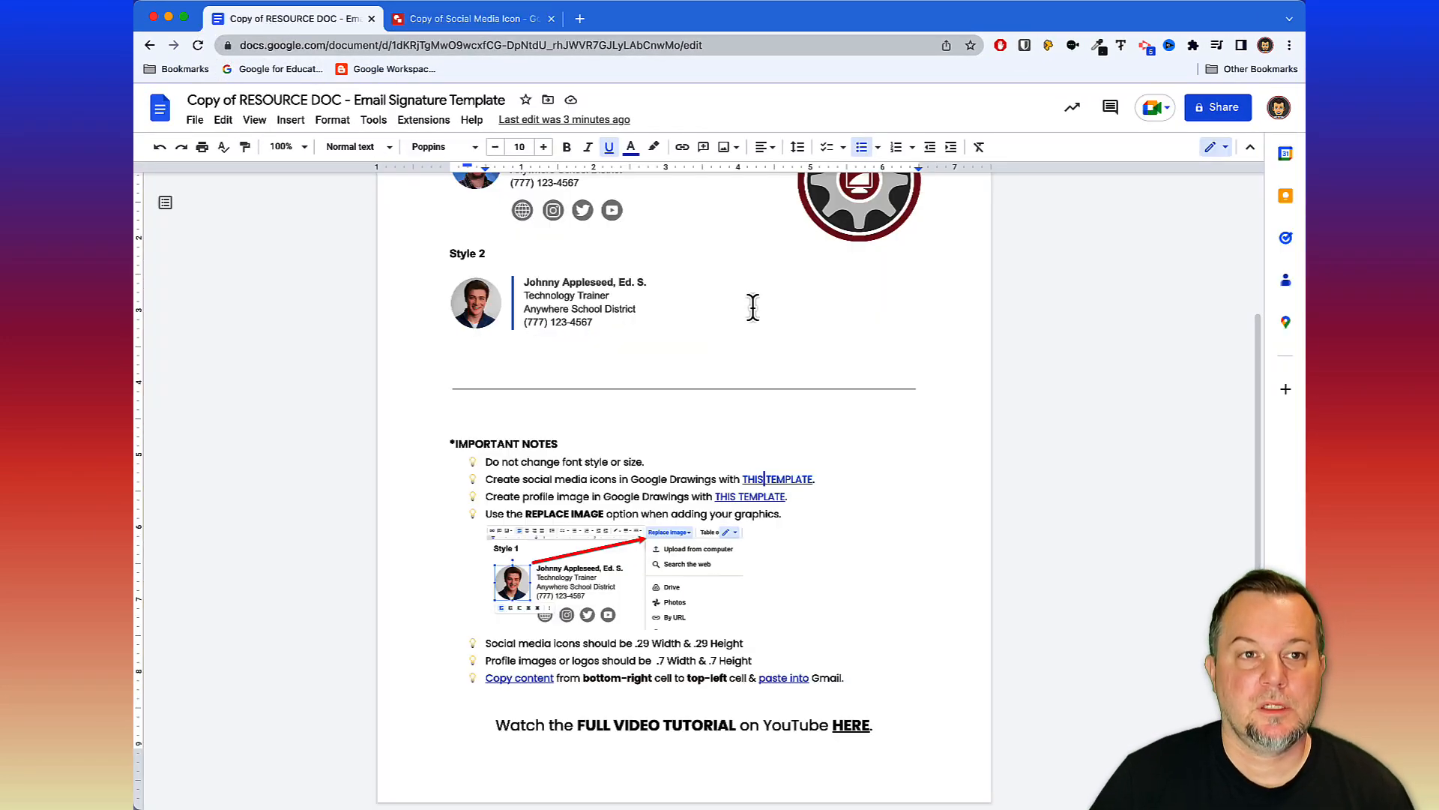
scroll(up, 3)
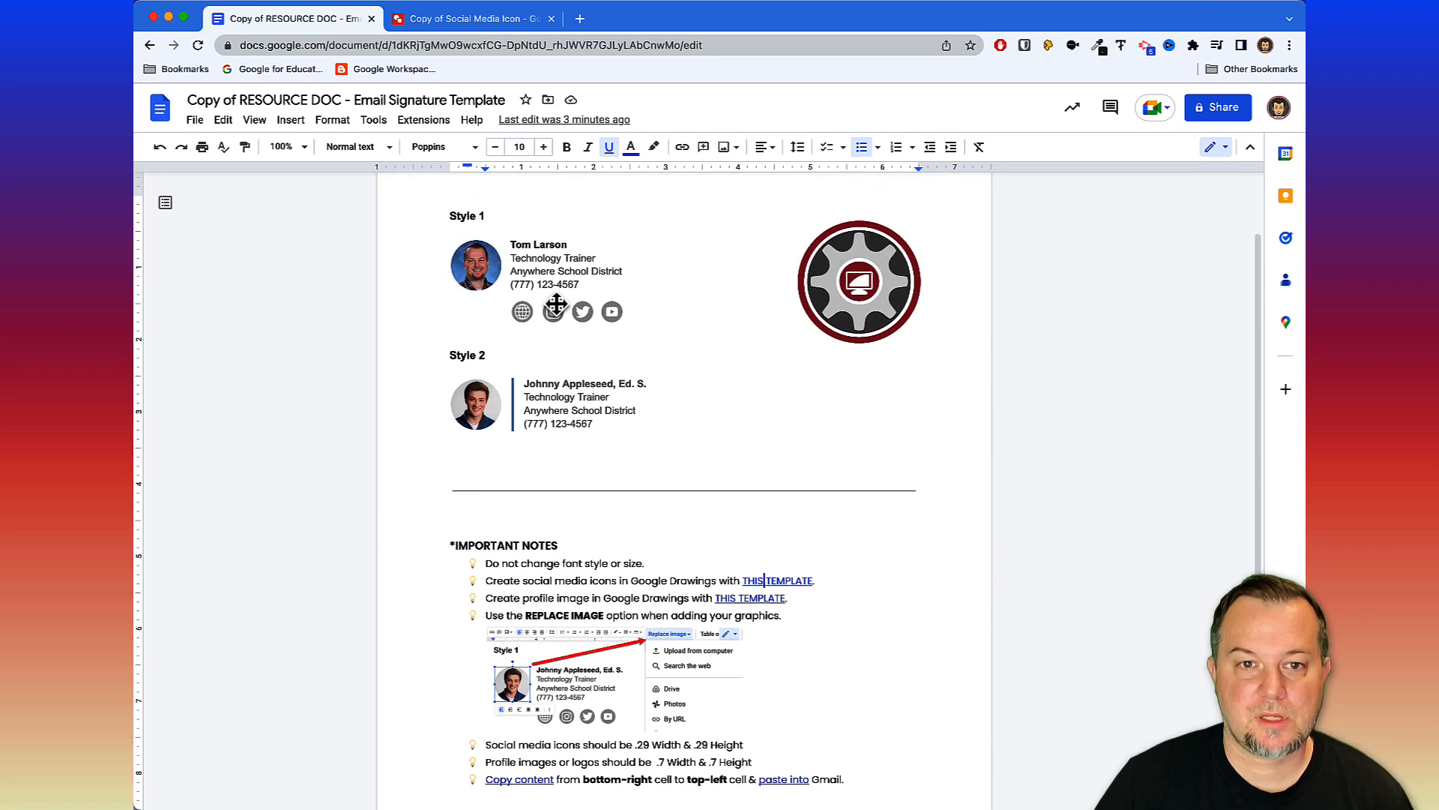
click(553, 310)
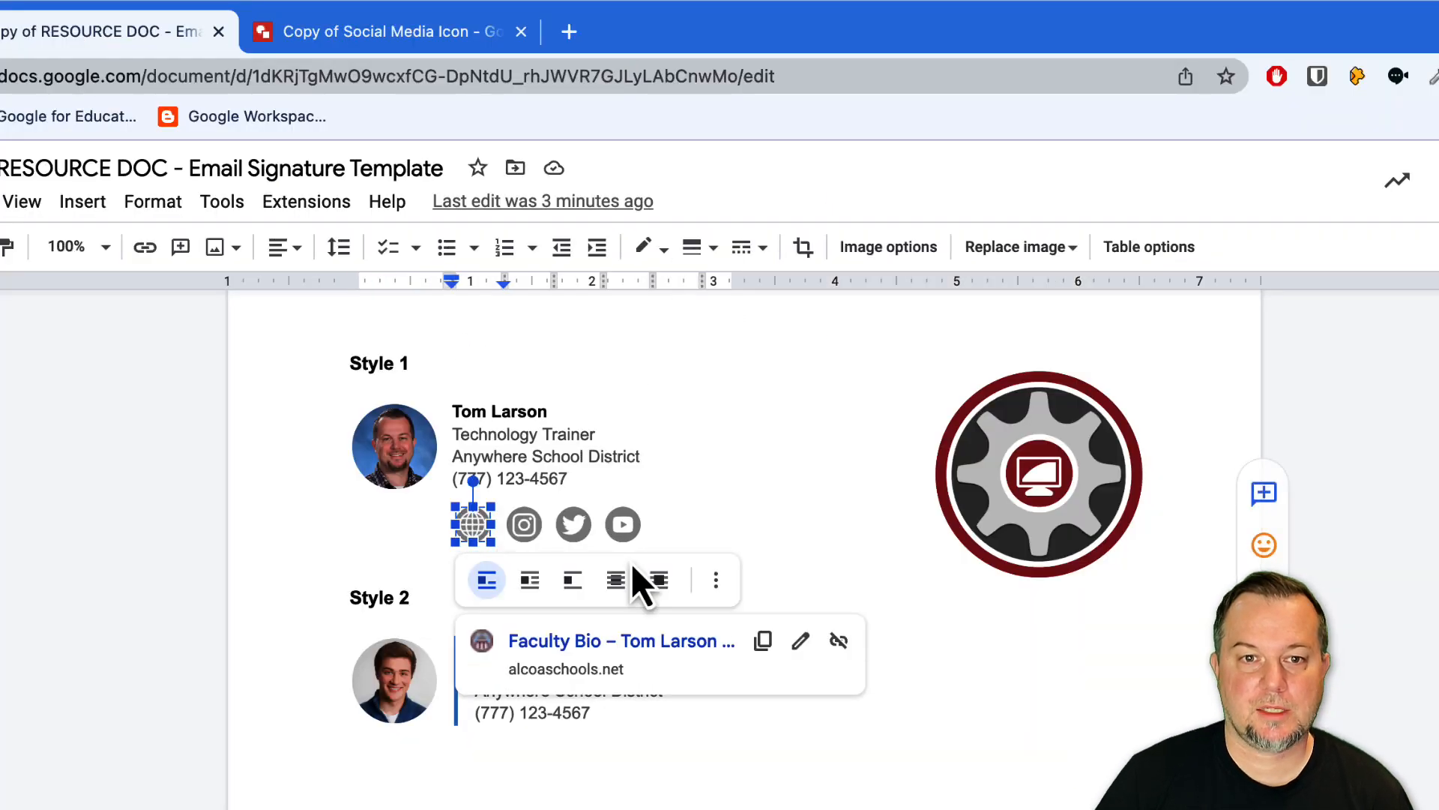
mouse_move(472, 528)
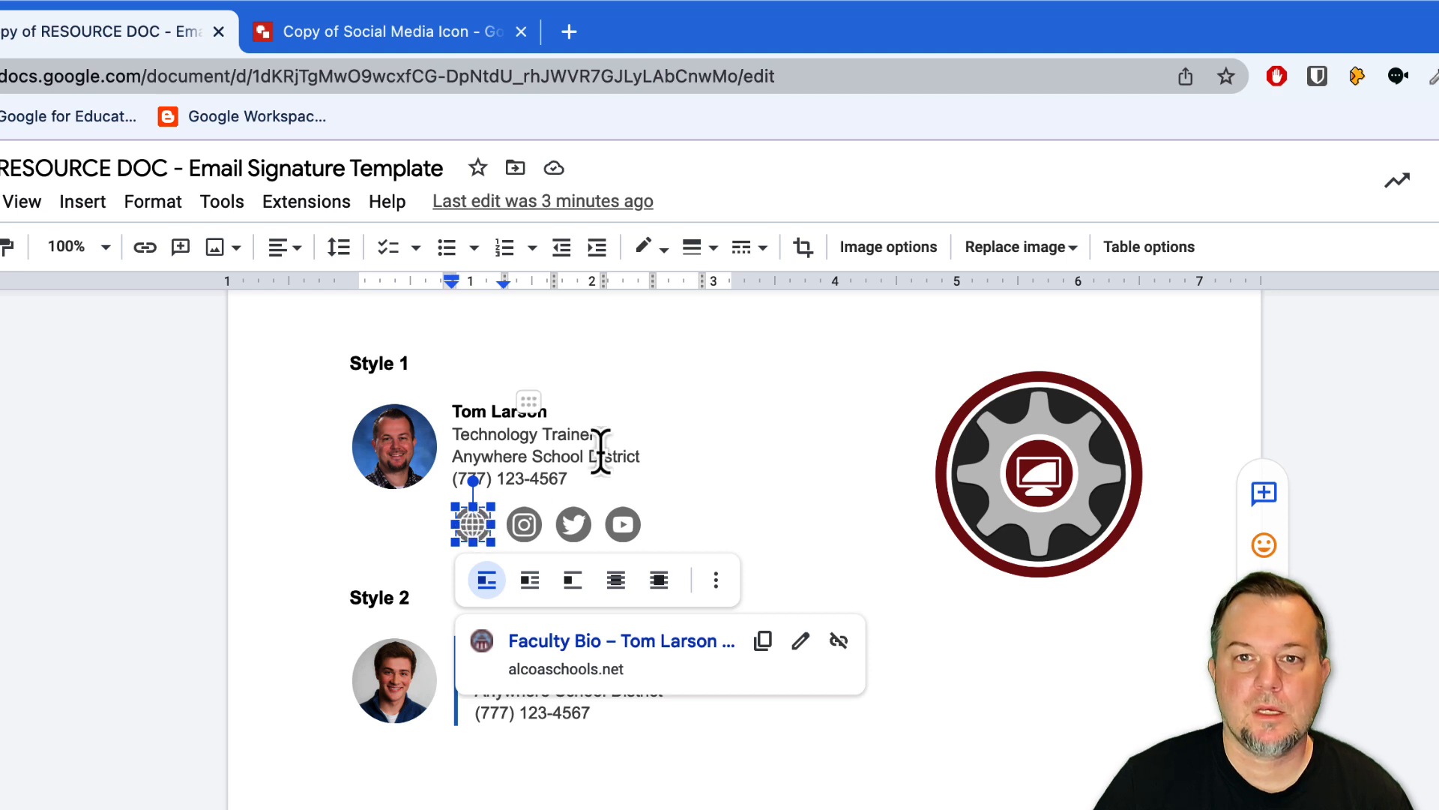
click(1014, 246)
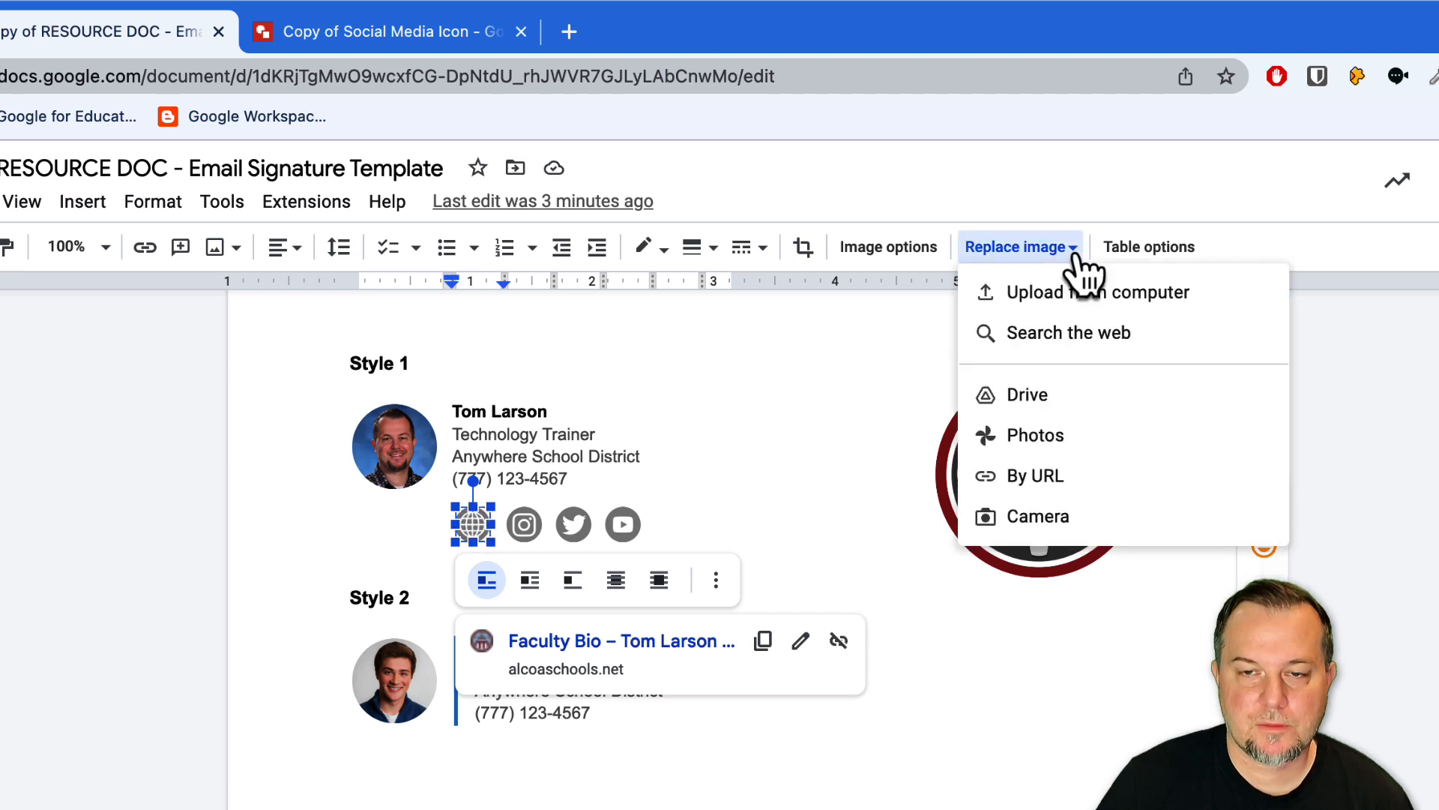
mouse_move(1148, 312)
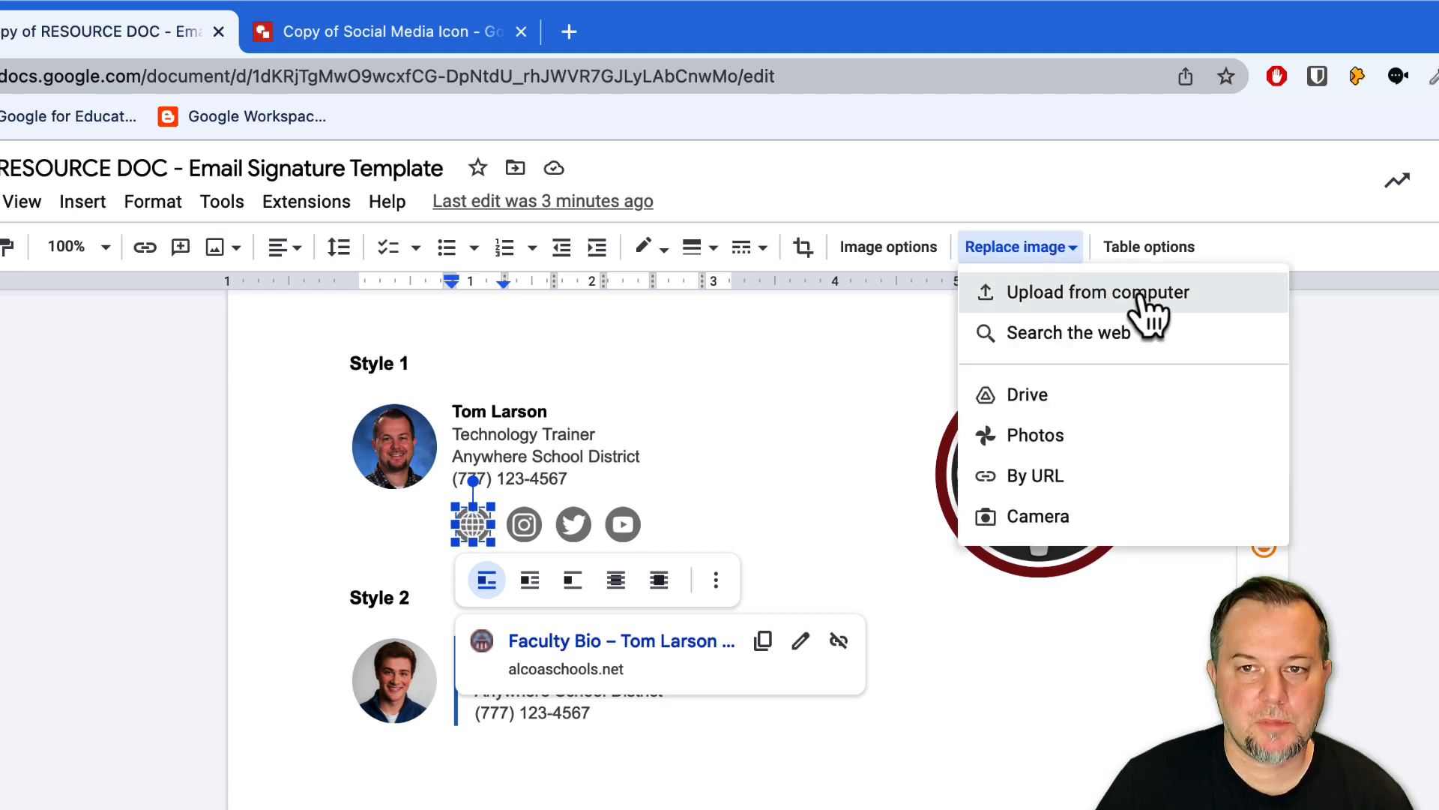
click(1098, 293)
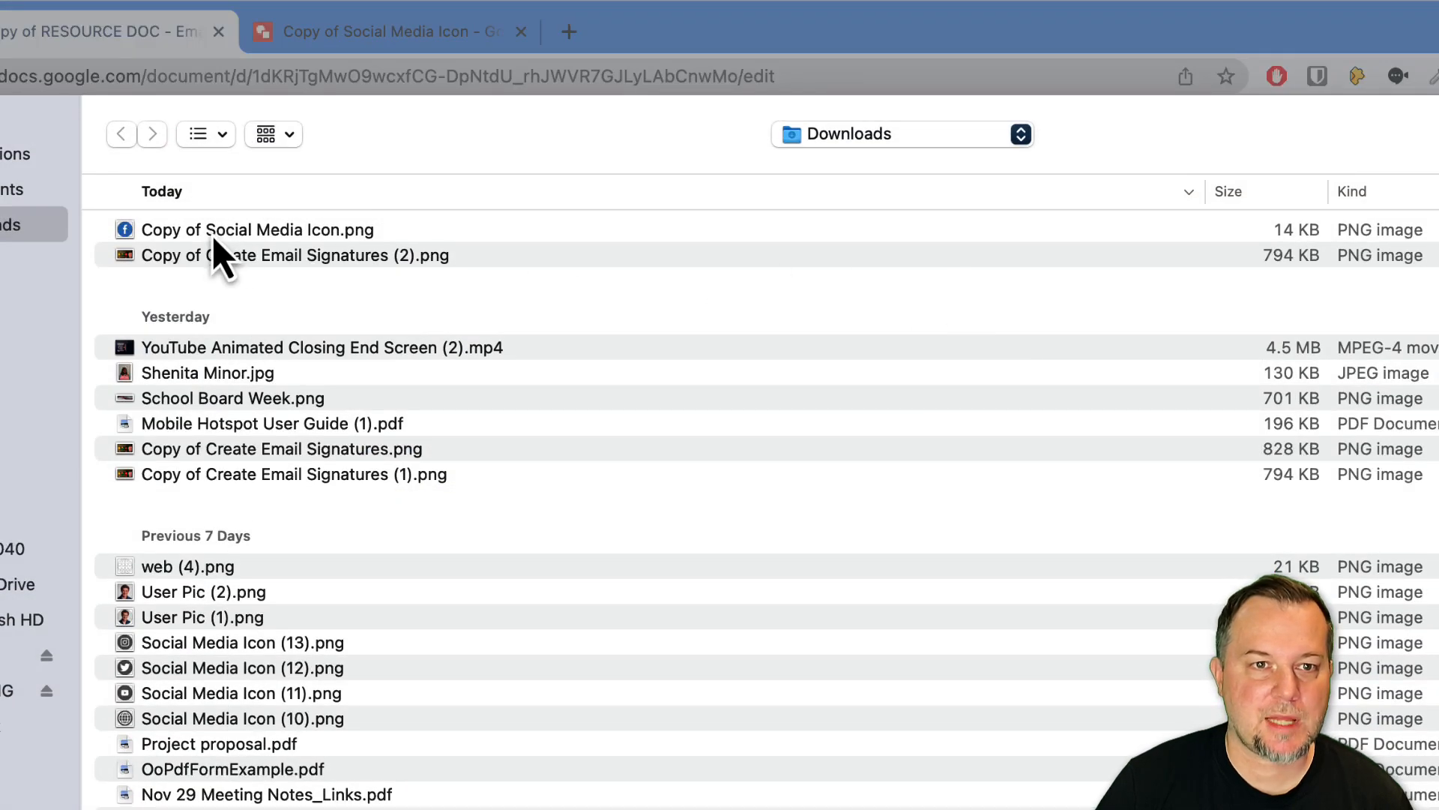
click(257, 229)
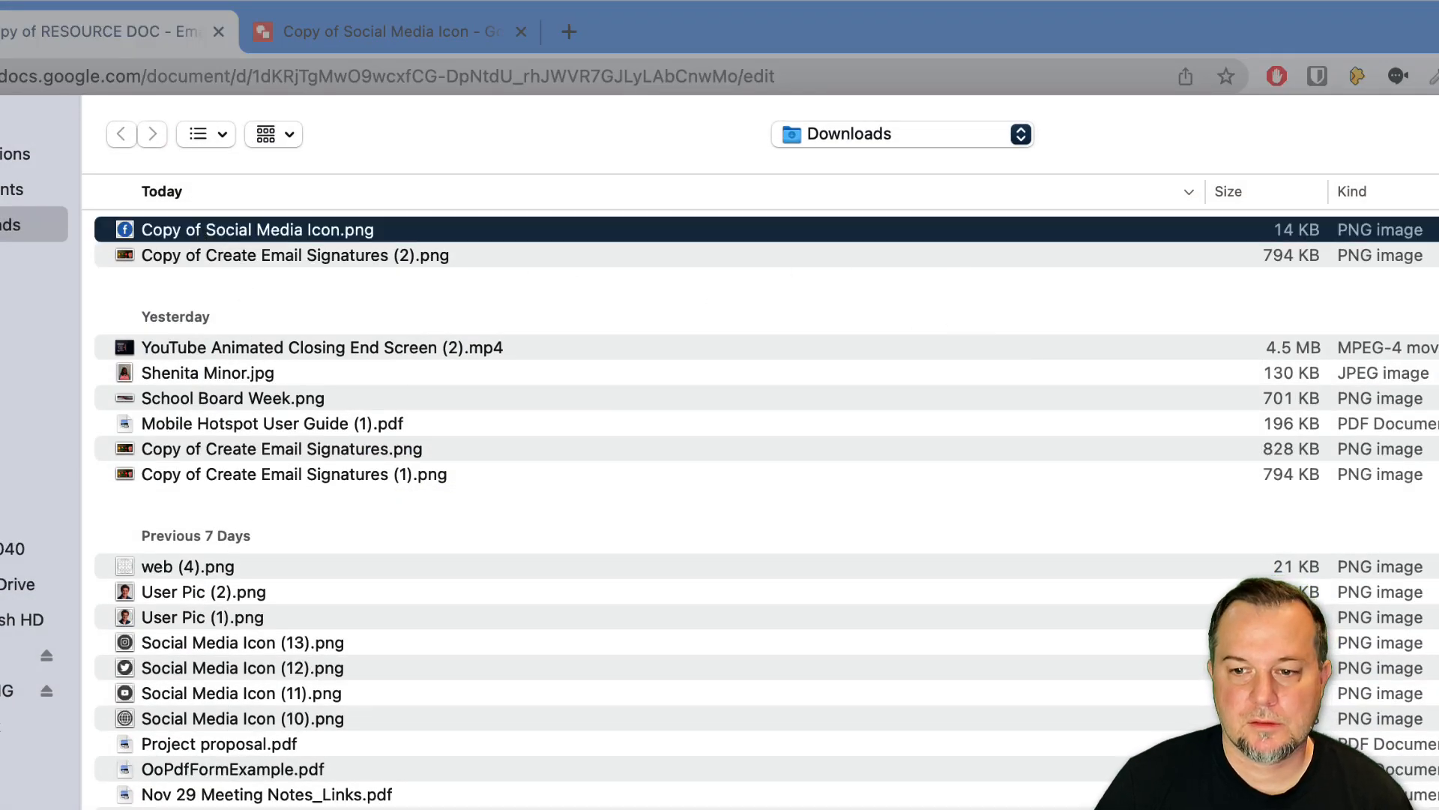
click(385, 31)
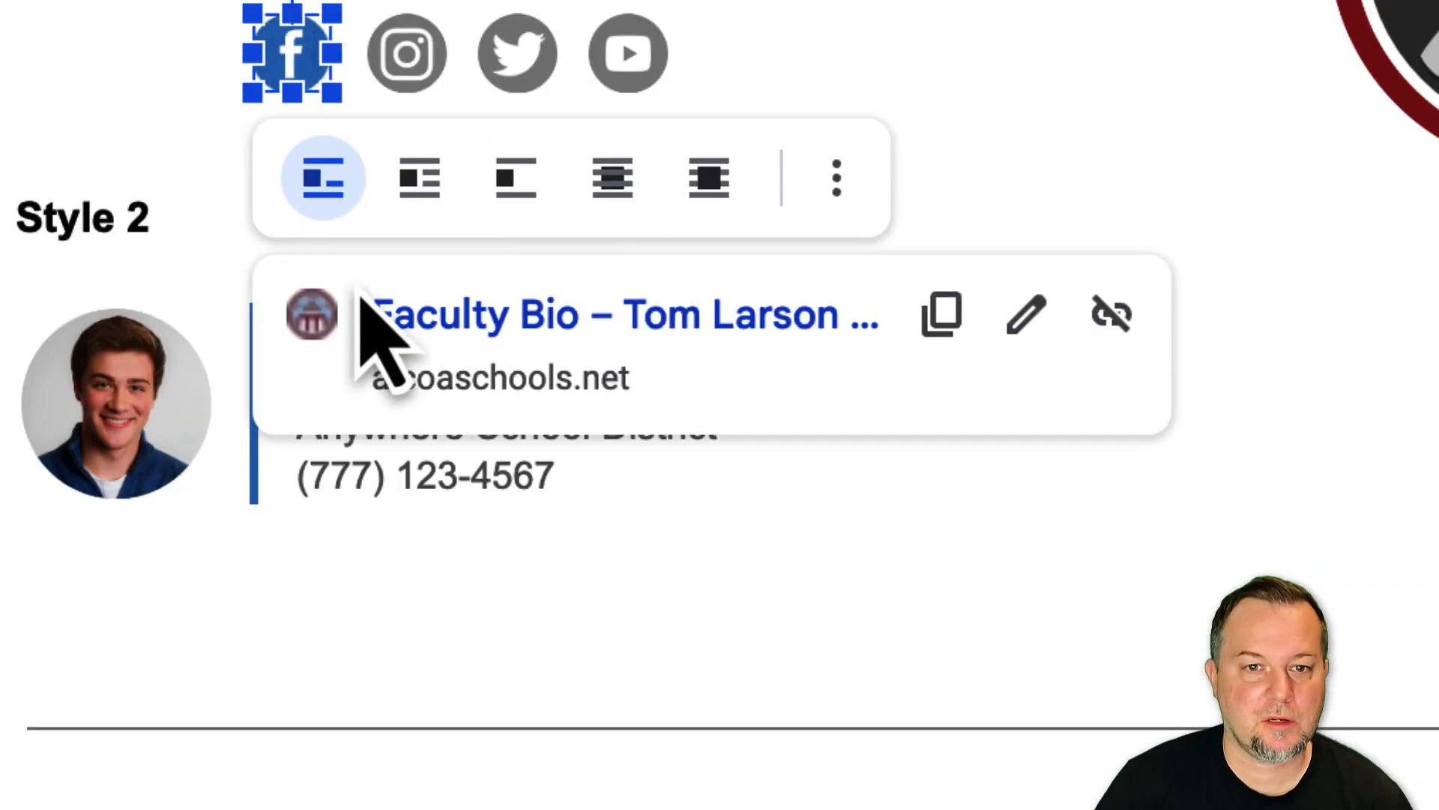
mouse_move(942, 315)
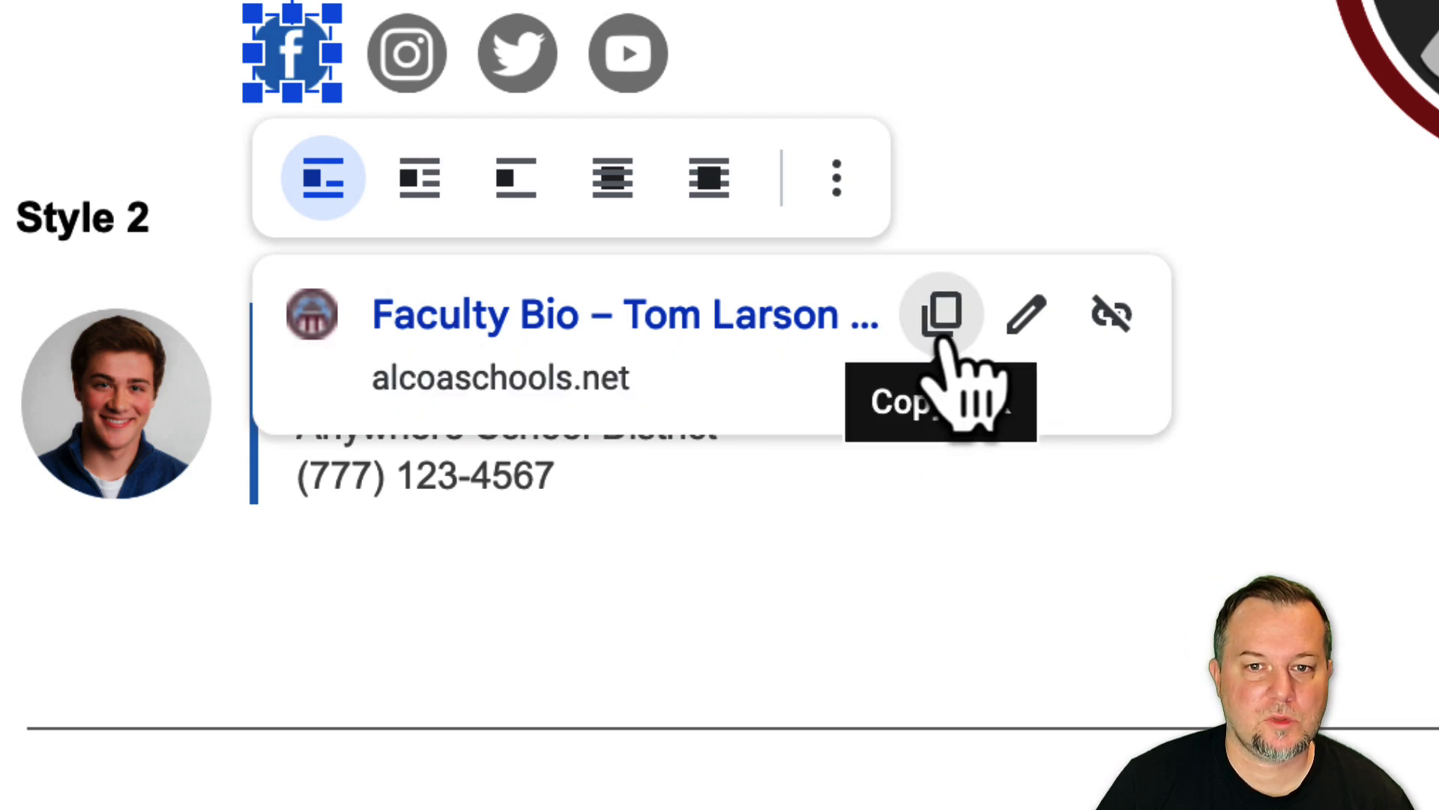
Select the Facebook icon's existing link URL to replace it with the alcoaschools.net page.
click(1025, 314)
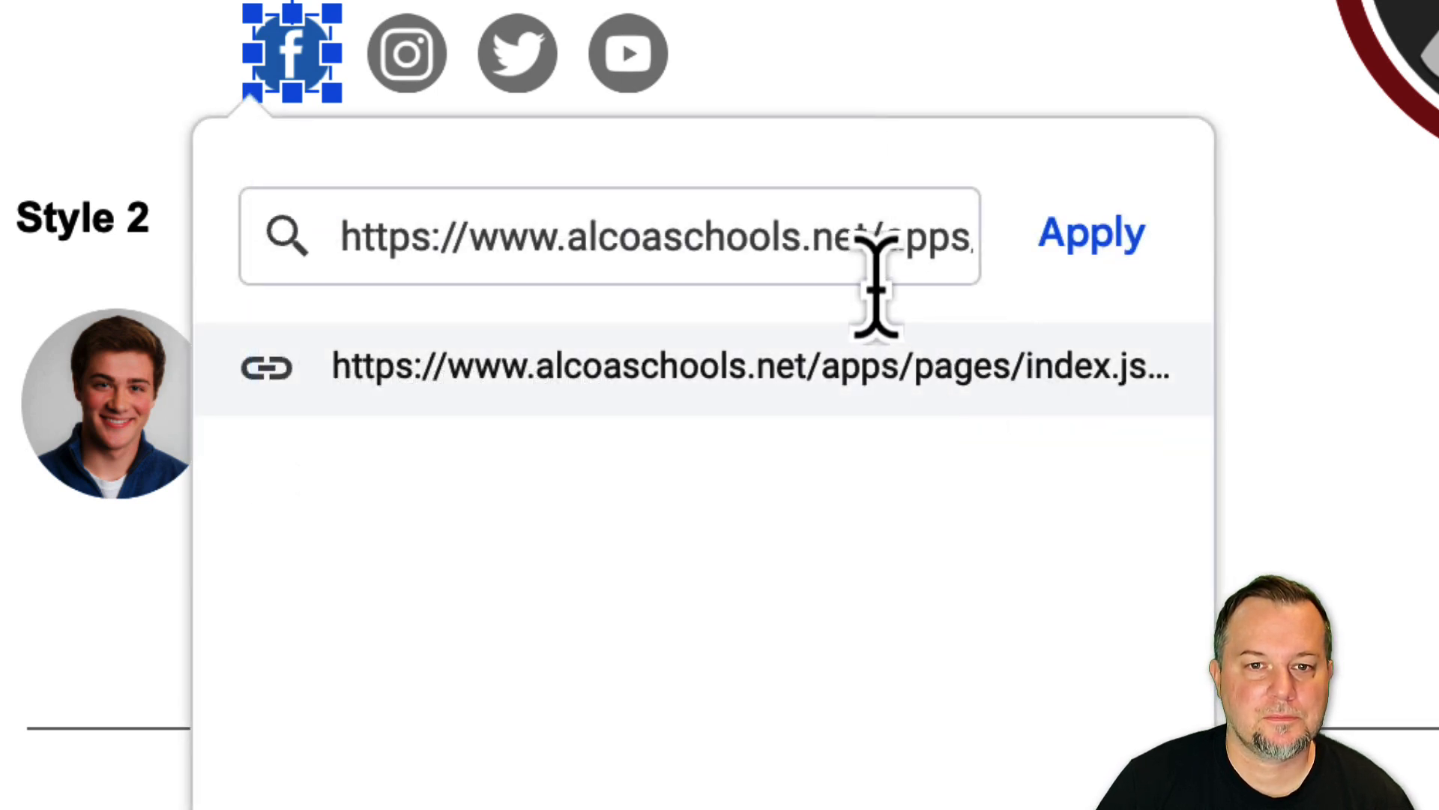
triple_click(610, 238)
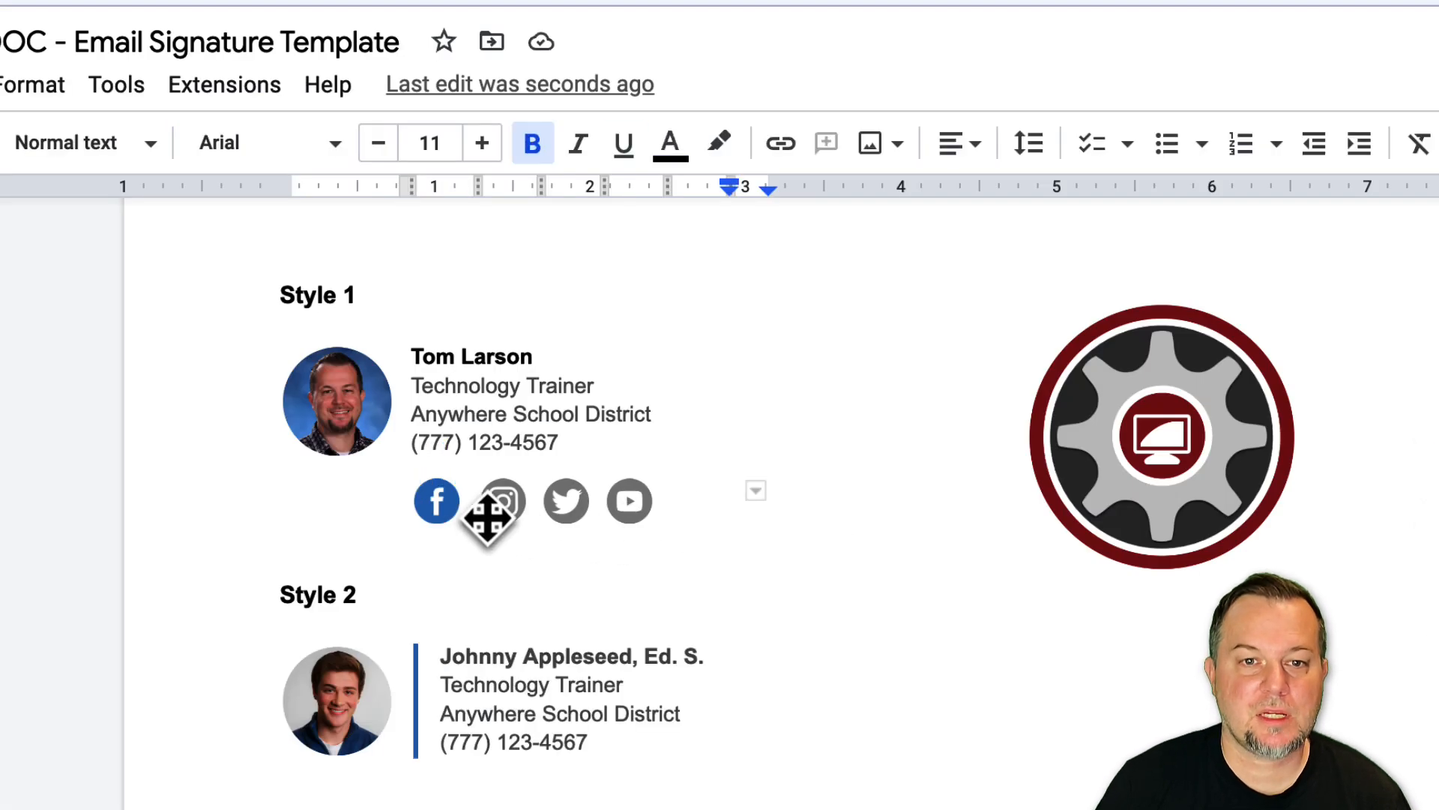
mouse_move(752, 512)
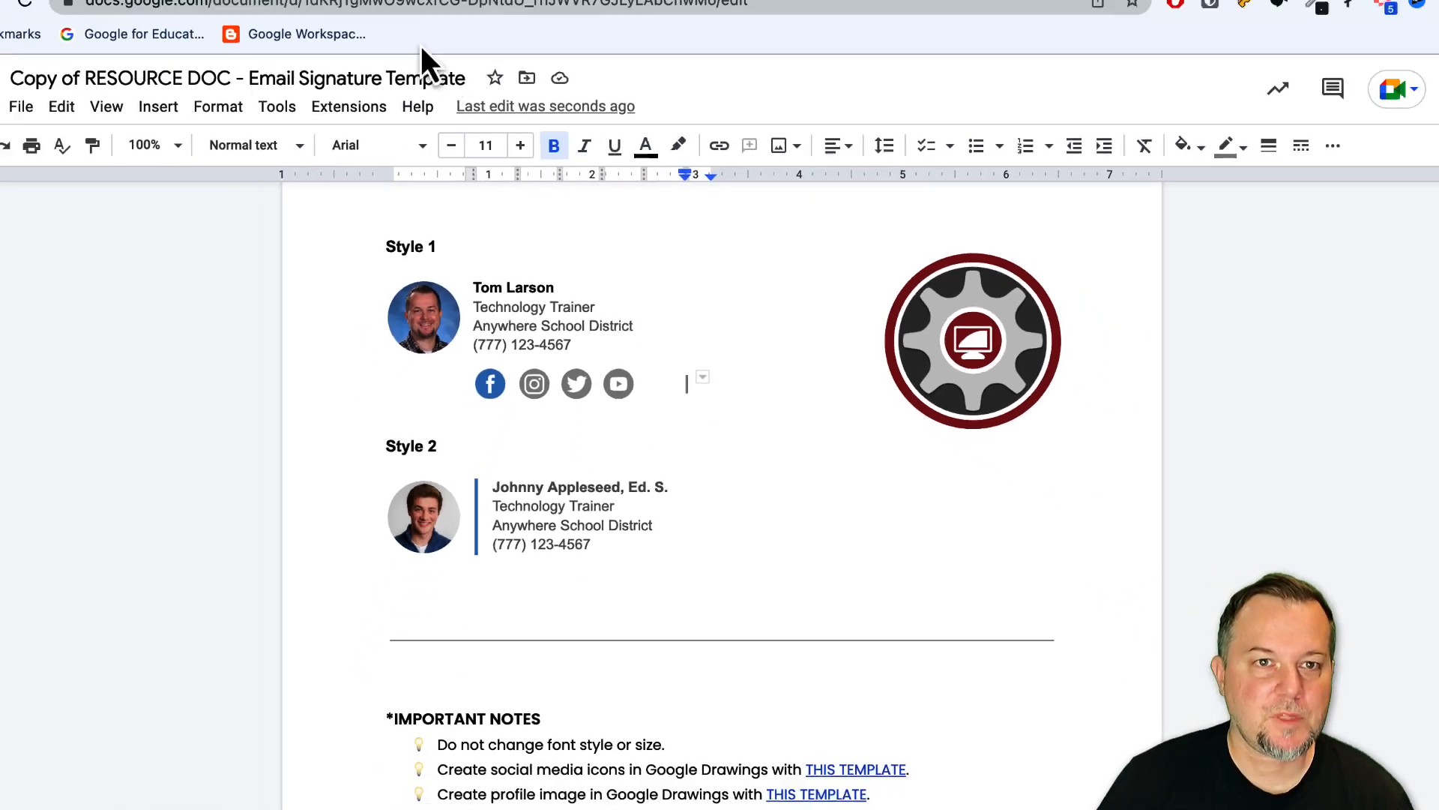
Swap the Facebook glyph on the blue circle for the Instagram glyph.
click(472, 18)
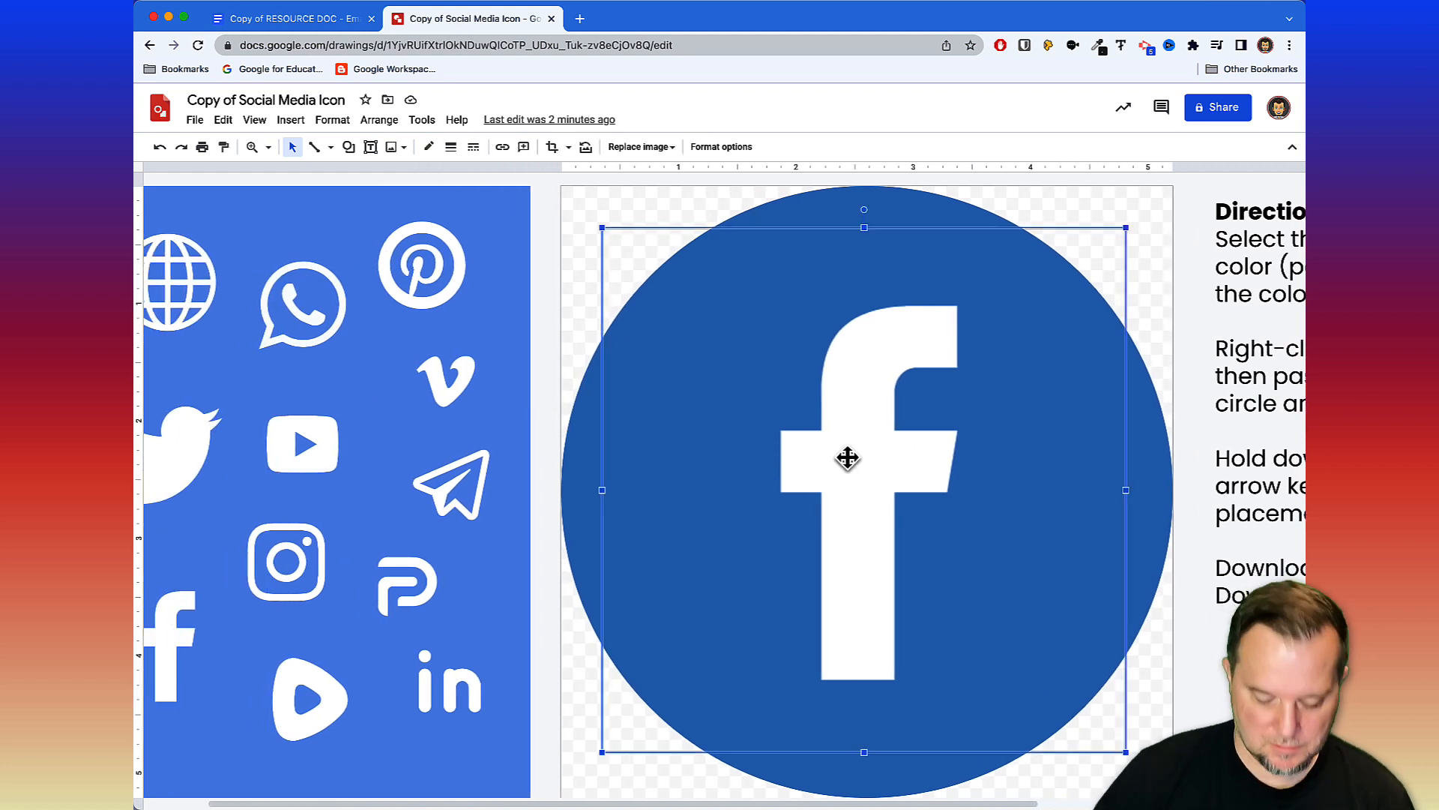
key(Delete)
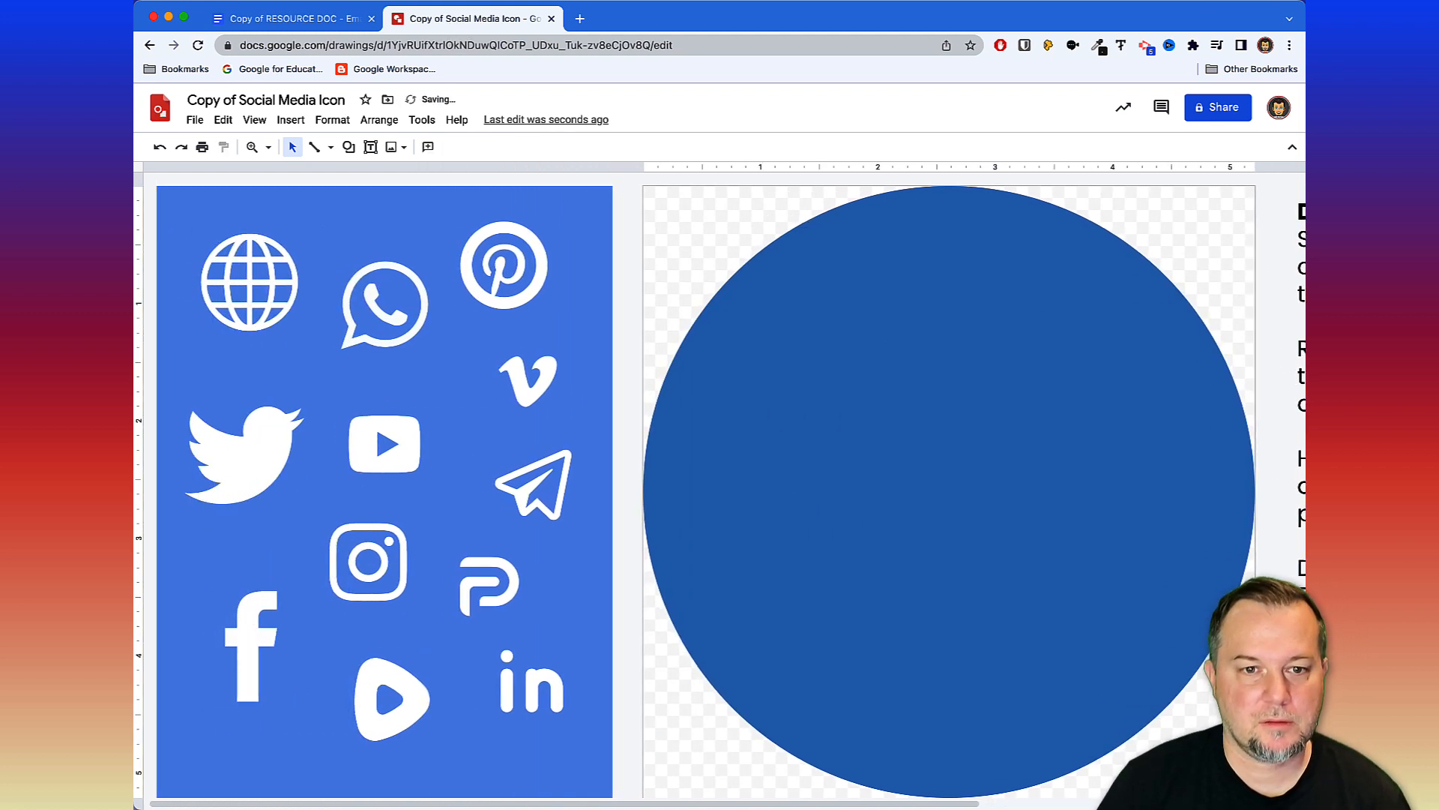
click(369, 561)
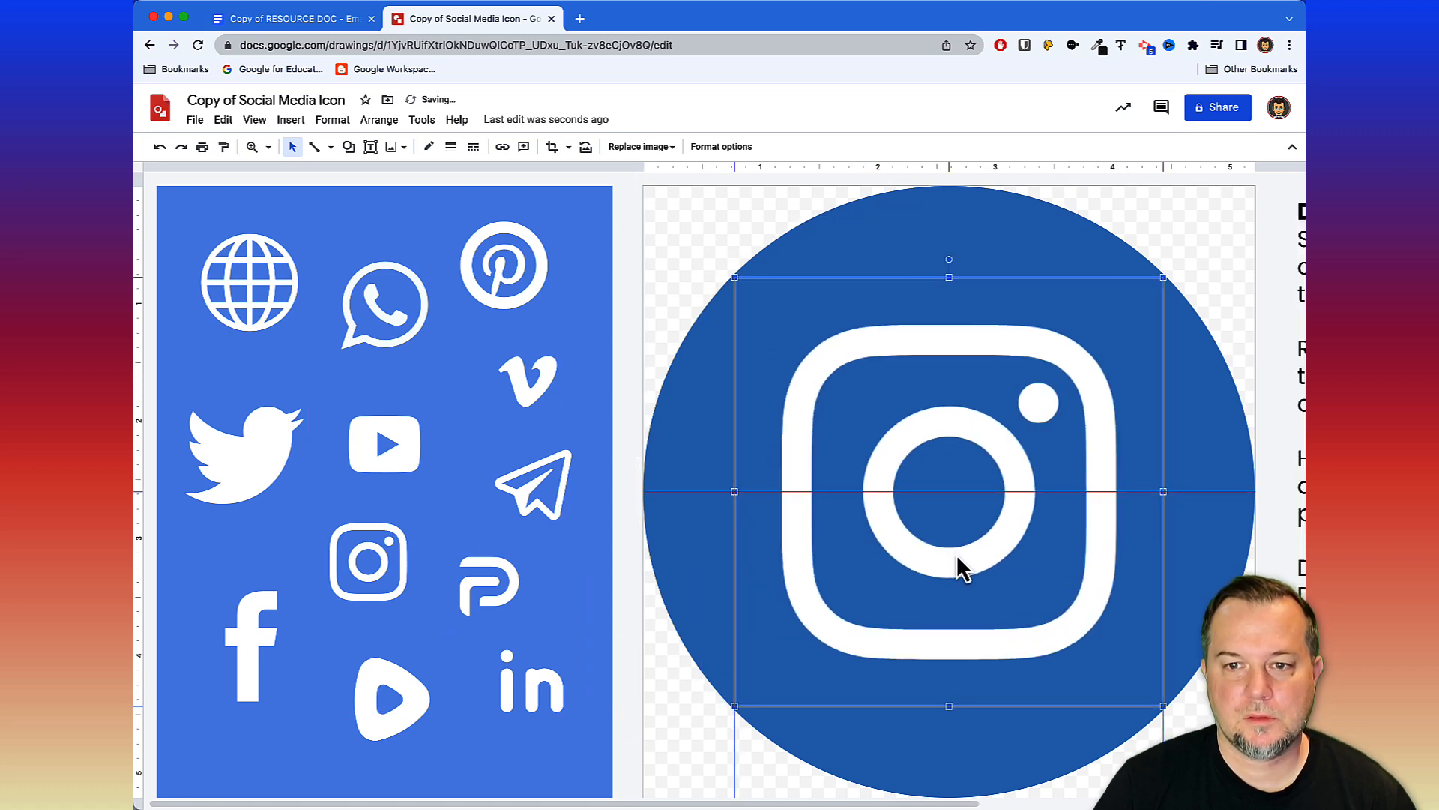
click(690, 258)
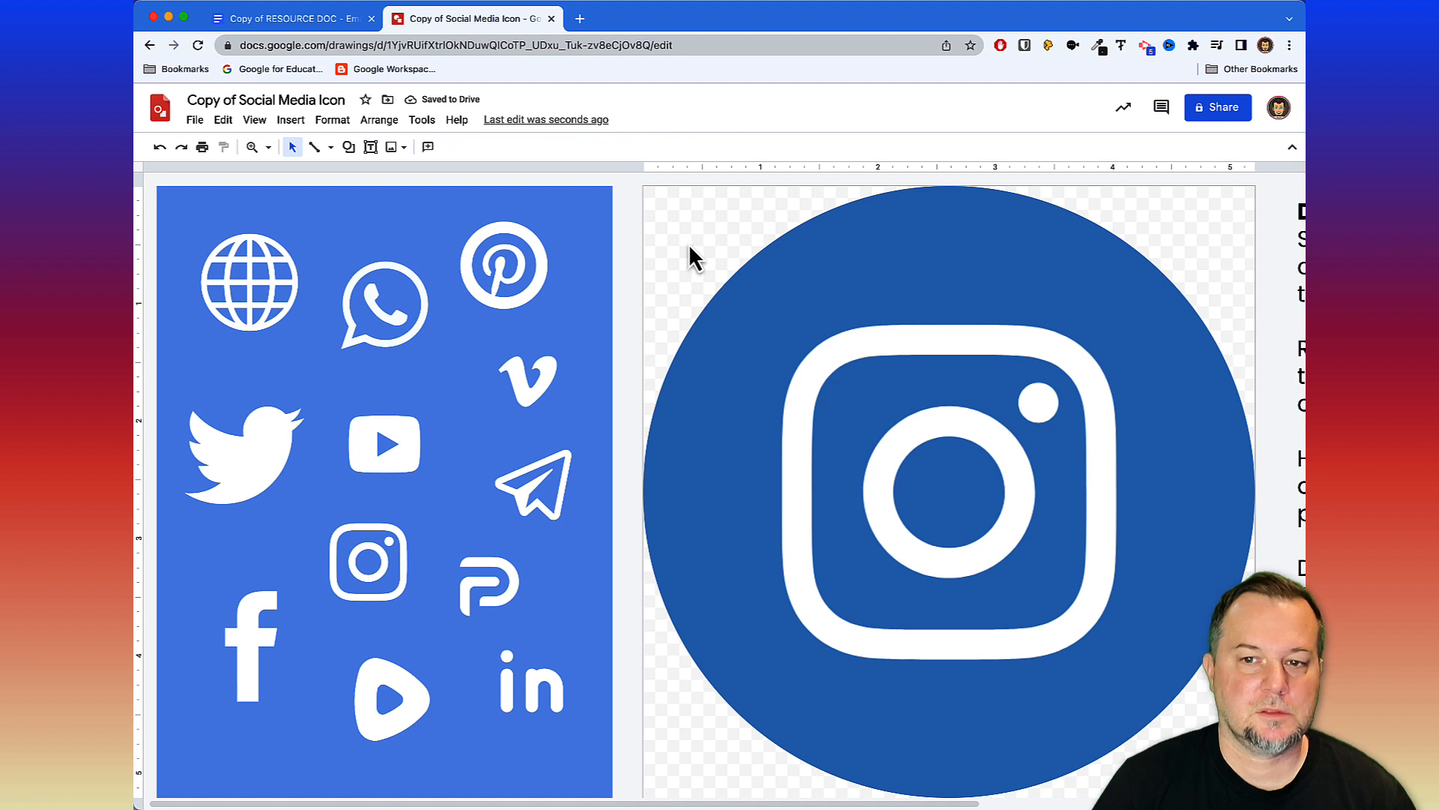
Download the blue Instagram circle icon as a PNG image.
click(193, 120)
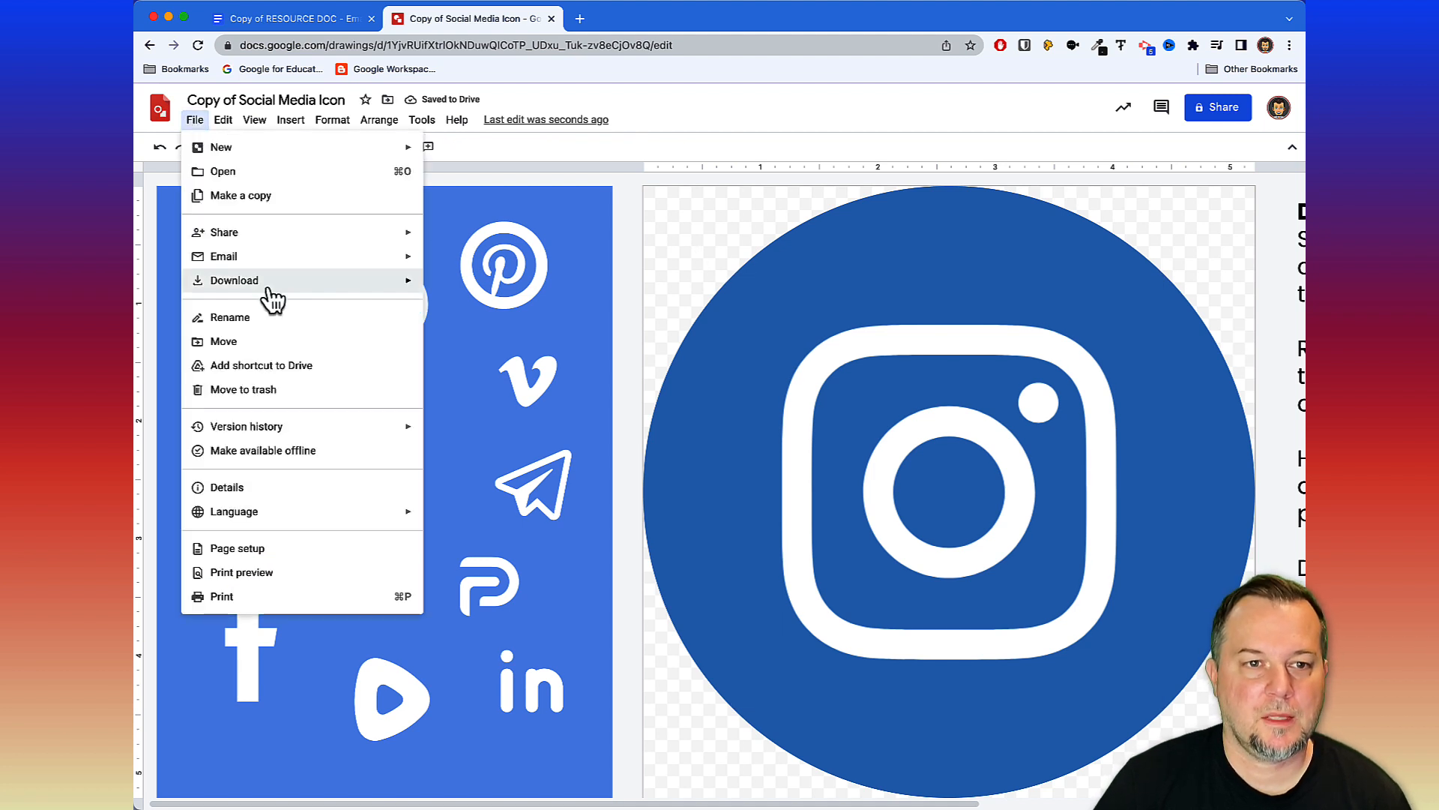
click(234, 281)
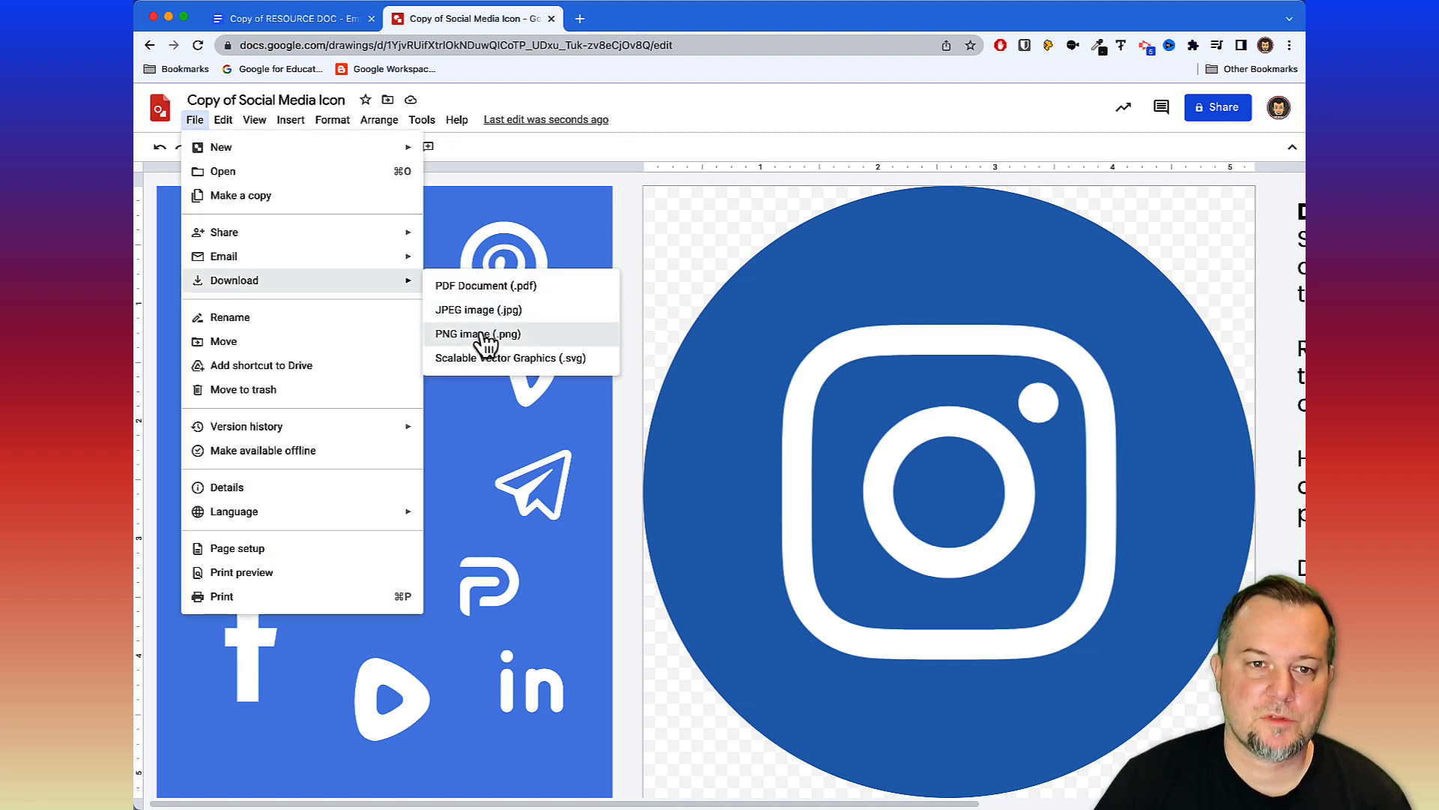
click(477, 333)
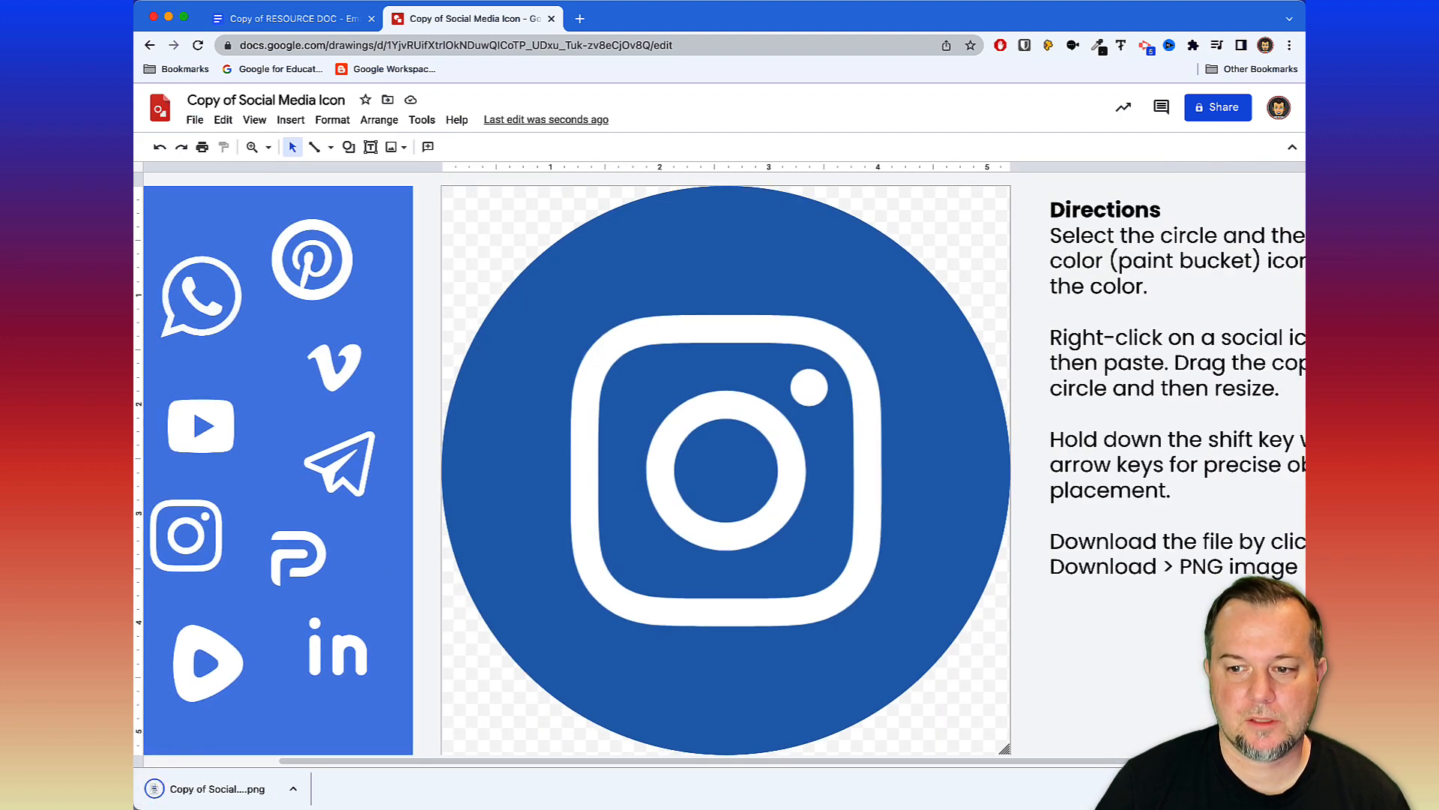
Replace Style 1's Instagram icon with the blue PNG uploaded from the computer.
click(289, 18)
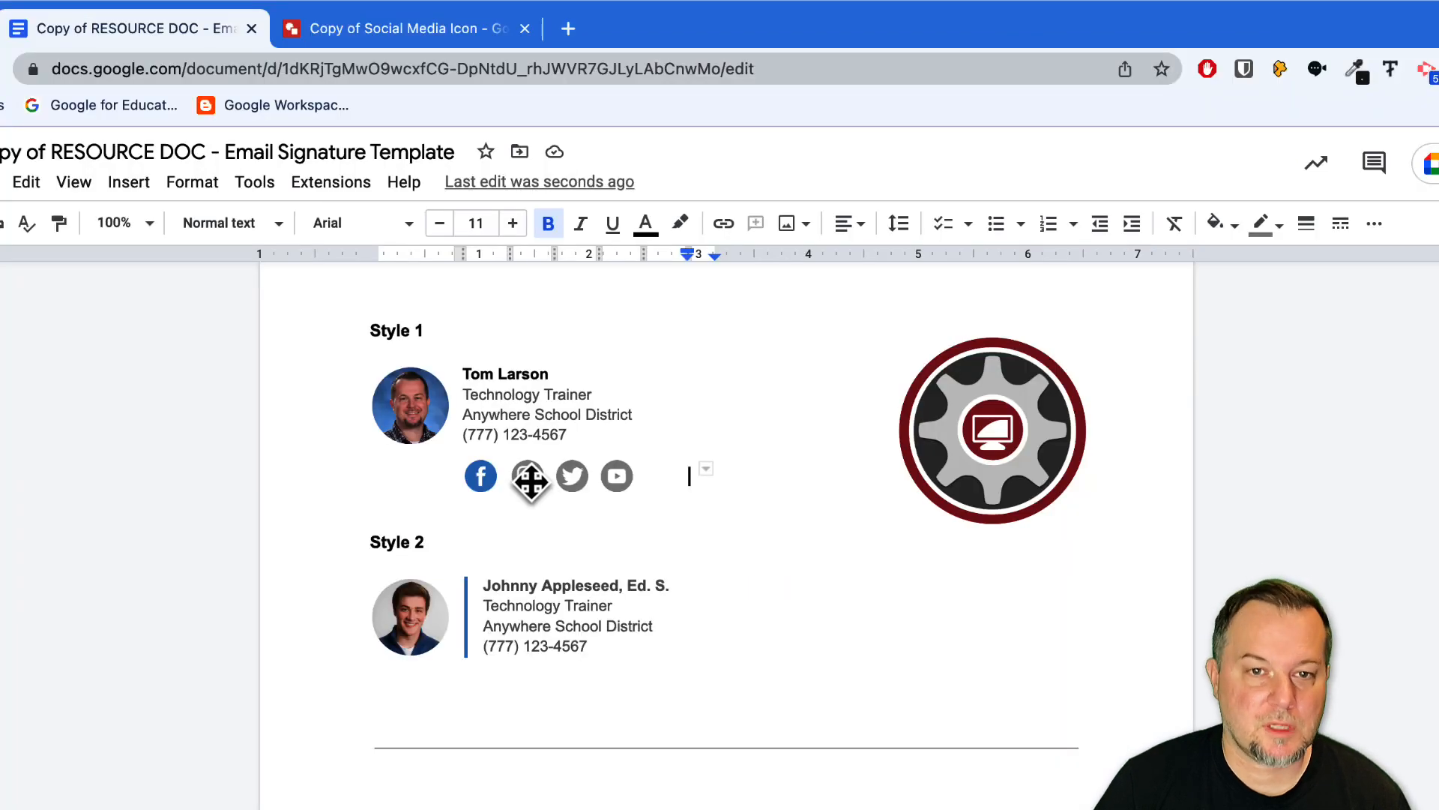
click(526, 475)
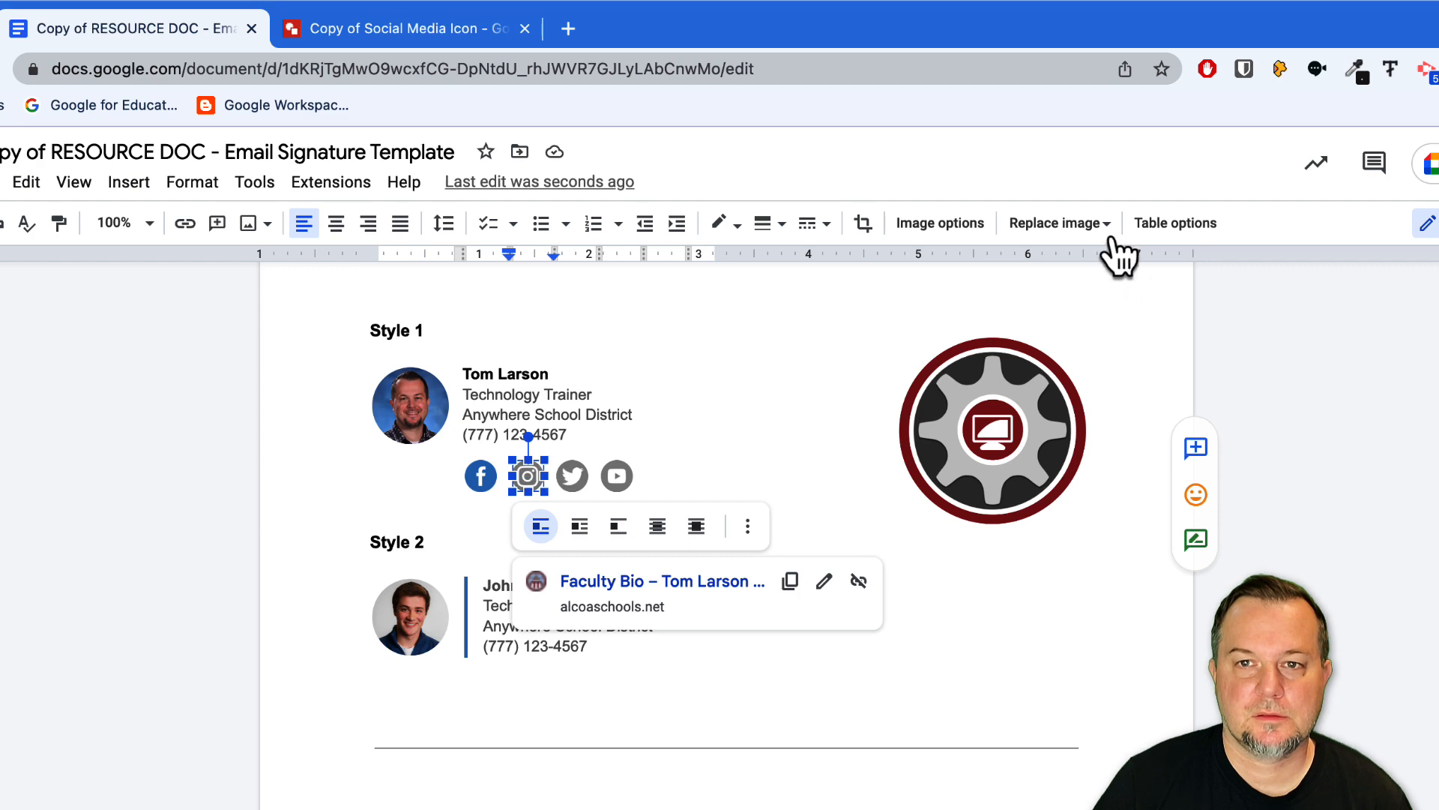
click(1057, 222)
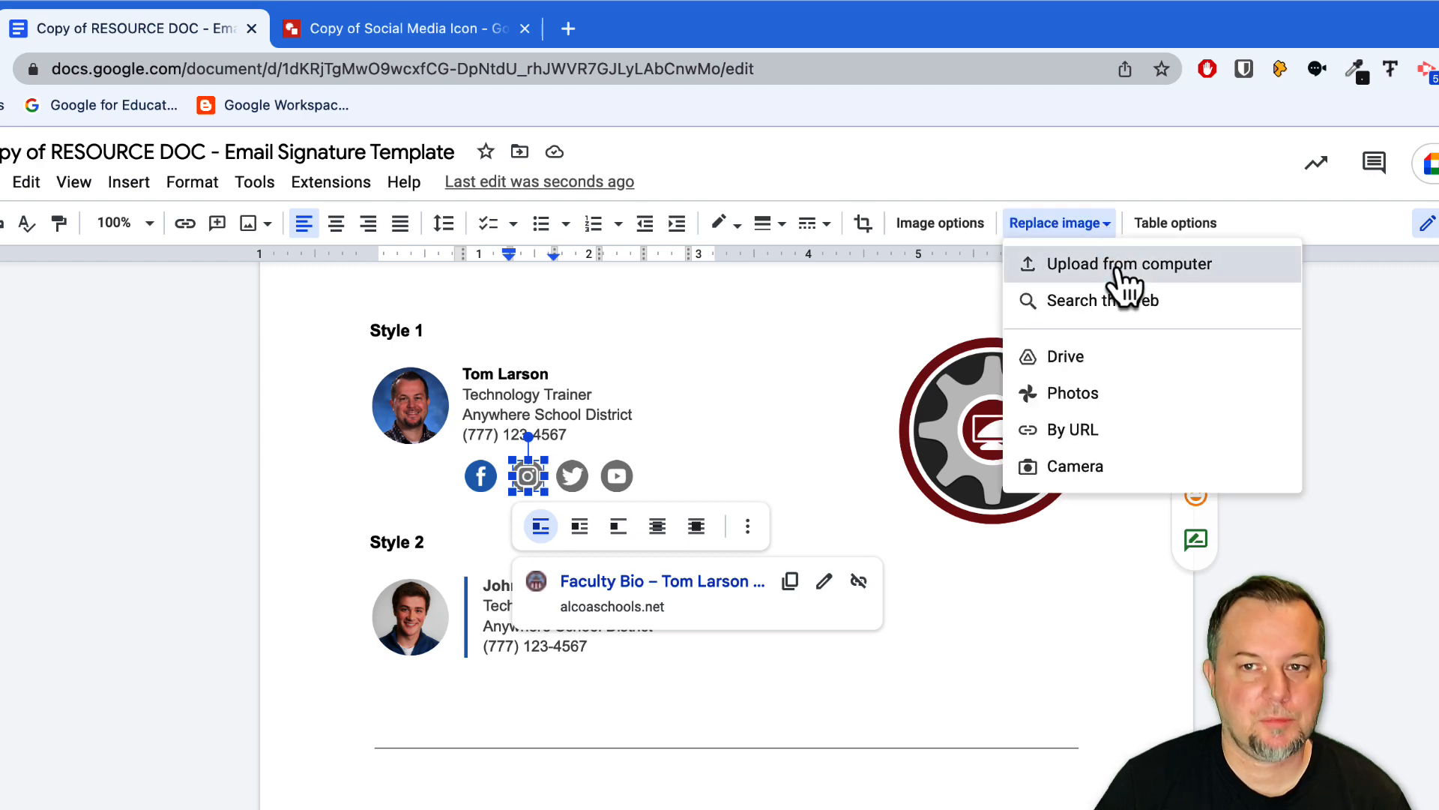
click(1130, 264)
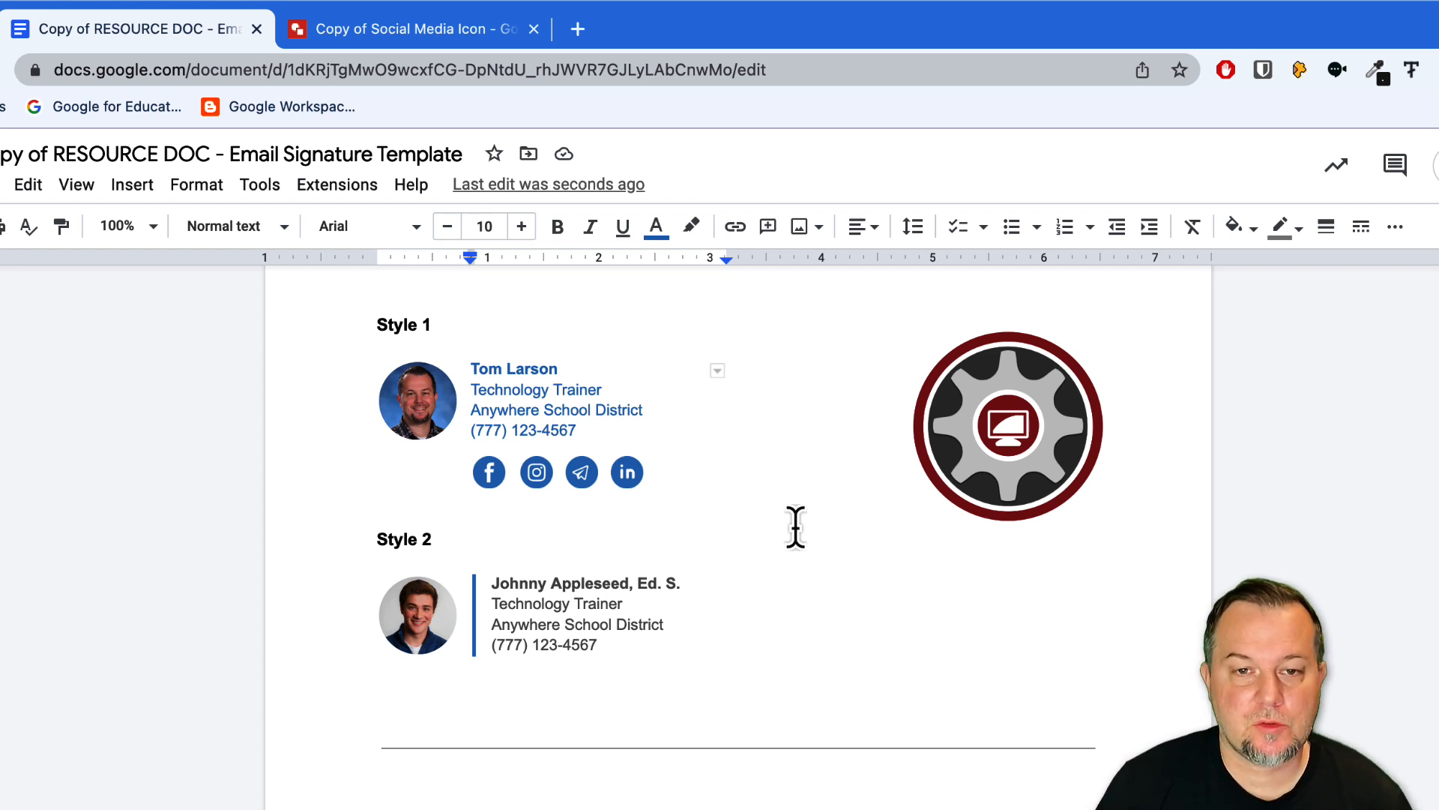
mouse_move(418, 370)
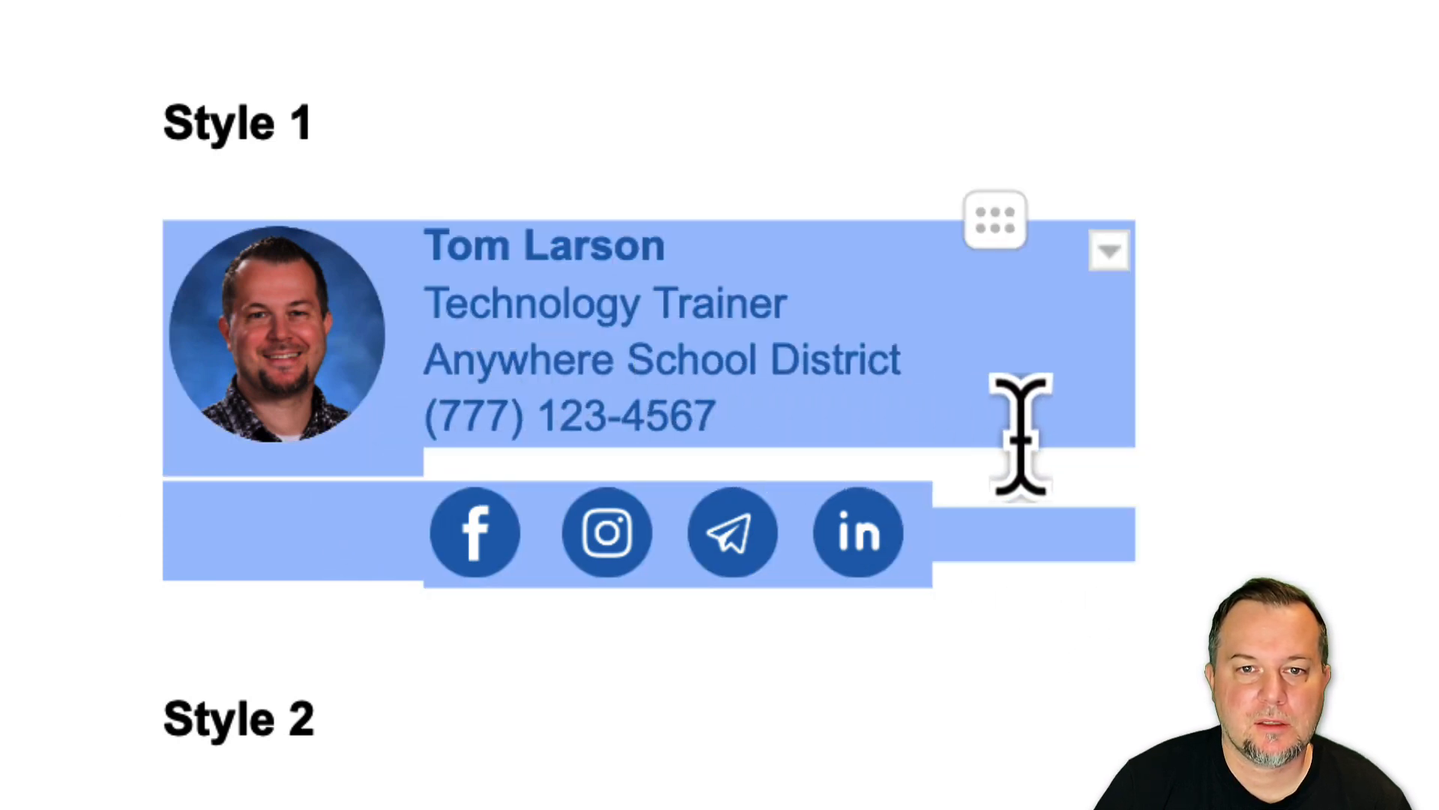
mouse_move(969, 423)
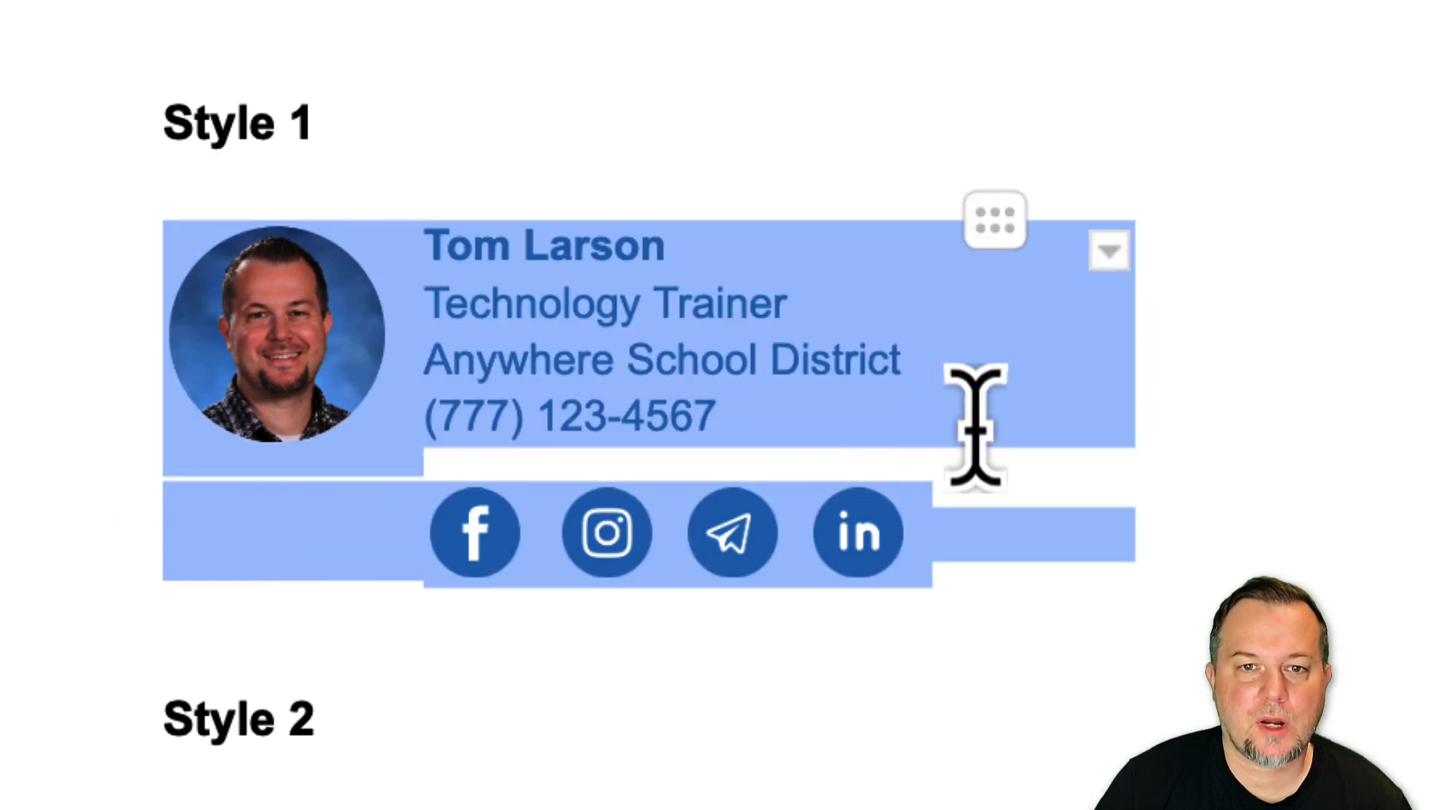
Copy the selected Style 1 signature via Edit and move to a new browser tab.
click(223, 120)
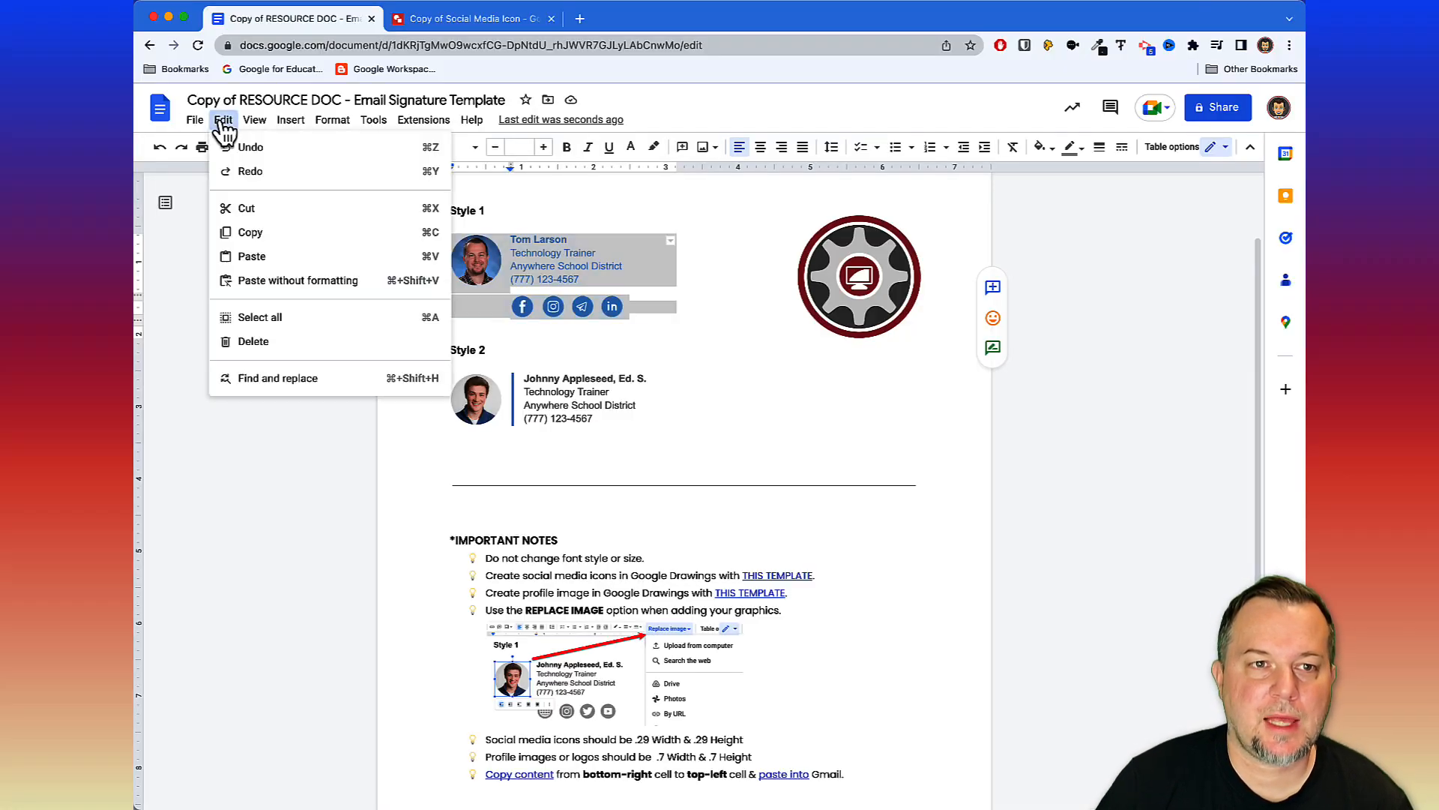
mouse_move(259, 232)
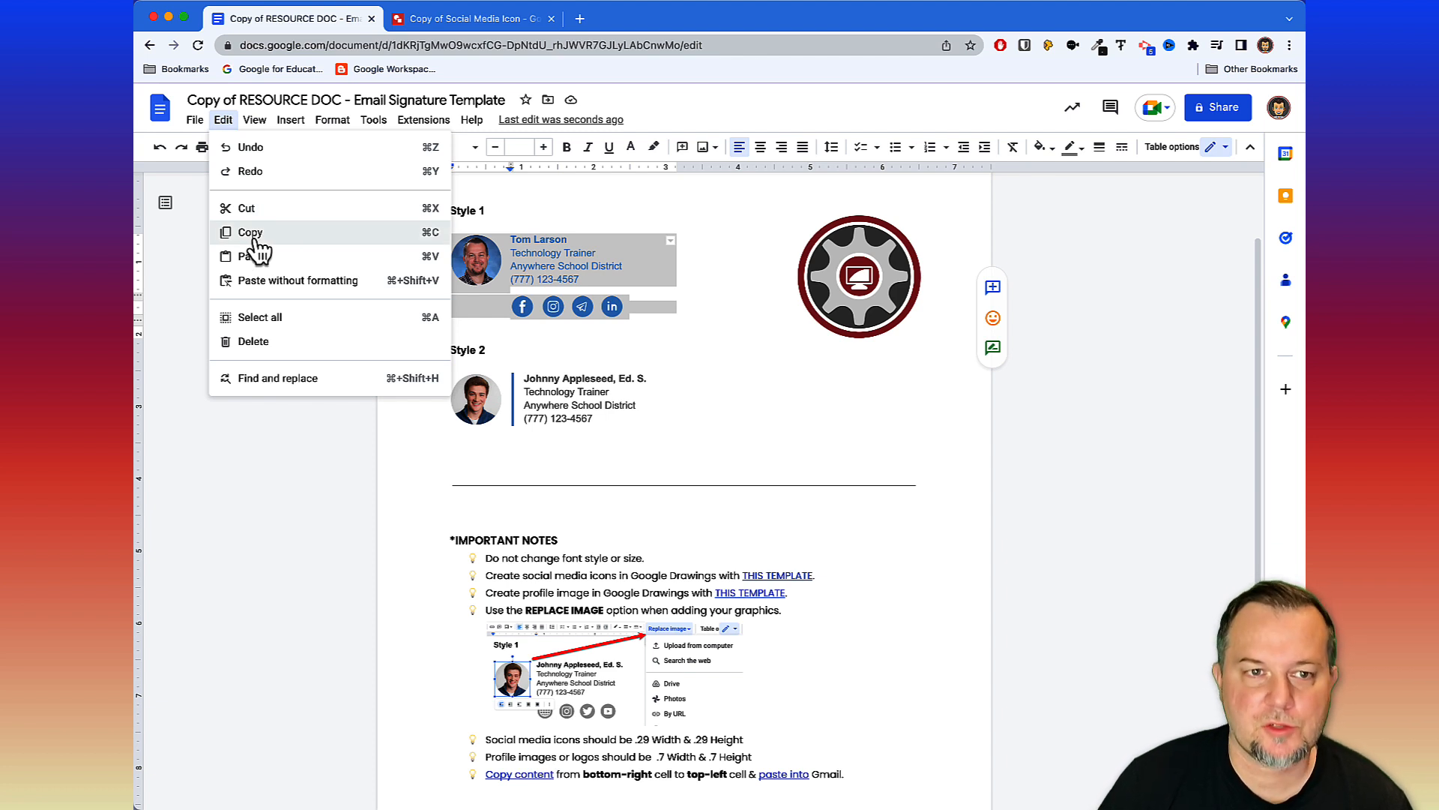
click(759, 18)
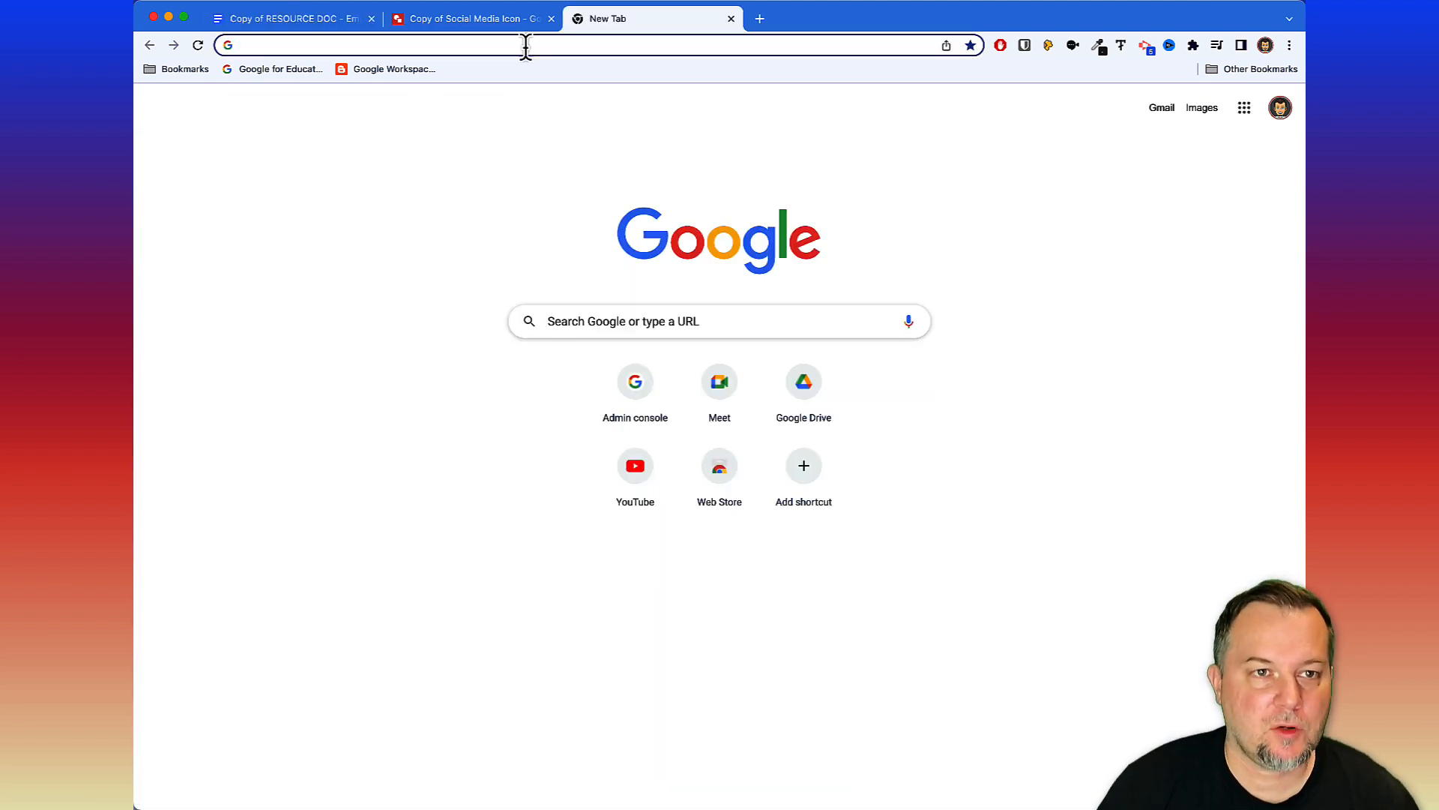
Reach the Signature section of Gmail's General settings via See all settings.
click(1160, 108)
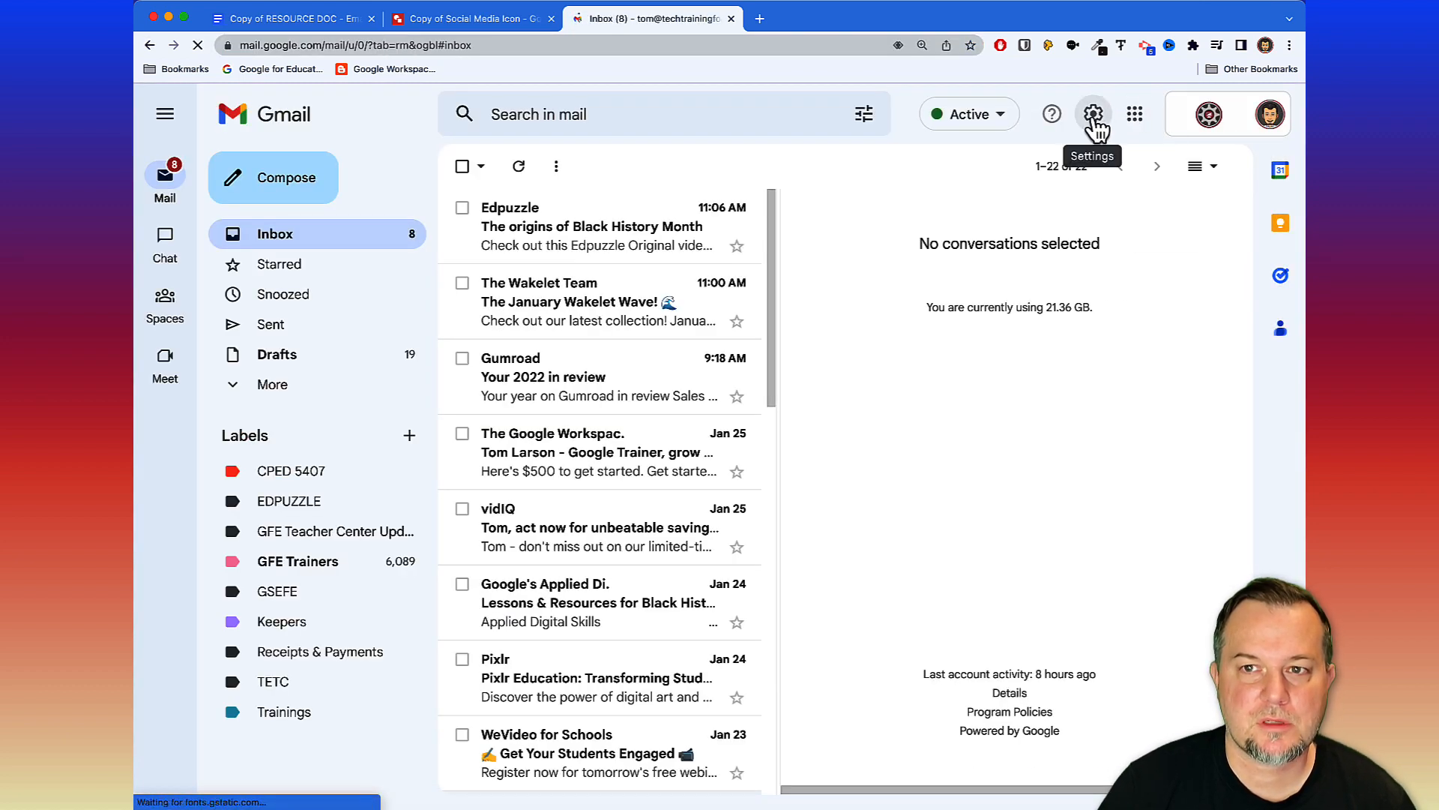
click(1093, 114)
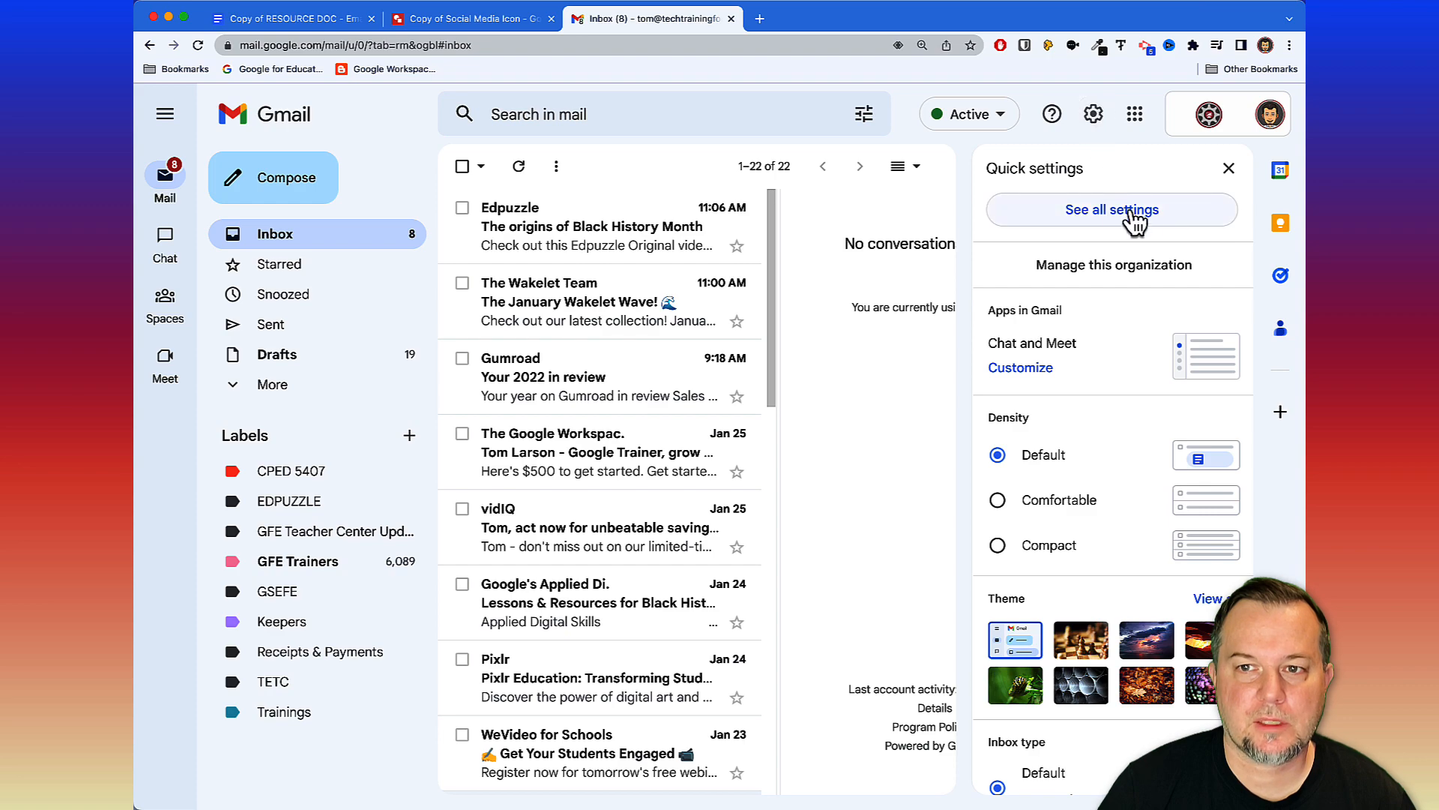
click(1112, 210)
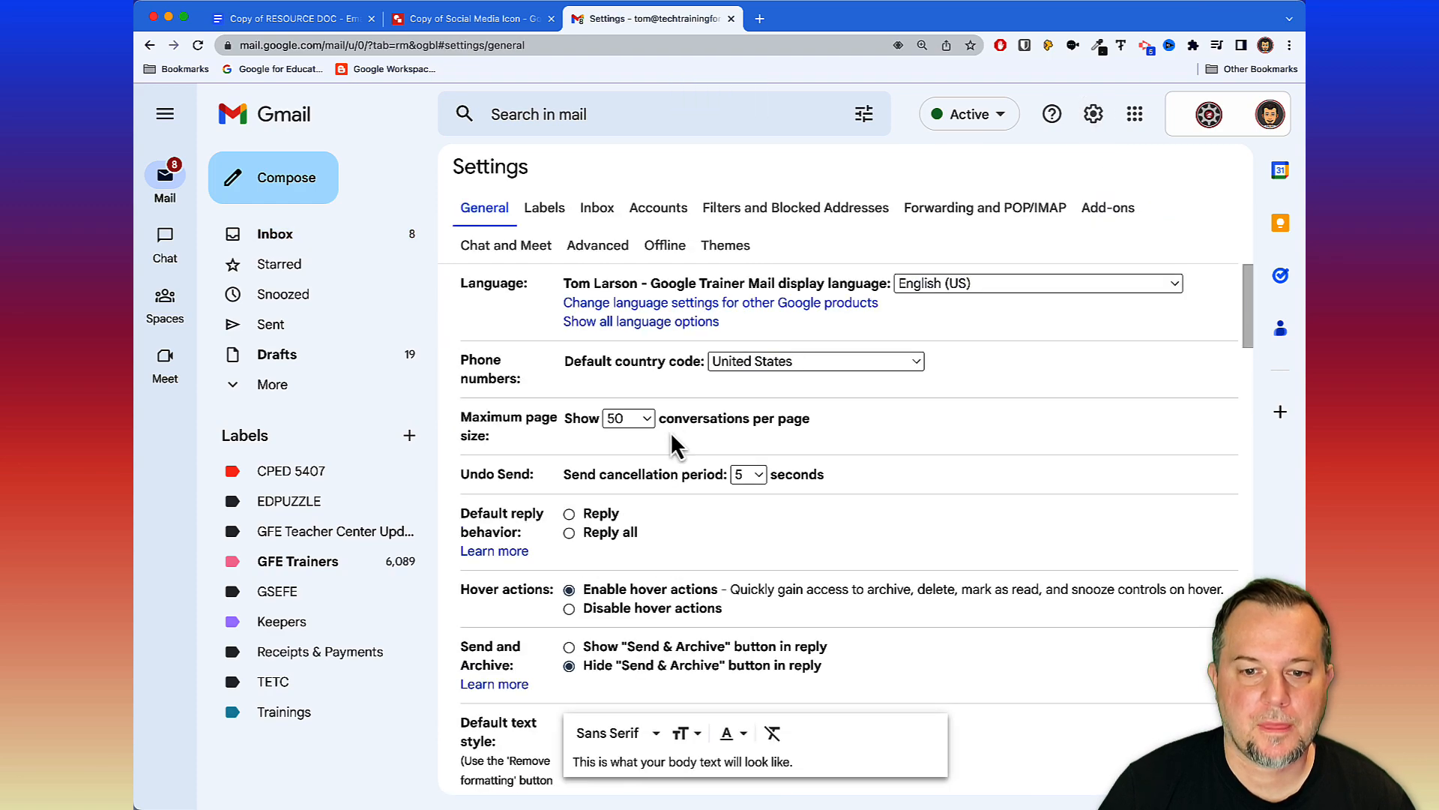
scroll(down, 3)
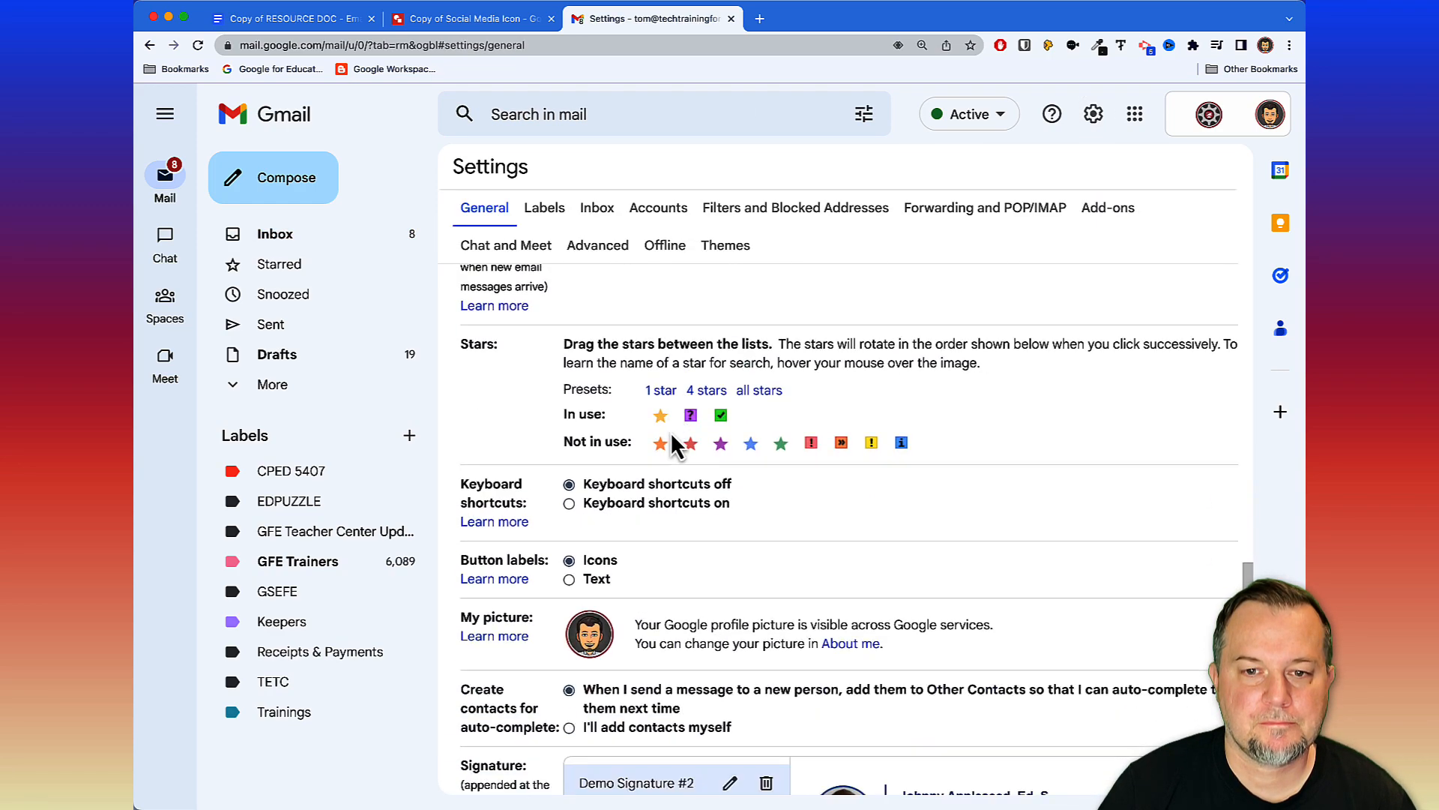
scroll(down, 3)
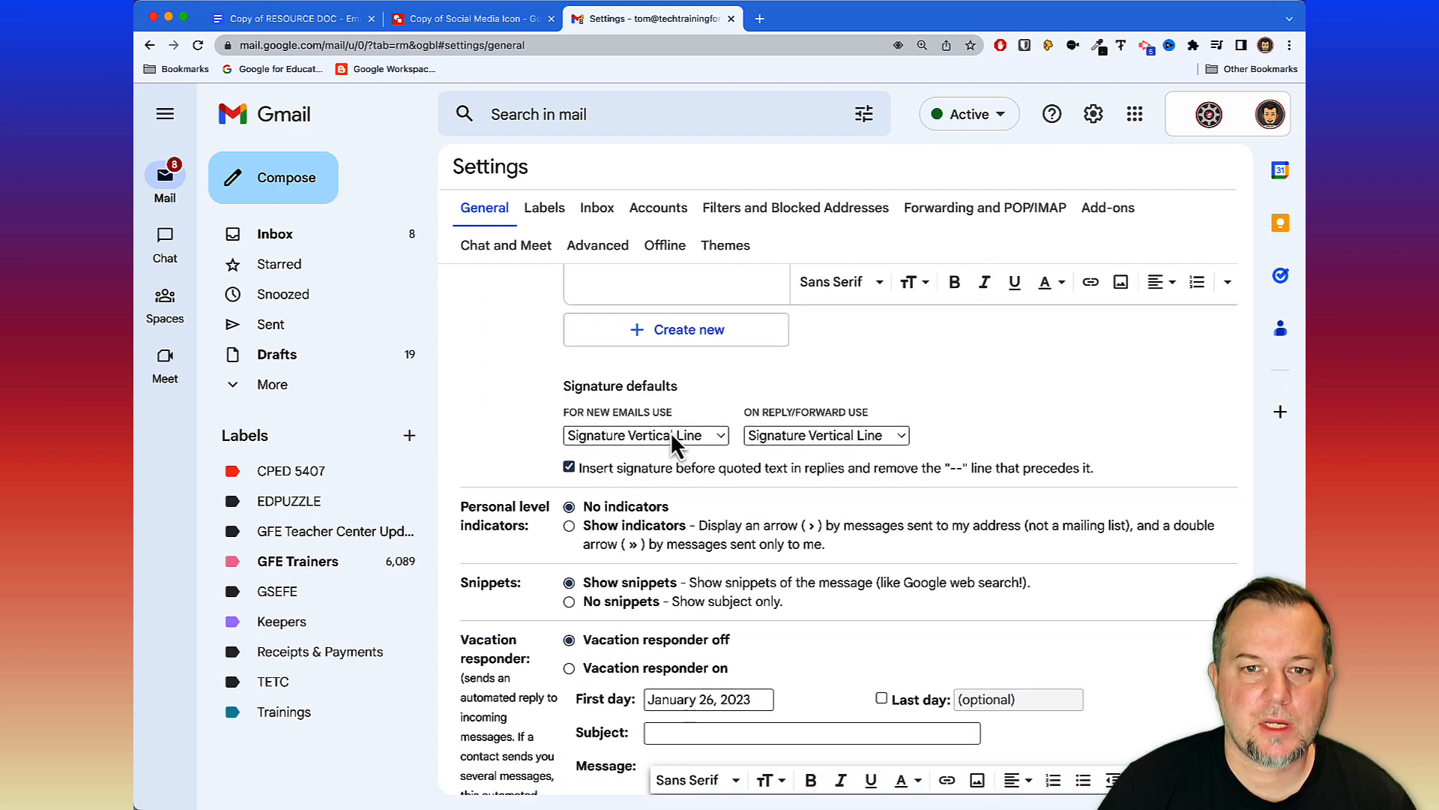
Create a Gmail signature named 'New Demo Signature' and paste the Style 1 card into it.
click(677, 330)
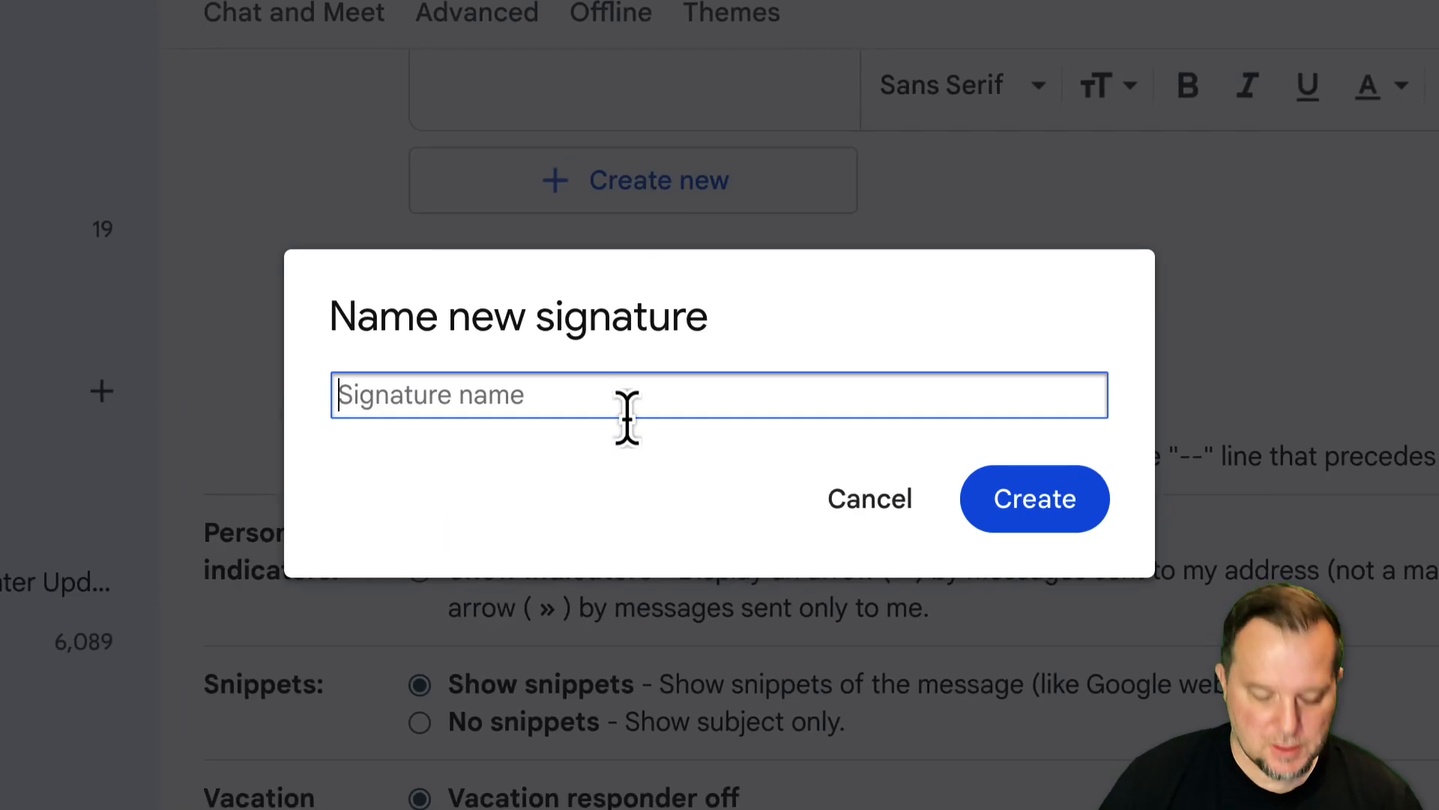
text(New)
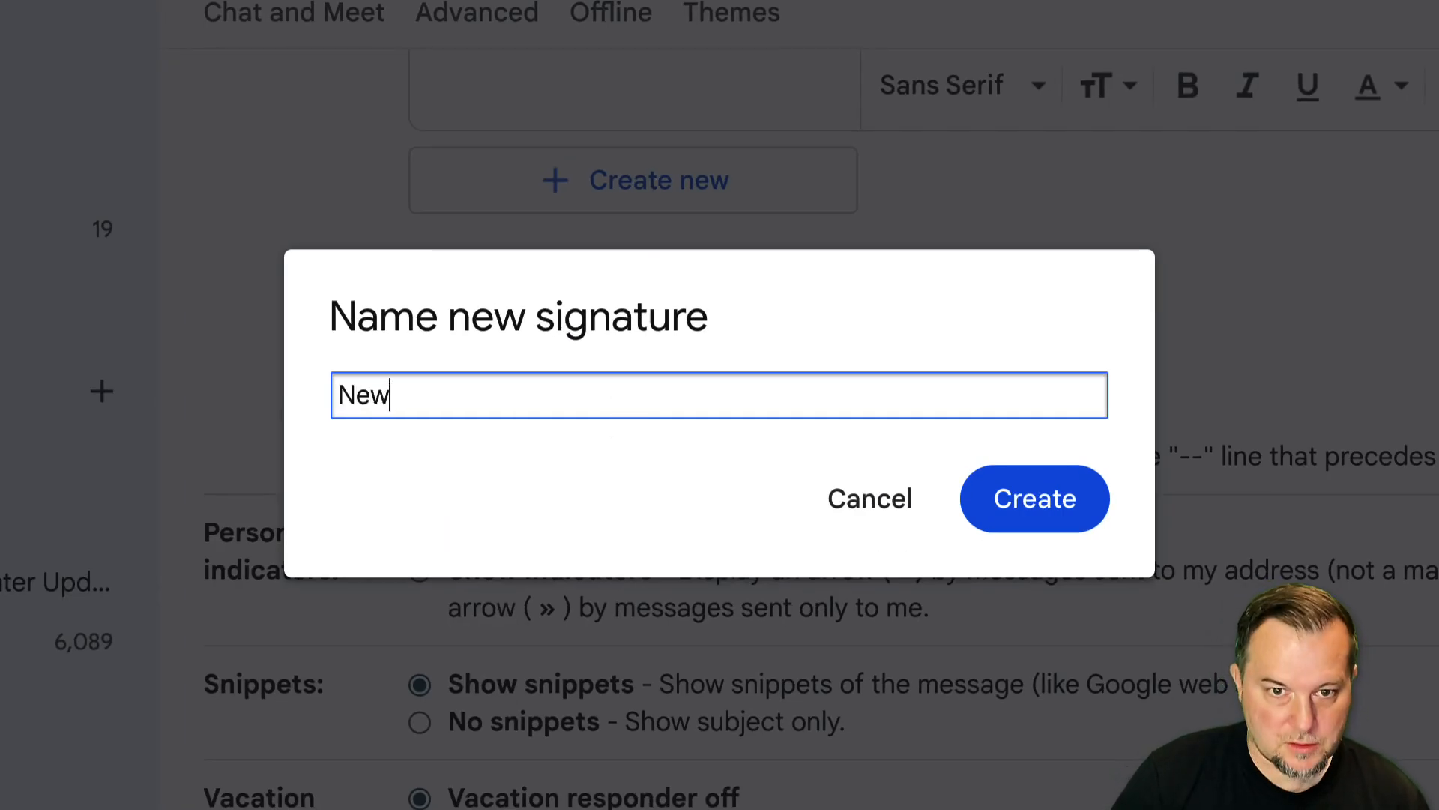
text(Demo S)
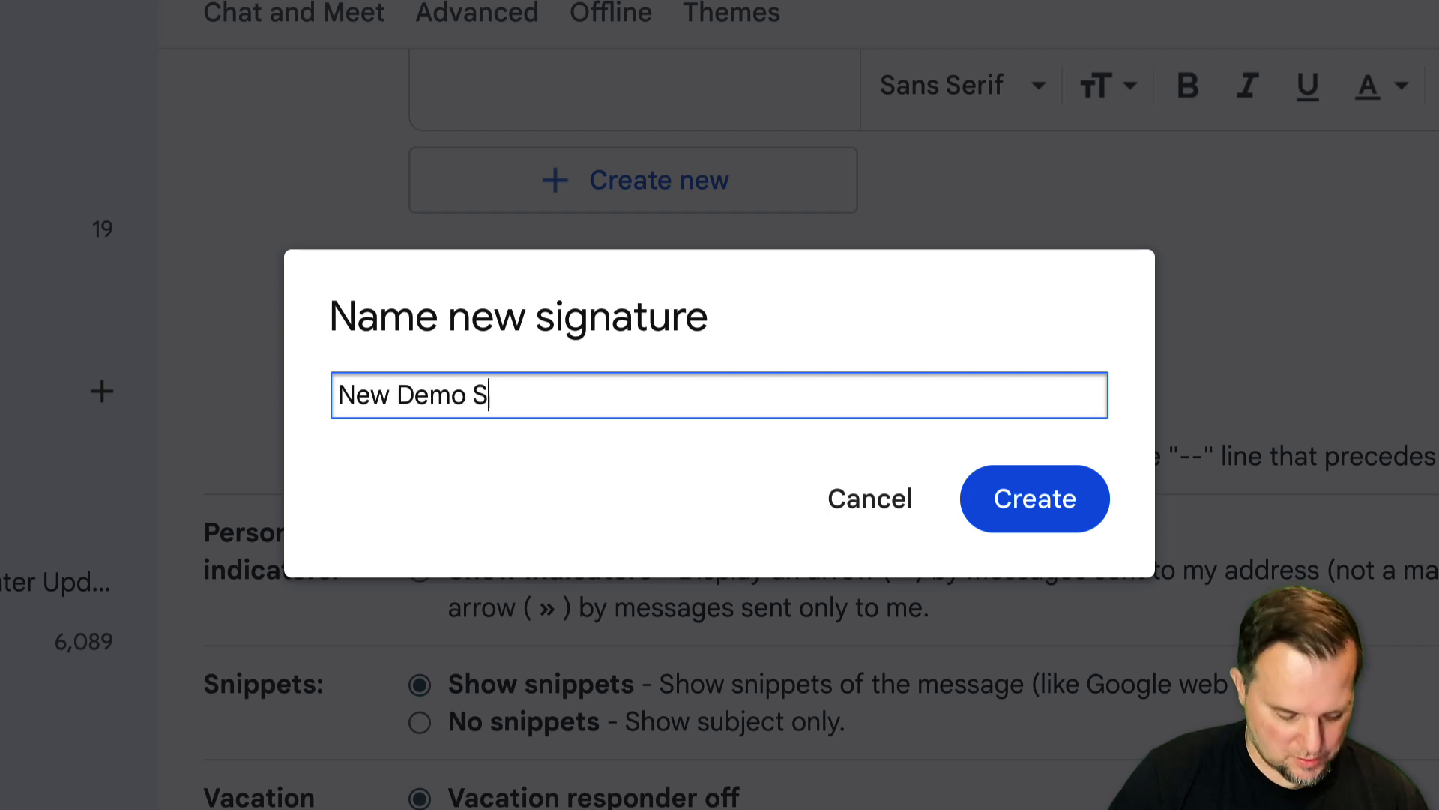
text(ignature)
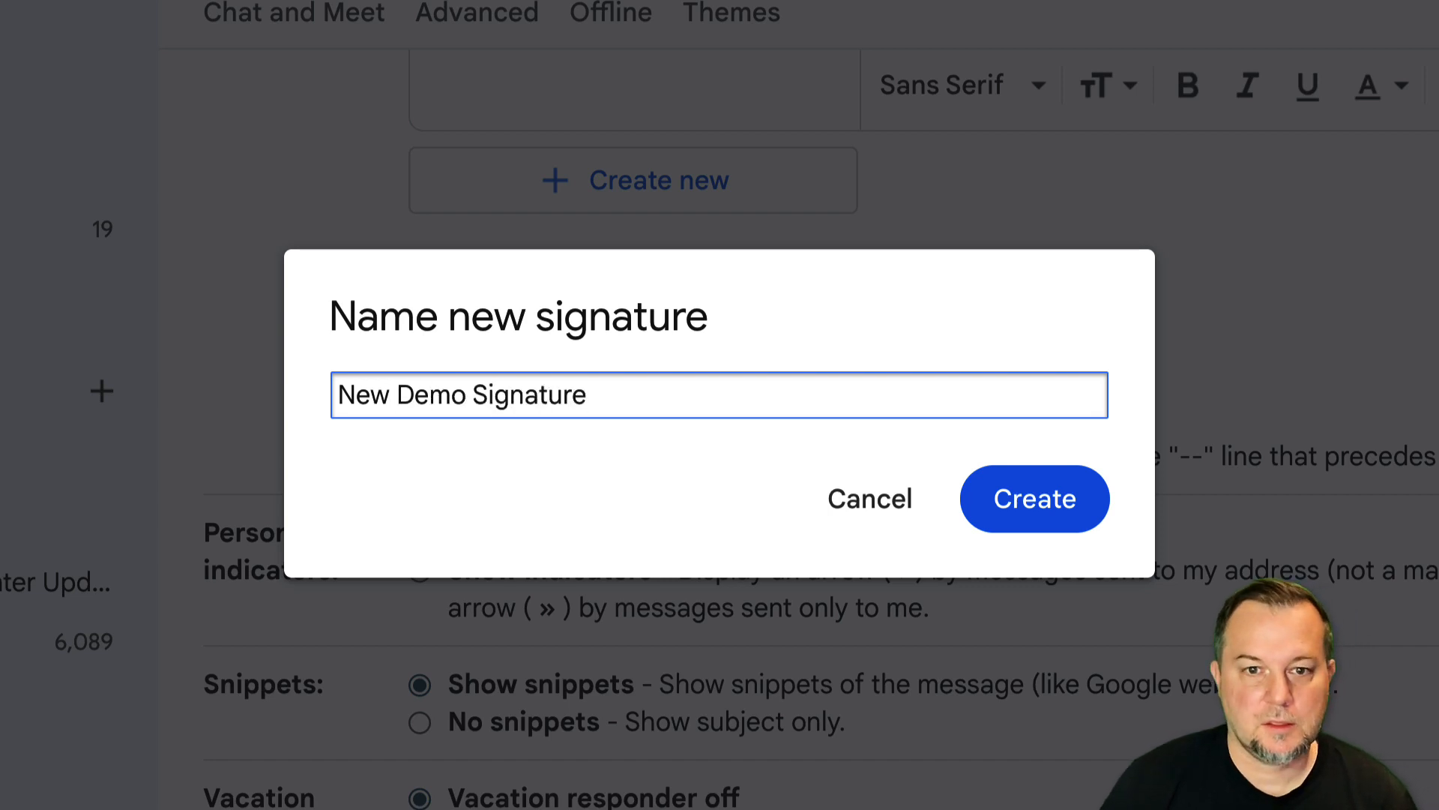
click(1034, 498)
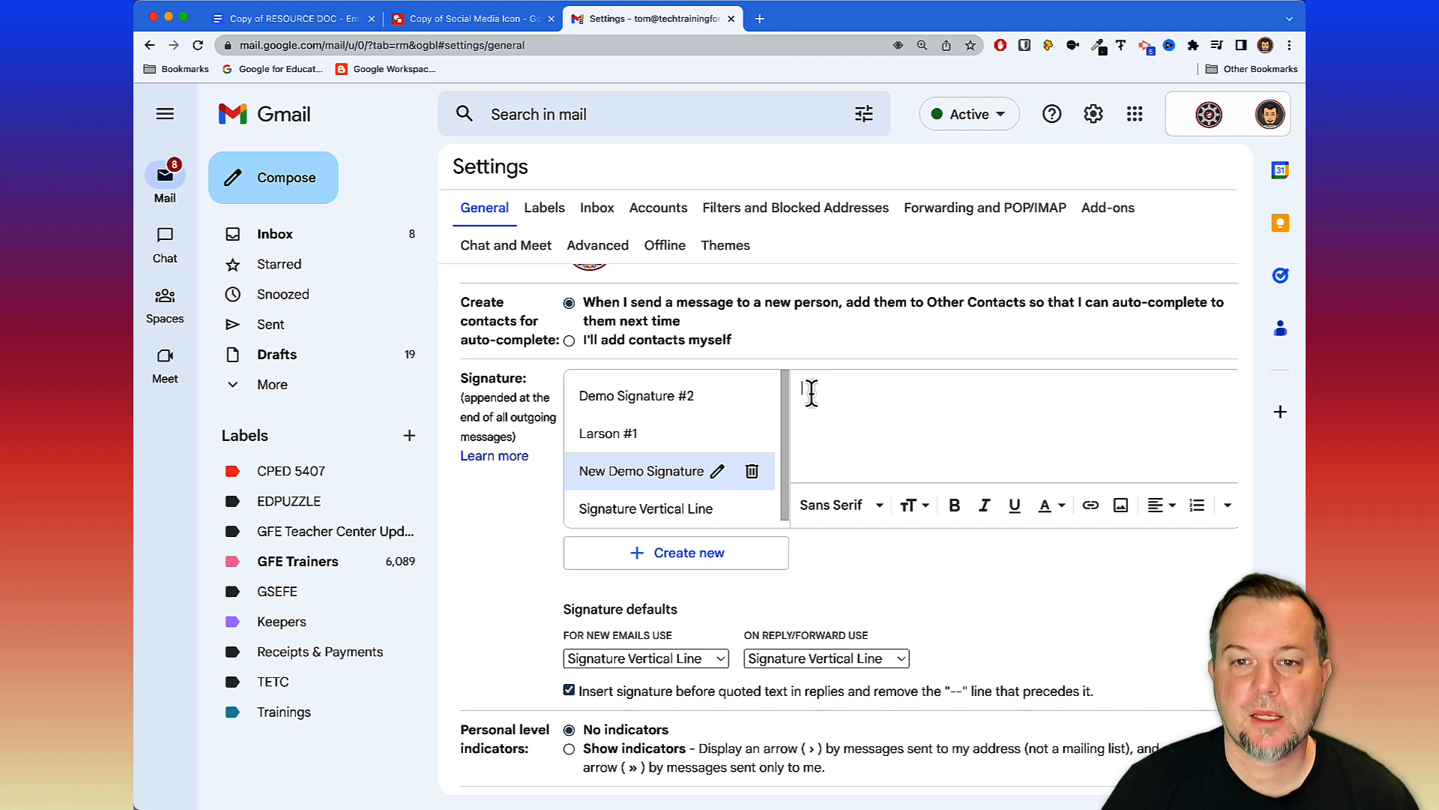
click(640, 471)
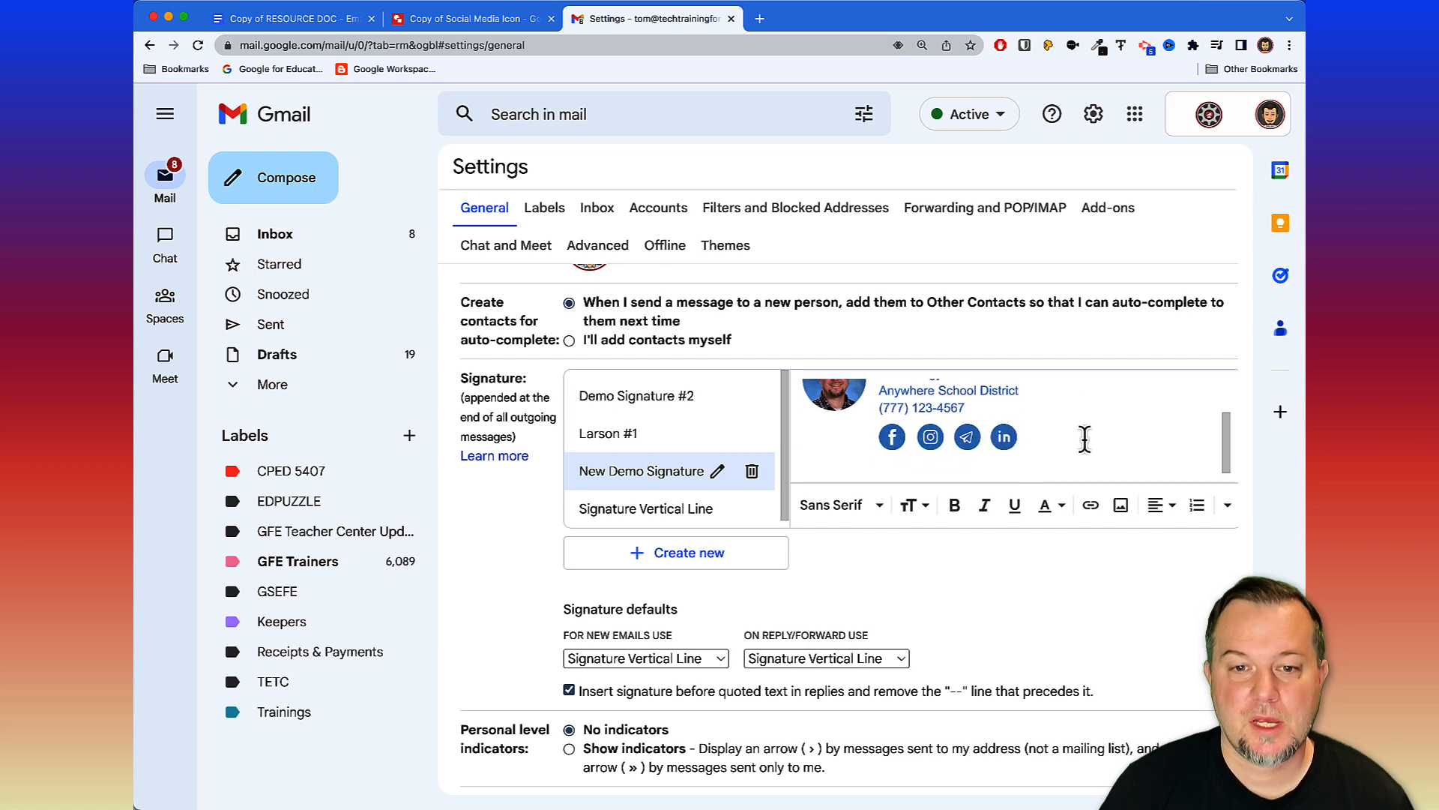
scroll(down, 3)
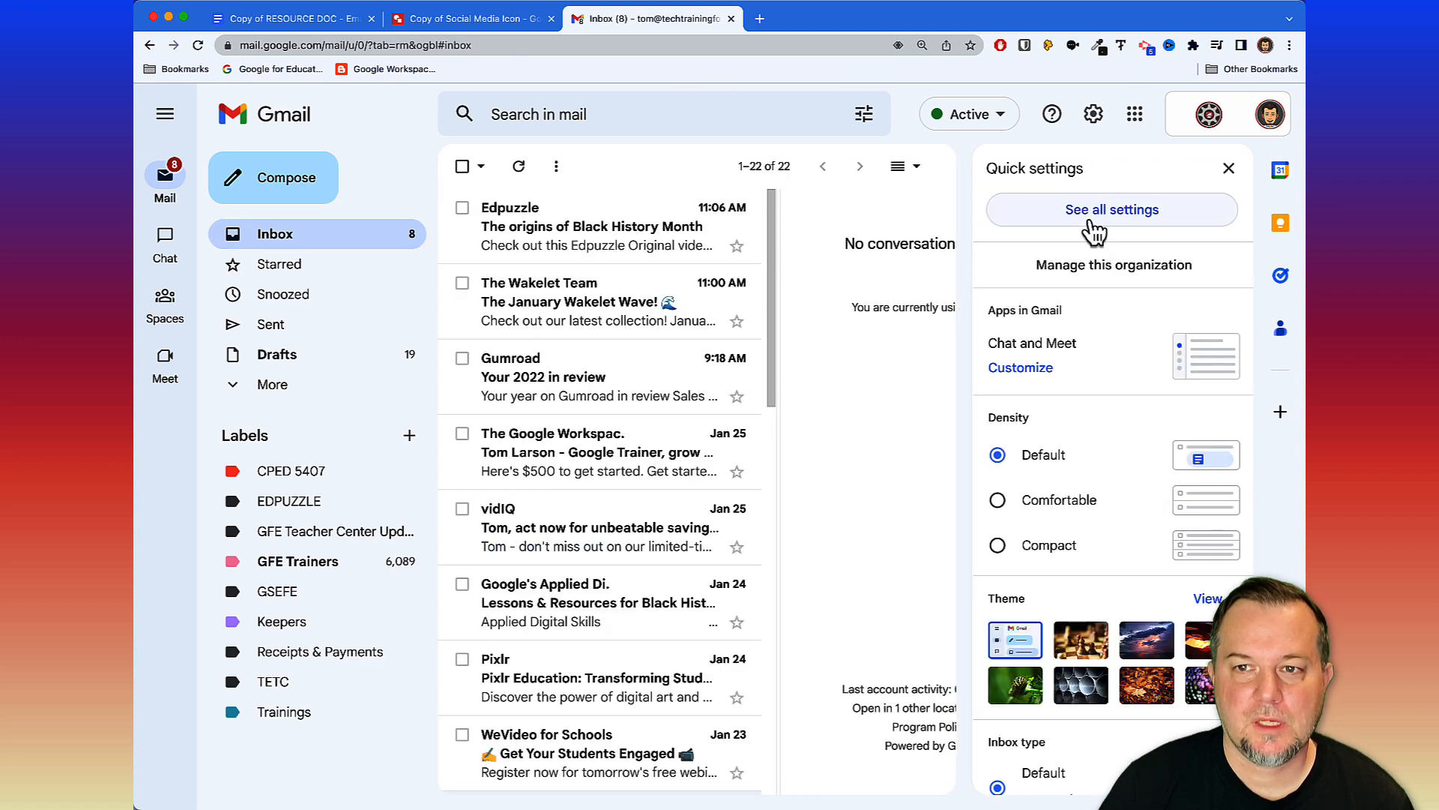
Default new emails to New Demo Signature and replies to Larson #1, then save changes.
click(1111, 209)
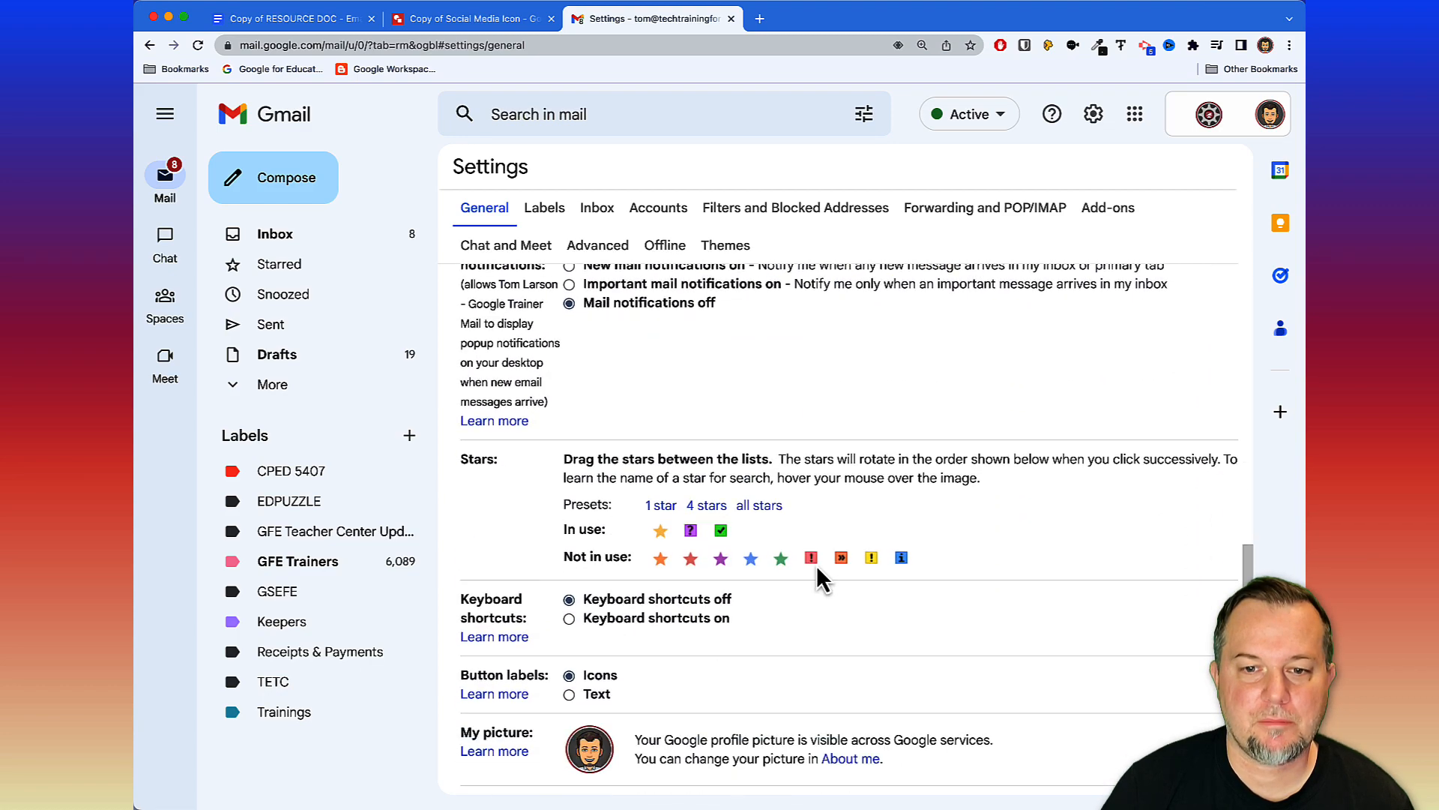
scroll(down, 3)
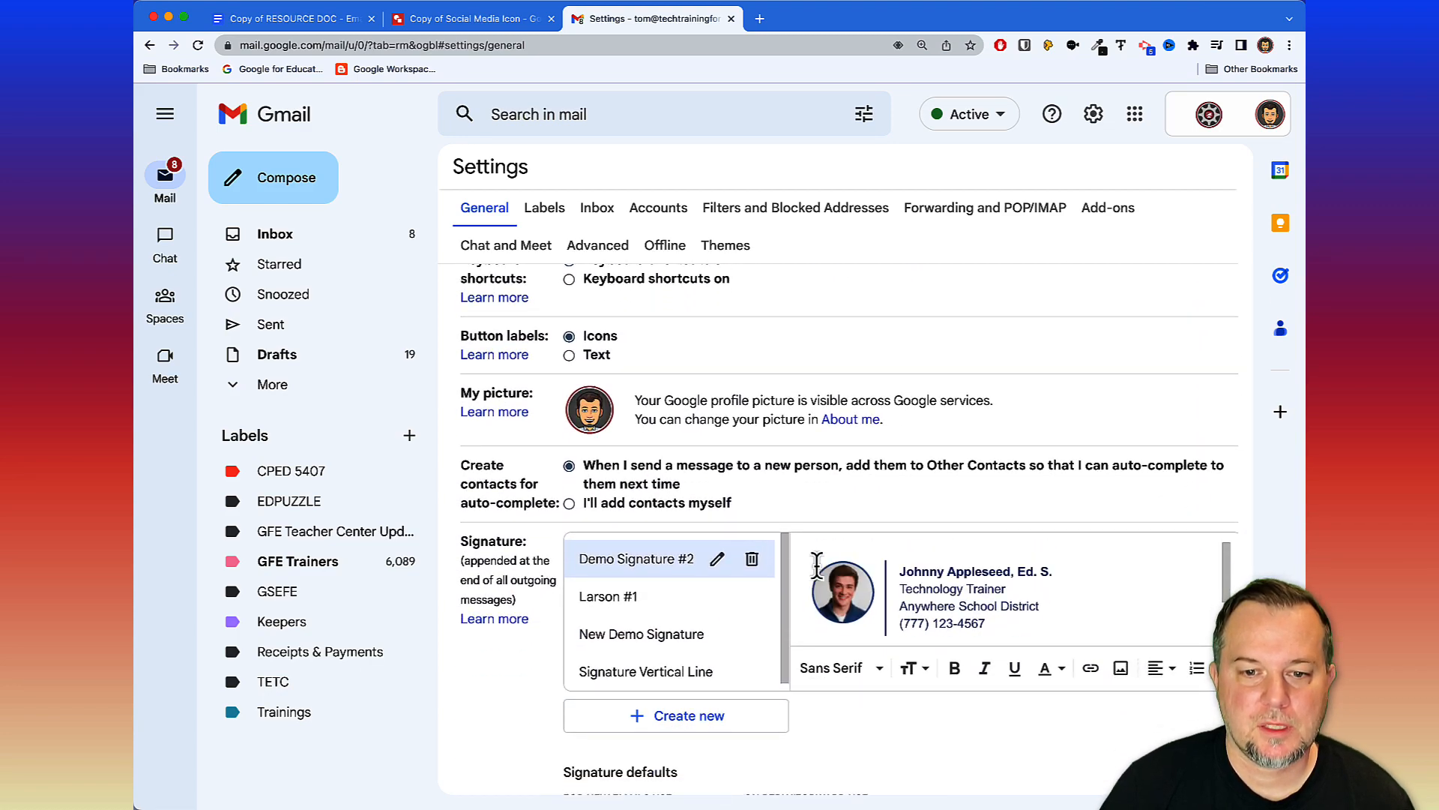
scroll(down, 3)
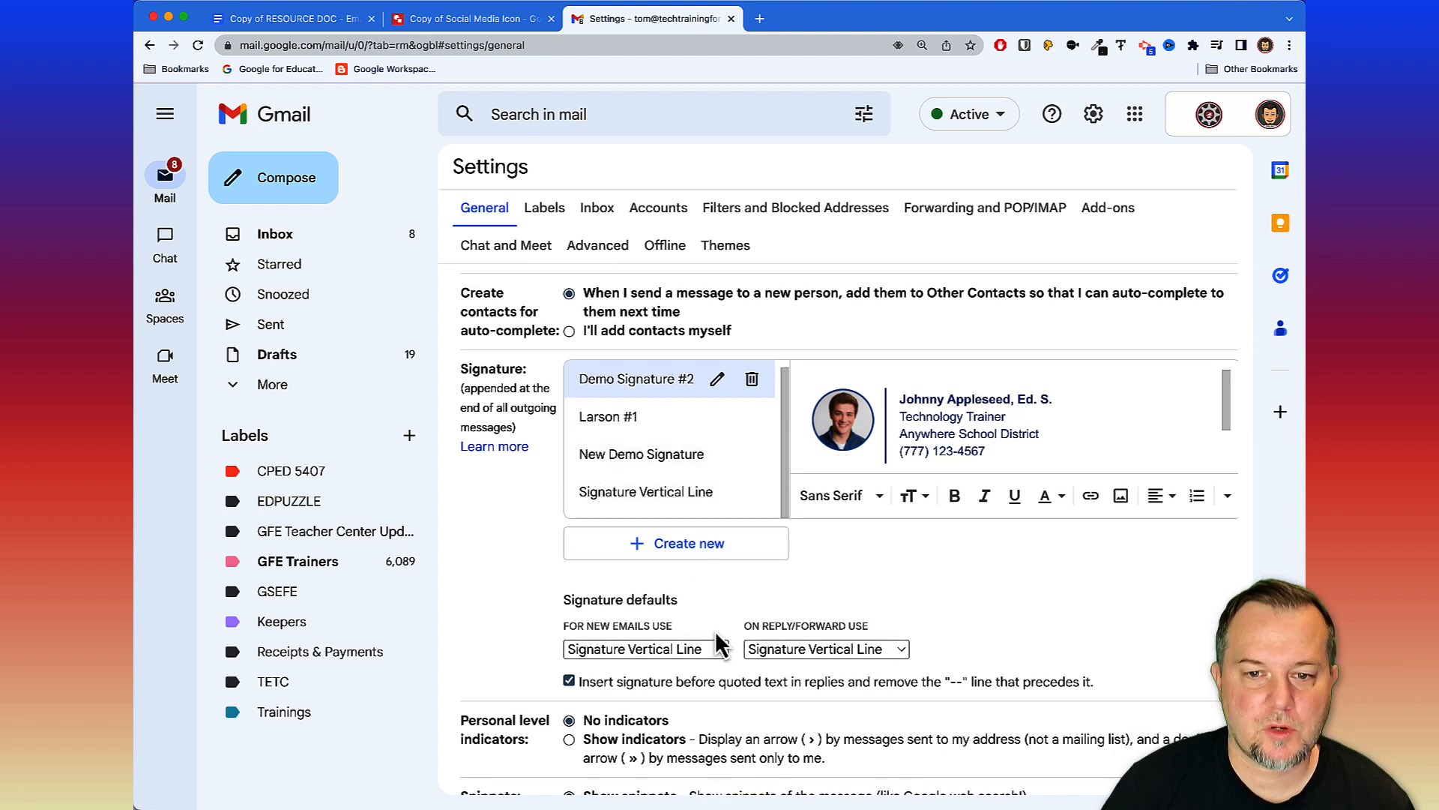
click(646, 649)
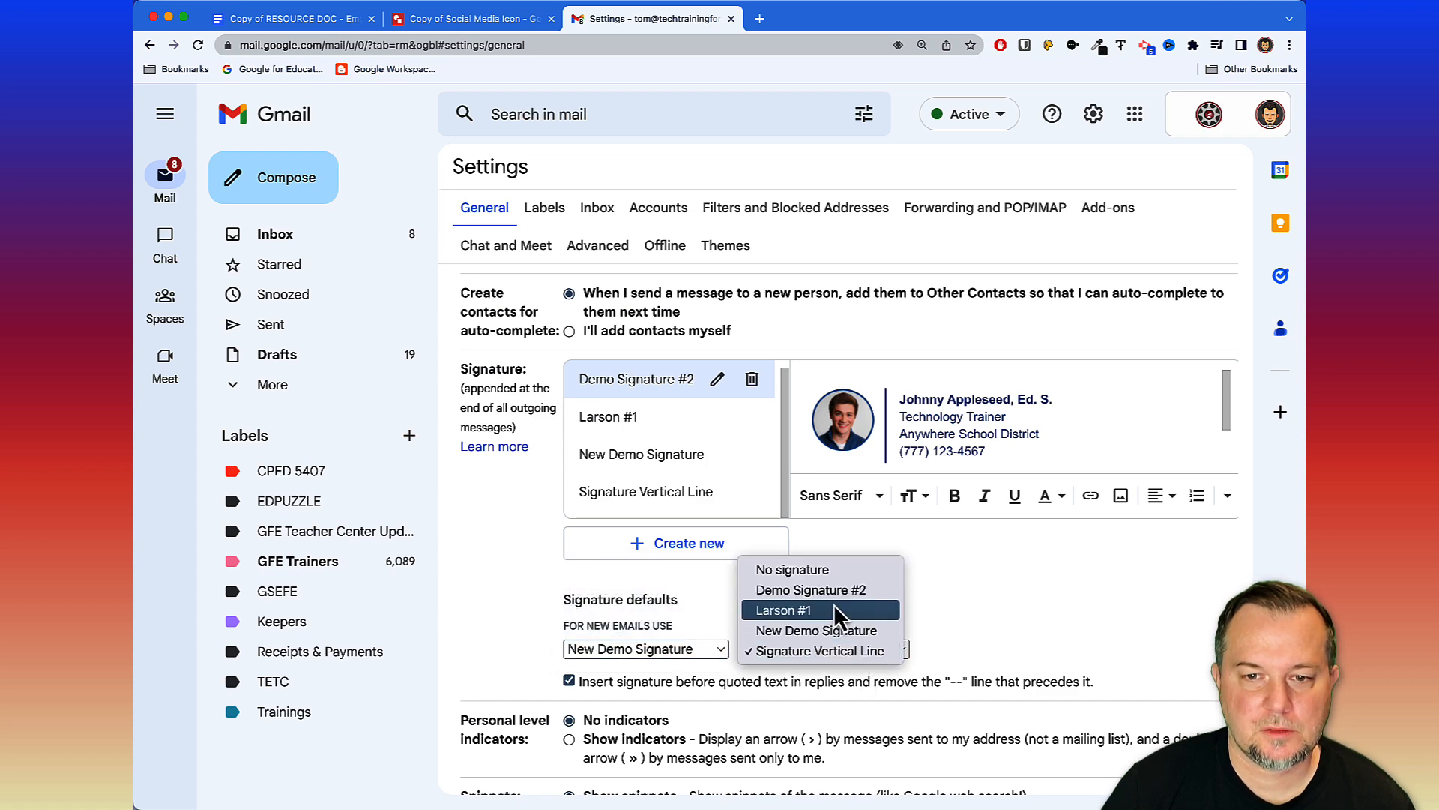
click(813, 631)
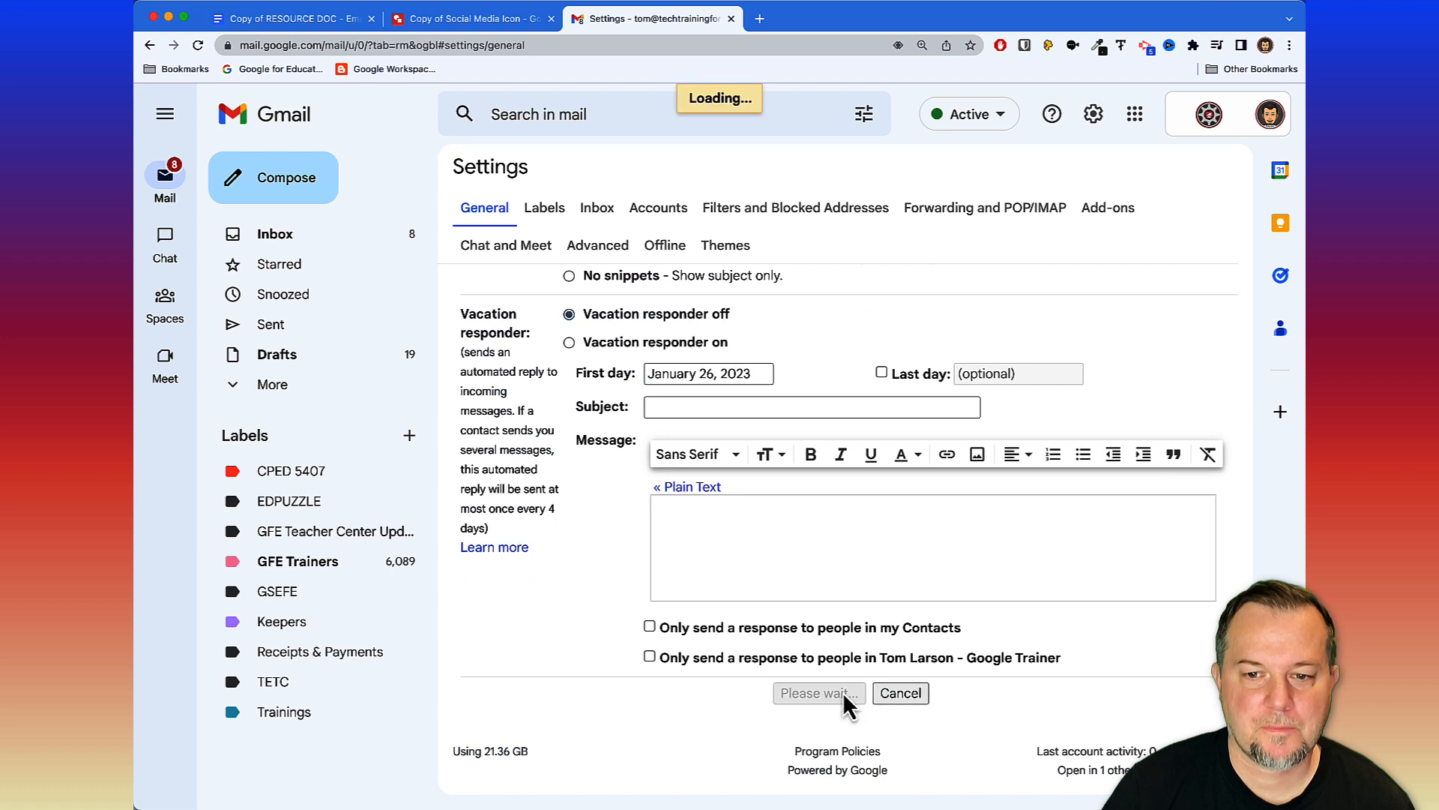
click(817, 693)
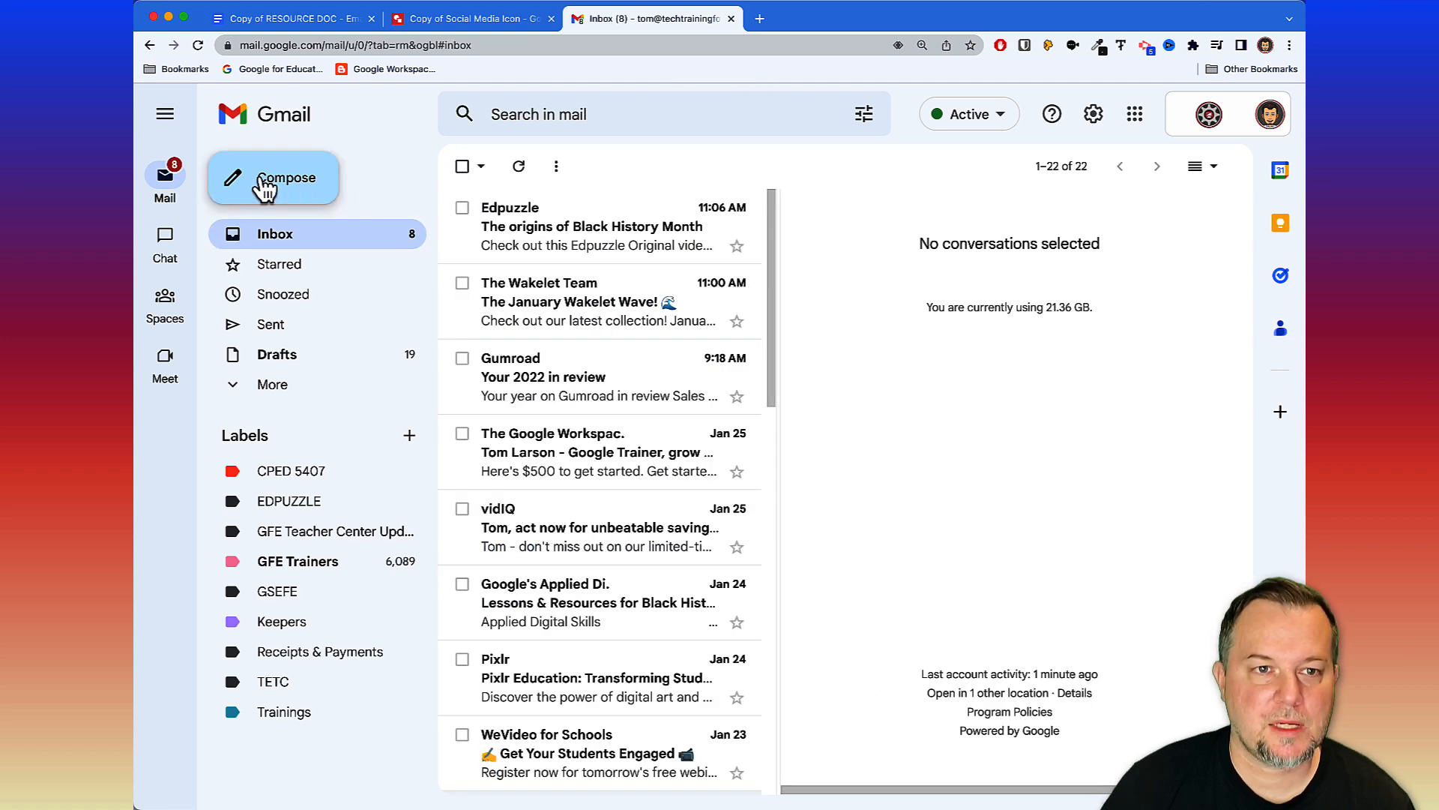
click(273, 177)
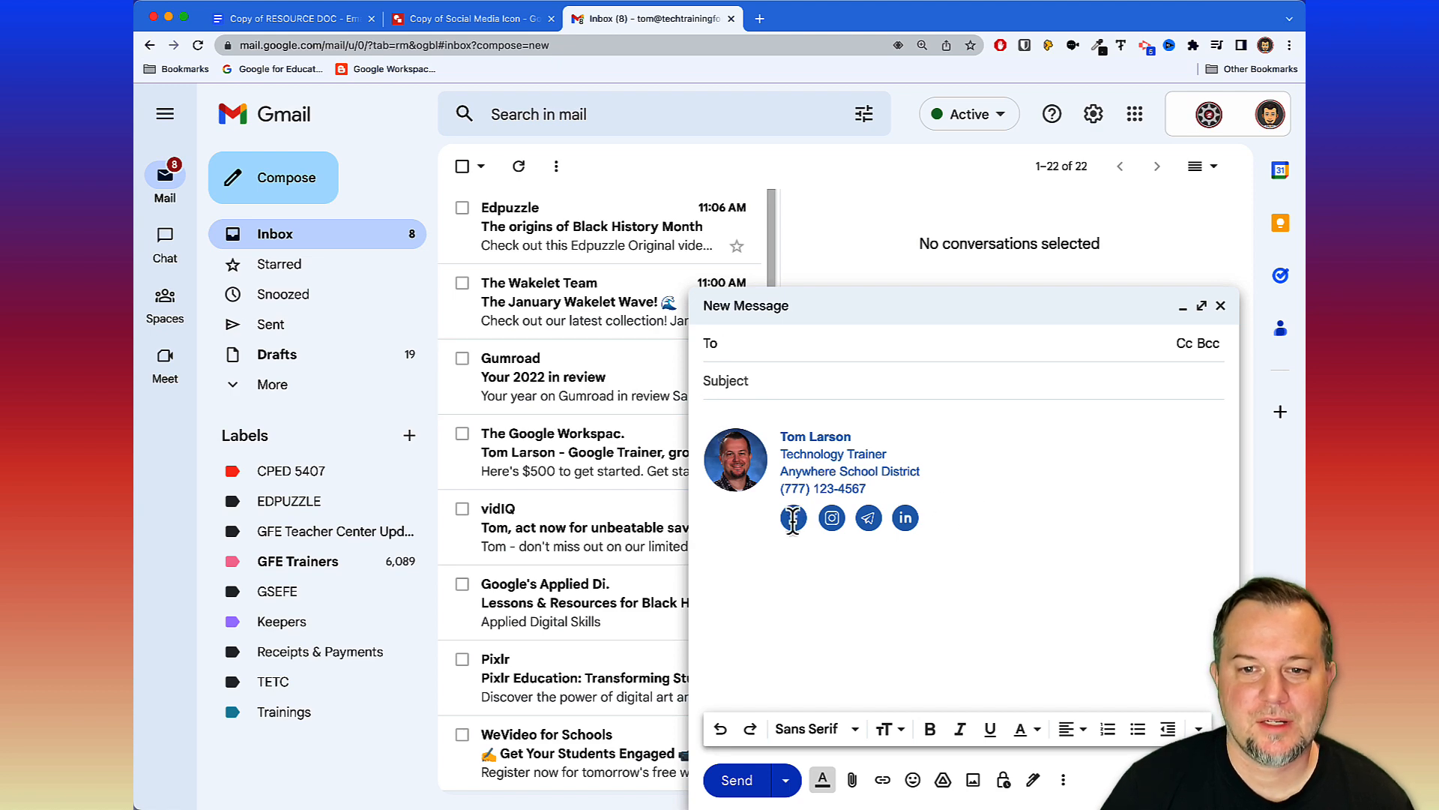
click(293, 18)
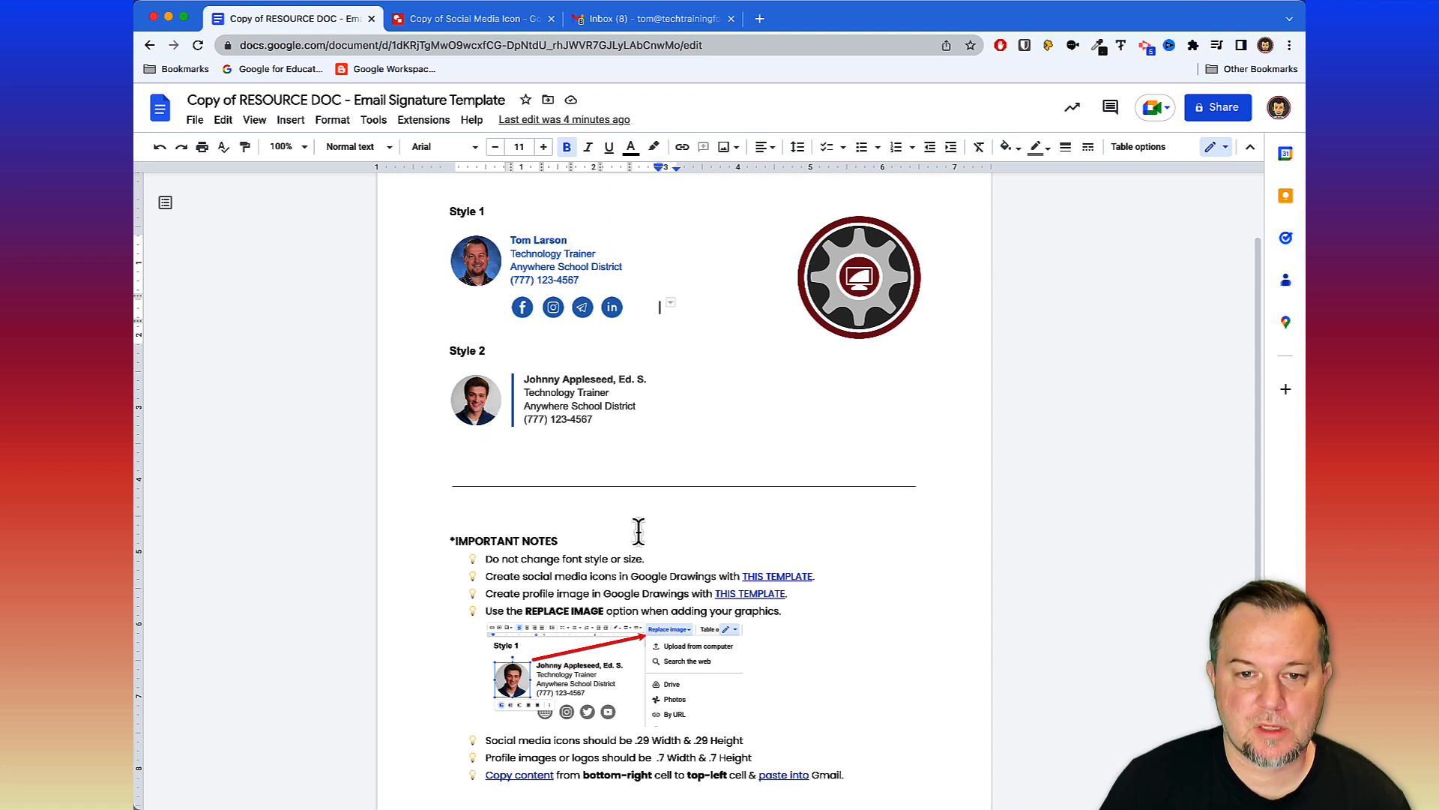
Follow the IMPORTANT NOTES link to the User Pic profile-image drawing template.
scroll(down, 3)
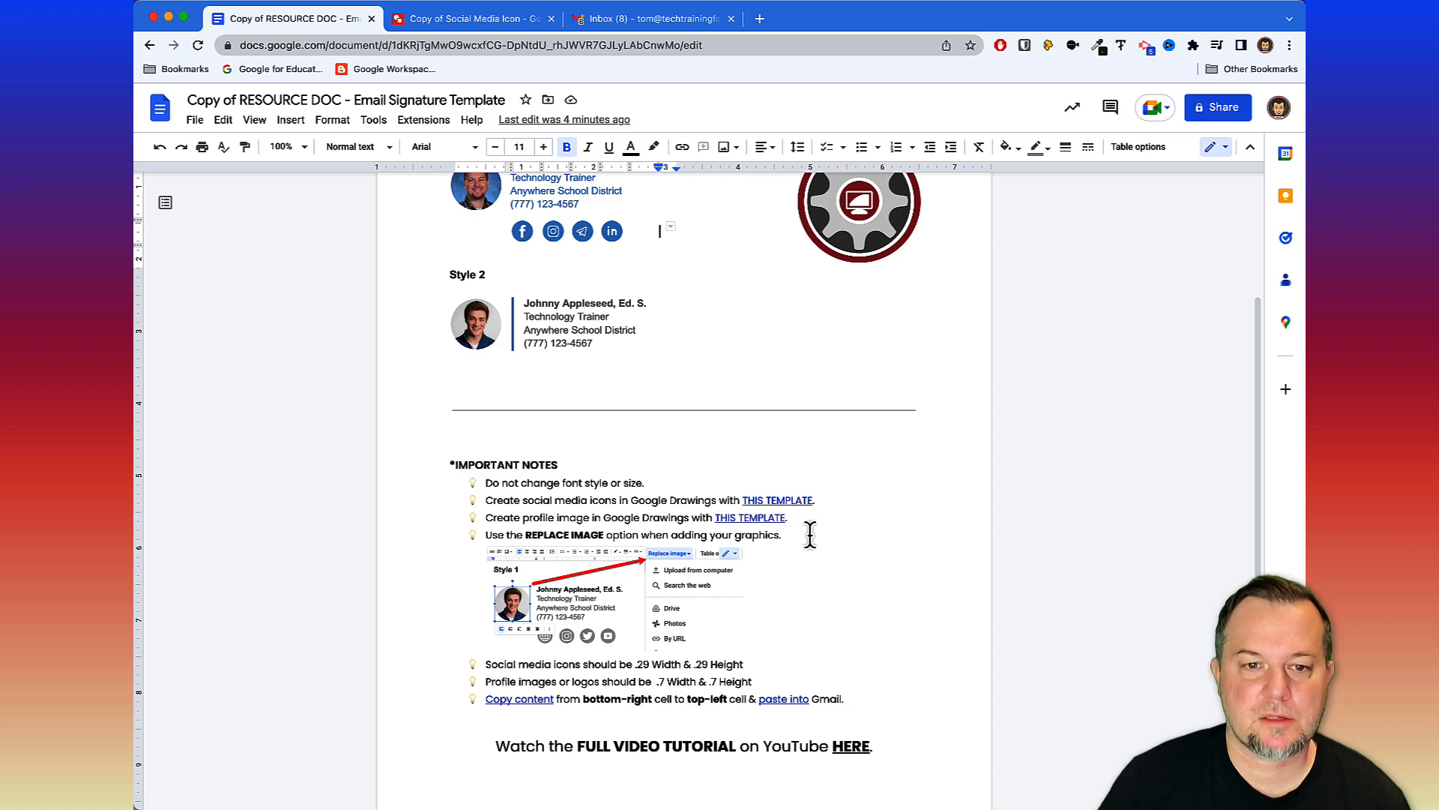
scroll(down, 3)
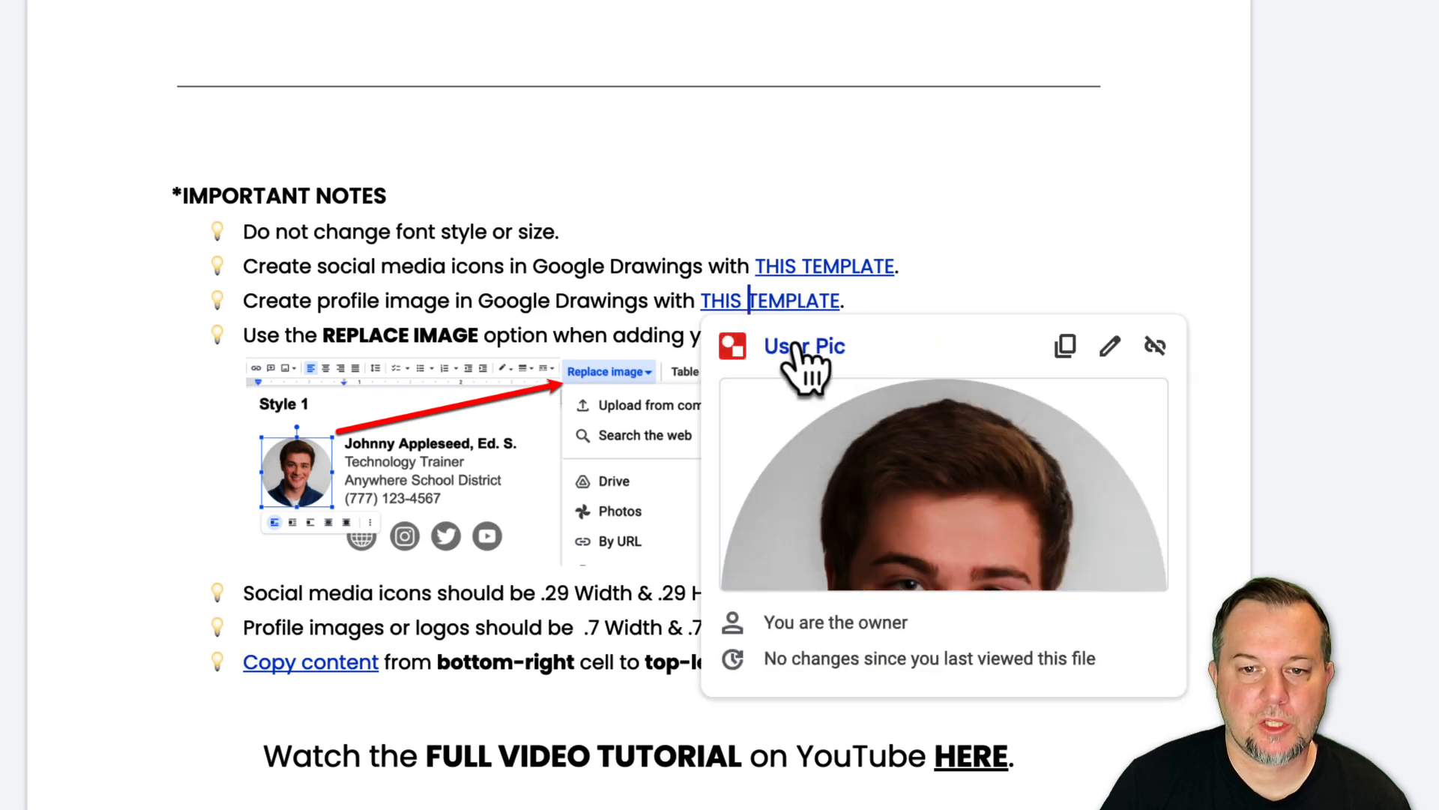
click(804, 346)
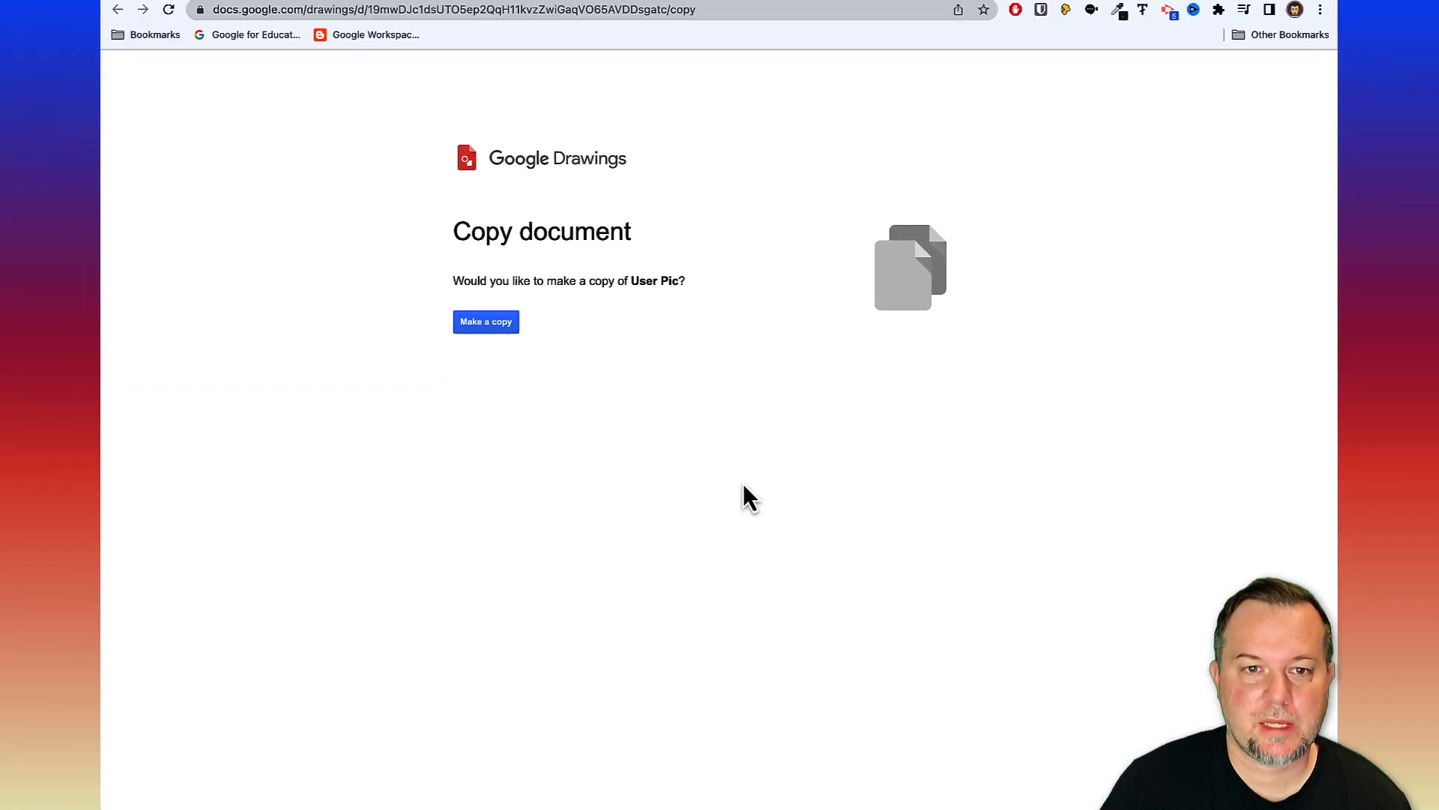
Make a copy of User Pic and select its sample photo for replacement.
click(486, 321)
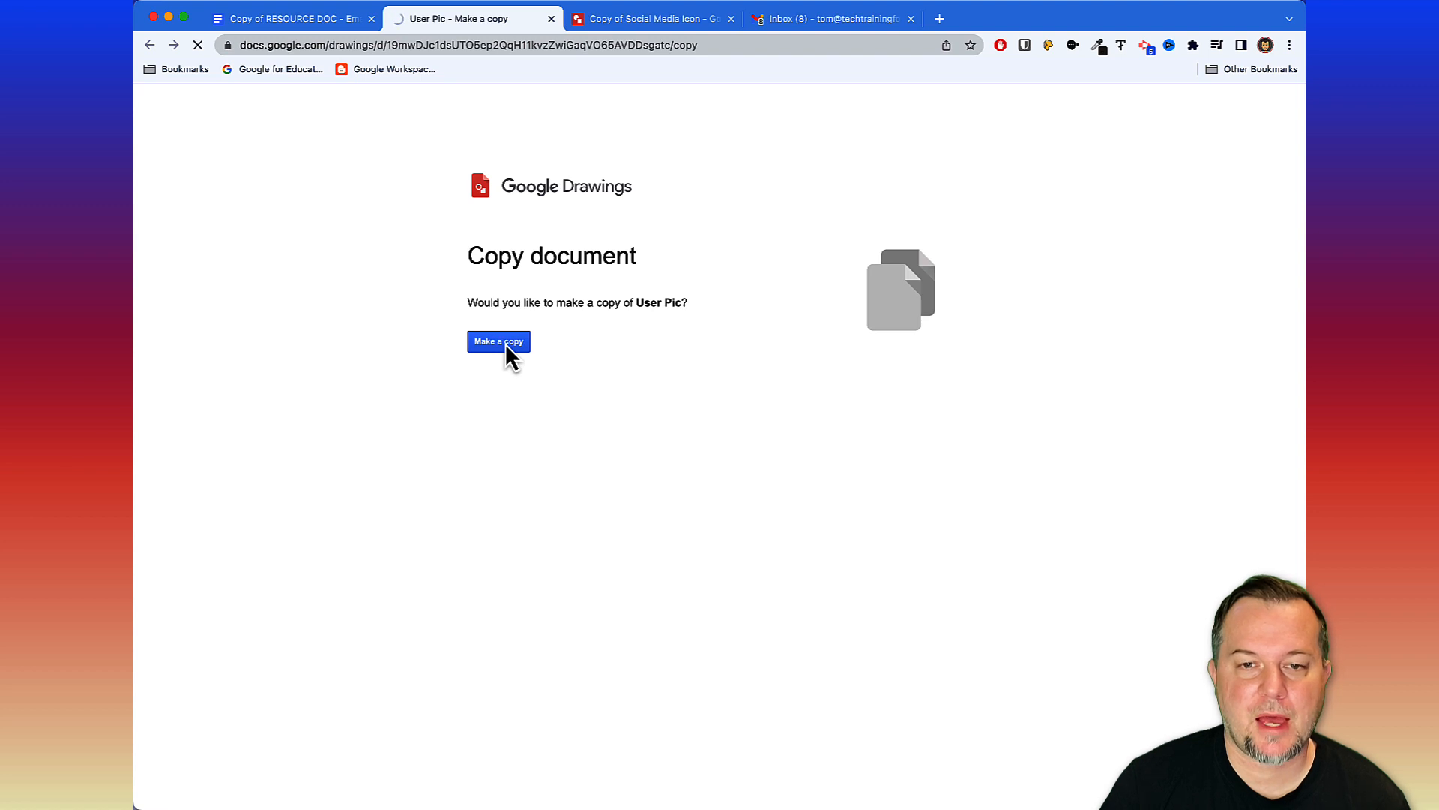
click(498, 340)
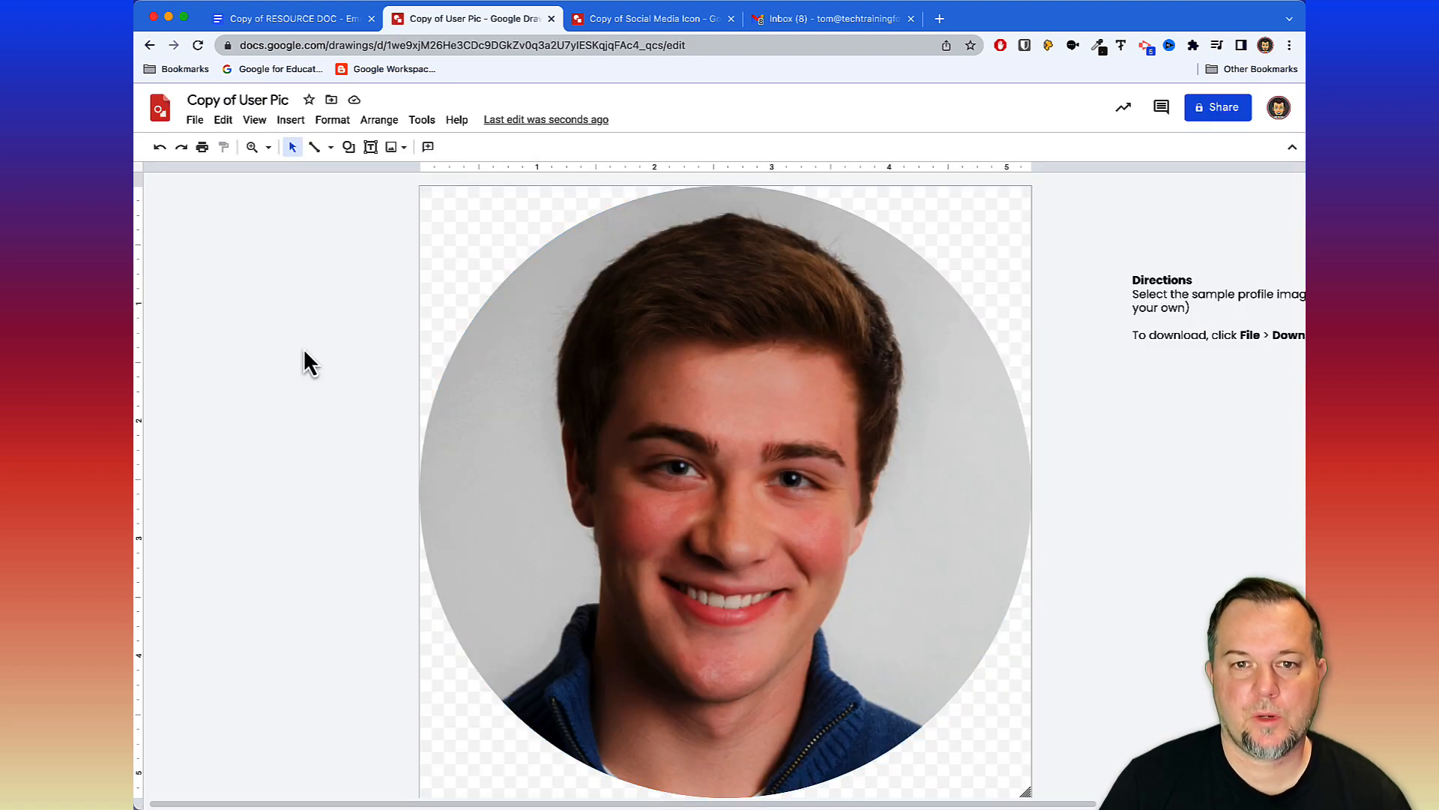
click(570, 390)
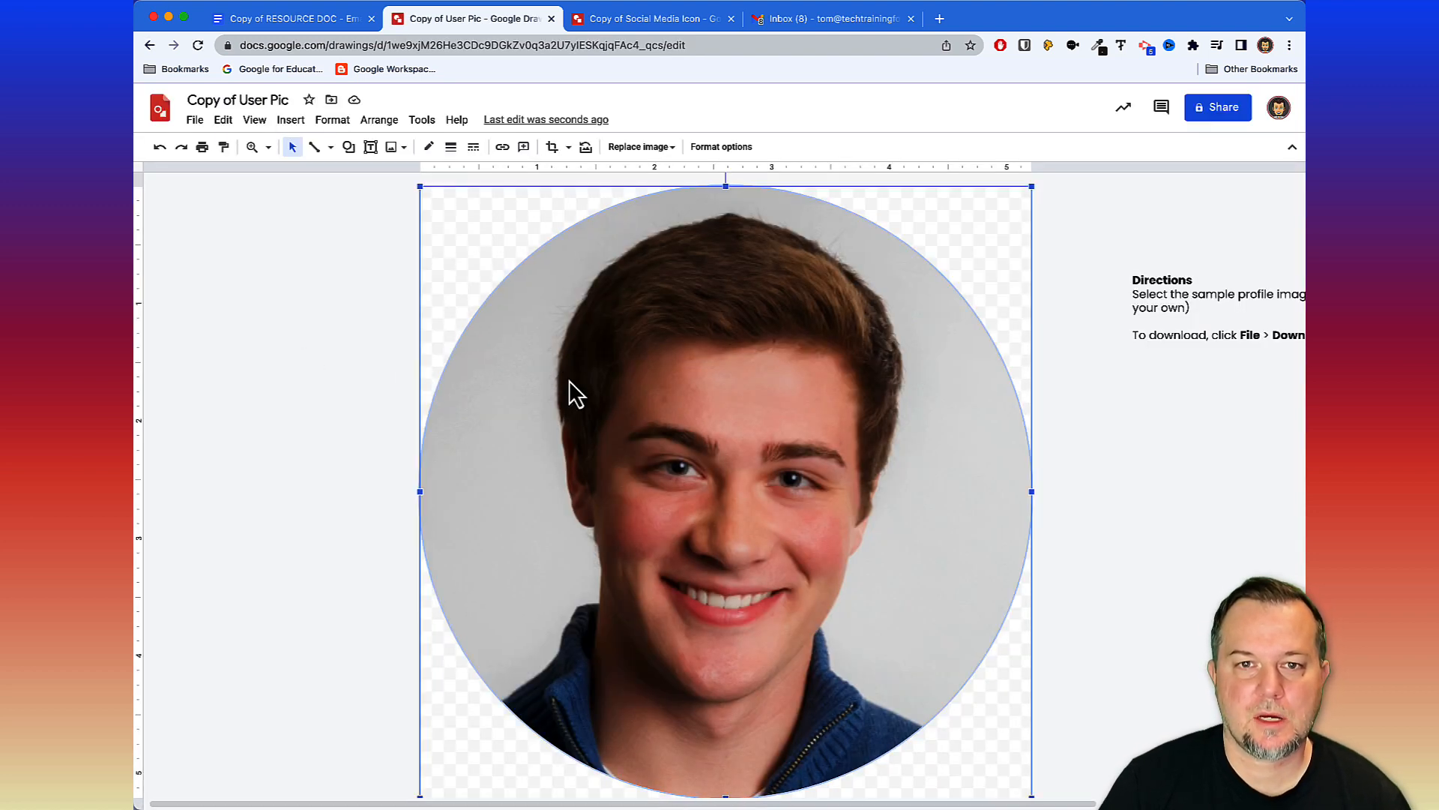
click(641, 146)
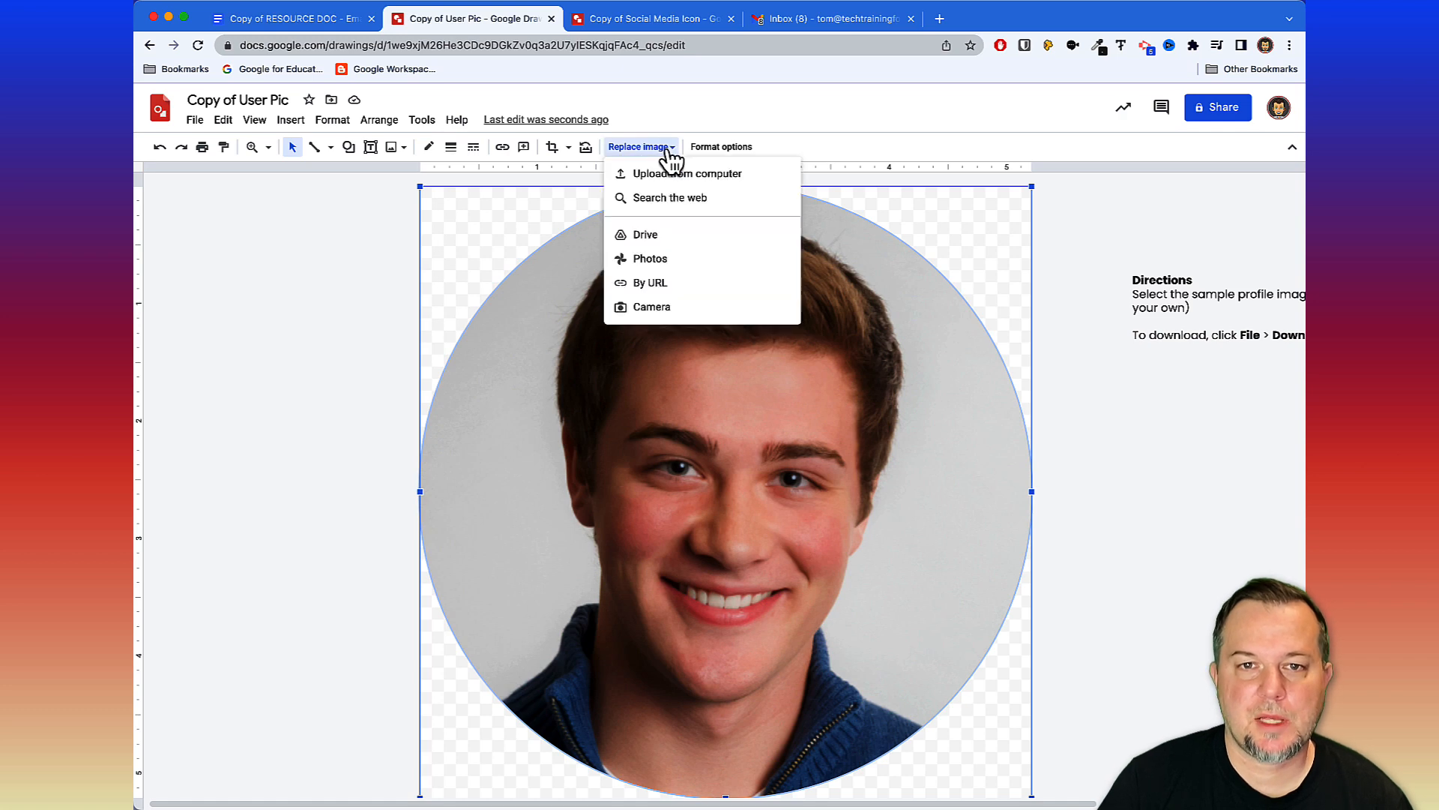
click(688, 174)
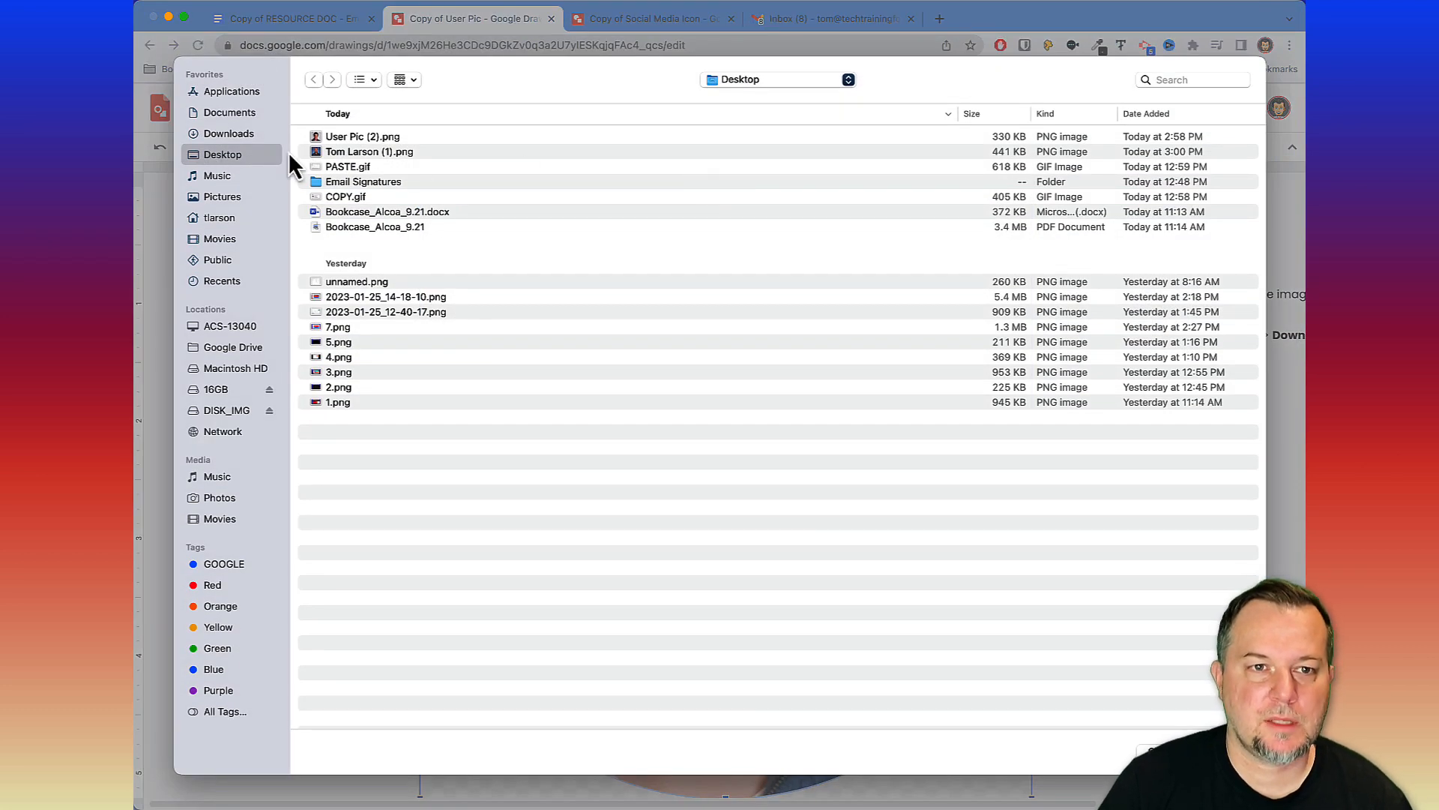
click(369, 152)
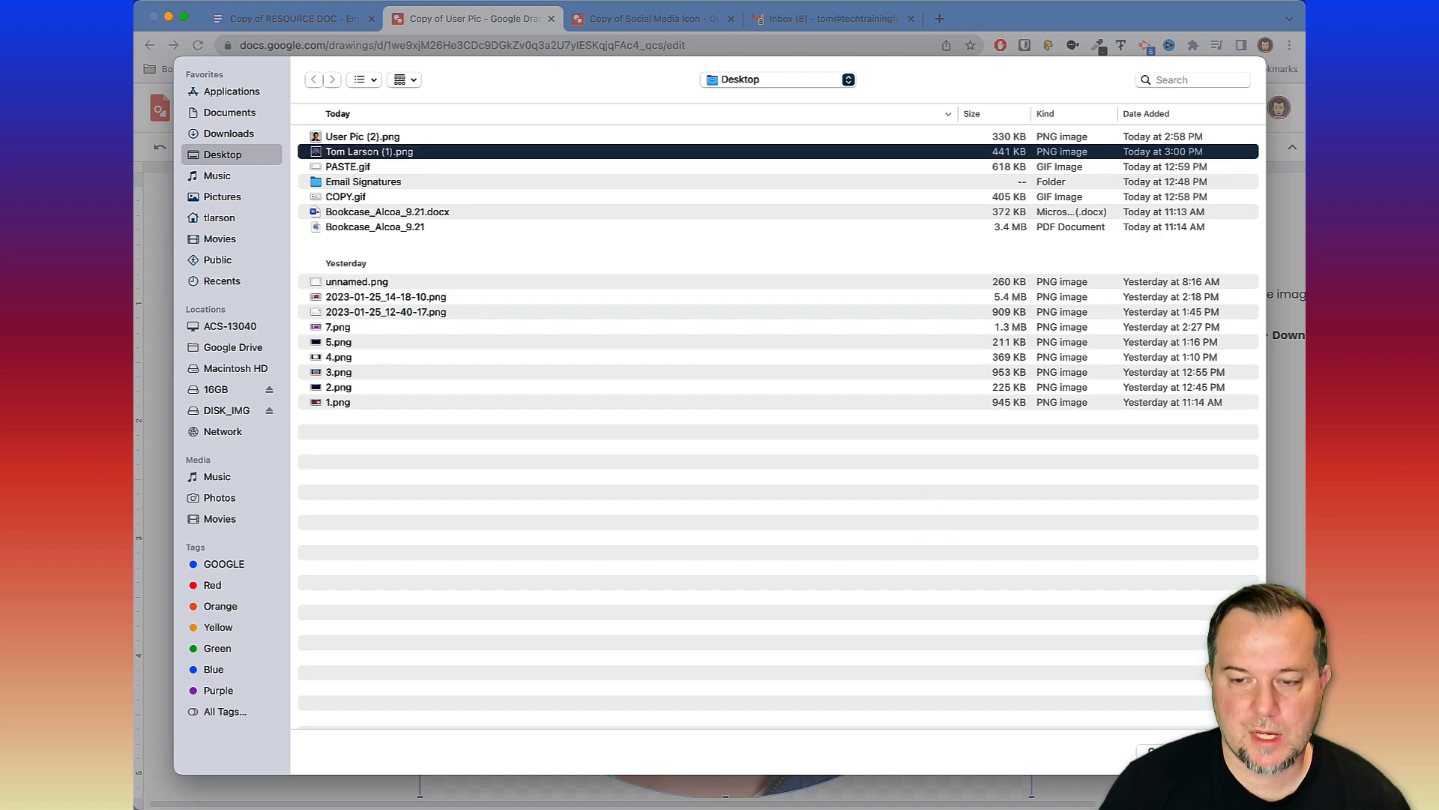
double_click(369, 151)
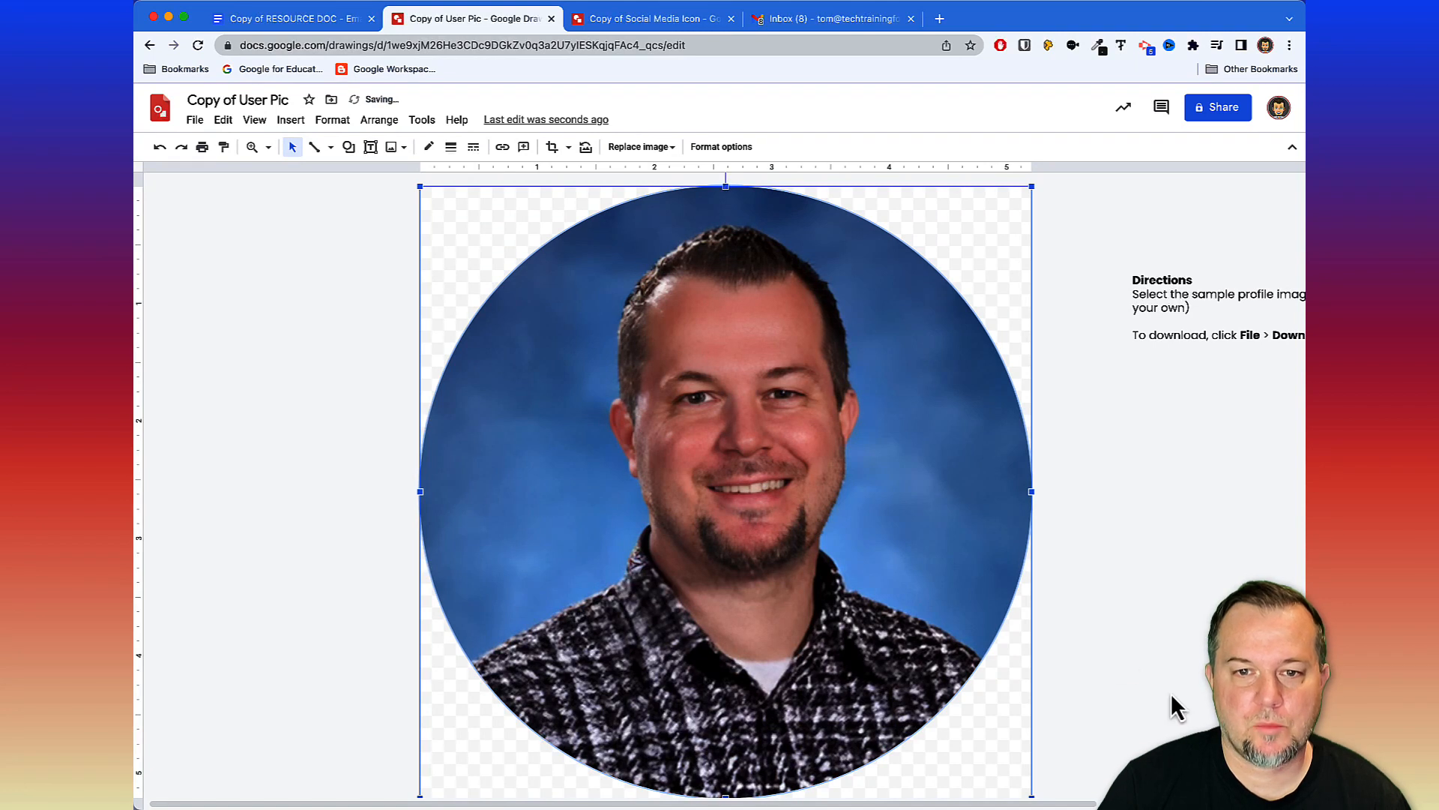
mouse_move(582, 476)
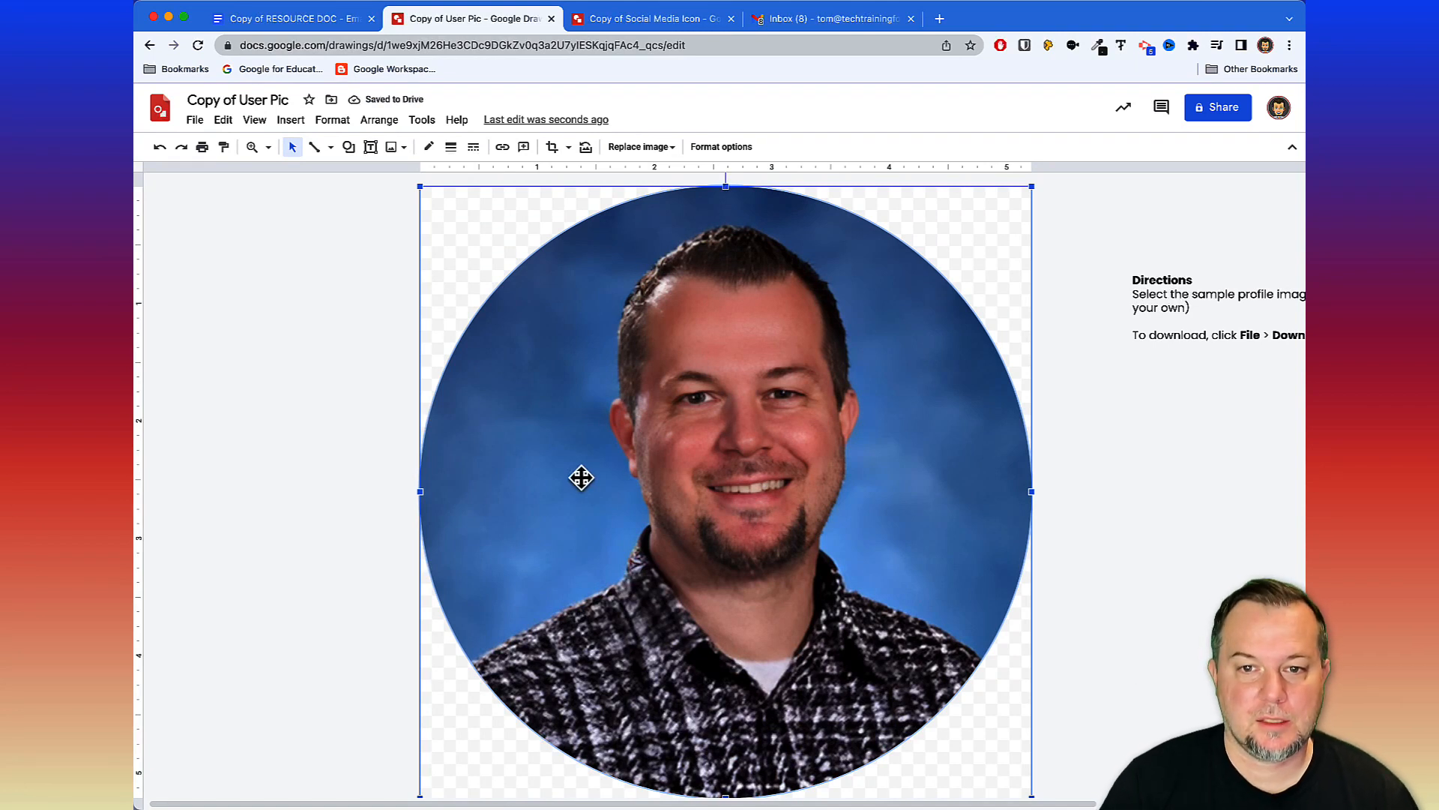
mouse_move(630, 493)
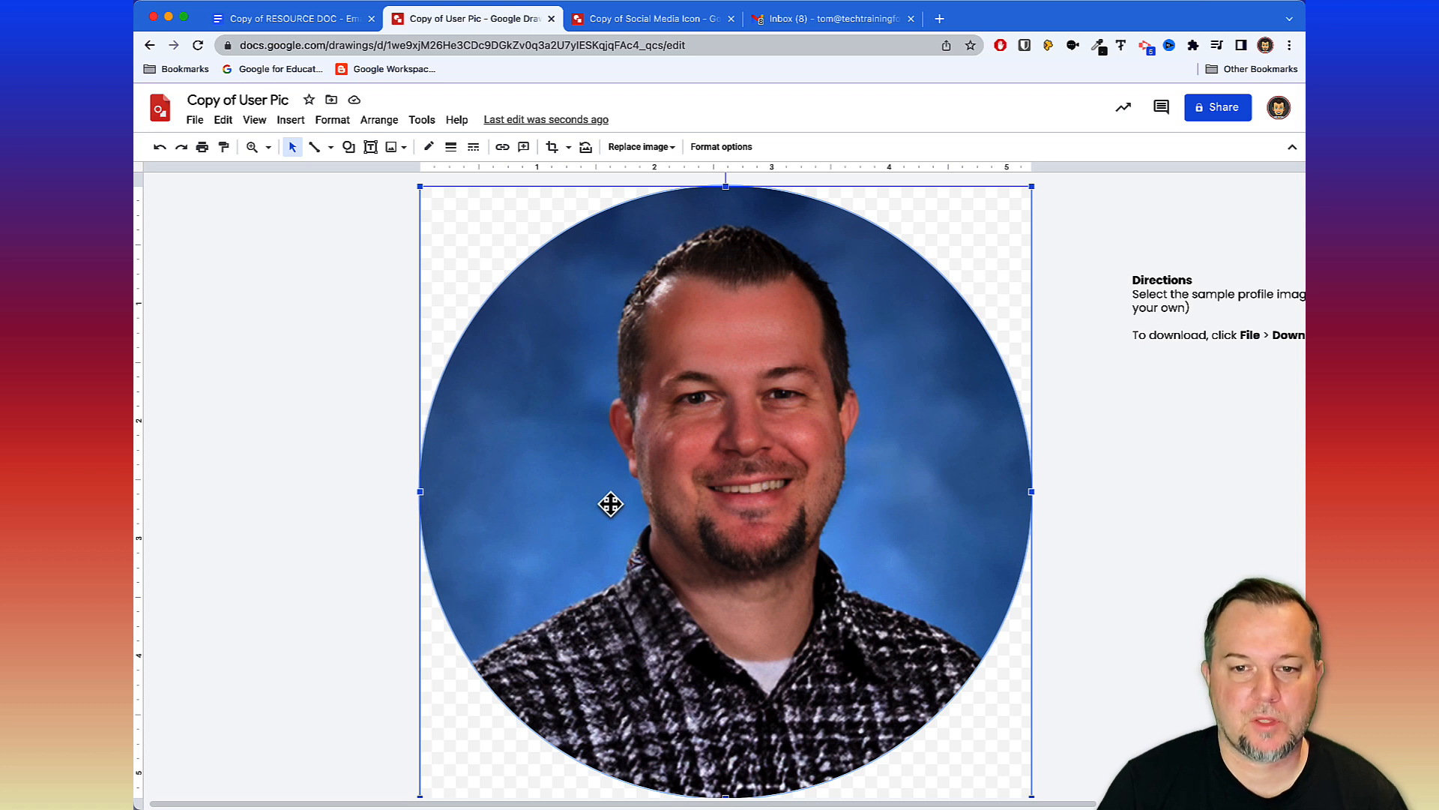
mouse_move(1129, 558)
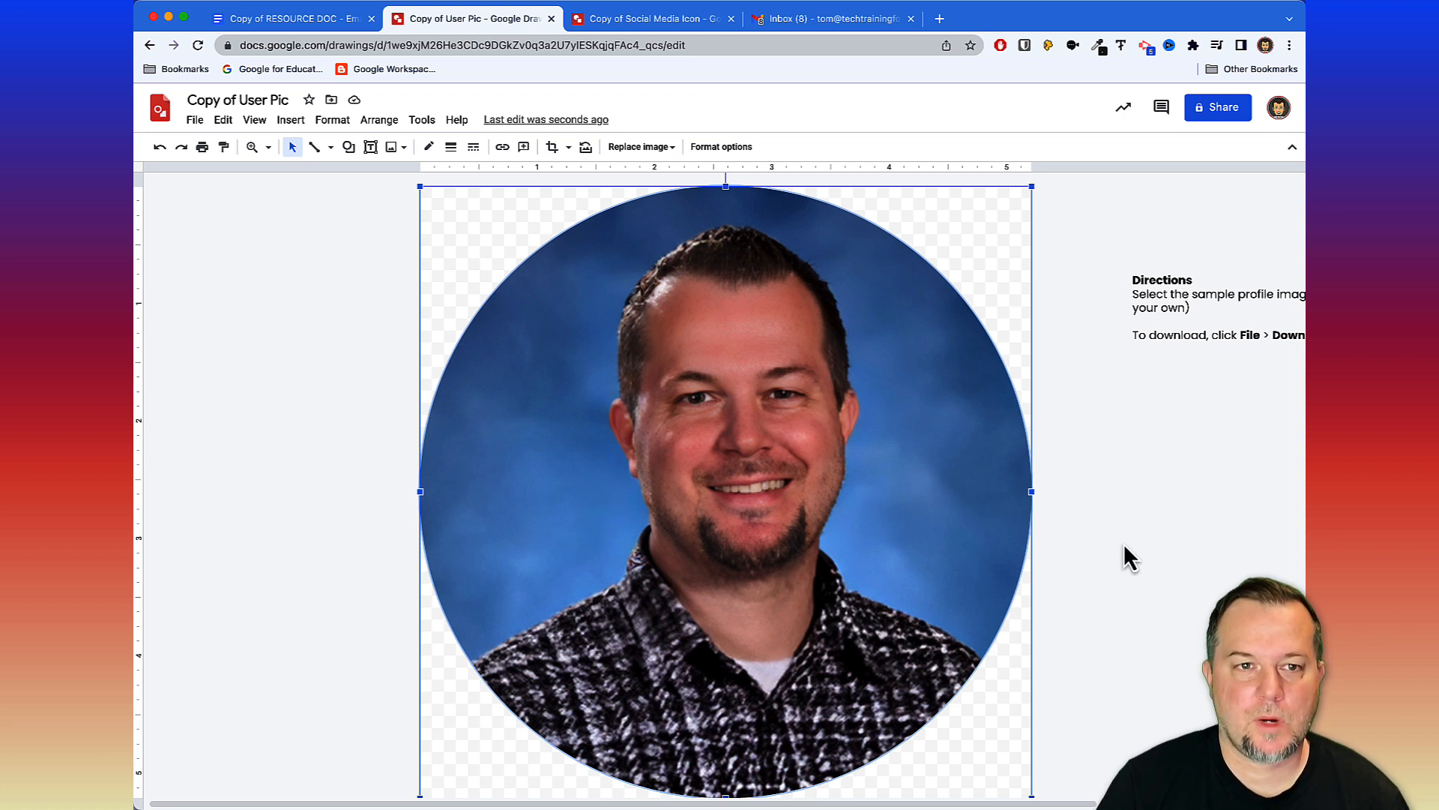
Download Copy of User Pic as a PNG image.
click(193, 120)
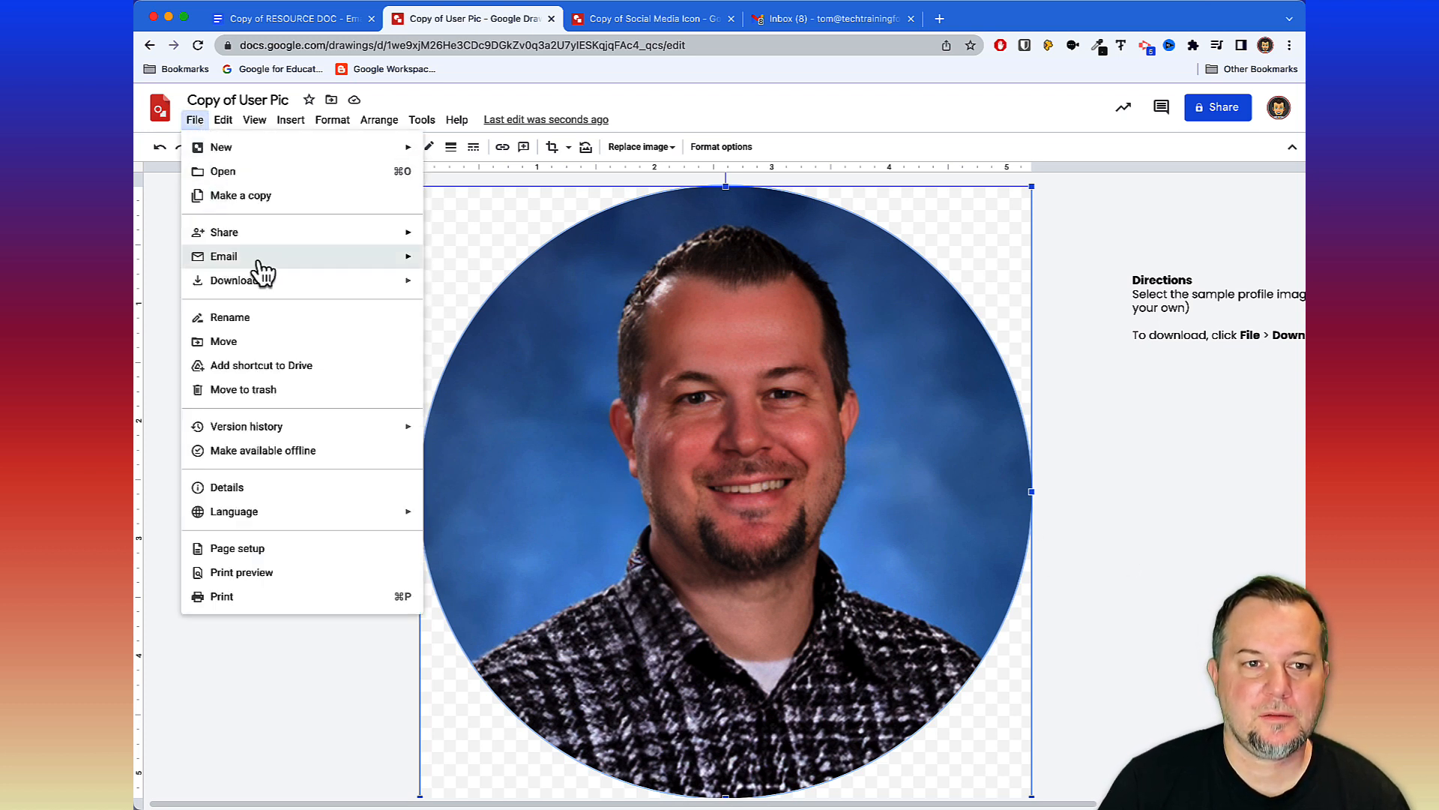
click(236, 280)
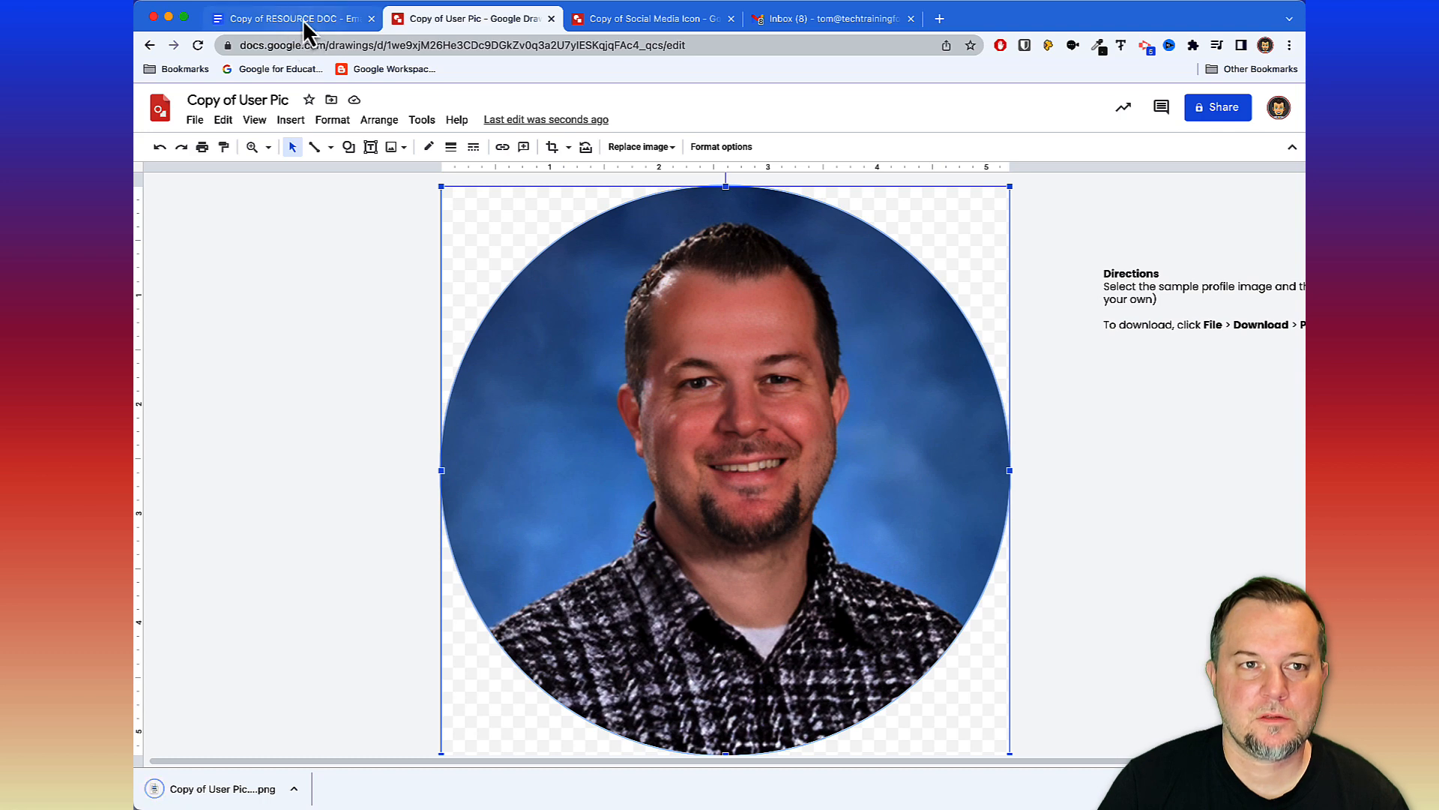
Replace the Style 2 sample photo with Copy of User Pic (3).png from Downloads.
click(290, 18)
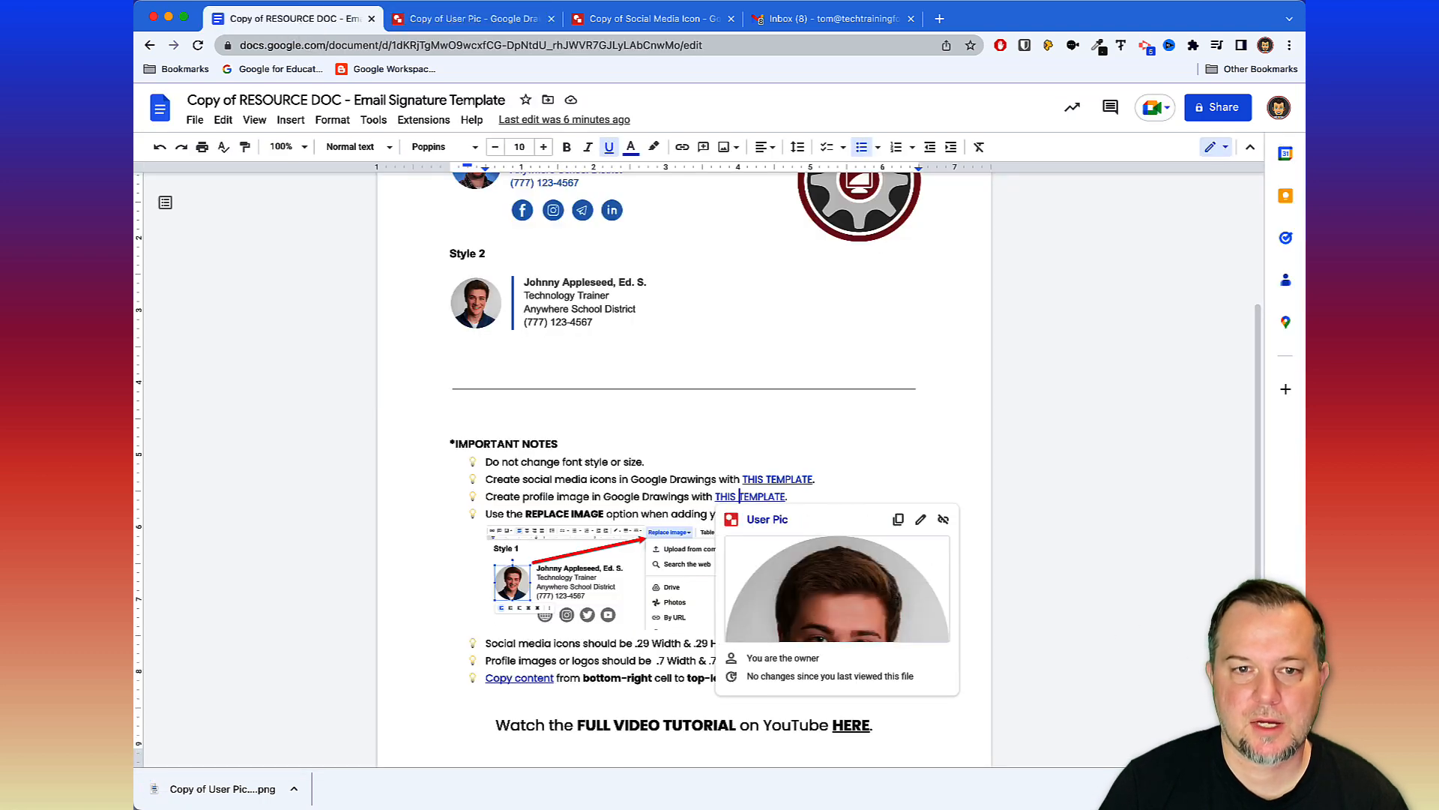
scroll(up, 3)
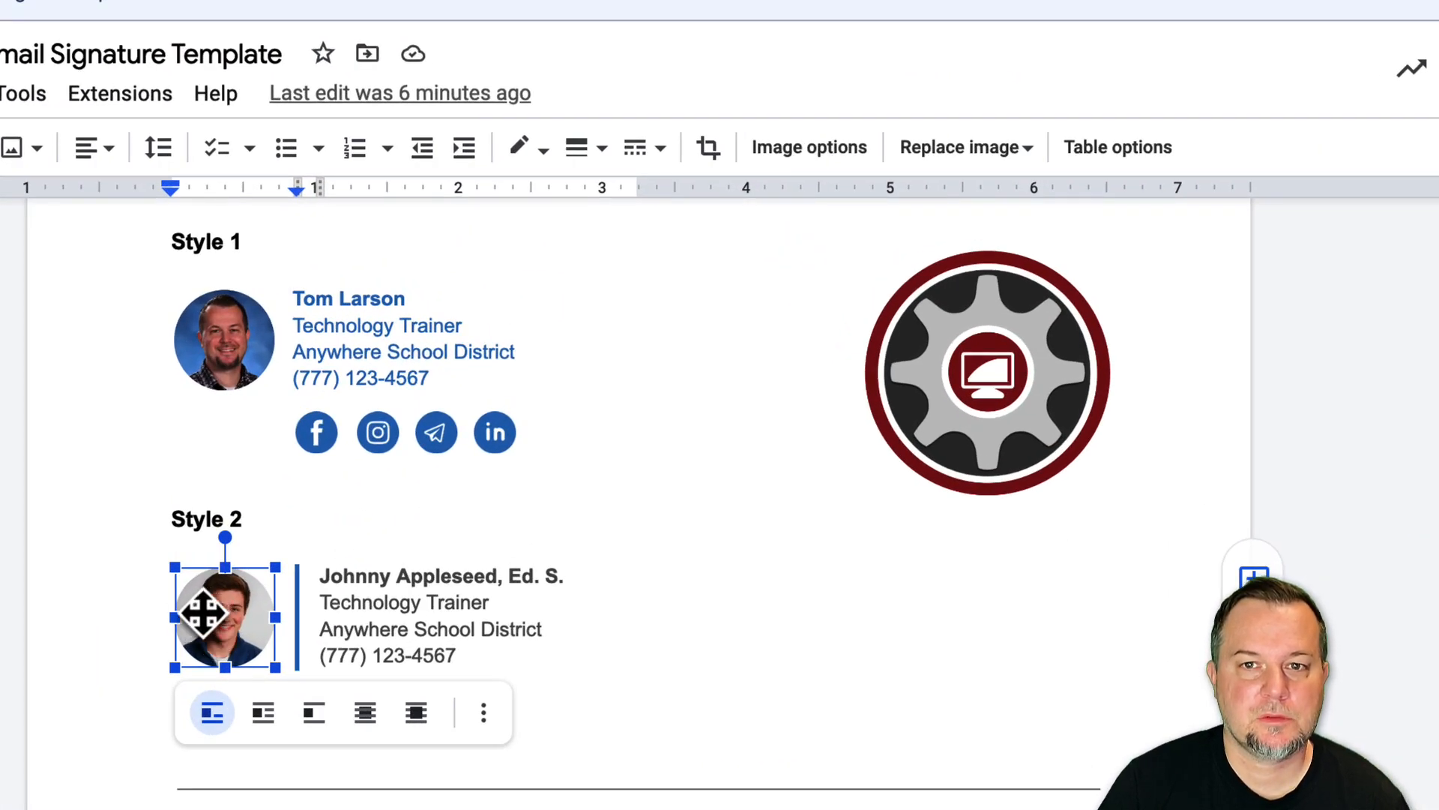
click(958, 147)
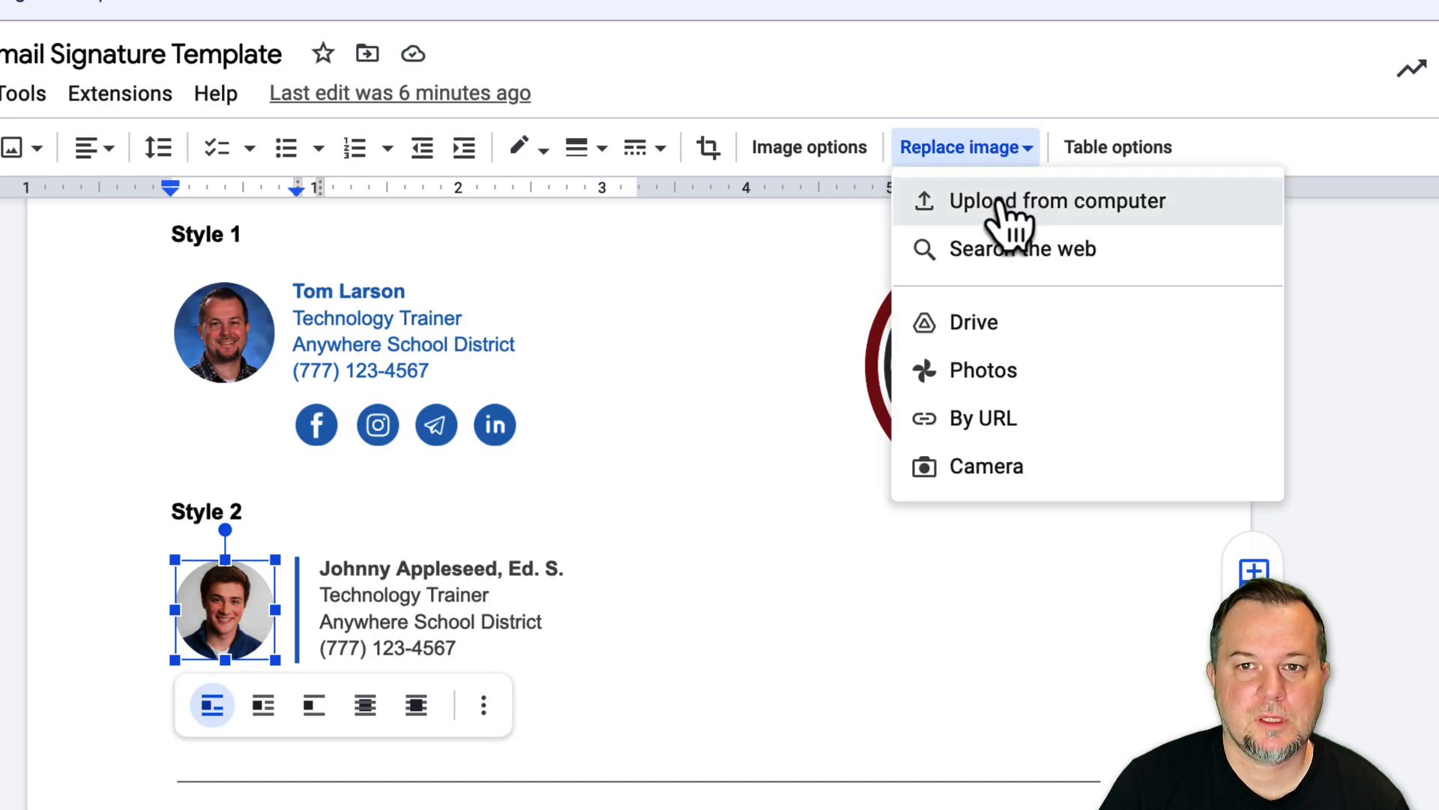
click(1057, 199)
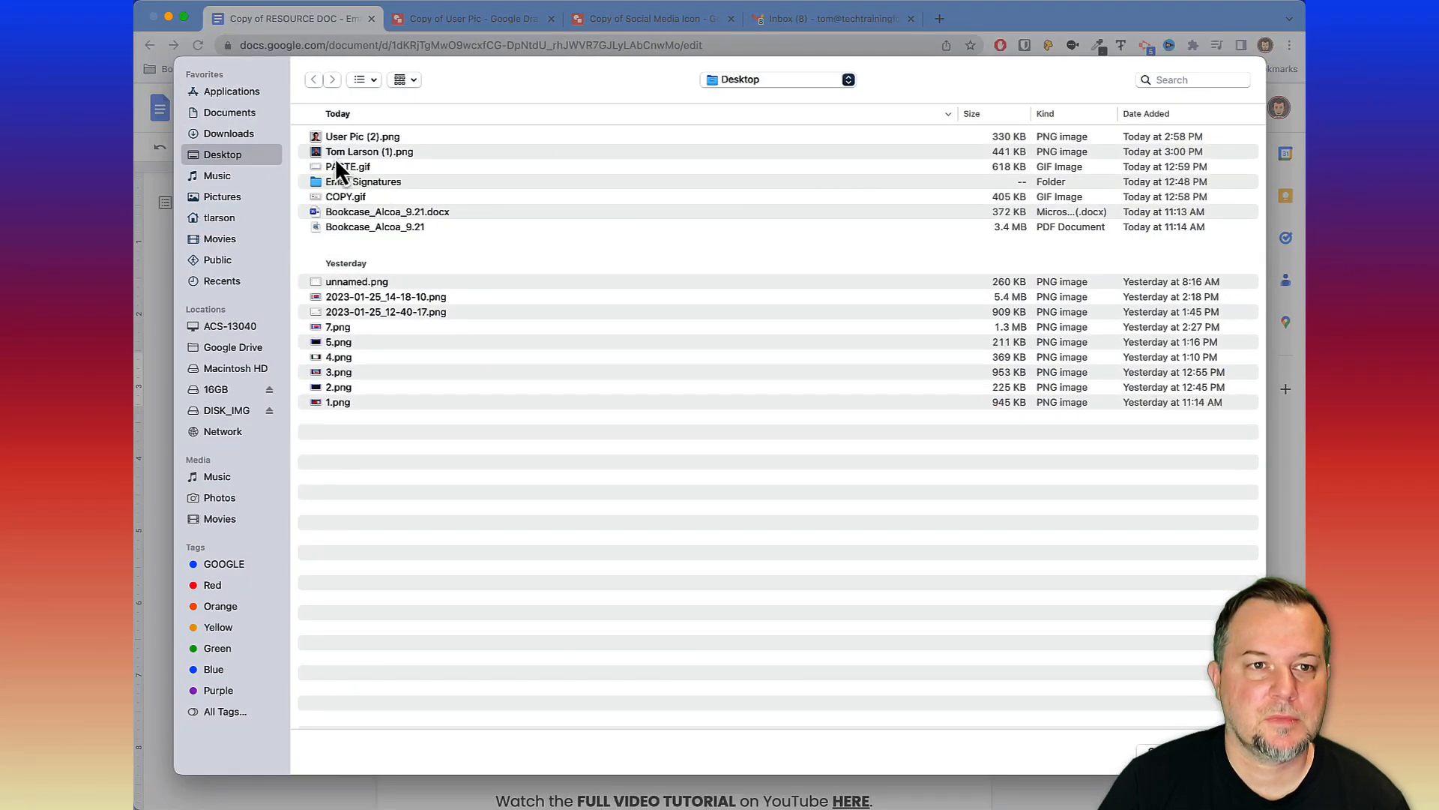
click(228, 133)
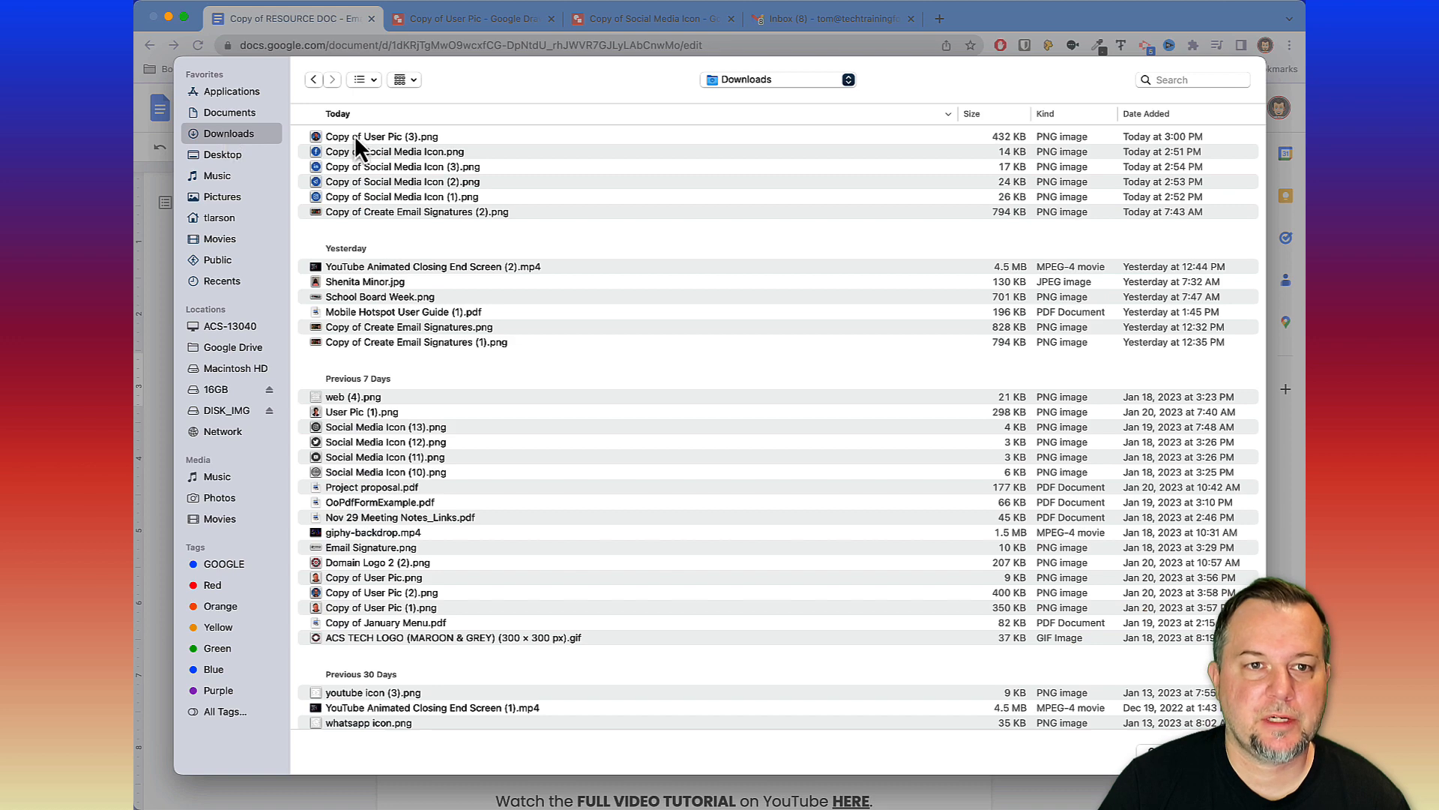
click(380, 137)
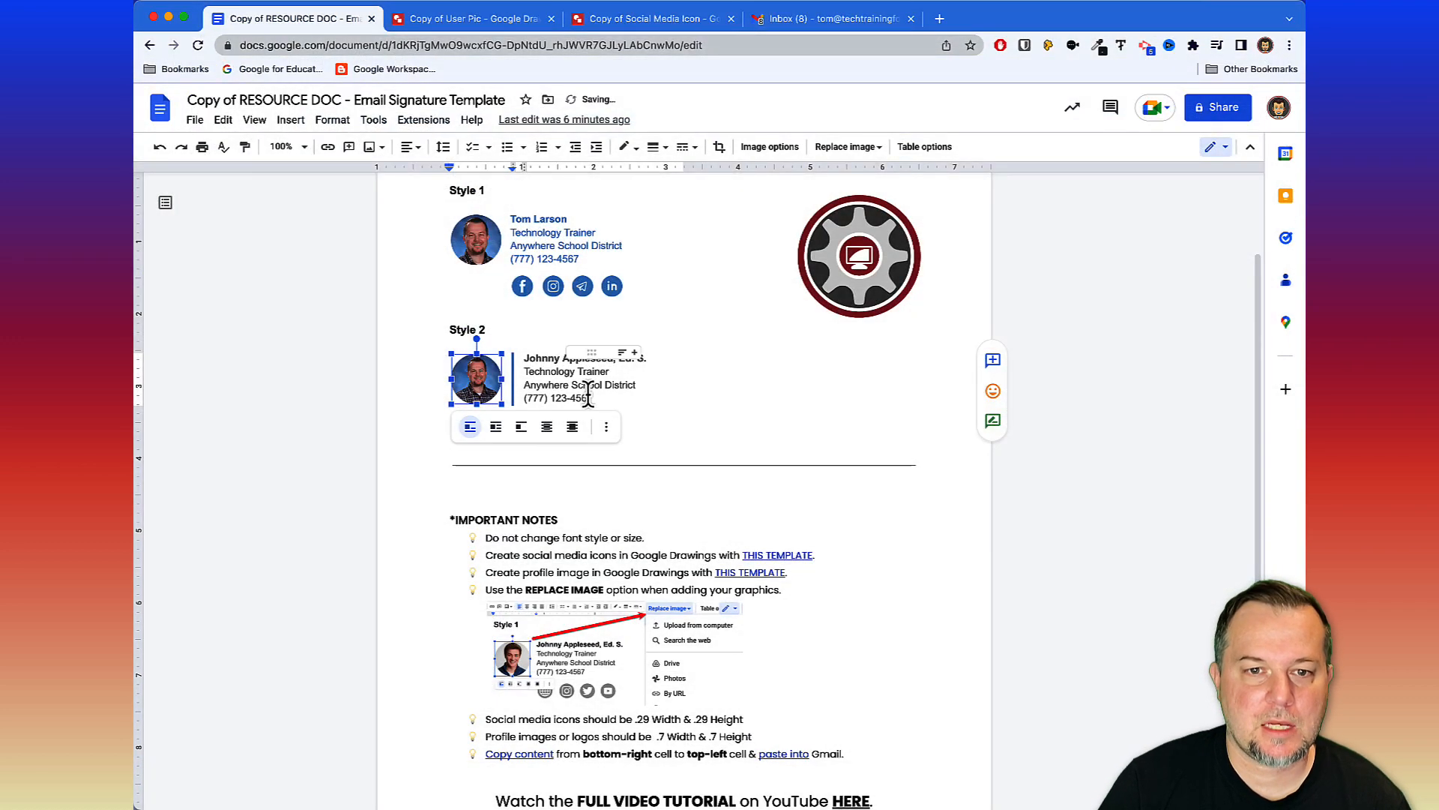
click(574, 395)
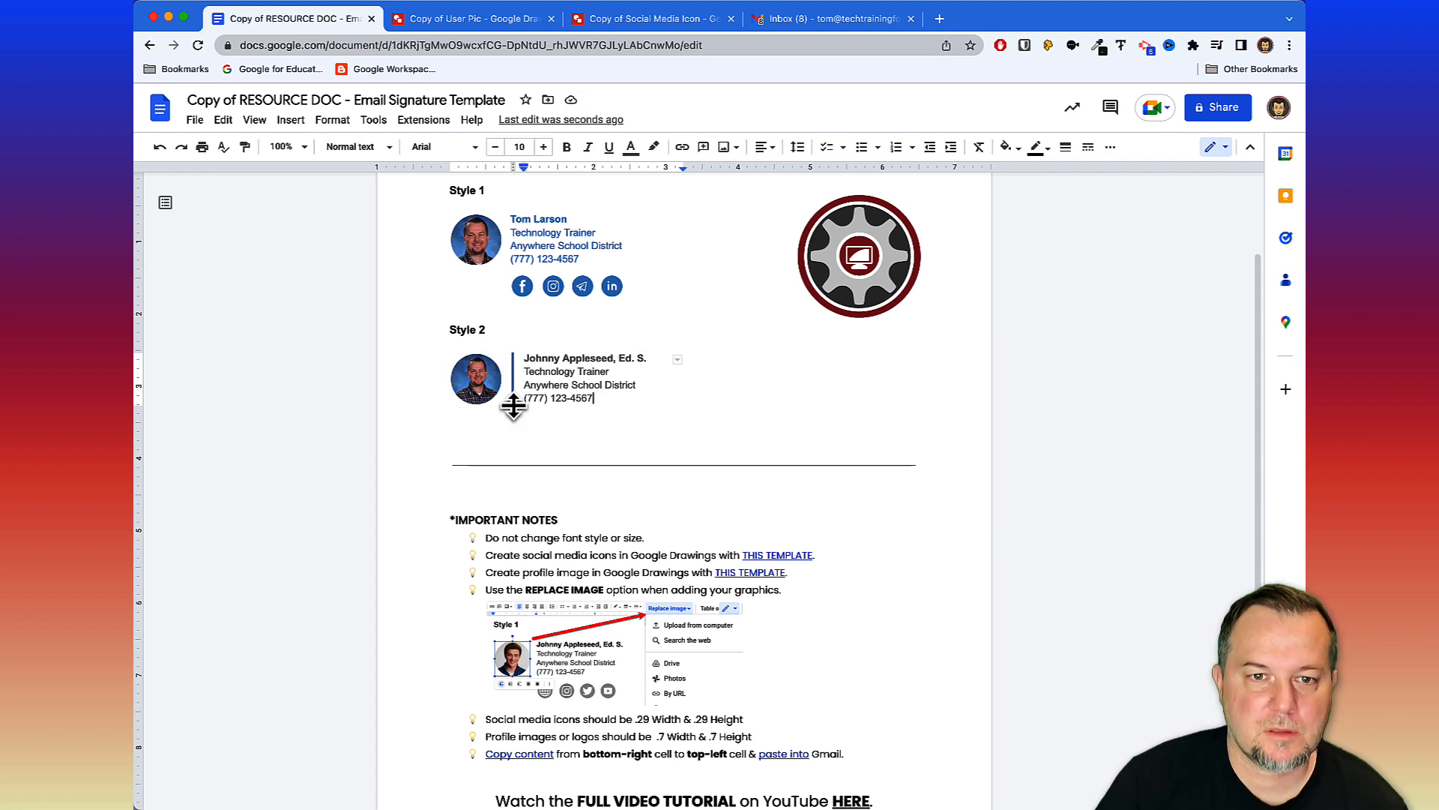
mouse_move(290, 145)
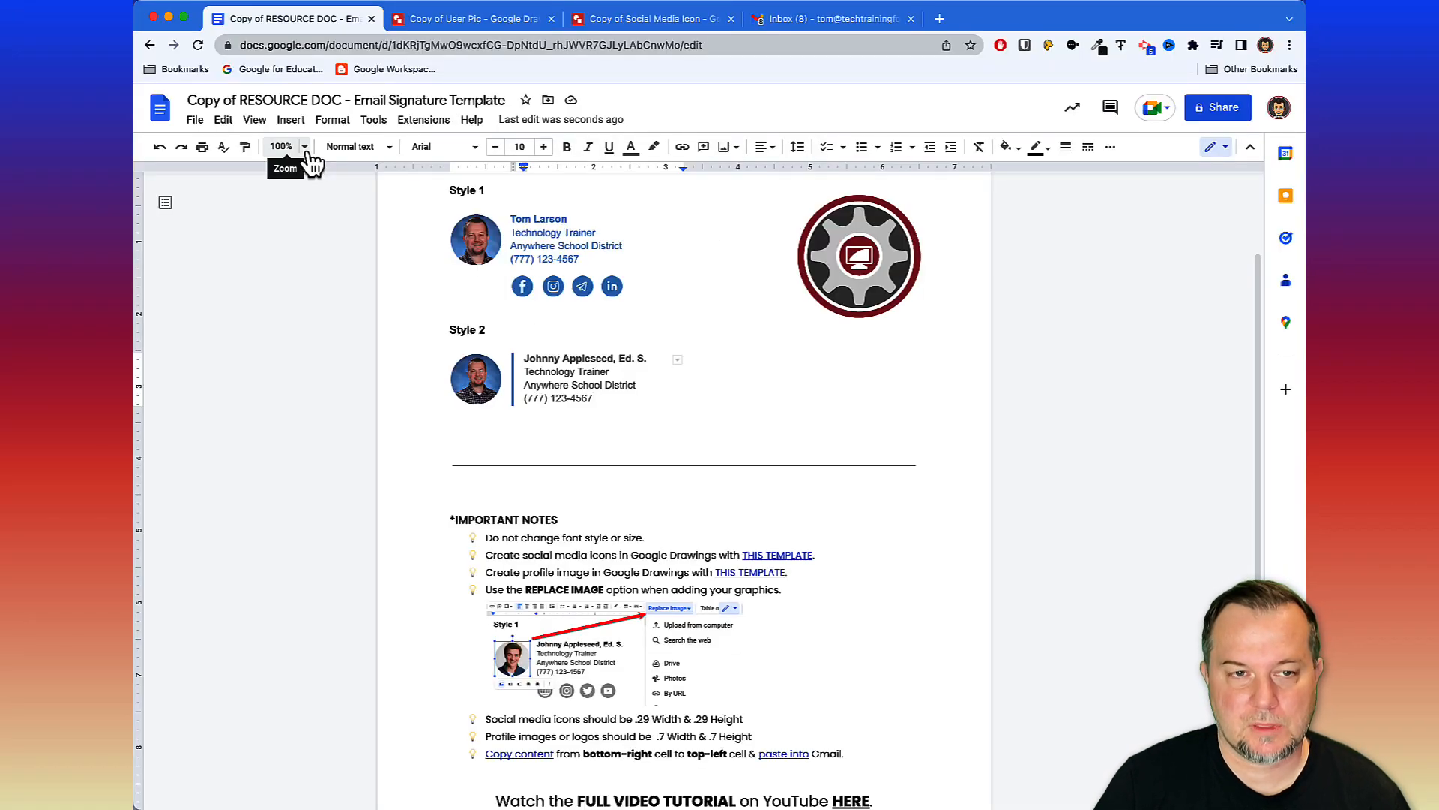
Zoom to 200% and recolour the Style 2 table's left border to dark red.
click(305, 145)
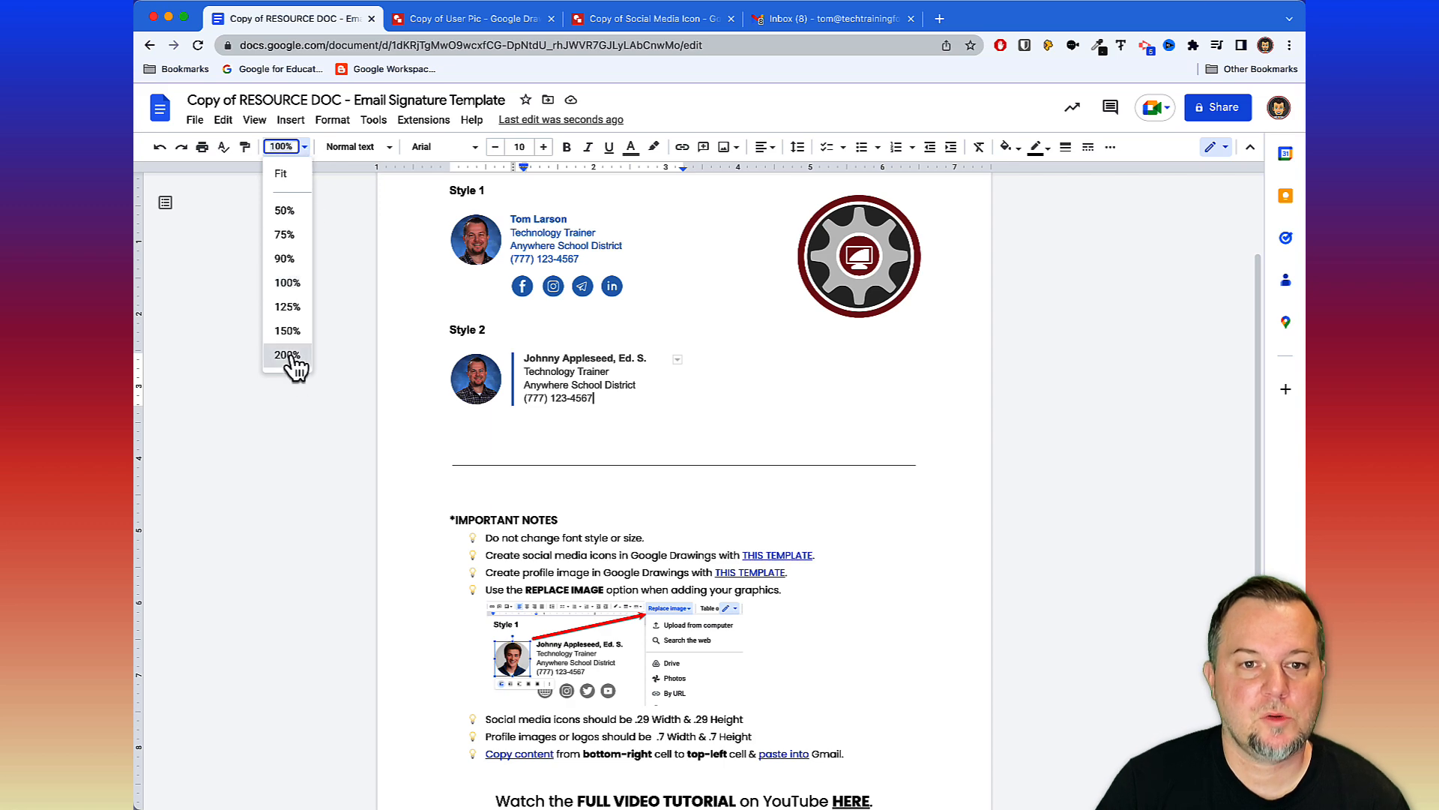
click(287, 354)
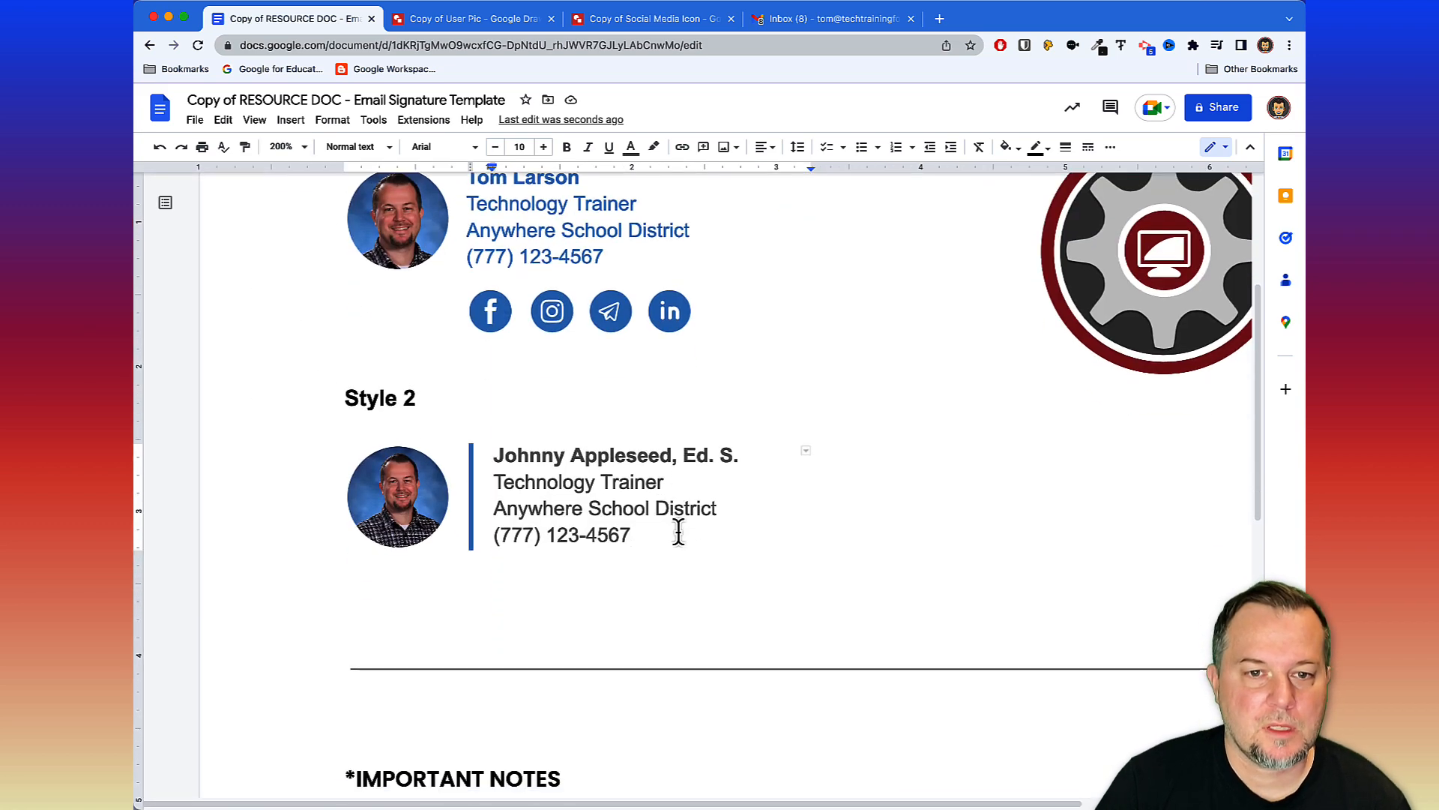
scroll(down, 3)
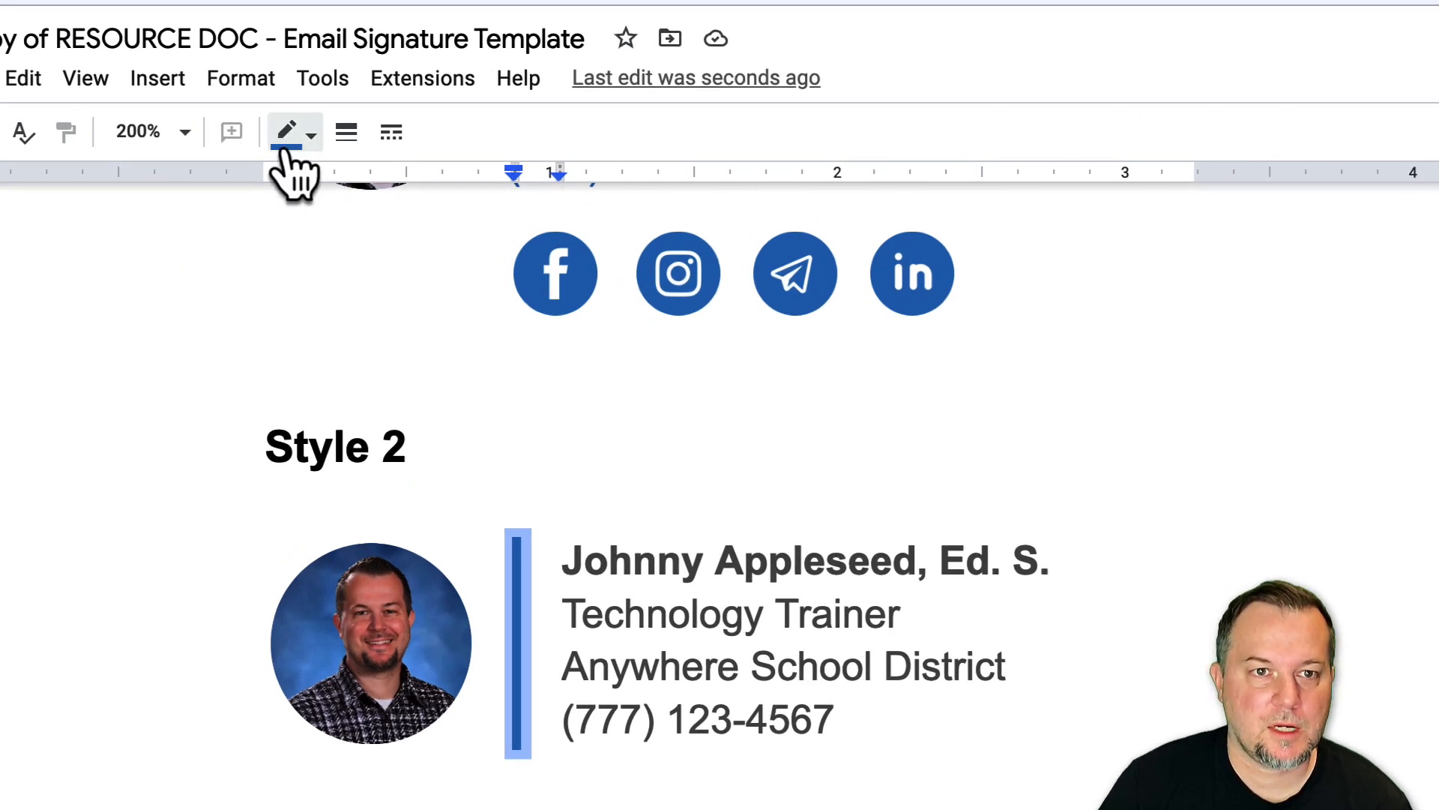
click(287, 132)
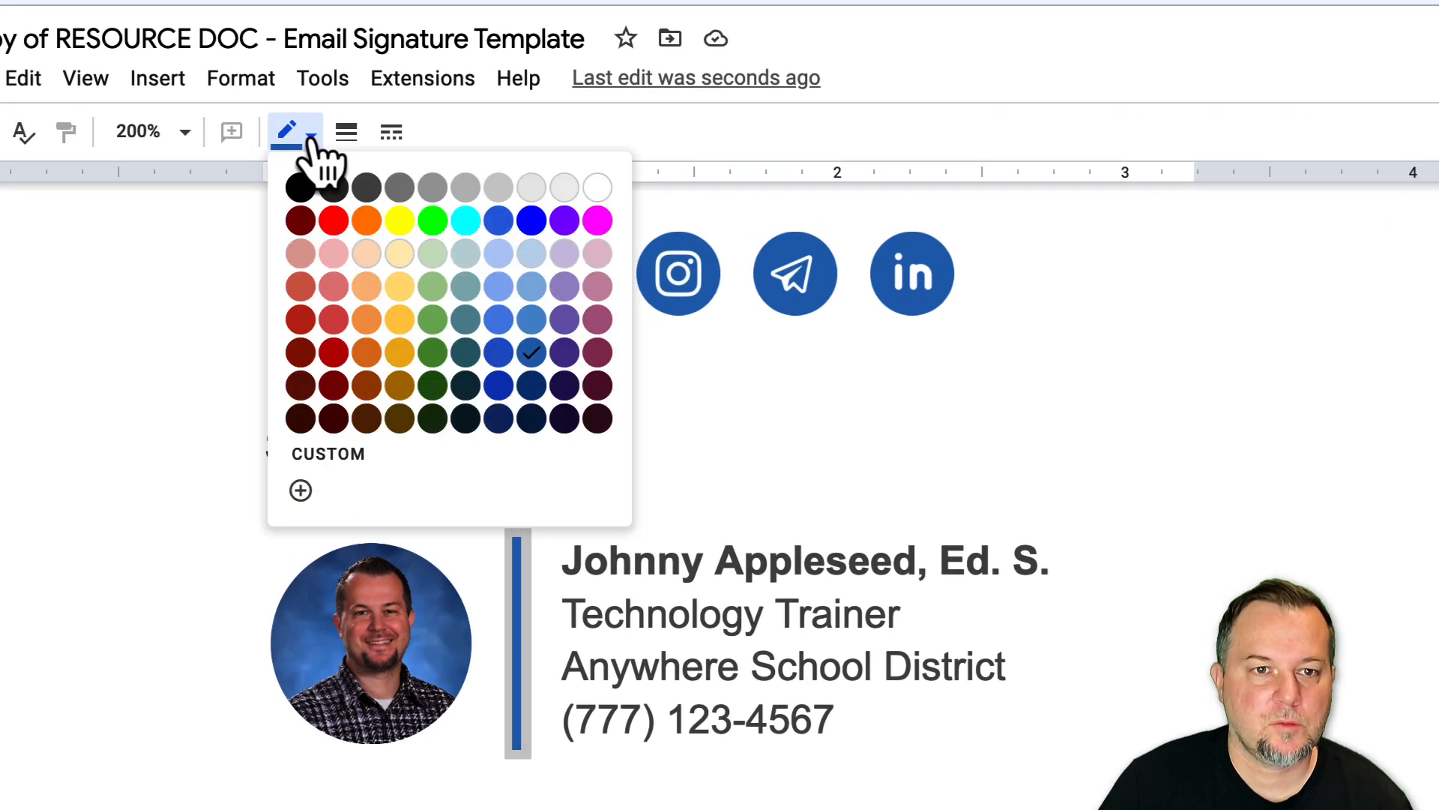
mouse_move(307, 377)
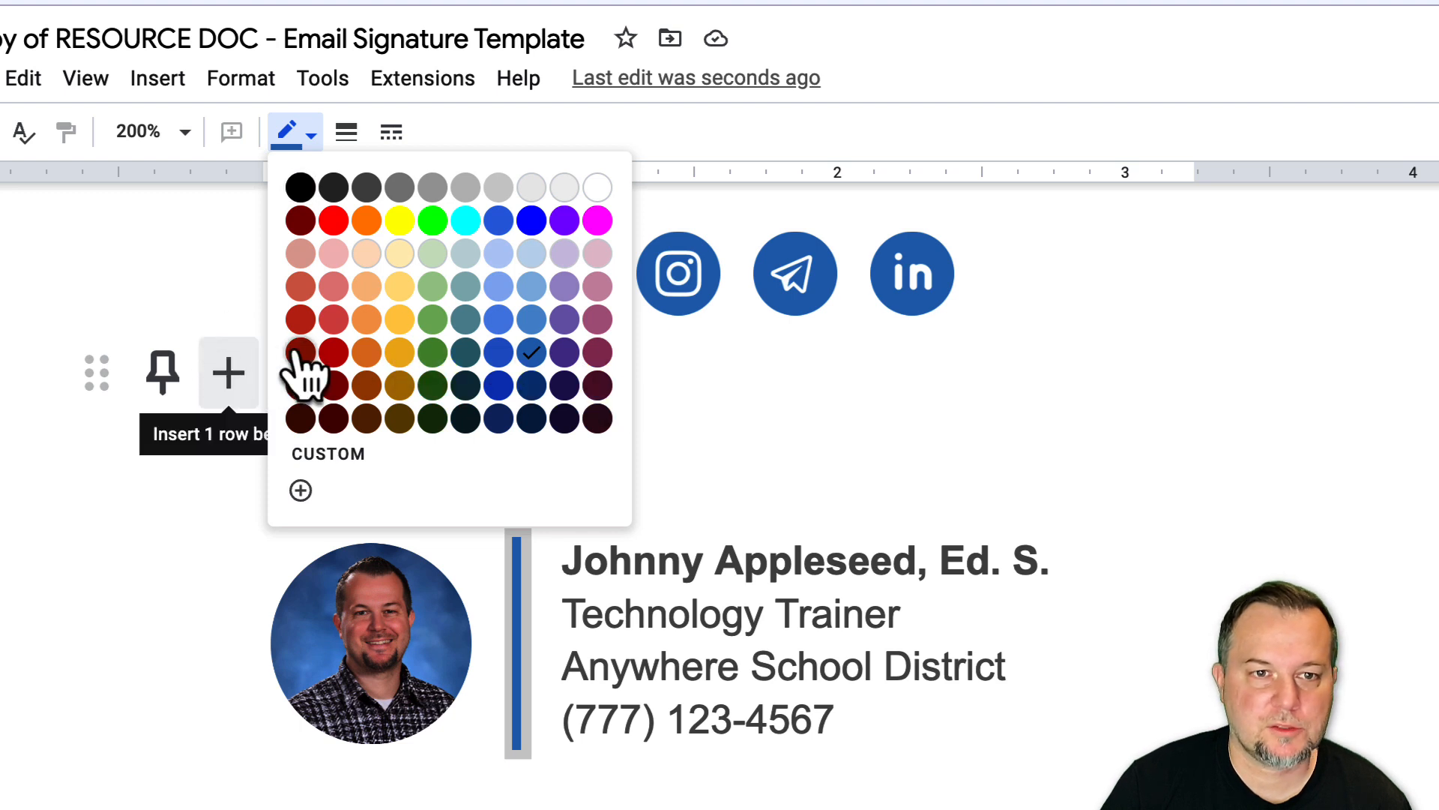
mouse_move(345, 377)
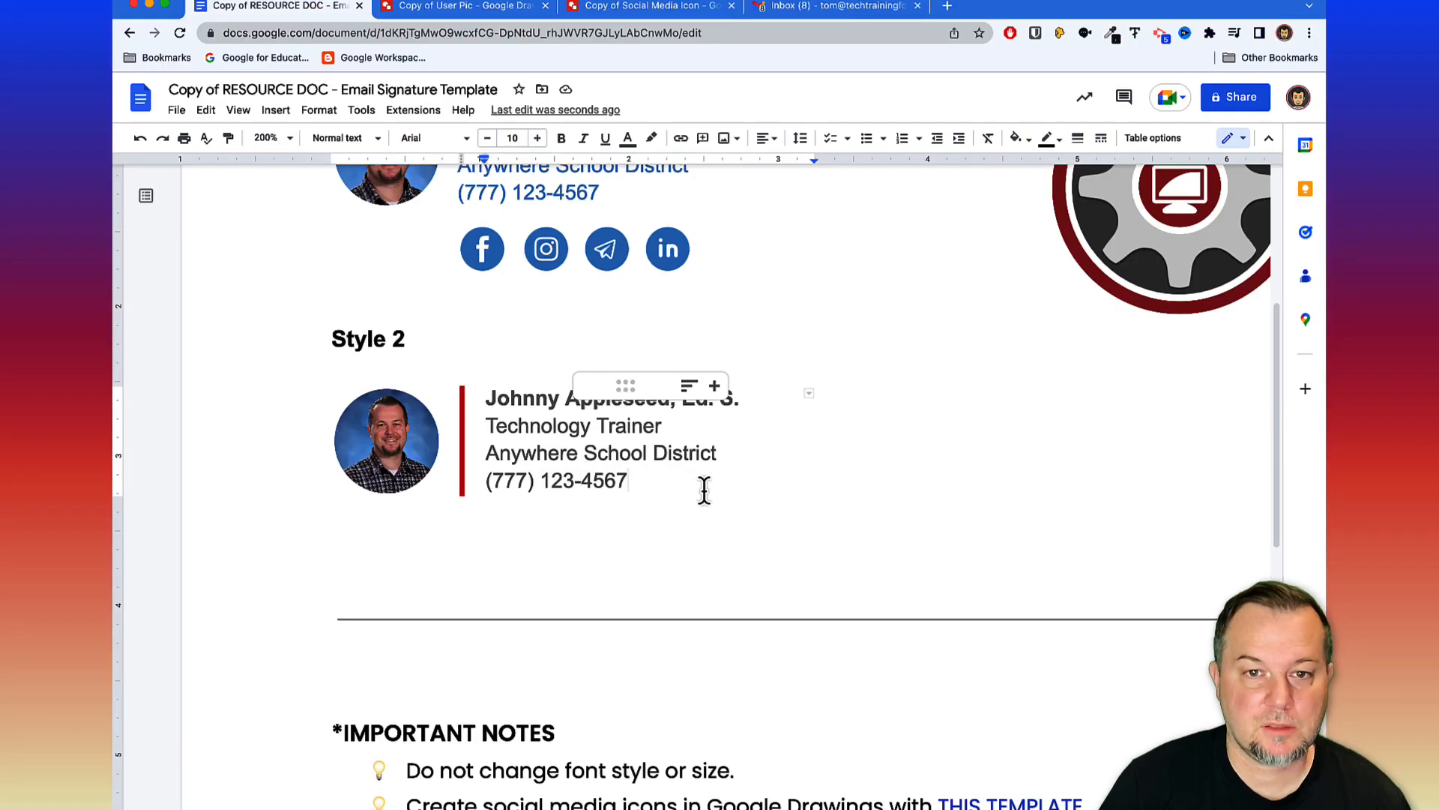
scroll(down, 3)
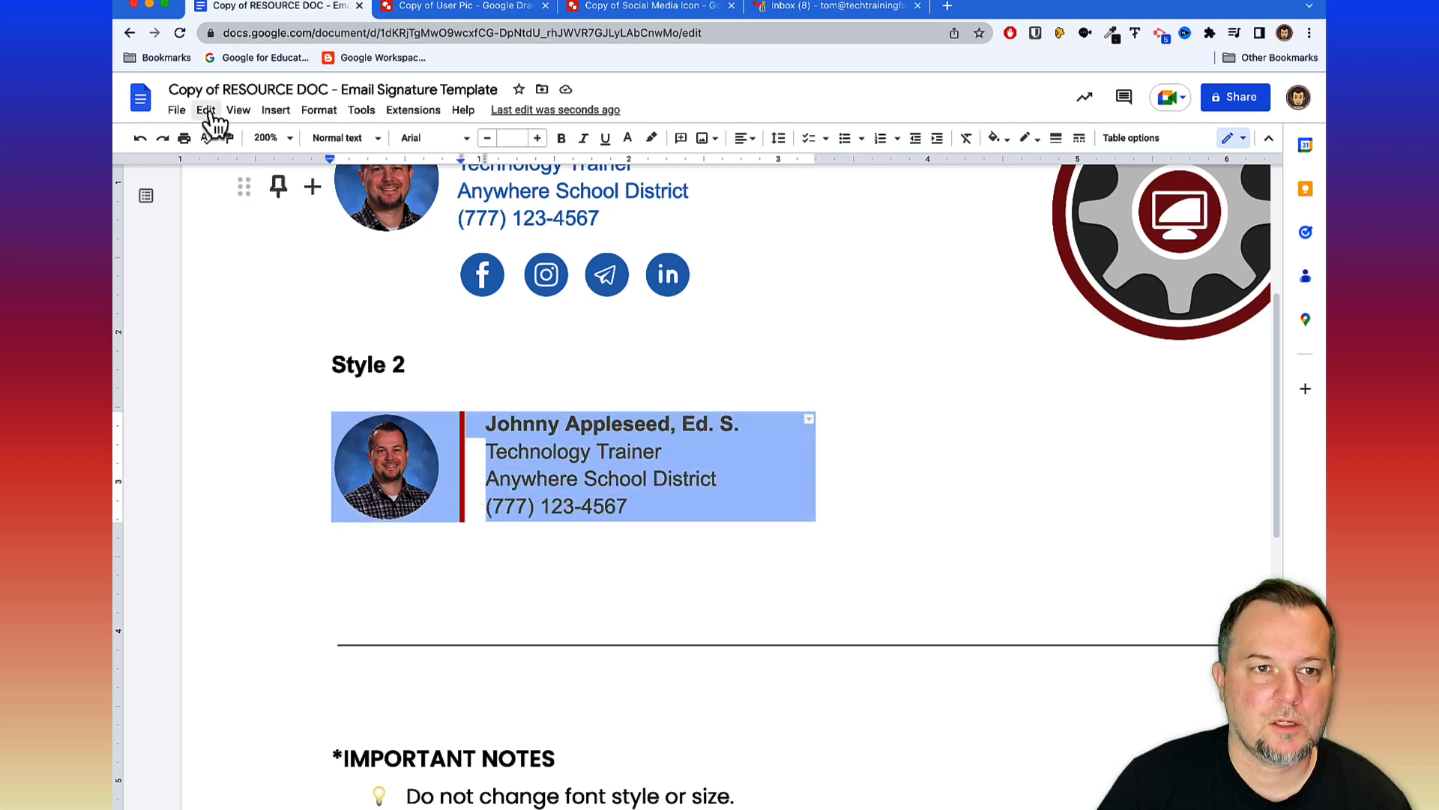
mouse_move(232, 227)
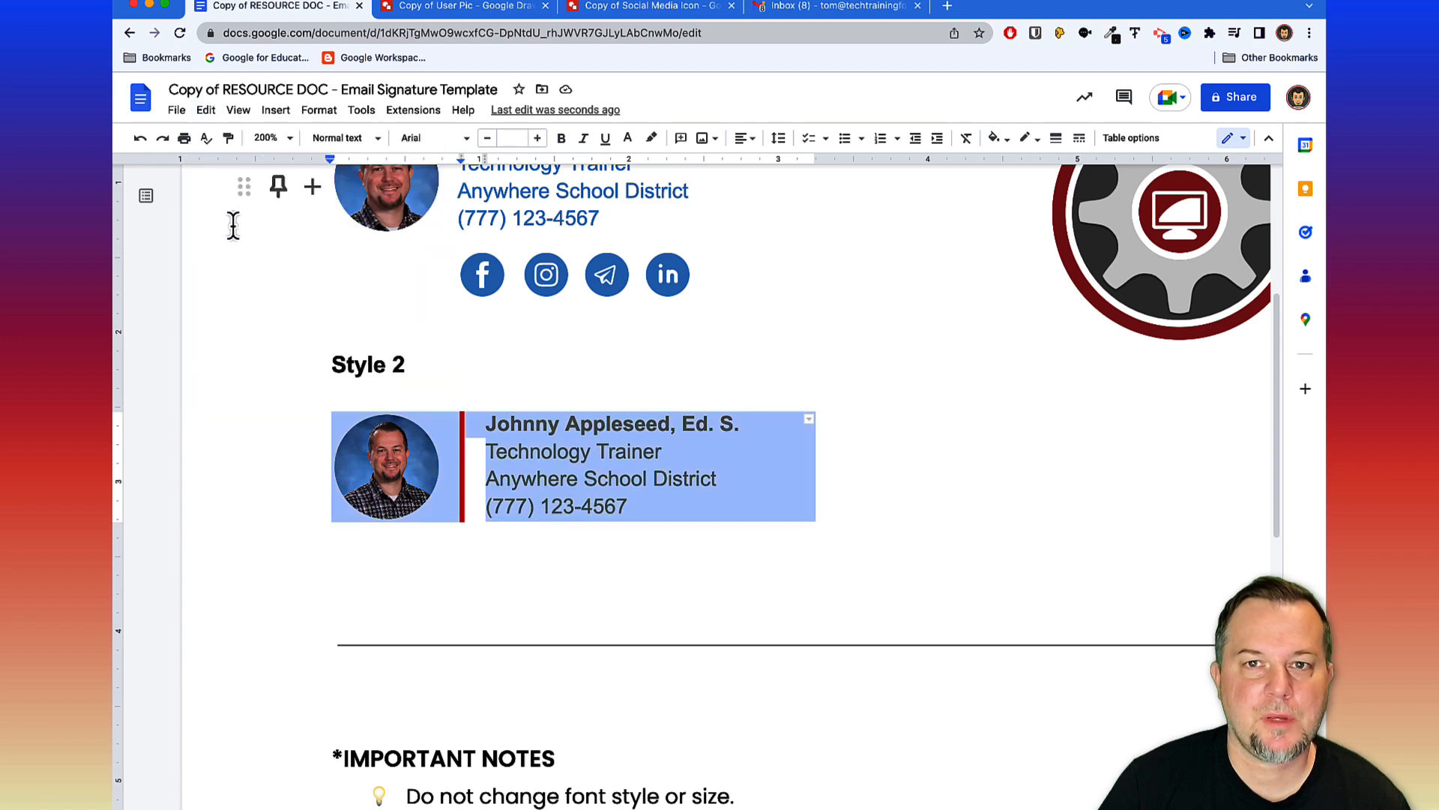
Switch from the Docs template to the Gmail inbox with the Style 2 card copied.
click(831, 6)
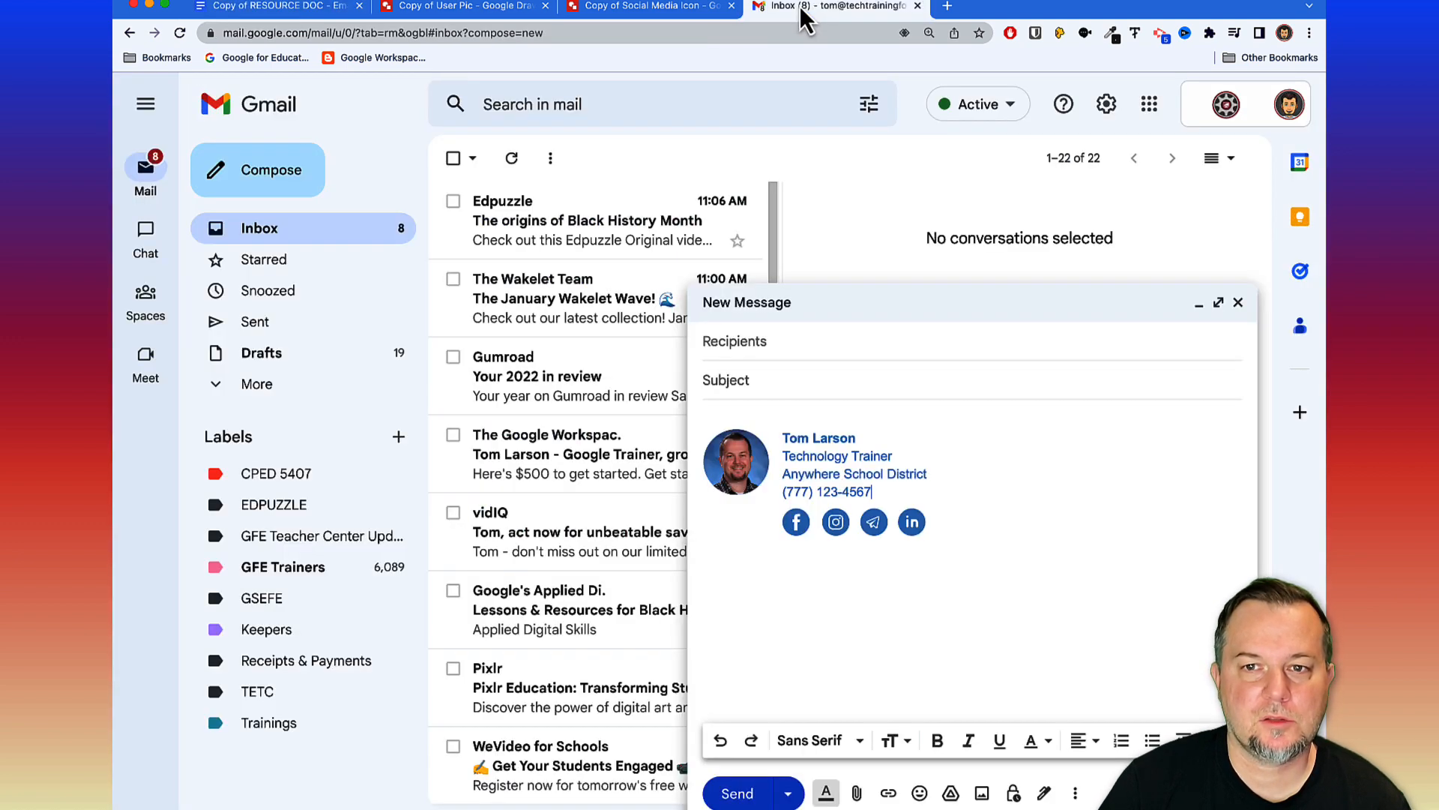
Close the draft and start creating a new signature in Gmail's full settings.
click(1237, 301)
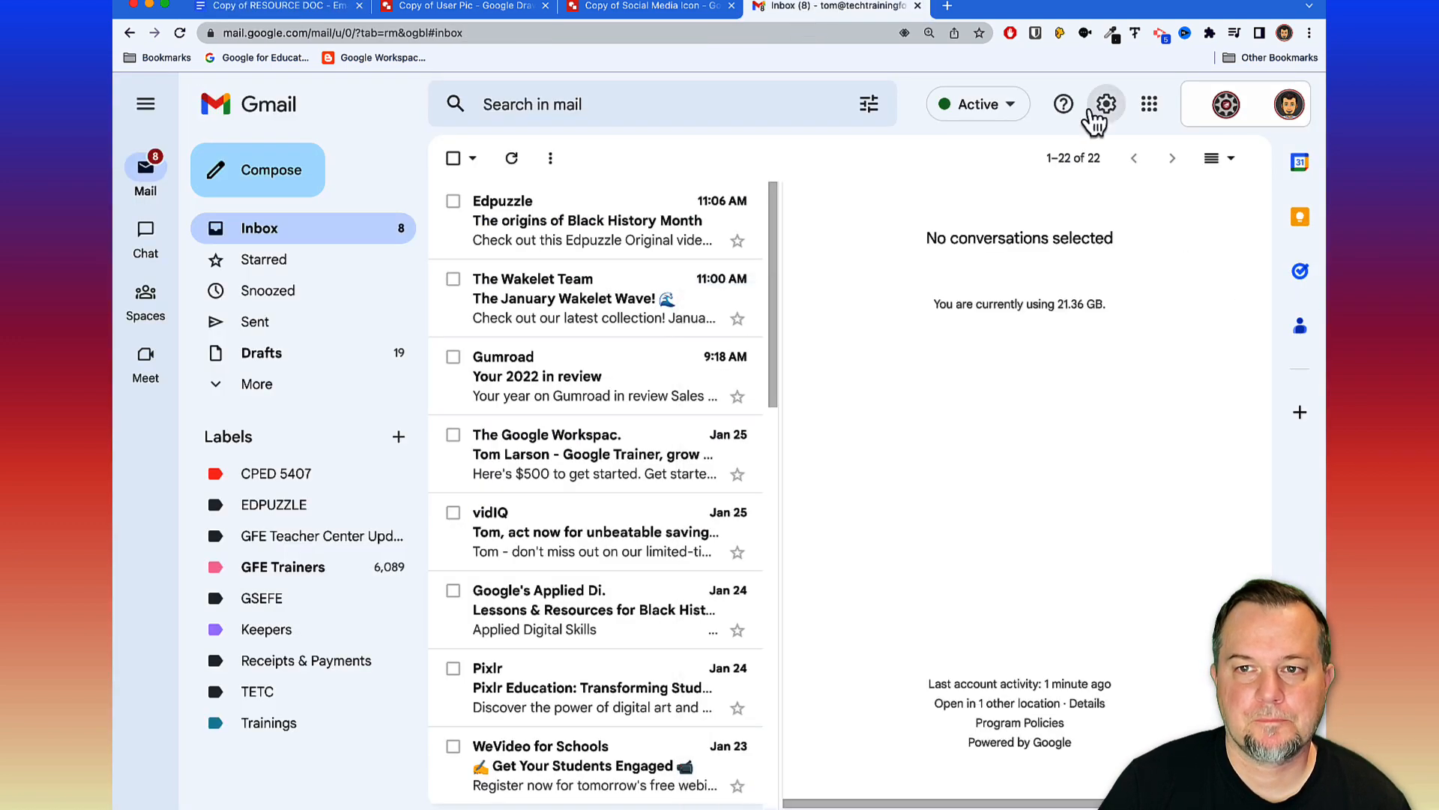
click(1106, 103)
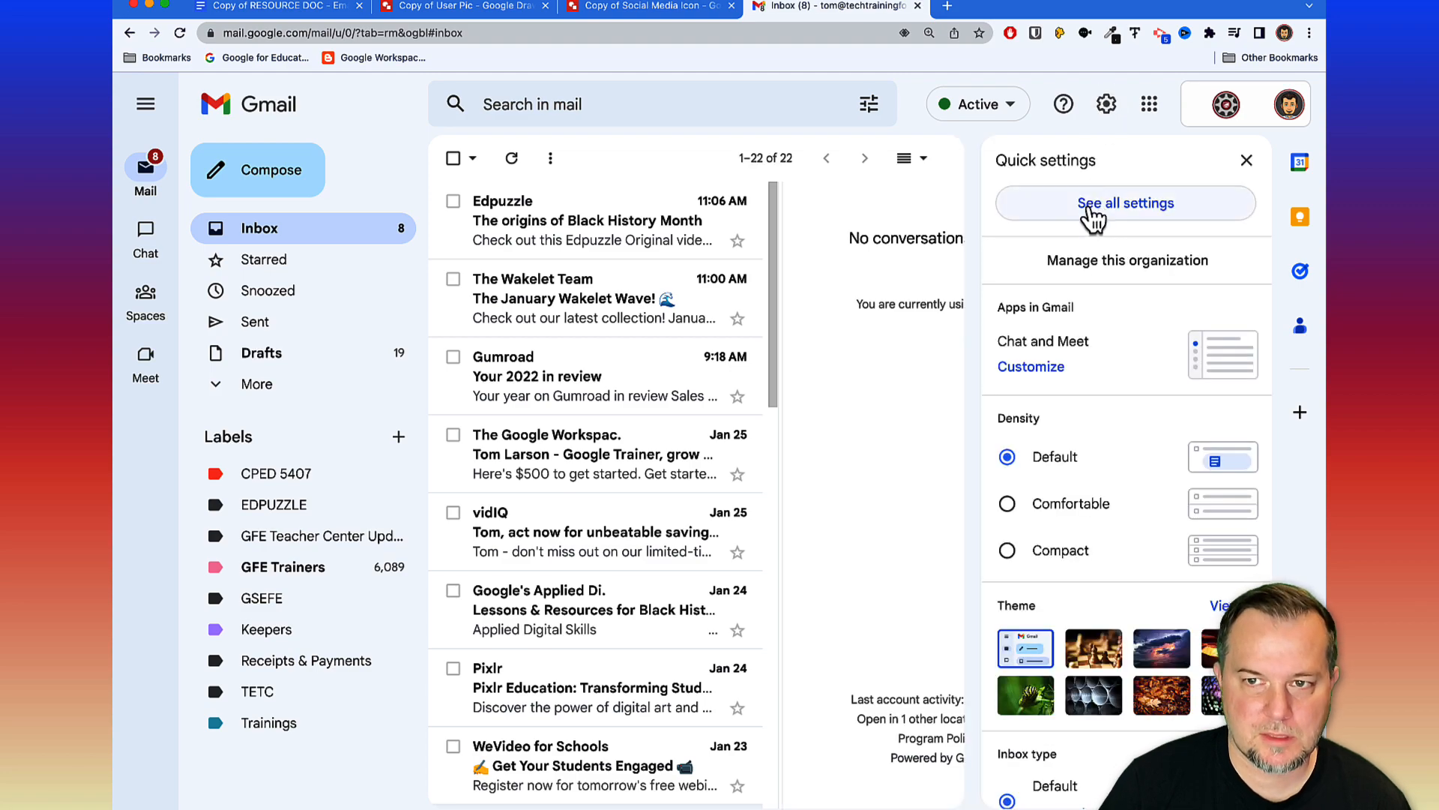
click(1126, 202)
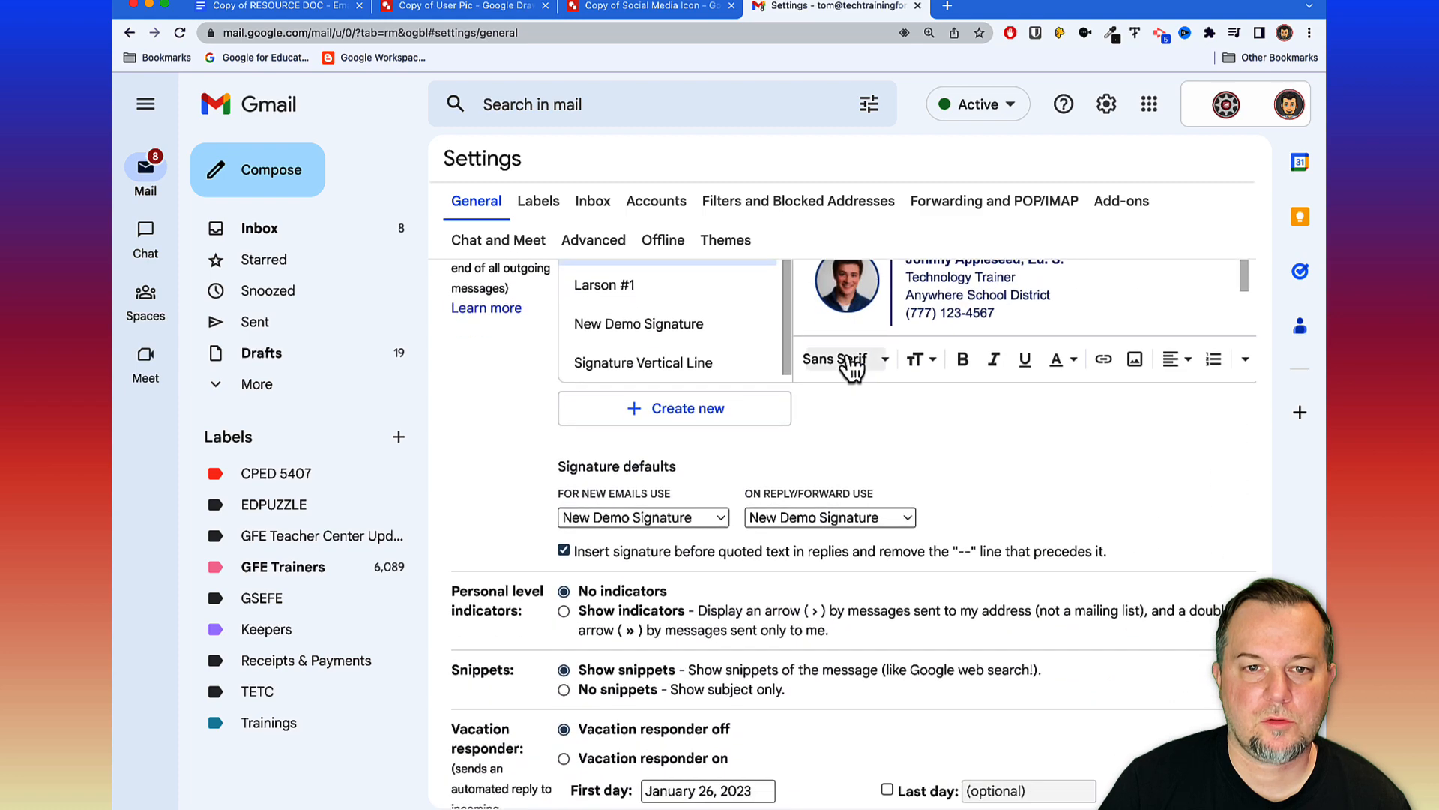
click(673, 408)
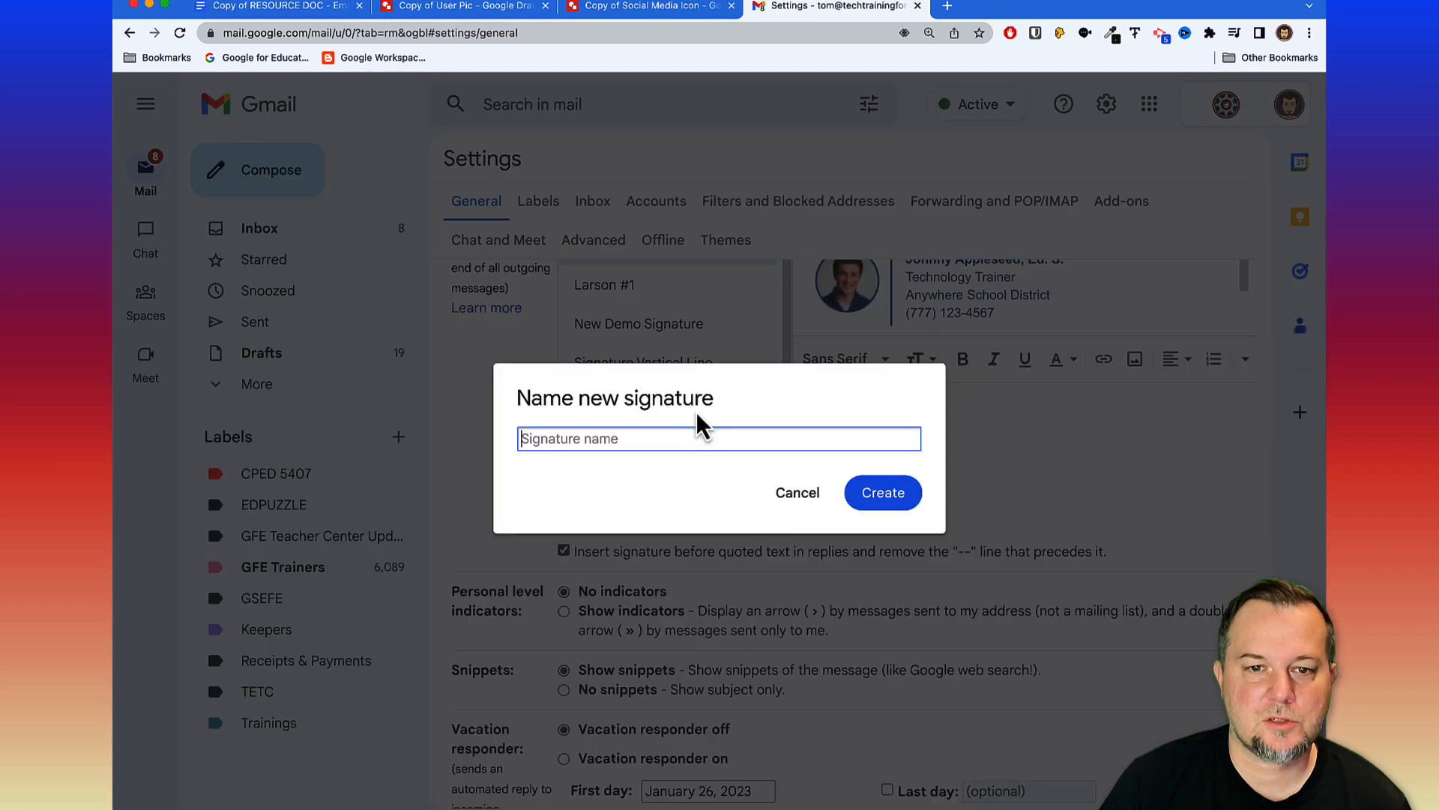
mouse_move(690, 435)
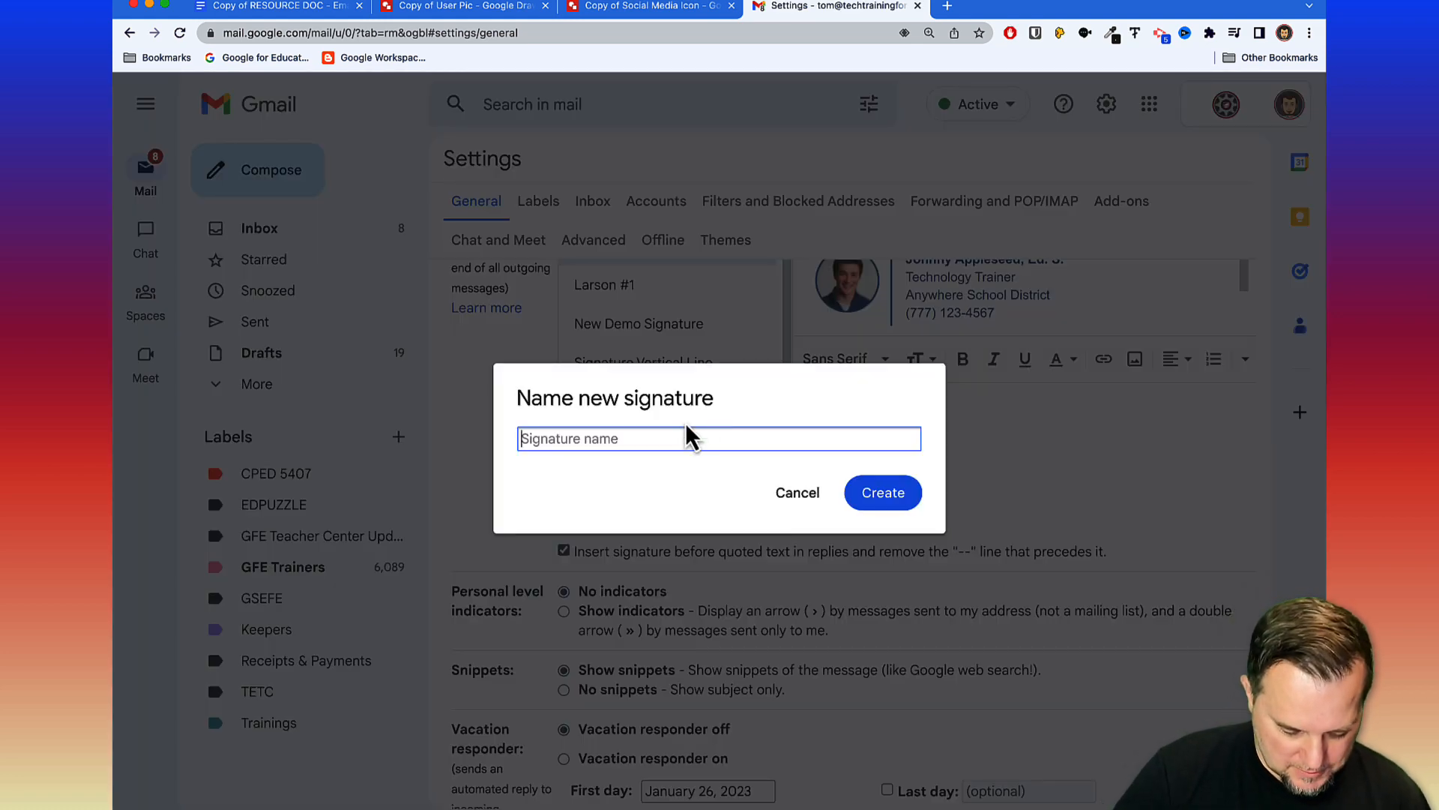
Name the signature 'New Version 2 RED', paste the red-lined card and save changes.
text(New Versi)
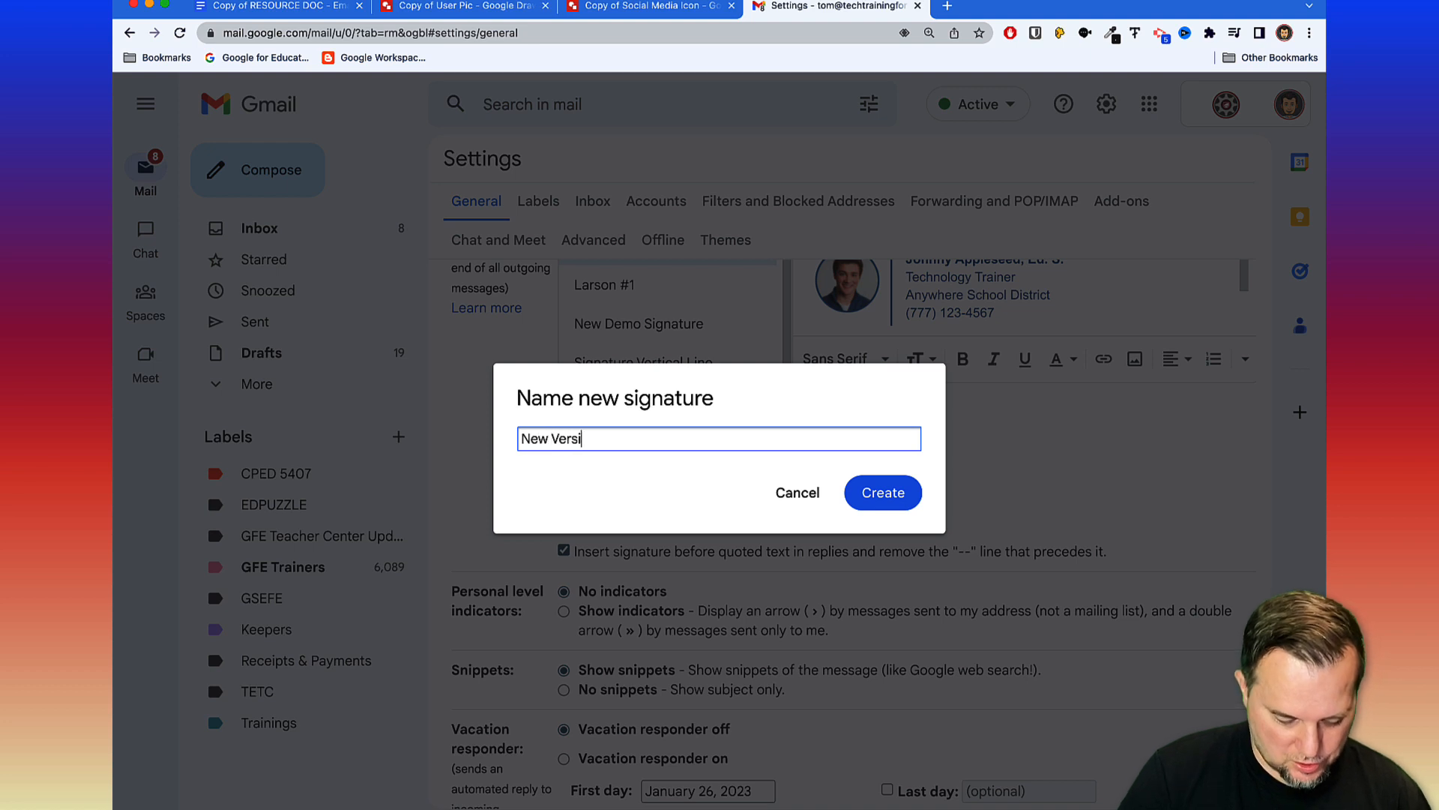
text(on 2 RE)
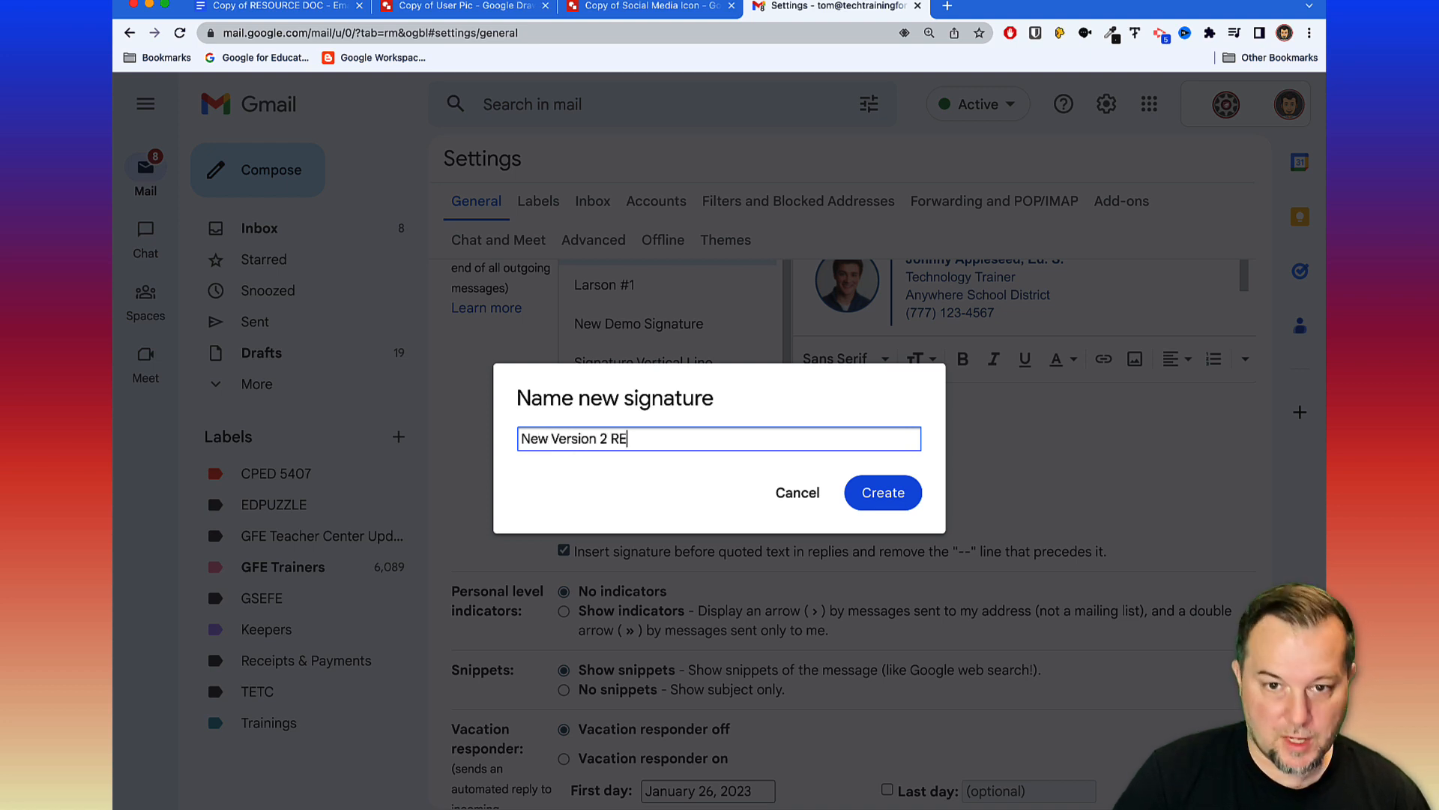
click(881, 492)
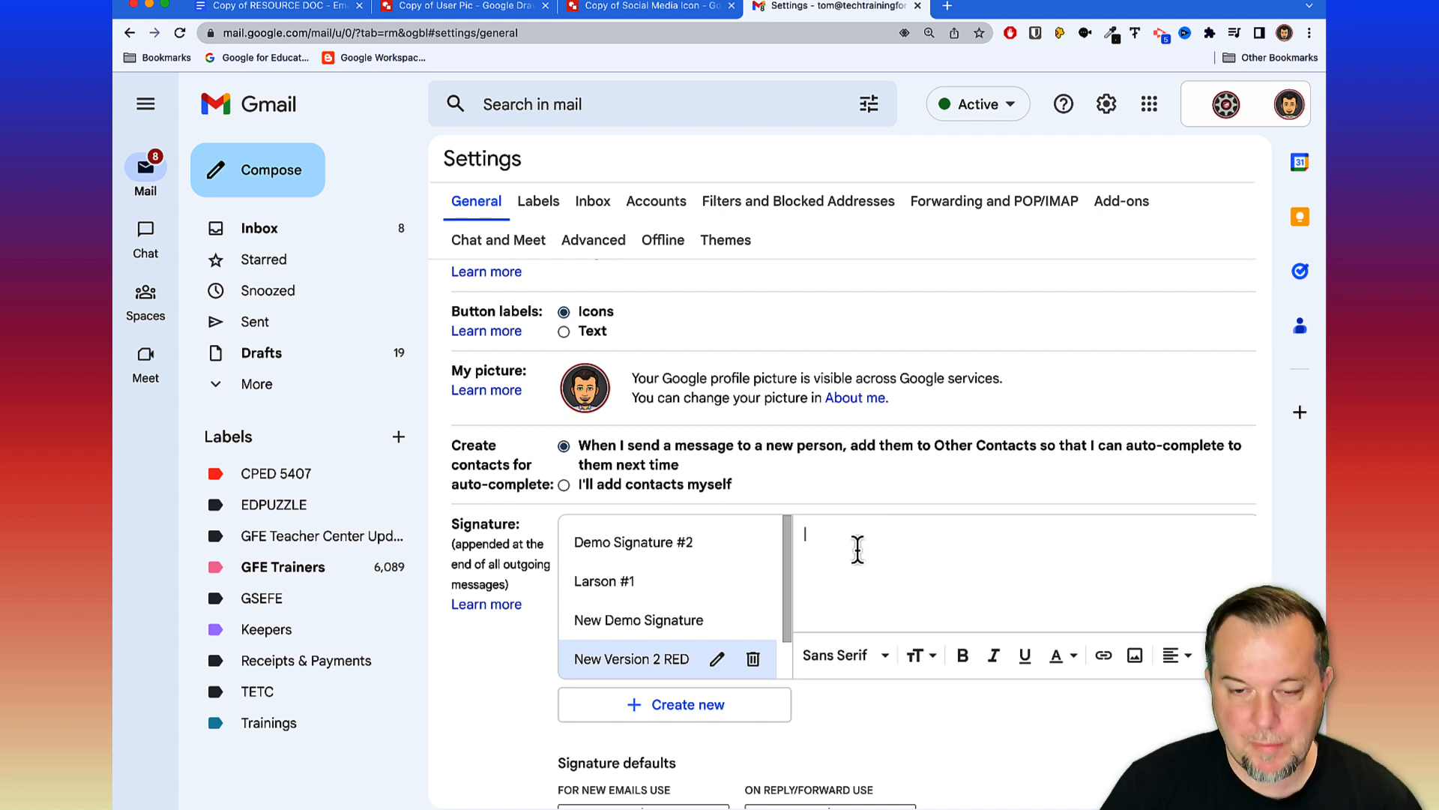
click(631, 658)
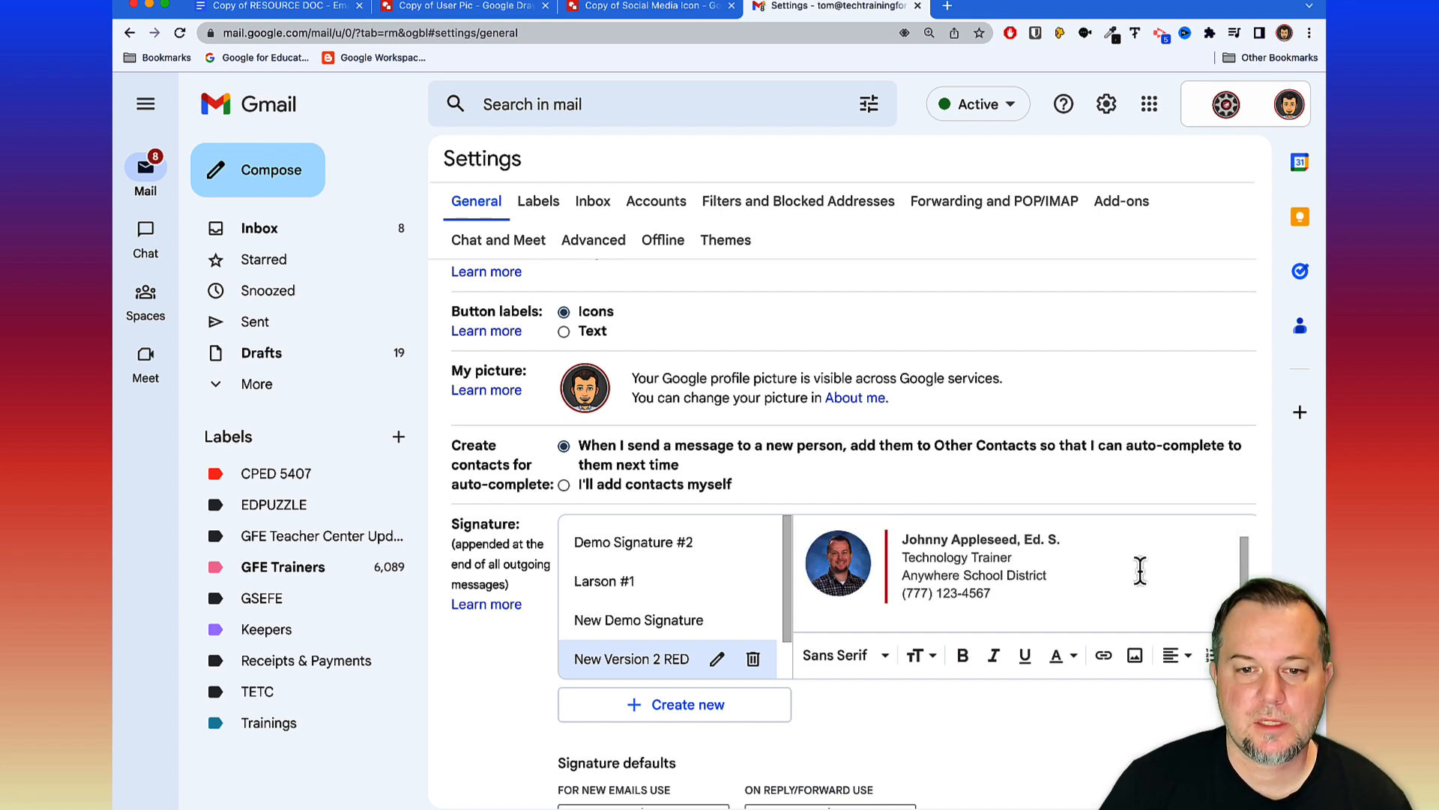
scroll(down, 3)
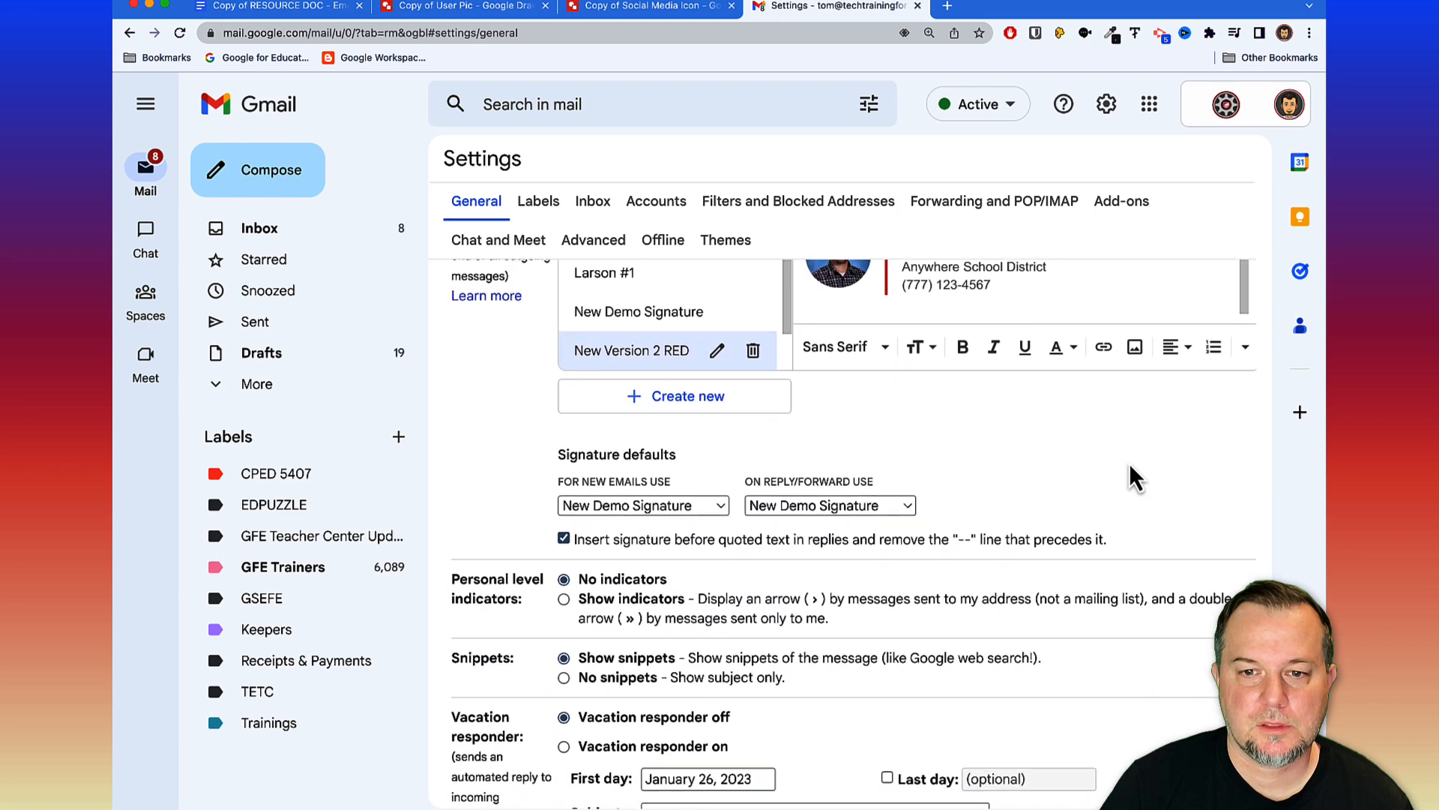
scroll(down, 3)
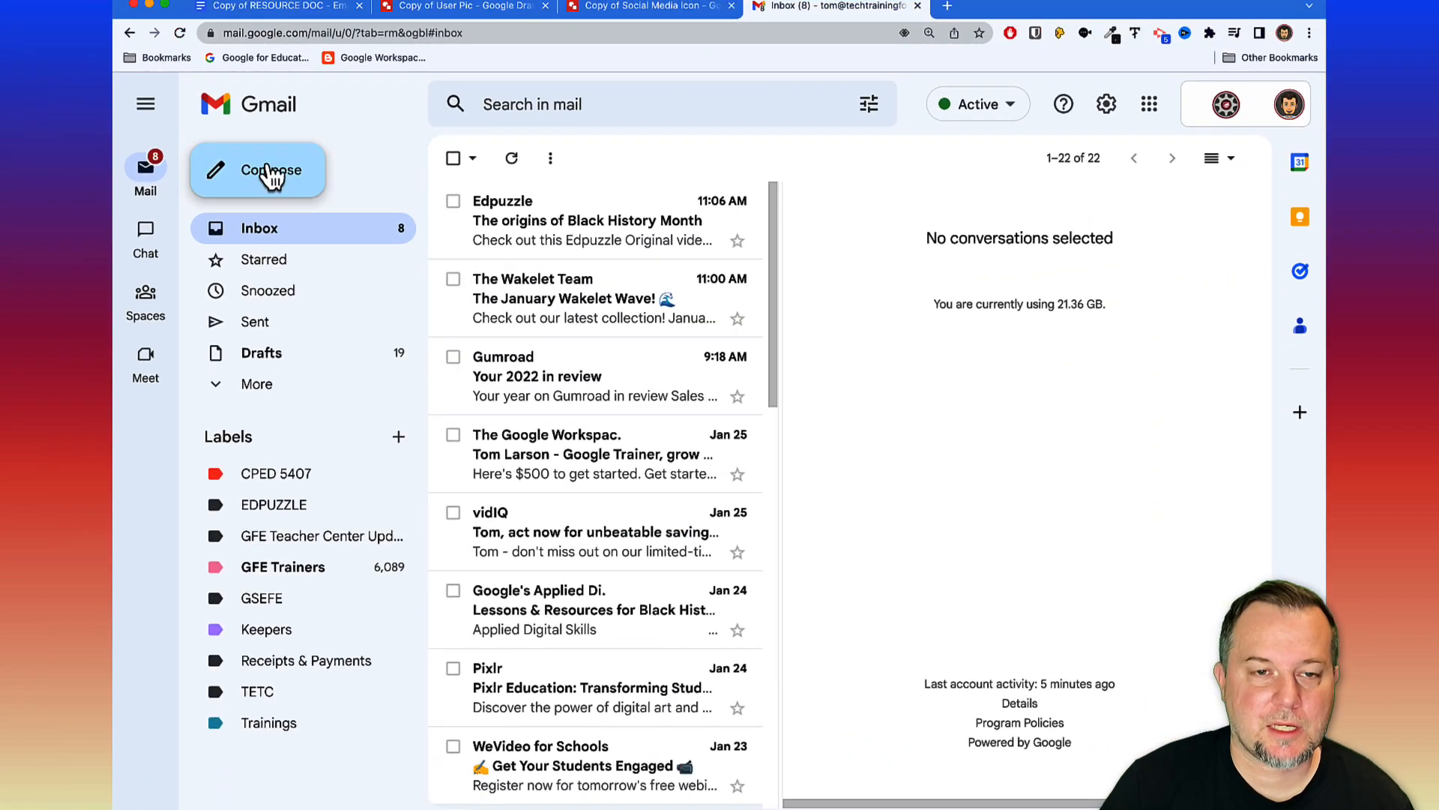
Compose a message using the New Version 2 RED signature, then return to the template doc.
click(258, 169)
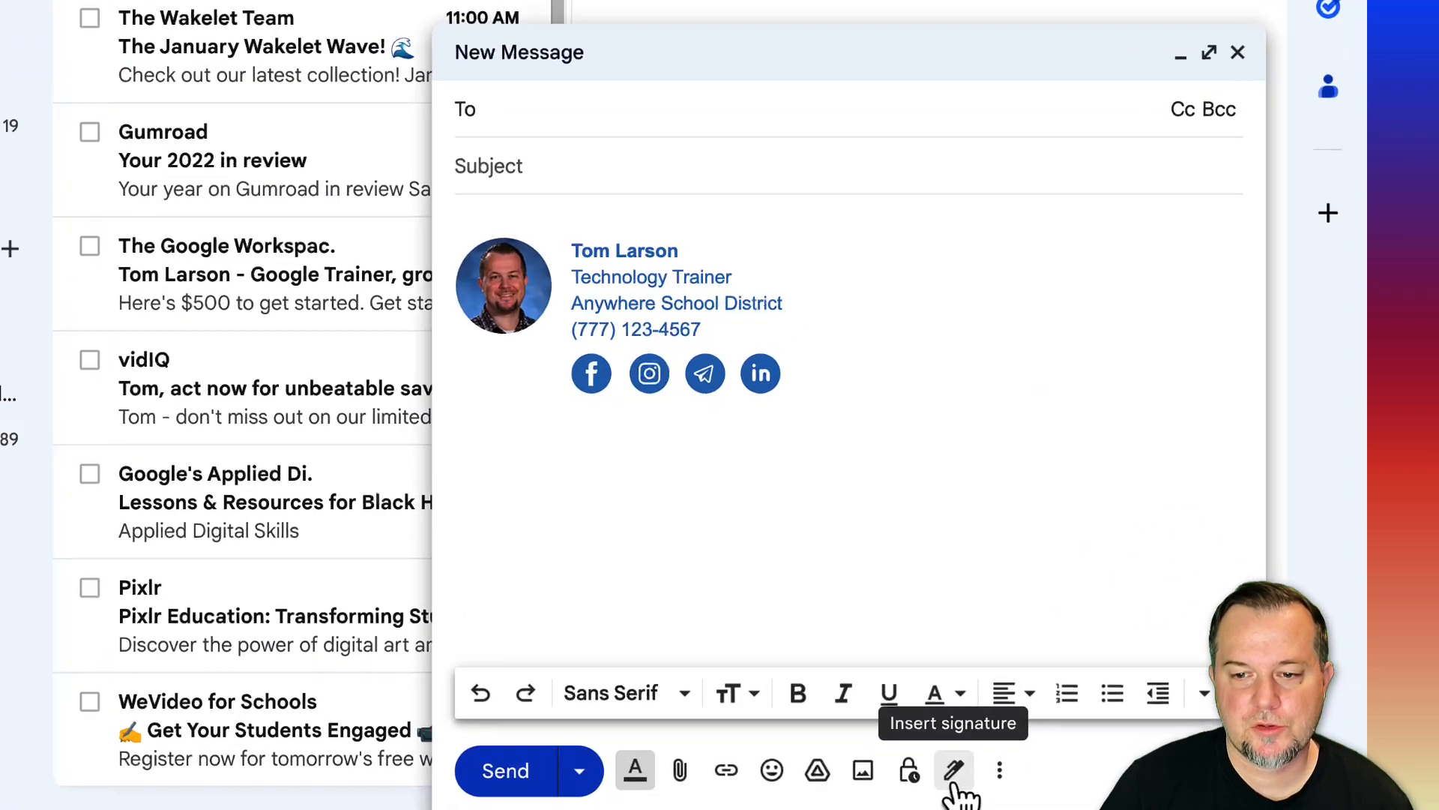
click(955, 769)
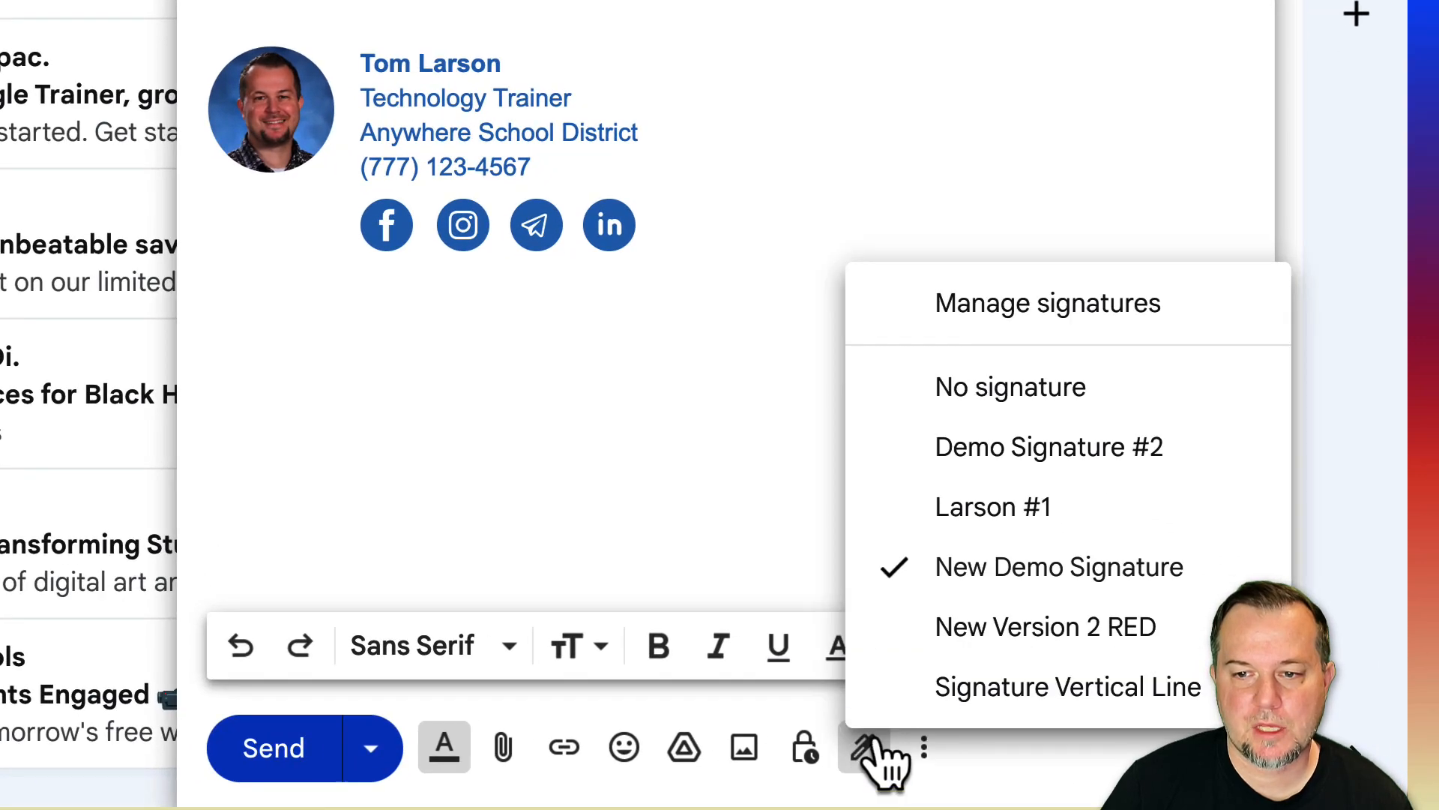
mouse_move(1000, 623)
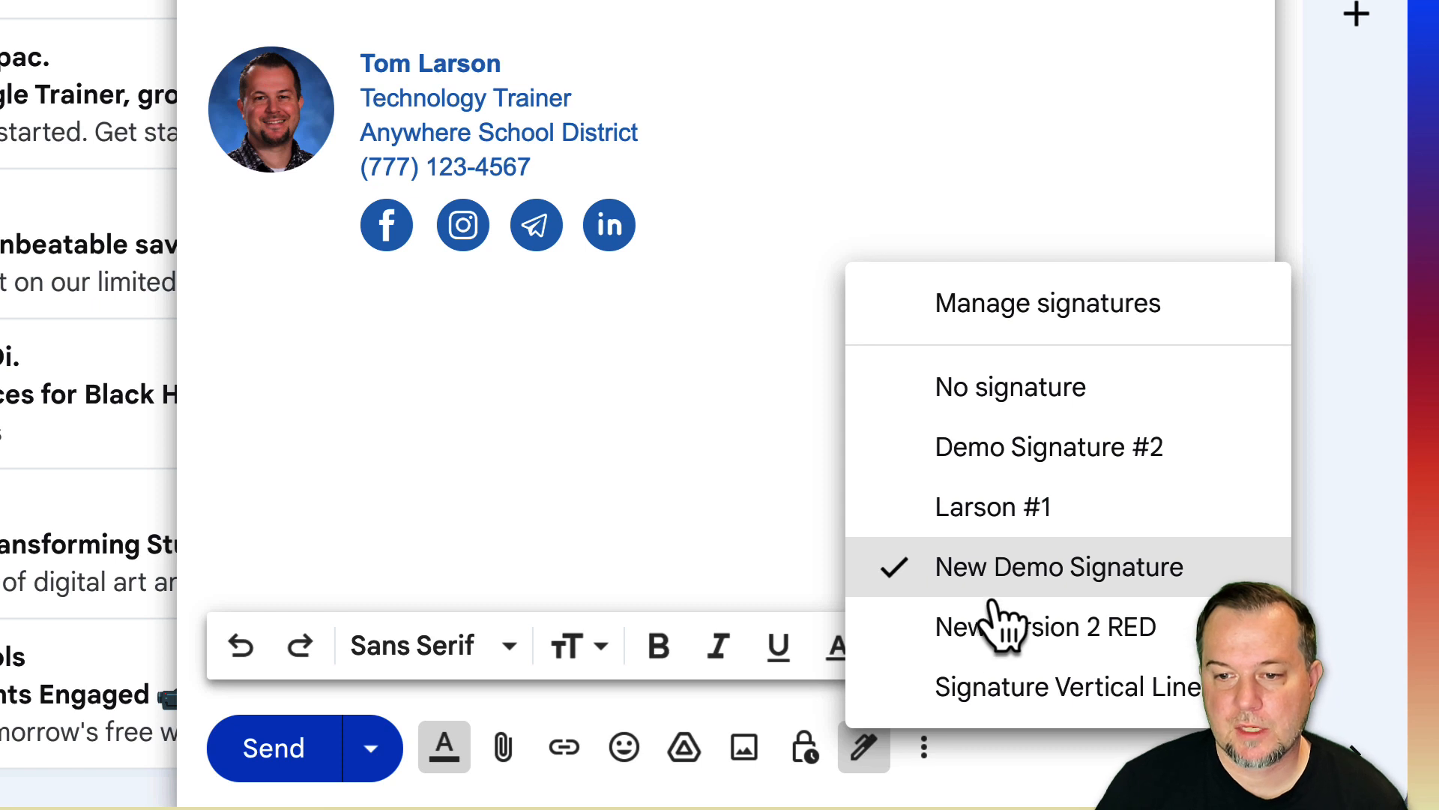
mouse_move(1009, 626)
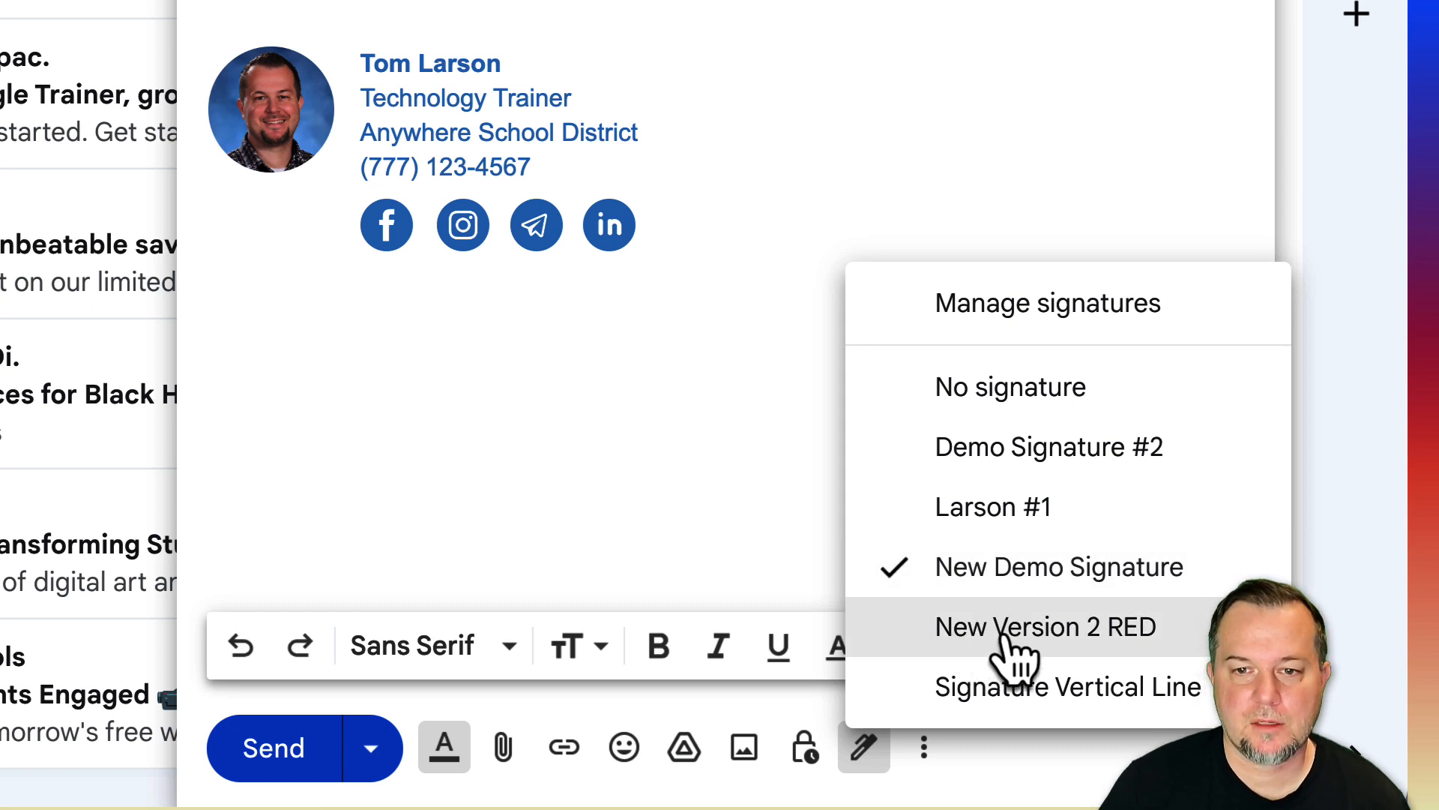
click(1068, 687)
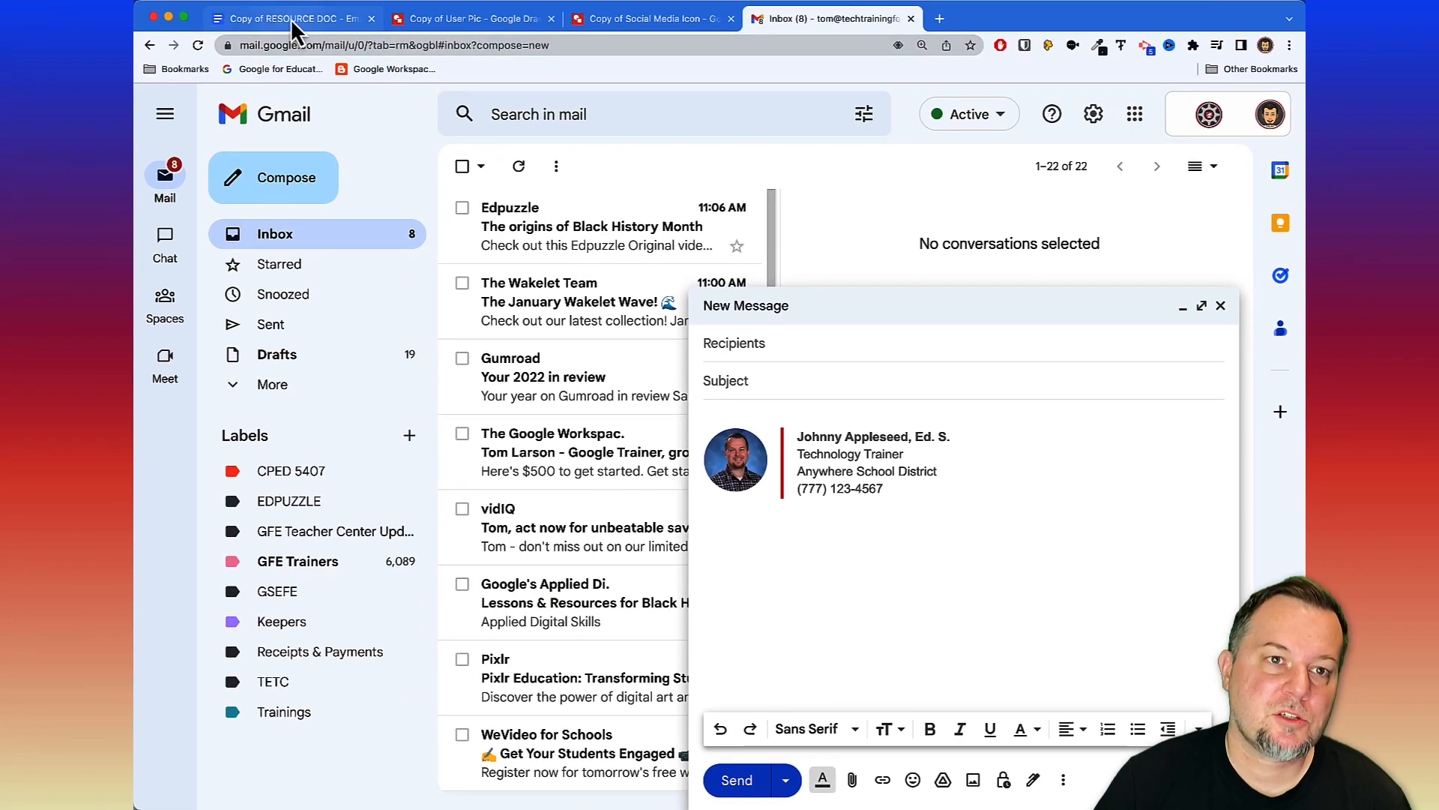
click(293, 18)
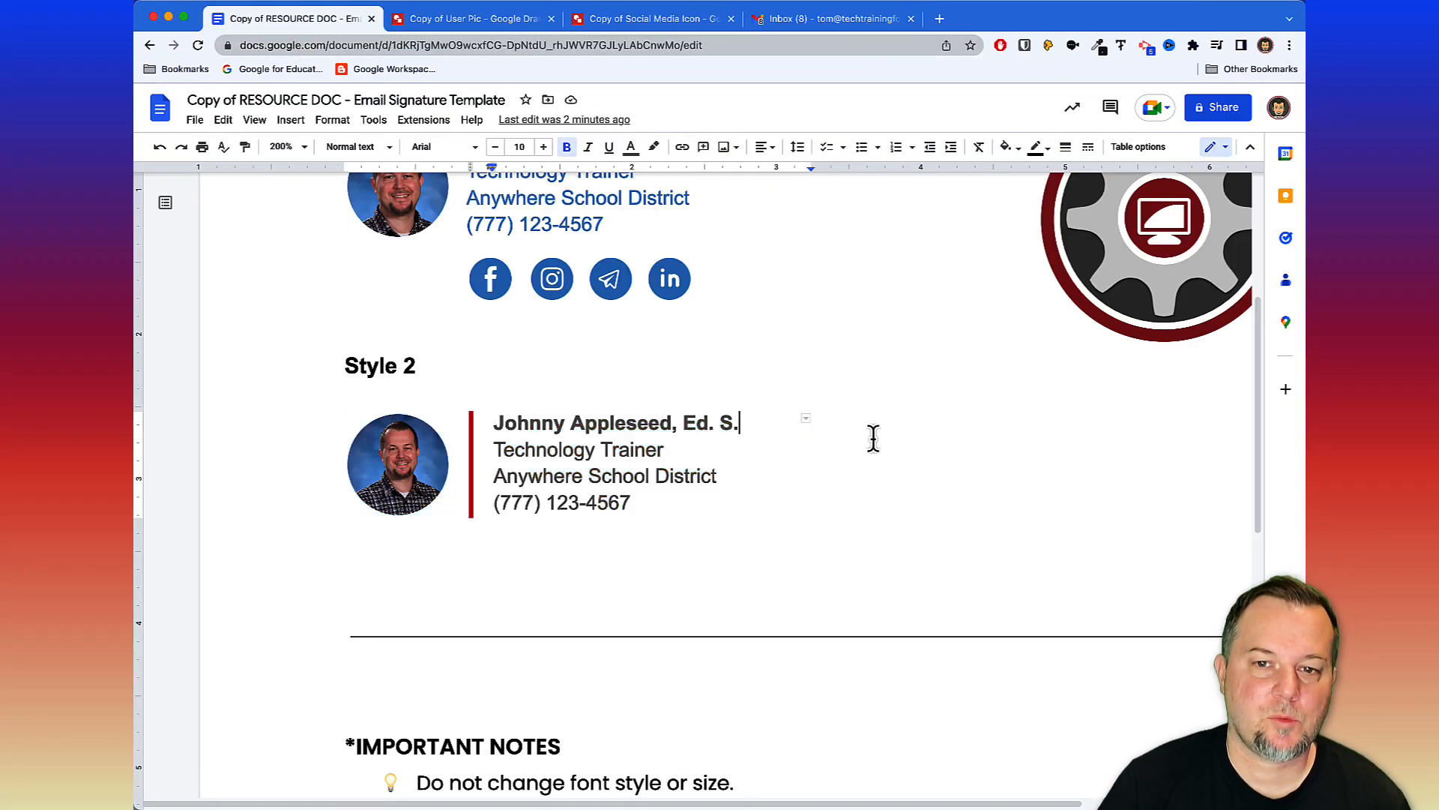
scroll(up, 3)
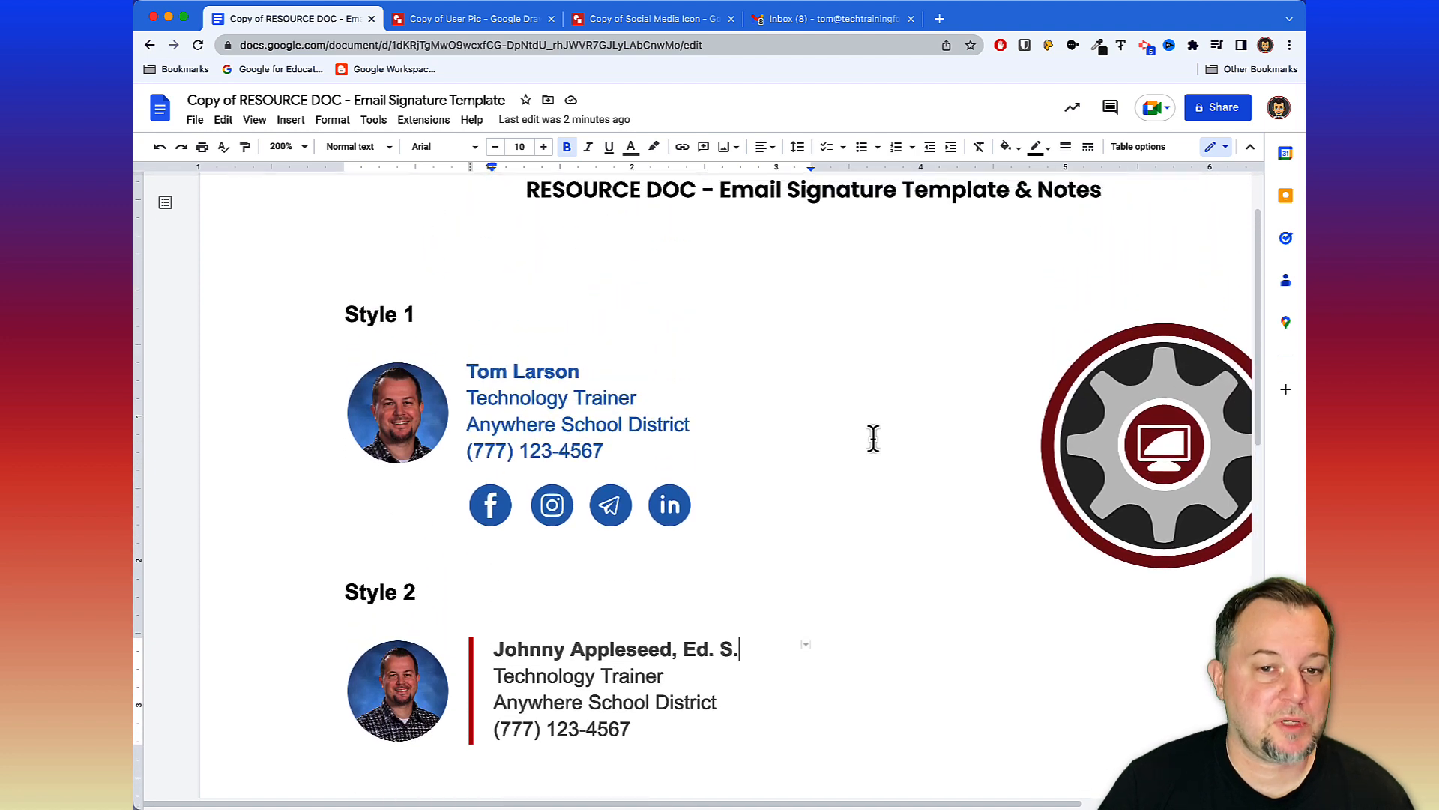